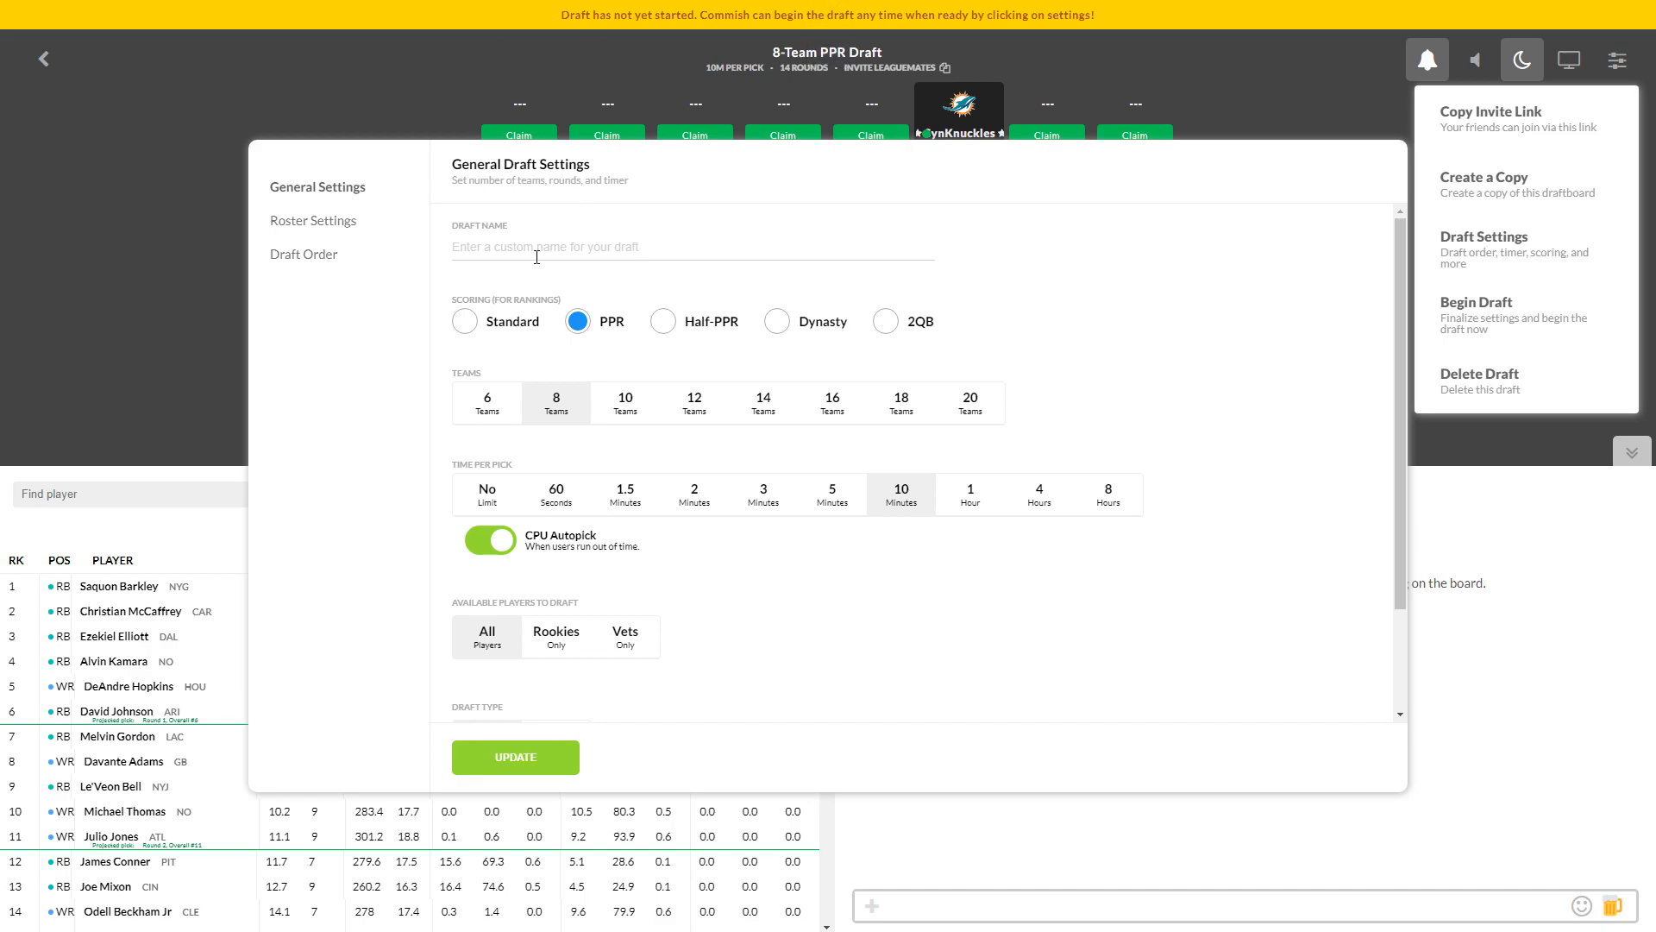
# Step: Review the roster position settings (QB, RB, WR, TE, FLEX, K, DEF, bench)
pyautogui.click(314, 219)
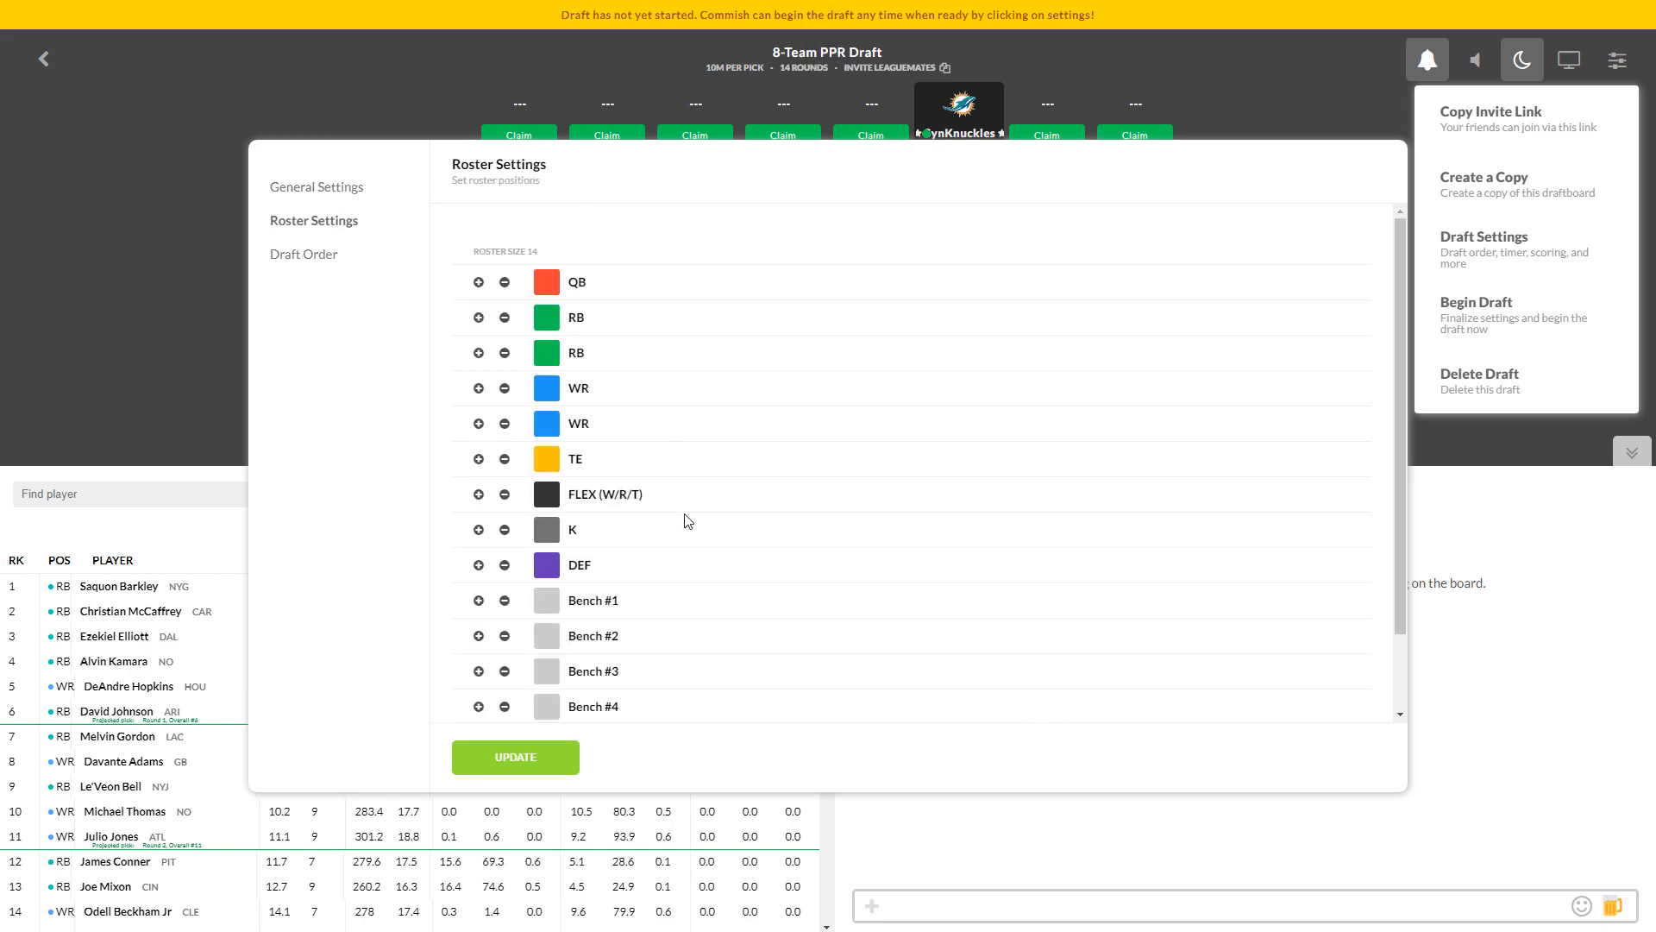
pyautogui.moveTo(607, 435)
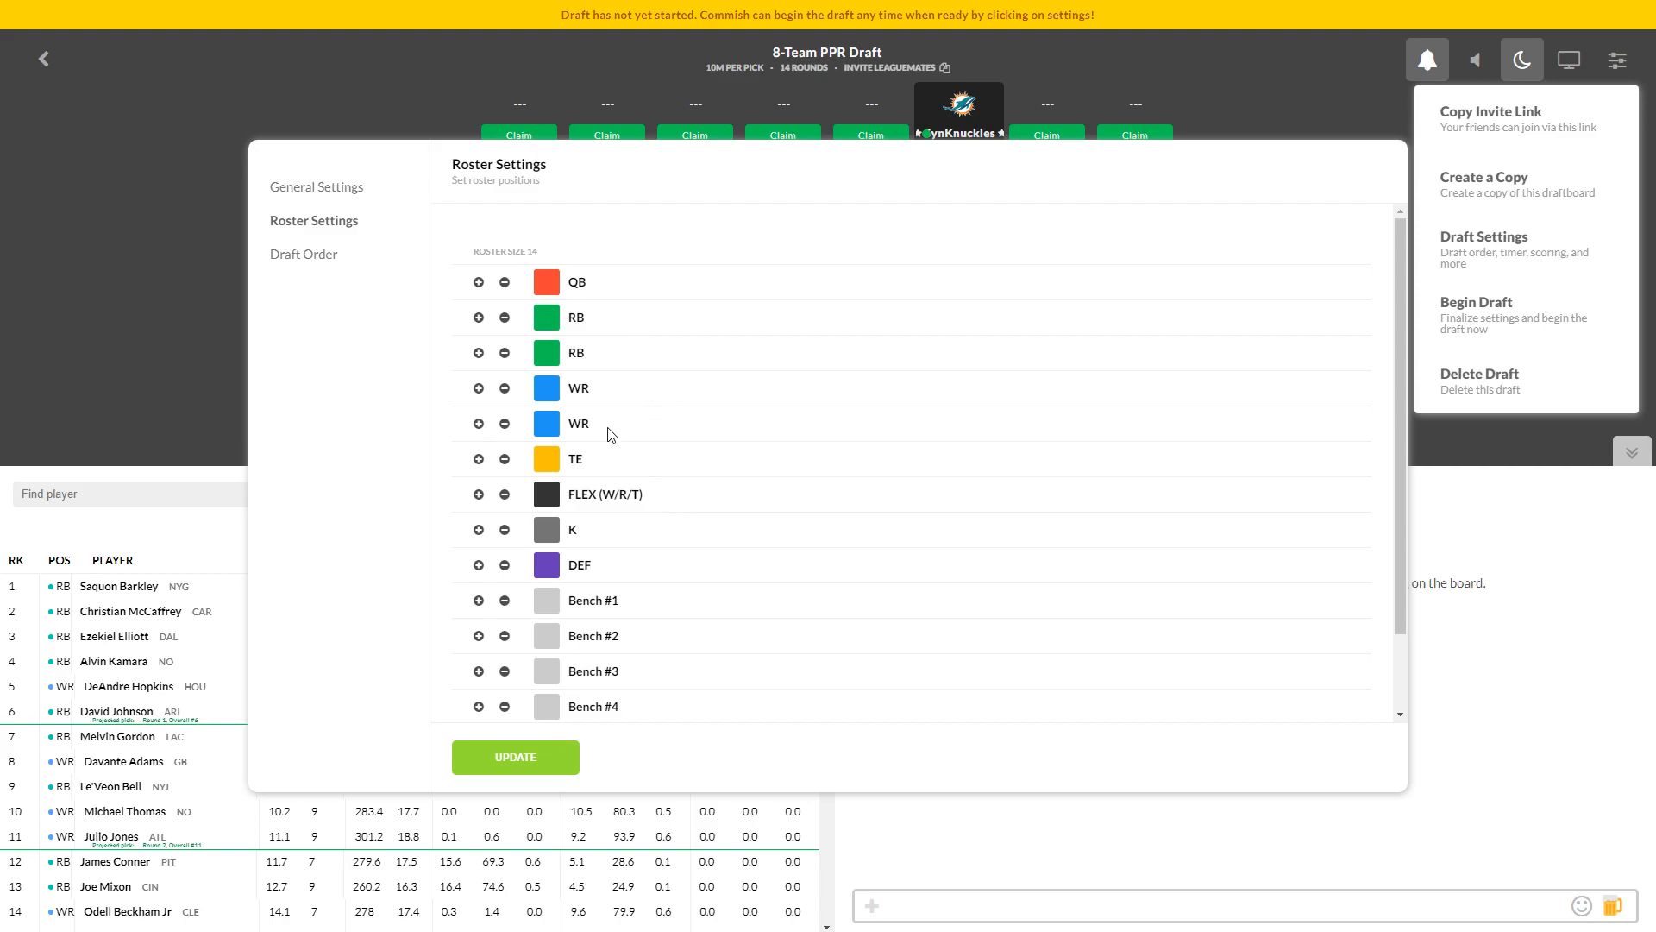
pyautogui.moveTo(590, 402)
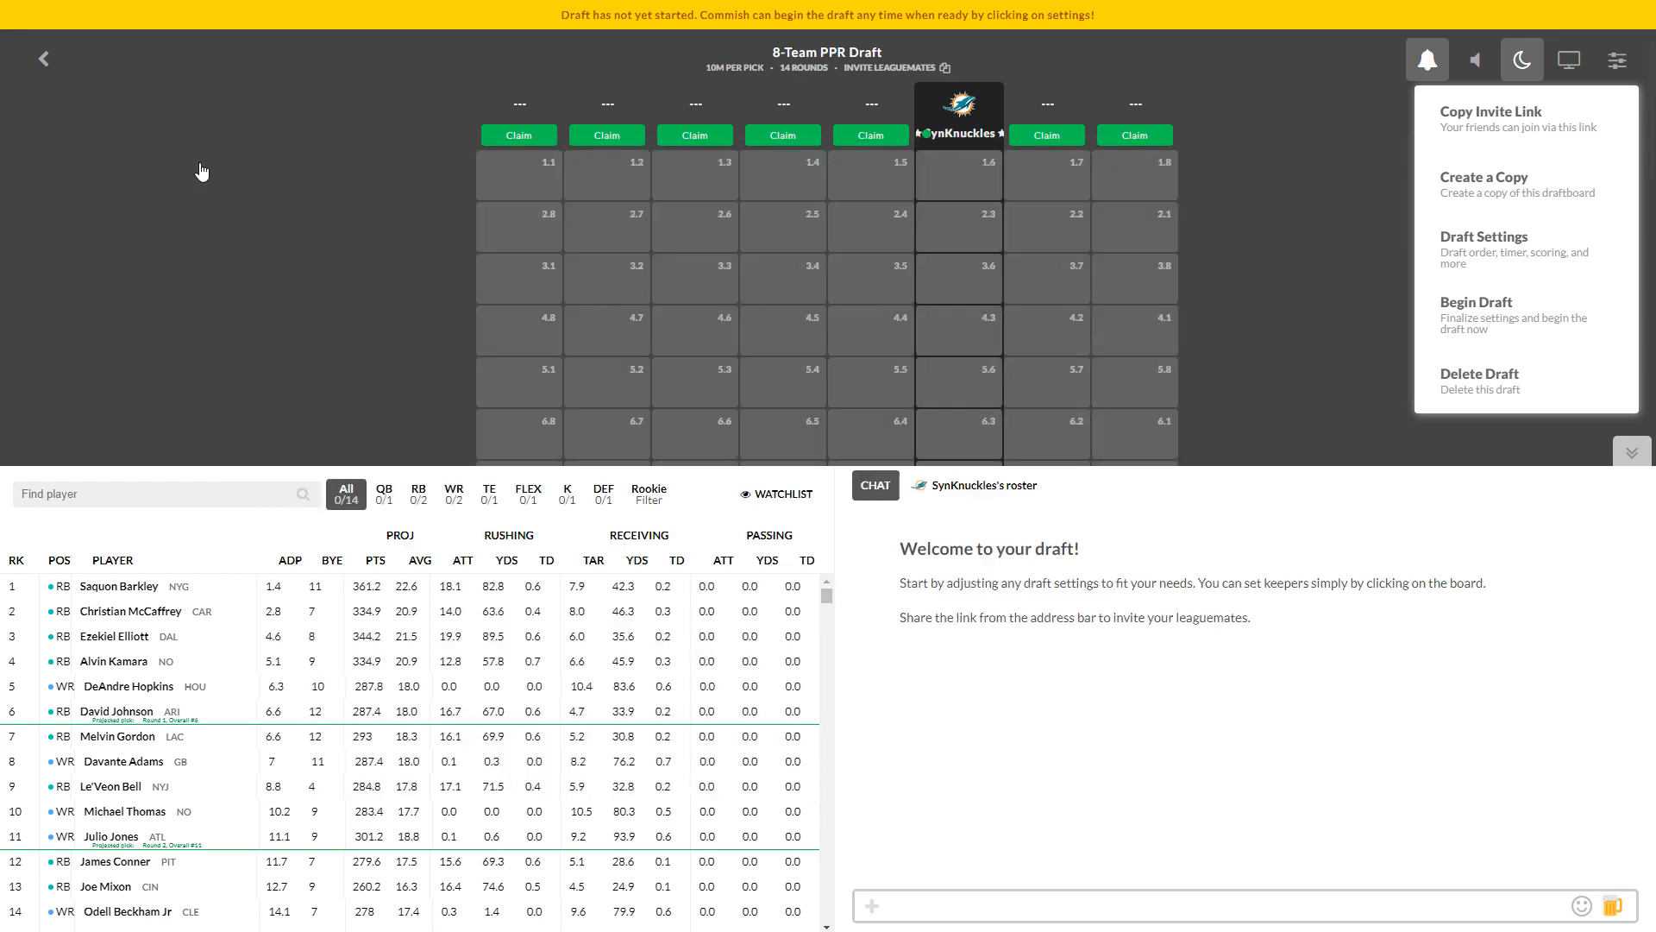
pyautogui.moveTo(1118, 105)
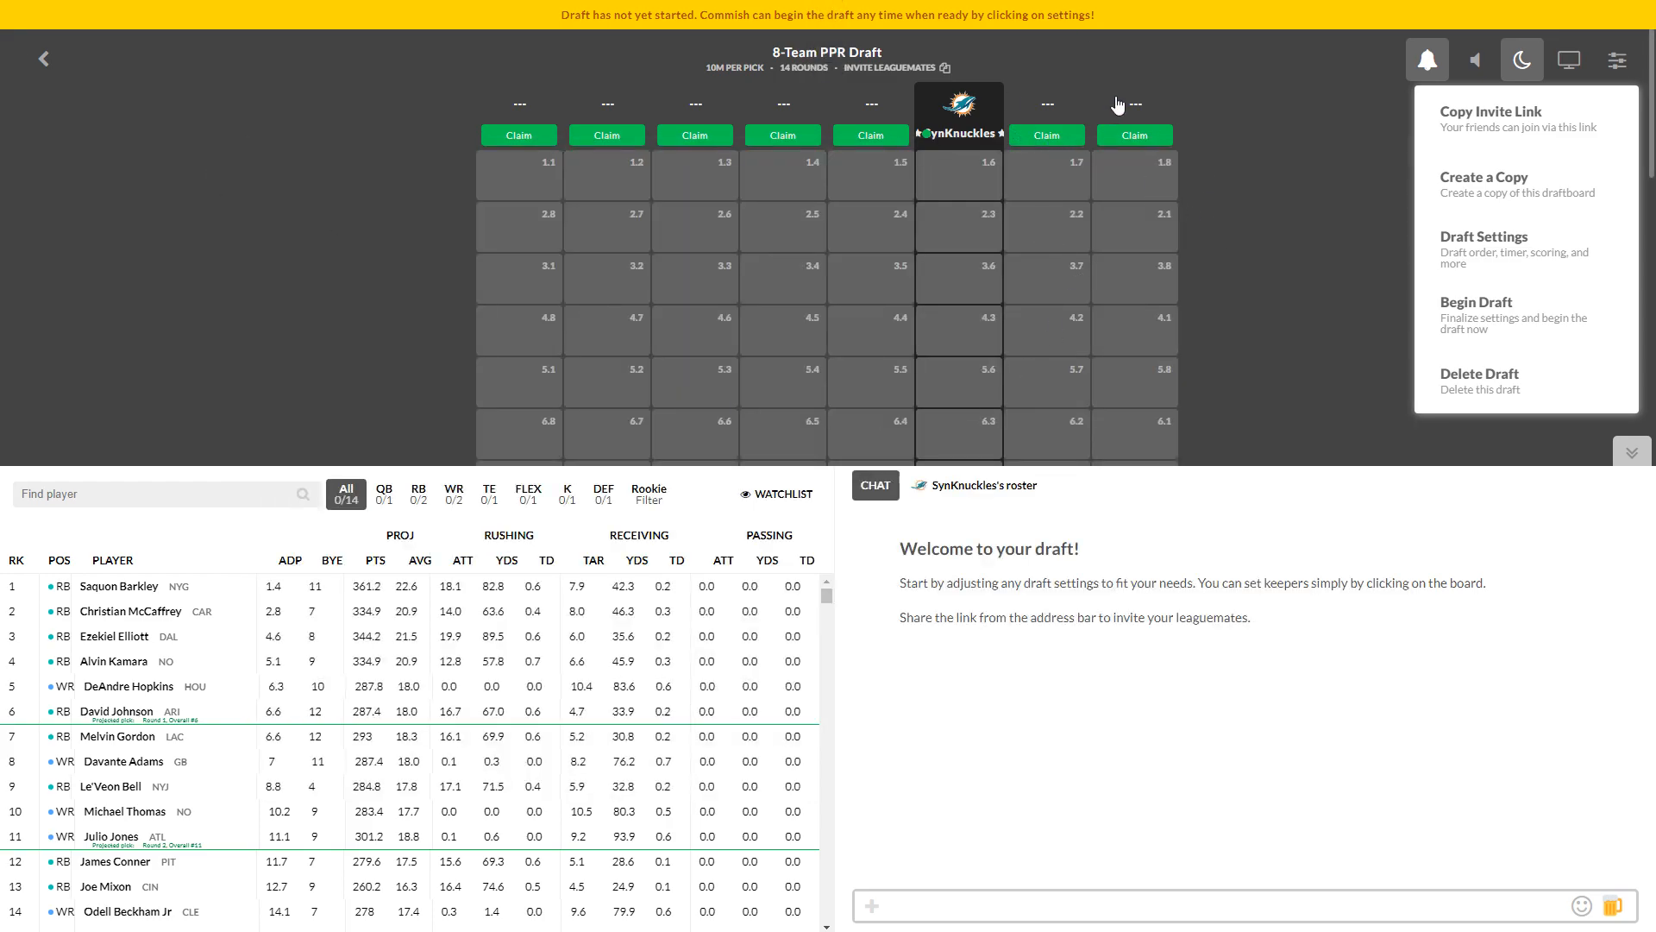
pyautogui.moveTo(1164, 149)
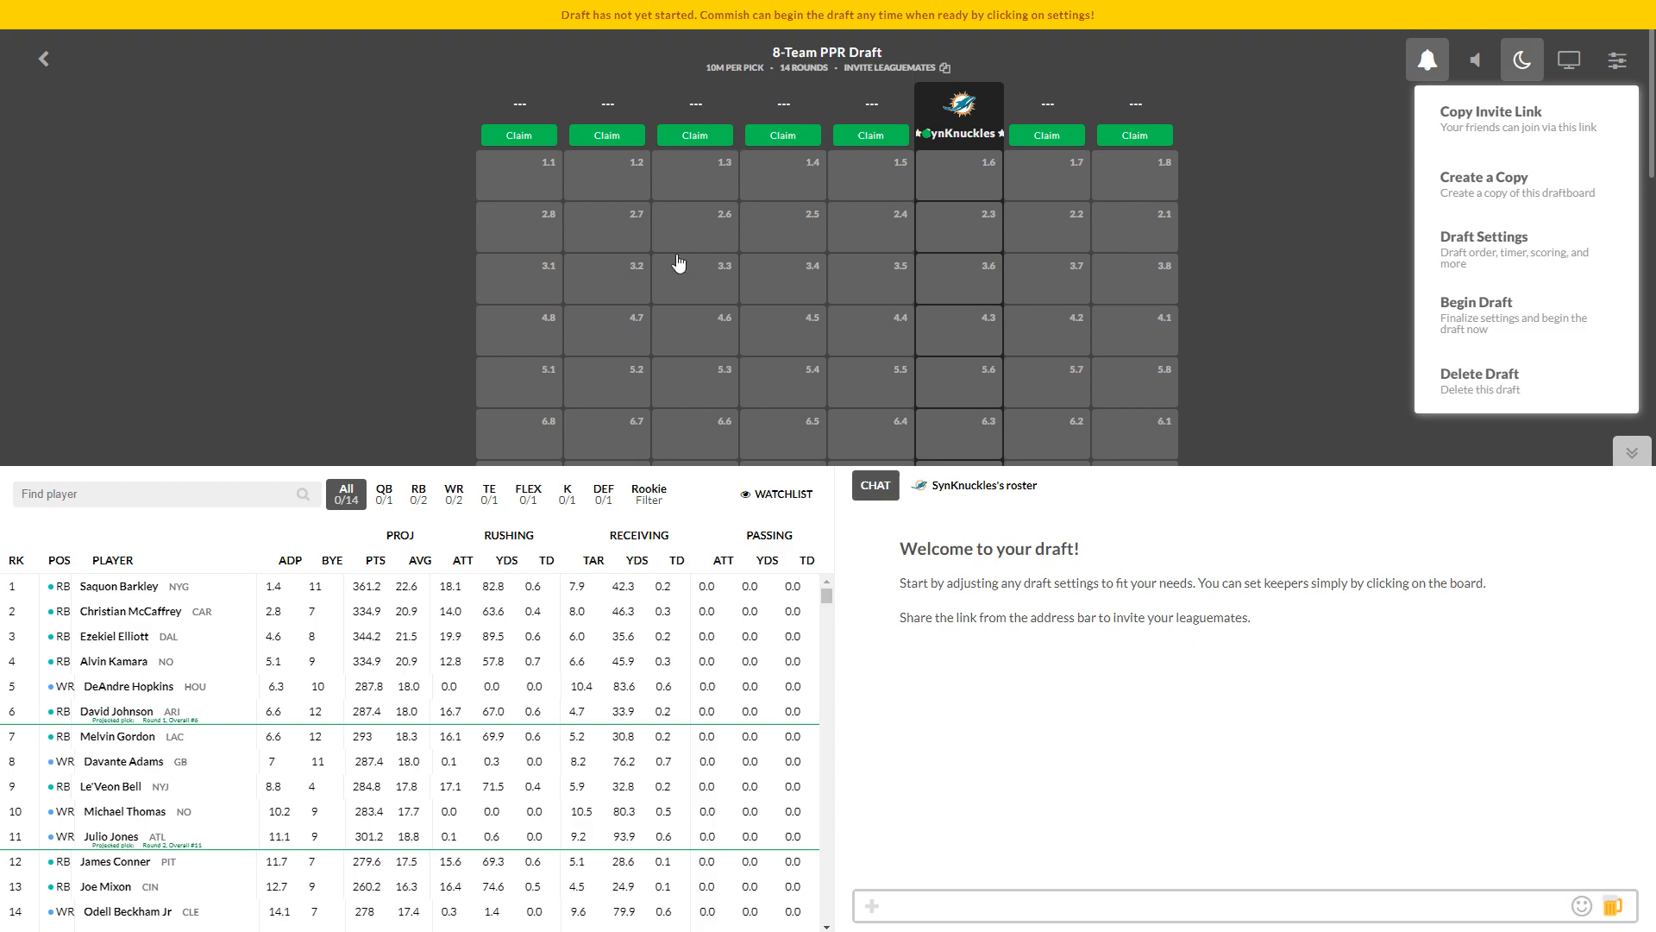
pyautogui.moveTo(1157, 340)
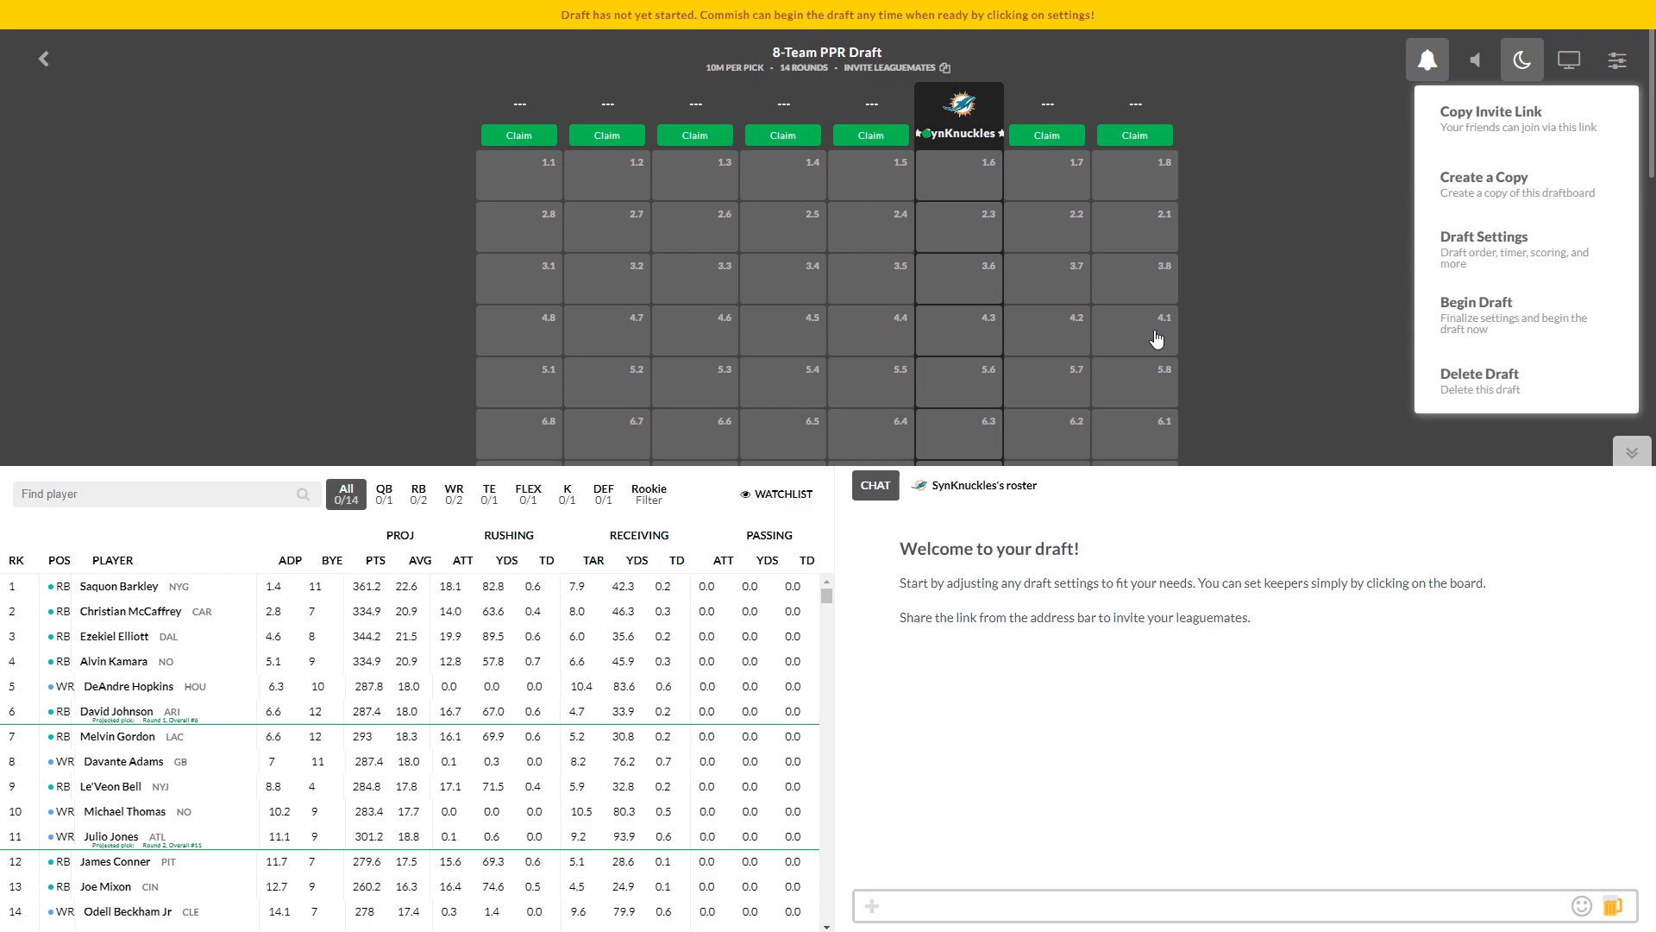
pyautogui.moveTo(1512, 357)
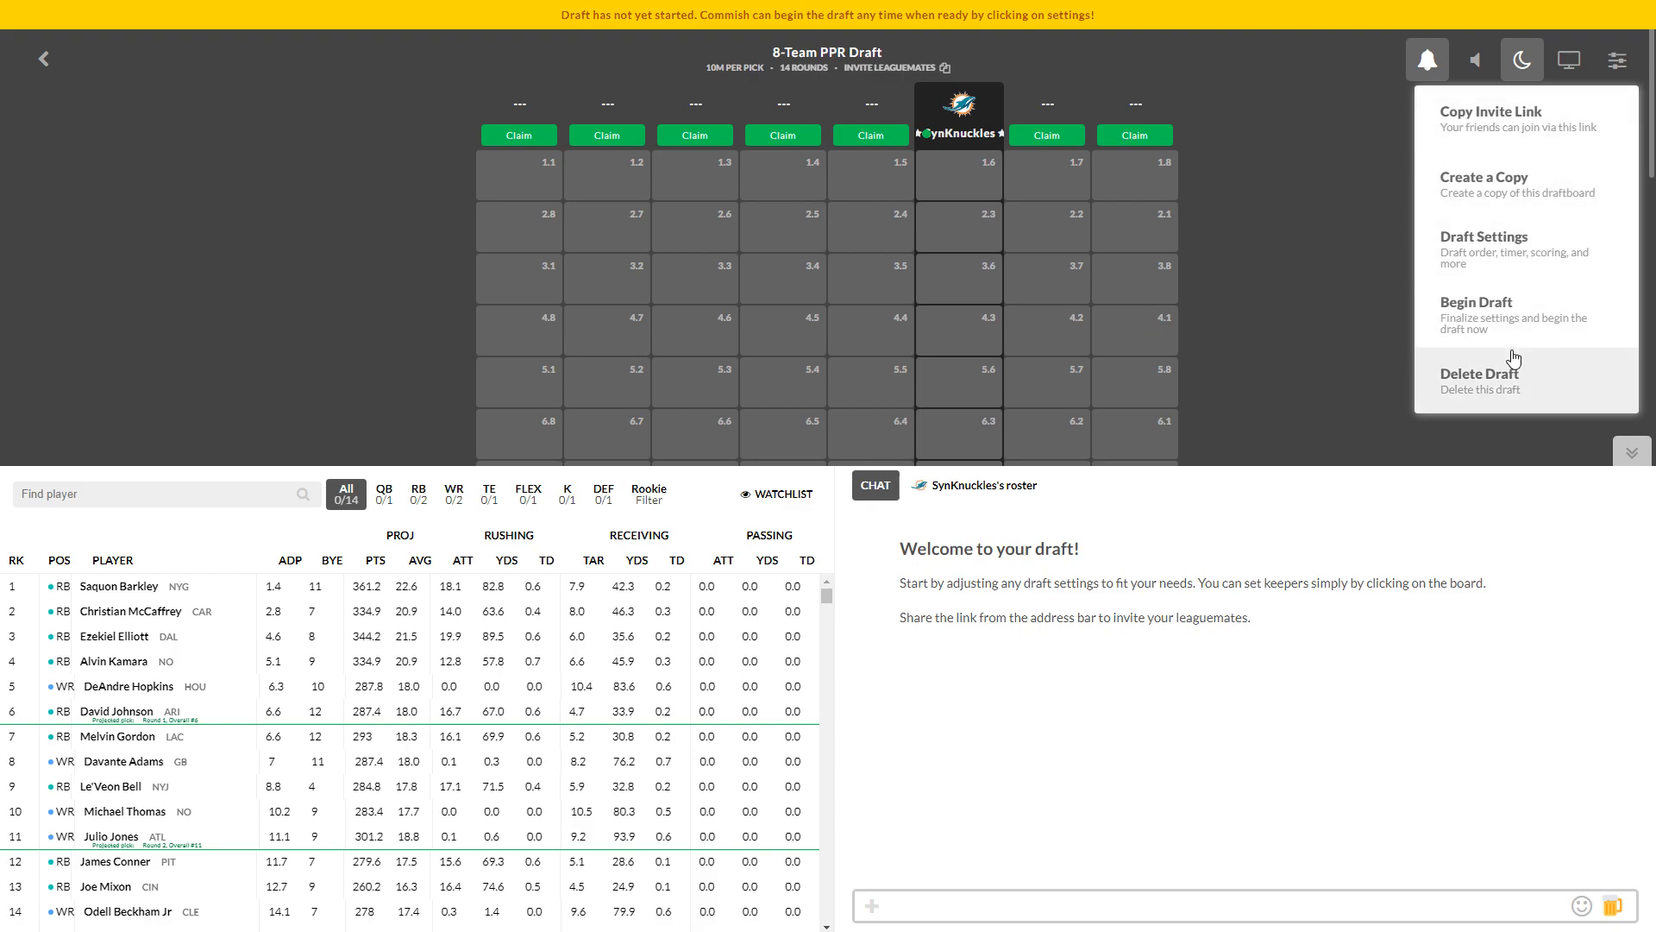
# Step: Begin the mock draft and draft Ezekiel Elliott at pick 1.6
pyautogui.click(1477, 309)
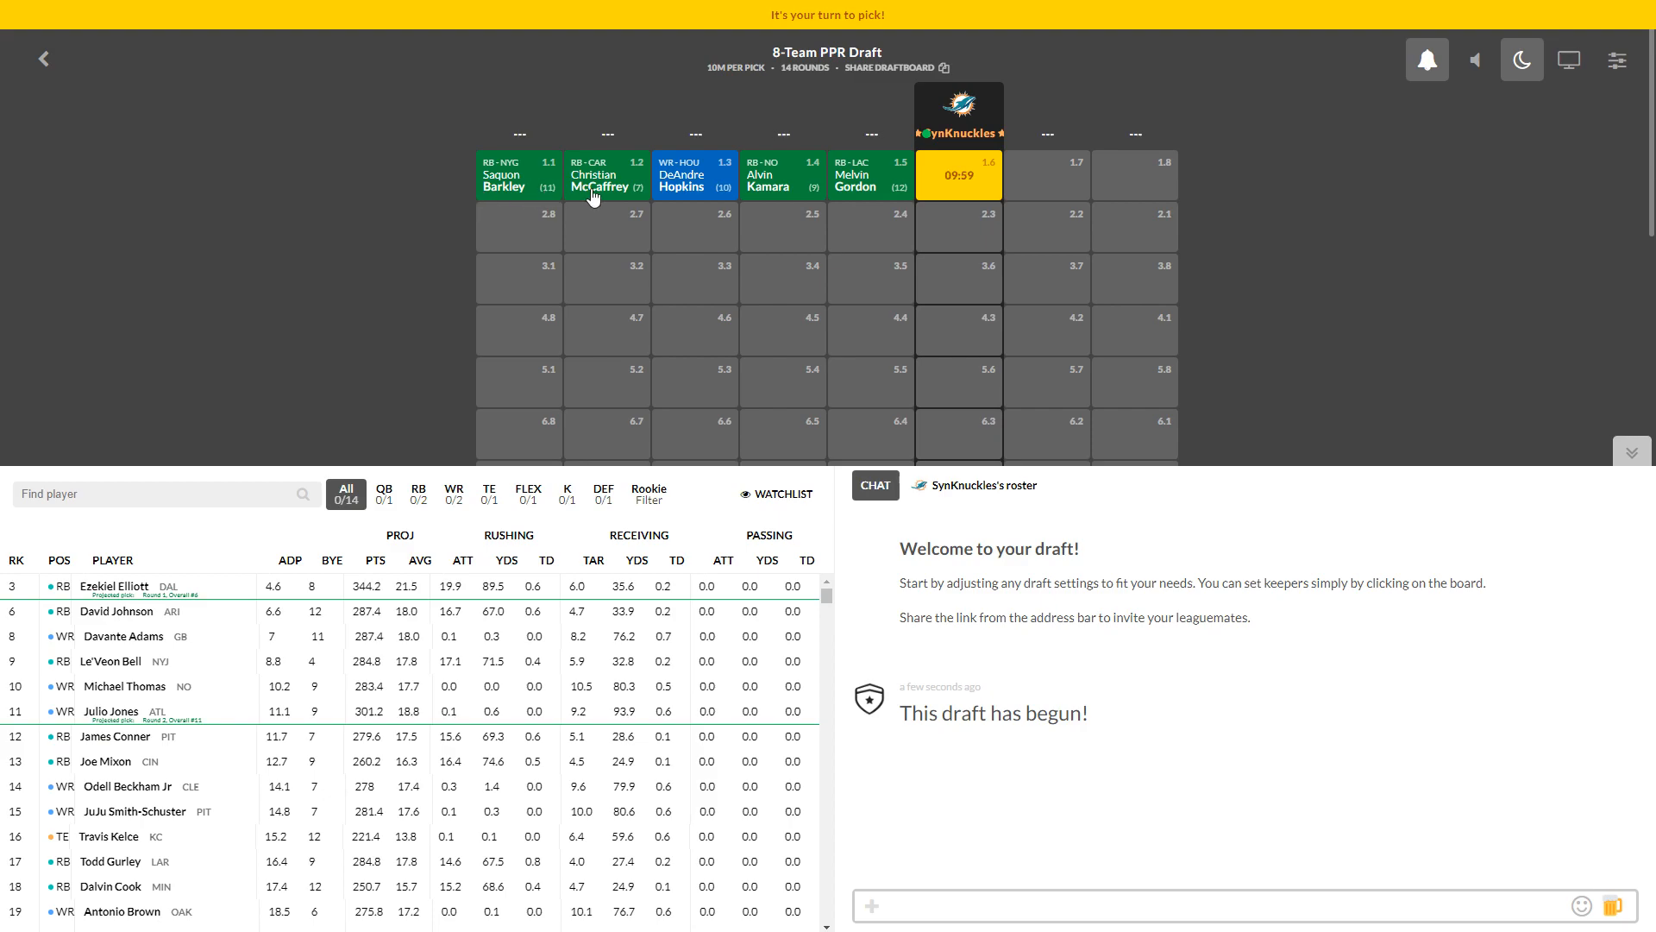
pyautogui.moveTo(878, 184)
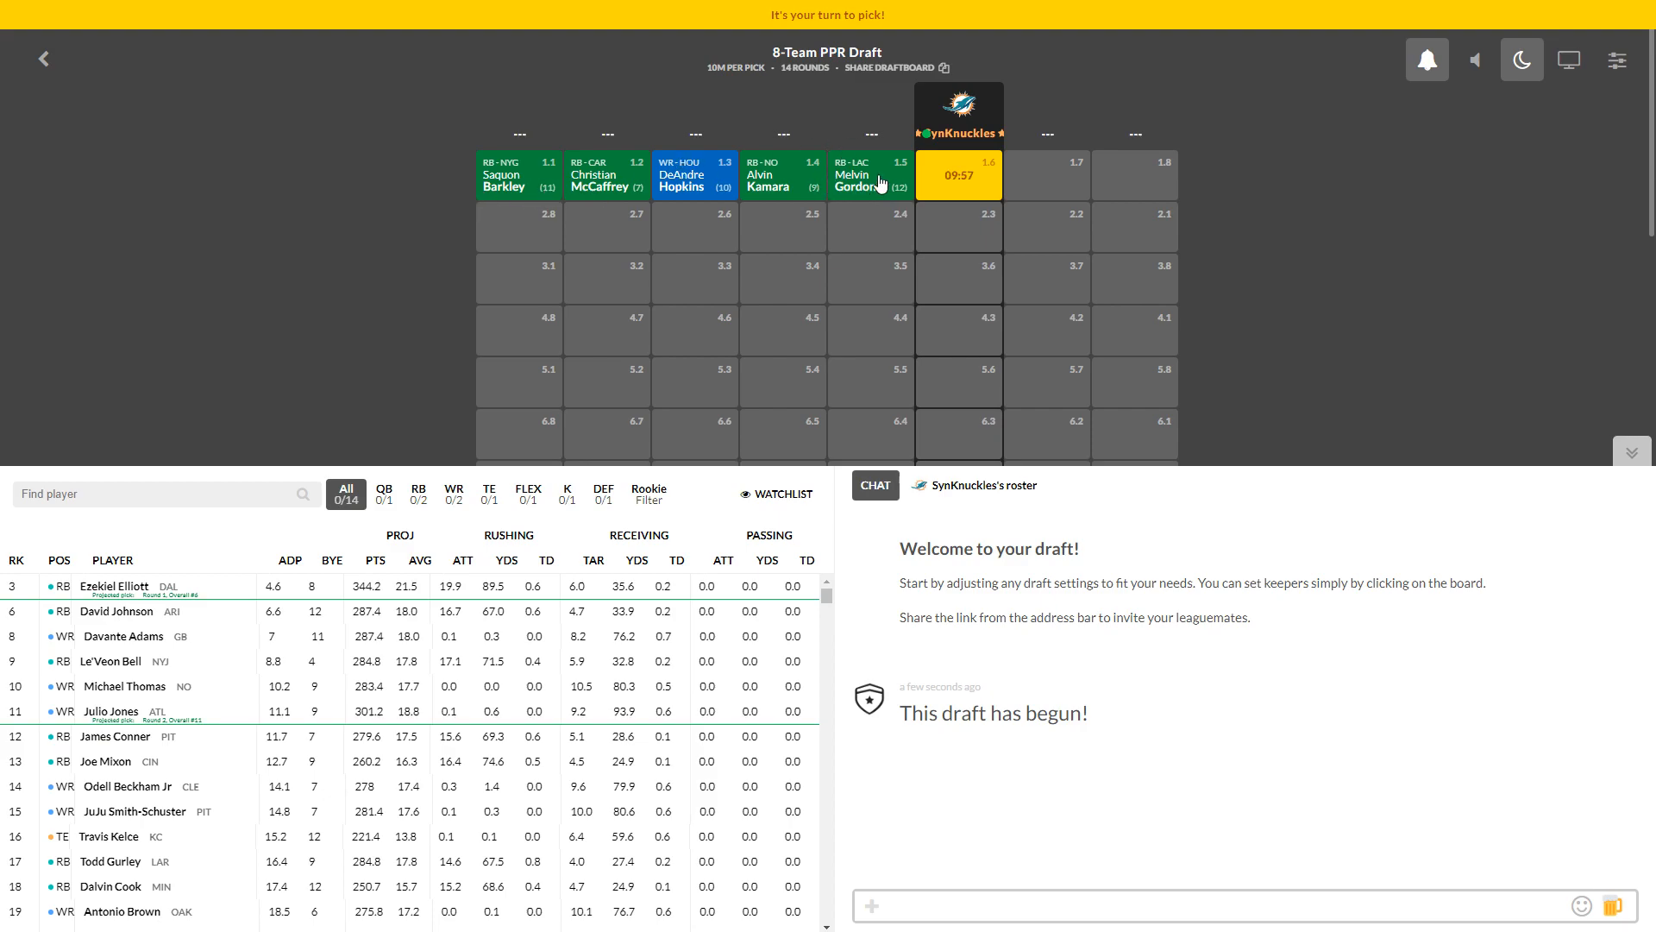
pyautogui.moveTo(116, 611)
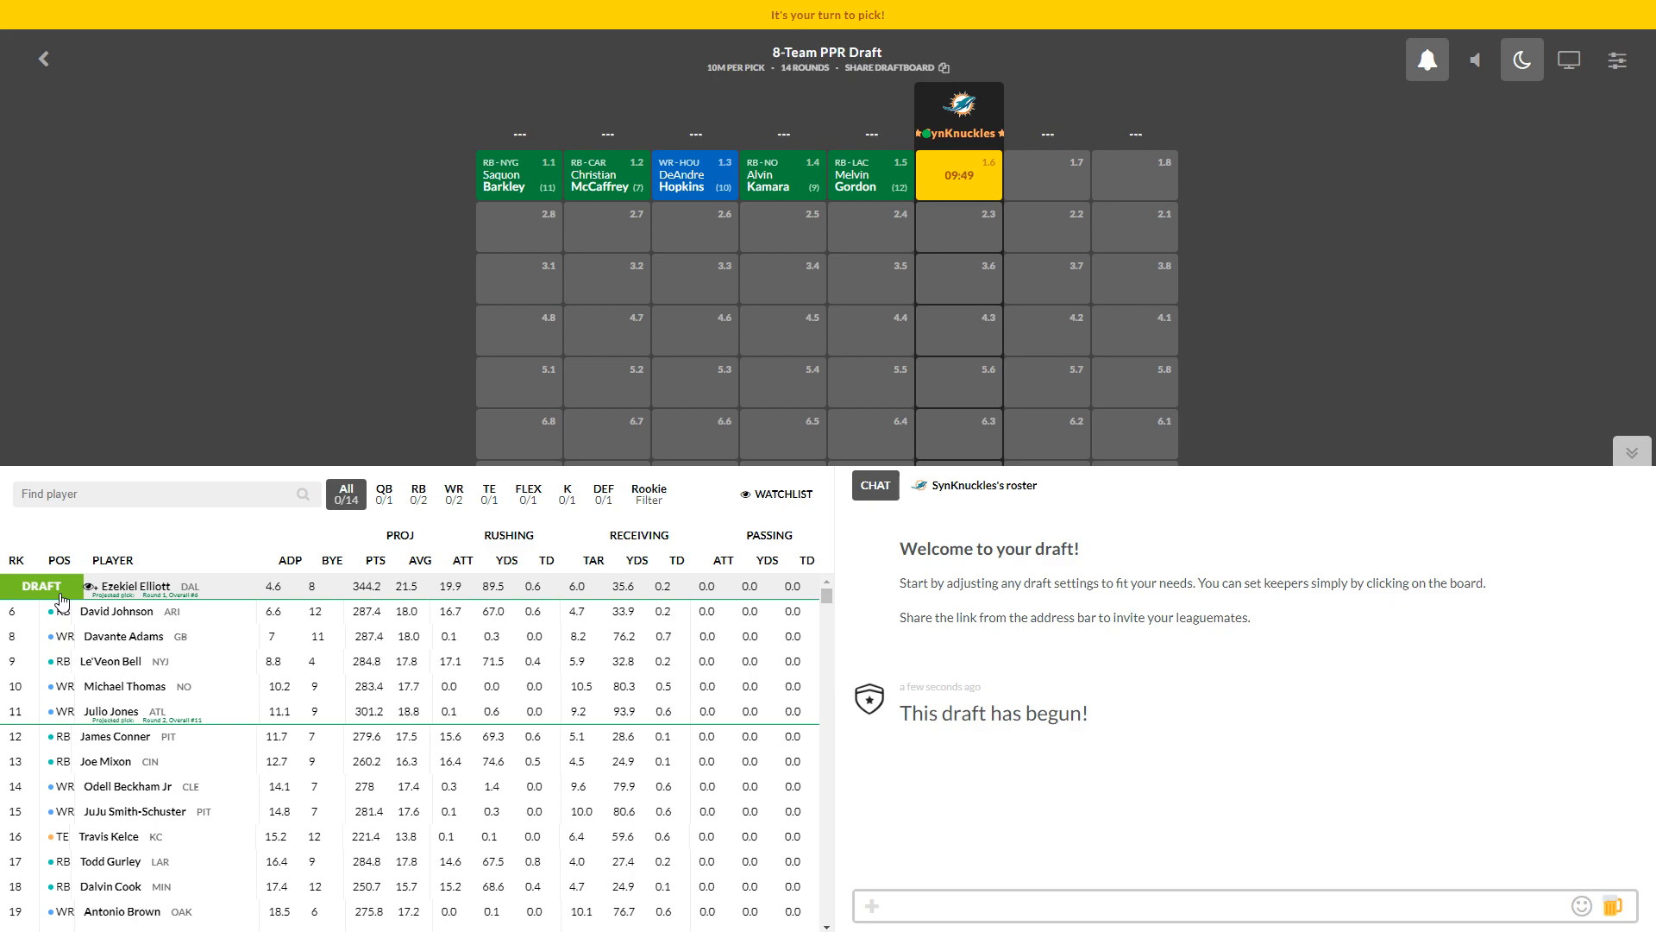
pyautogui.click(41, 585)
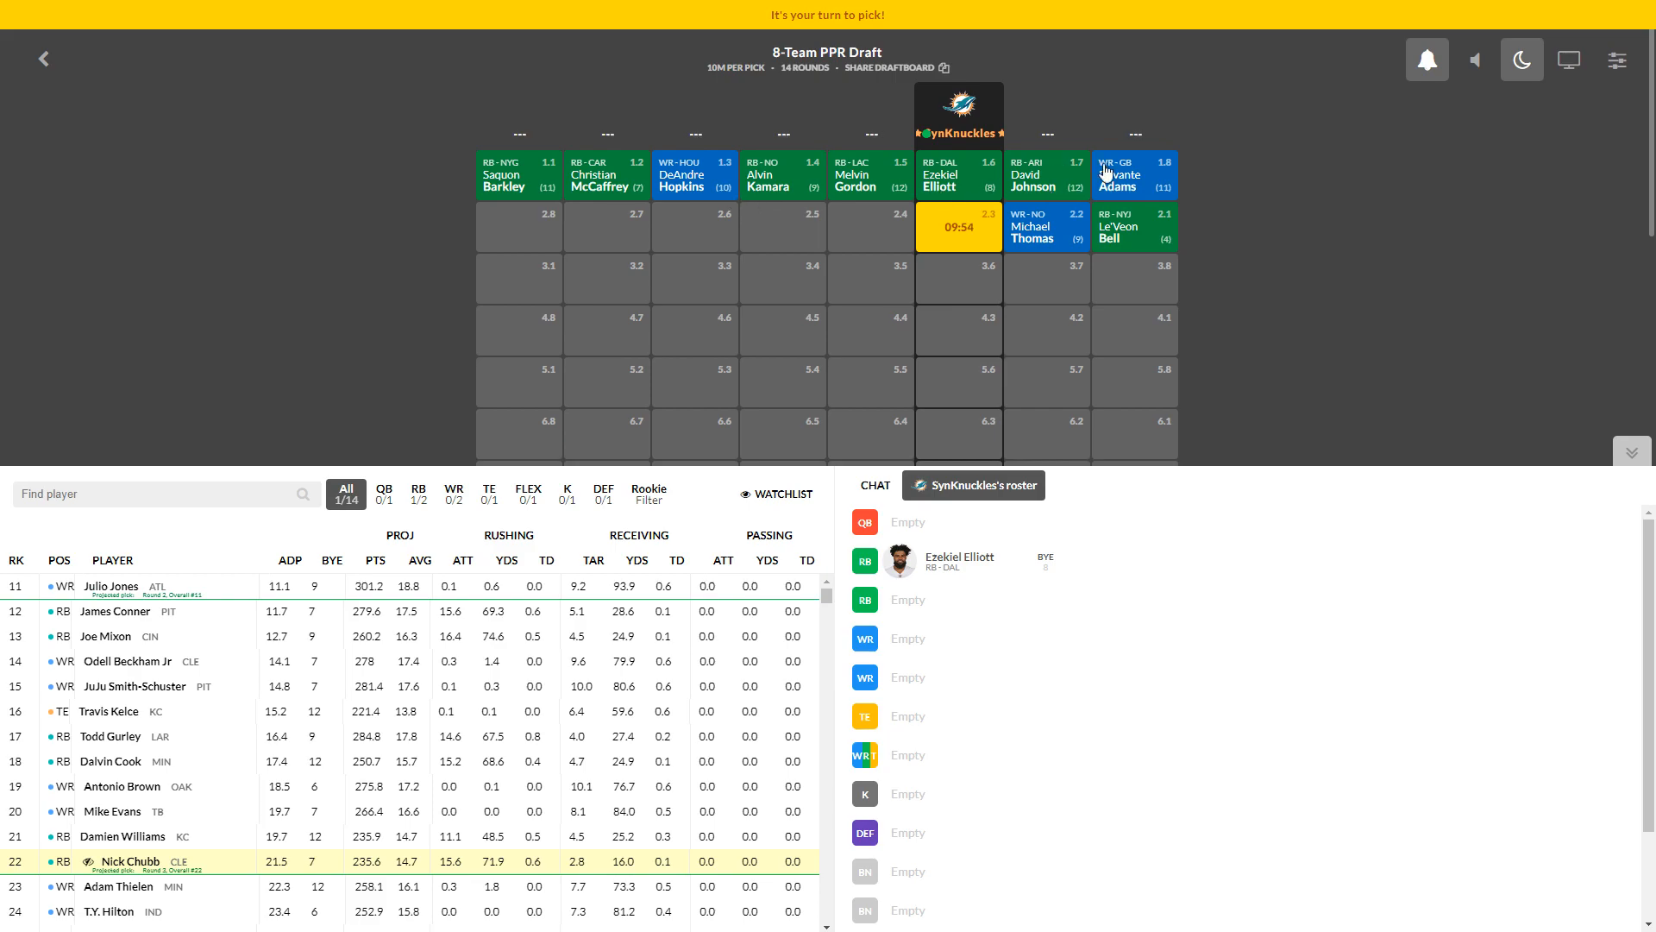
pyautogui.moveTo(1019, 244)
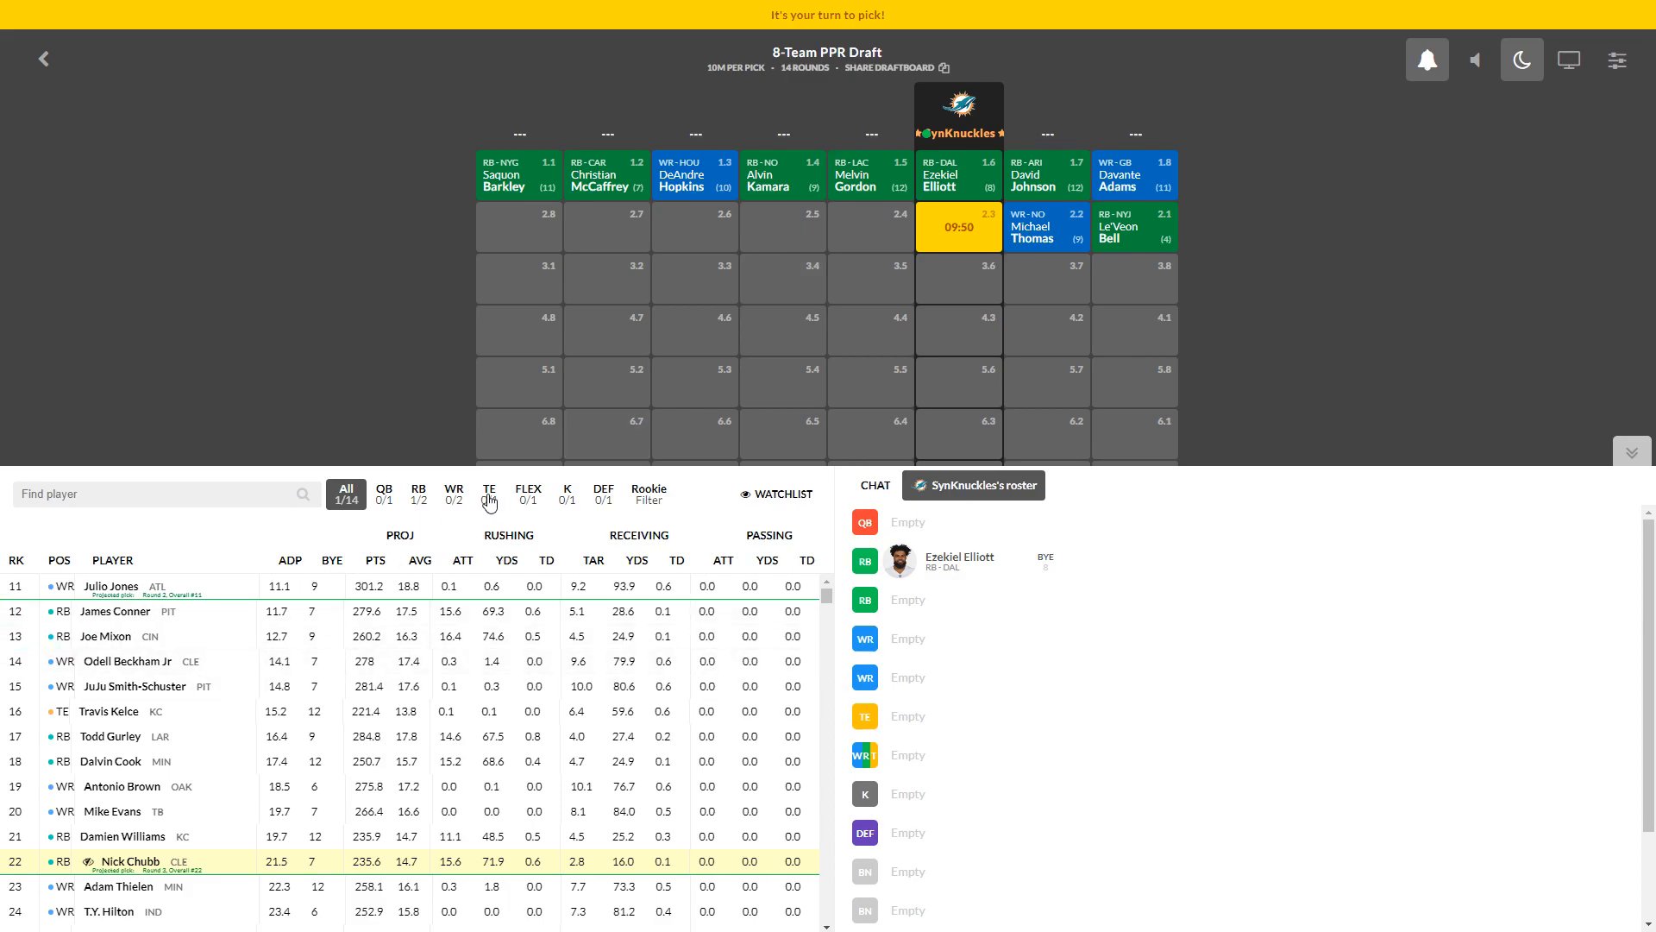
# Step: Filter the available players to tight ends ahead of pick 2.3
pyautogui.click(488, 494)
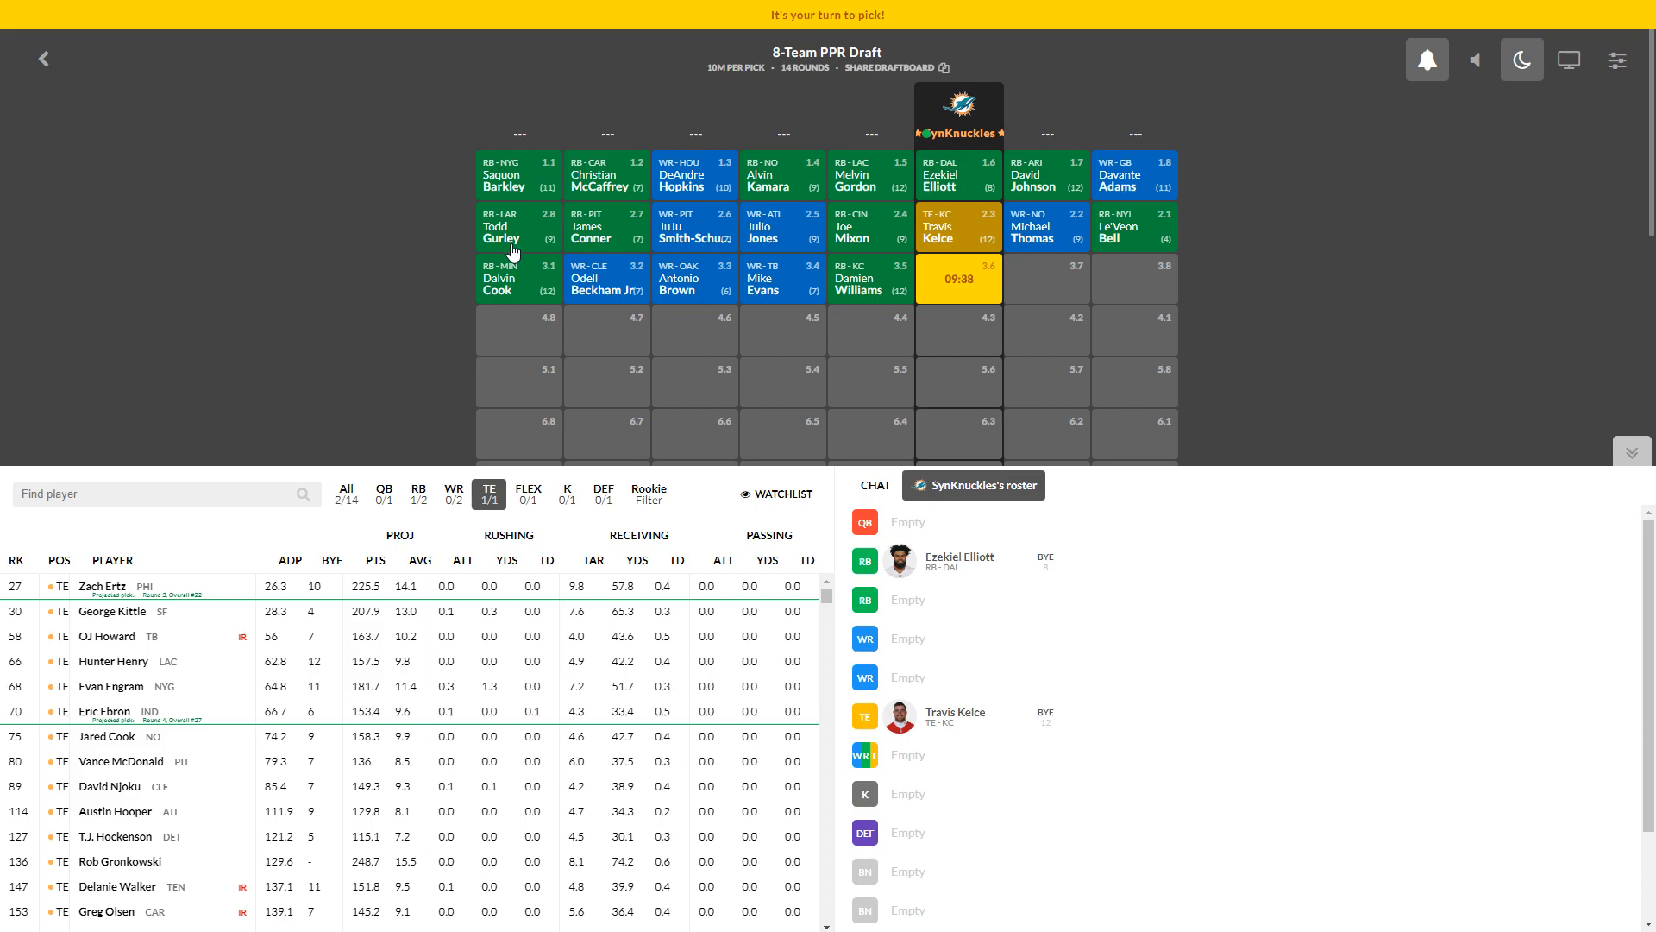
pyautogui.moveTo(969, 176)
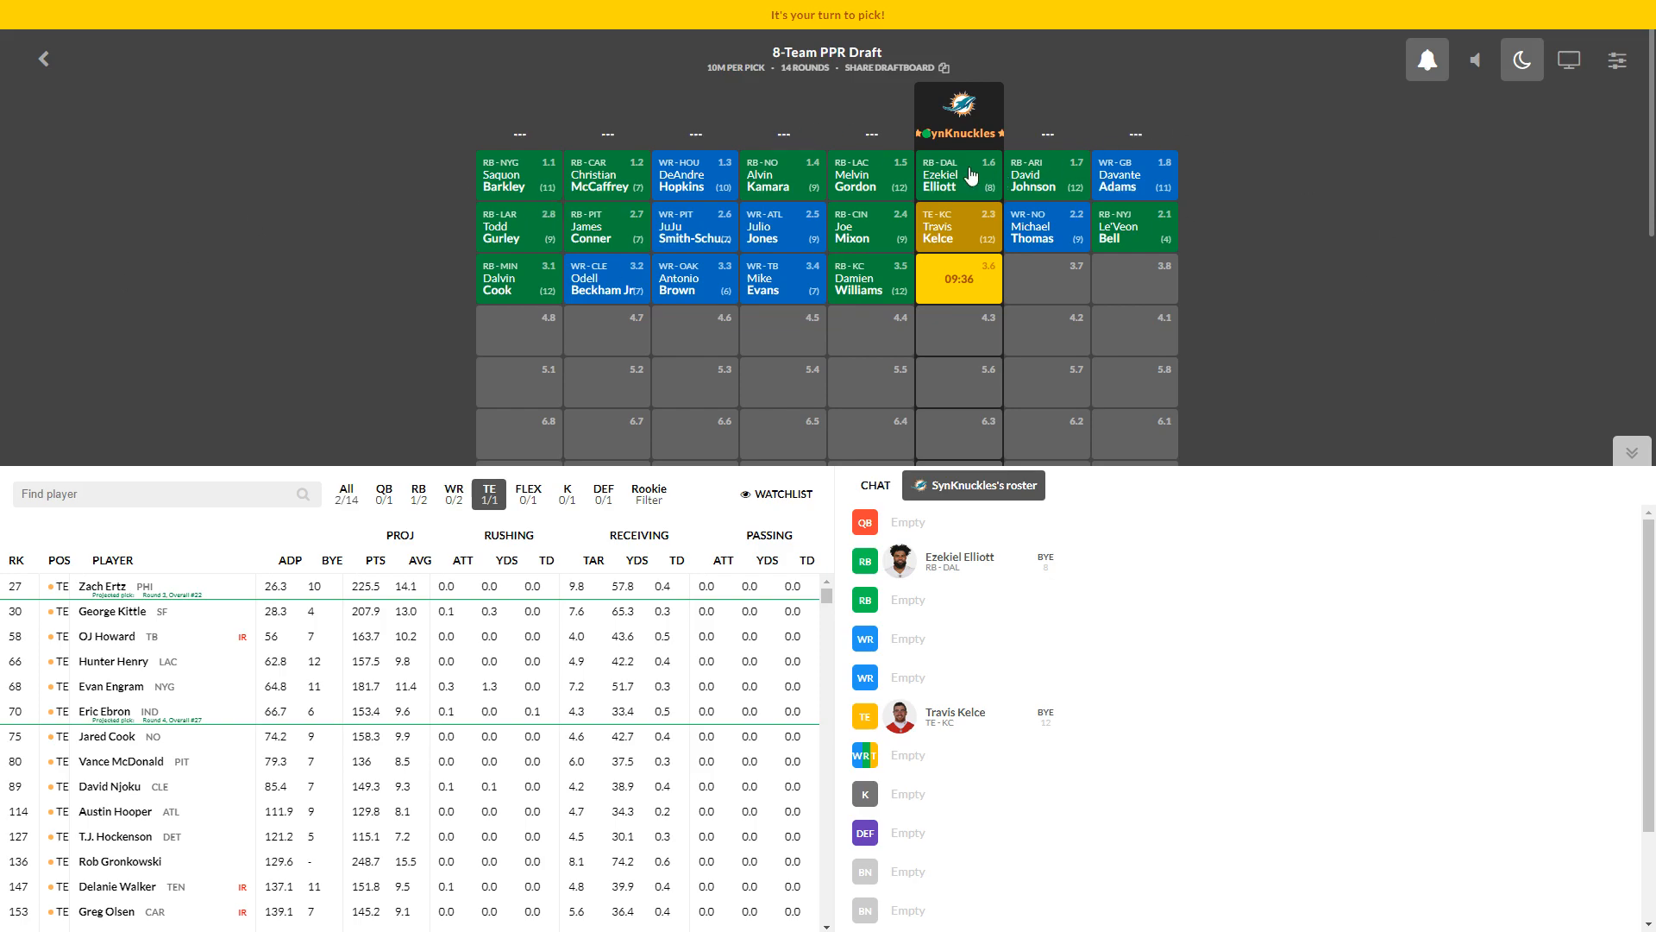
pyautogui.moveTo(335, 349)
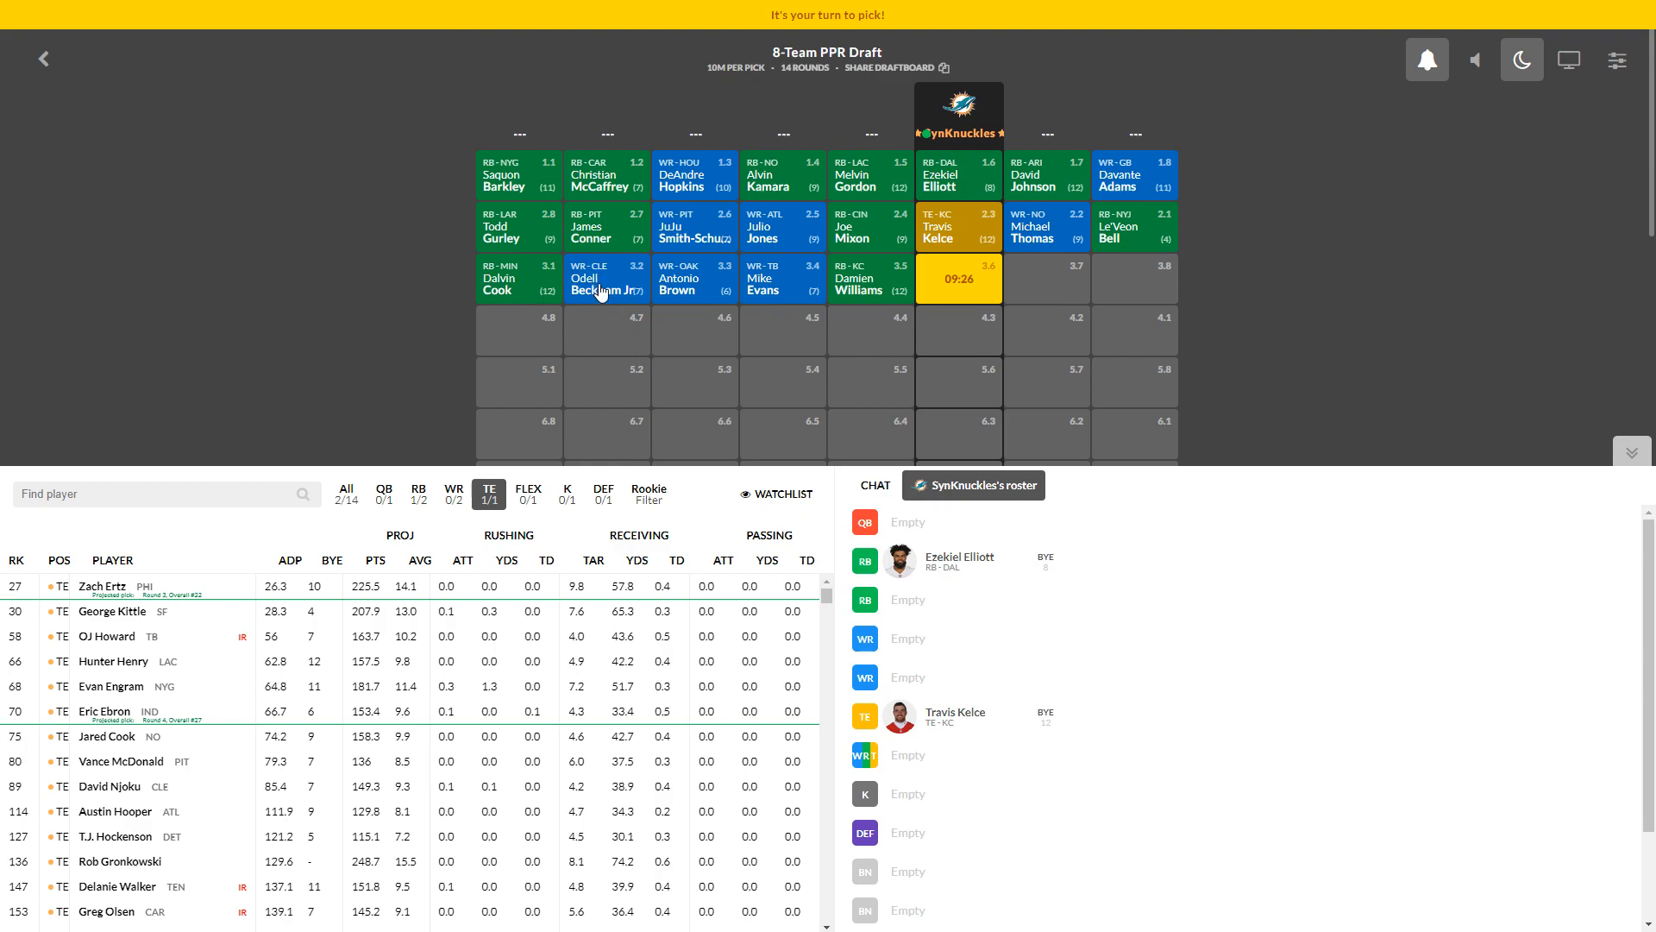
pyautogui.moveTo(799, 304)
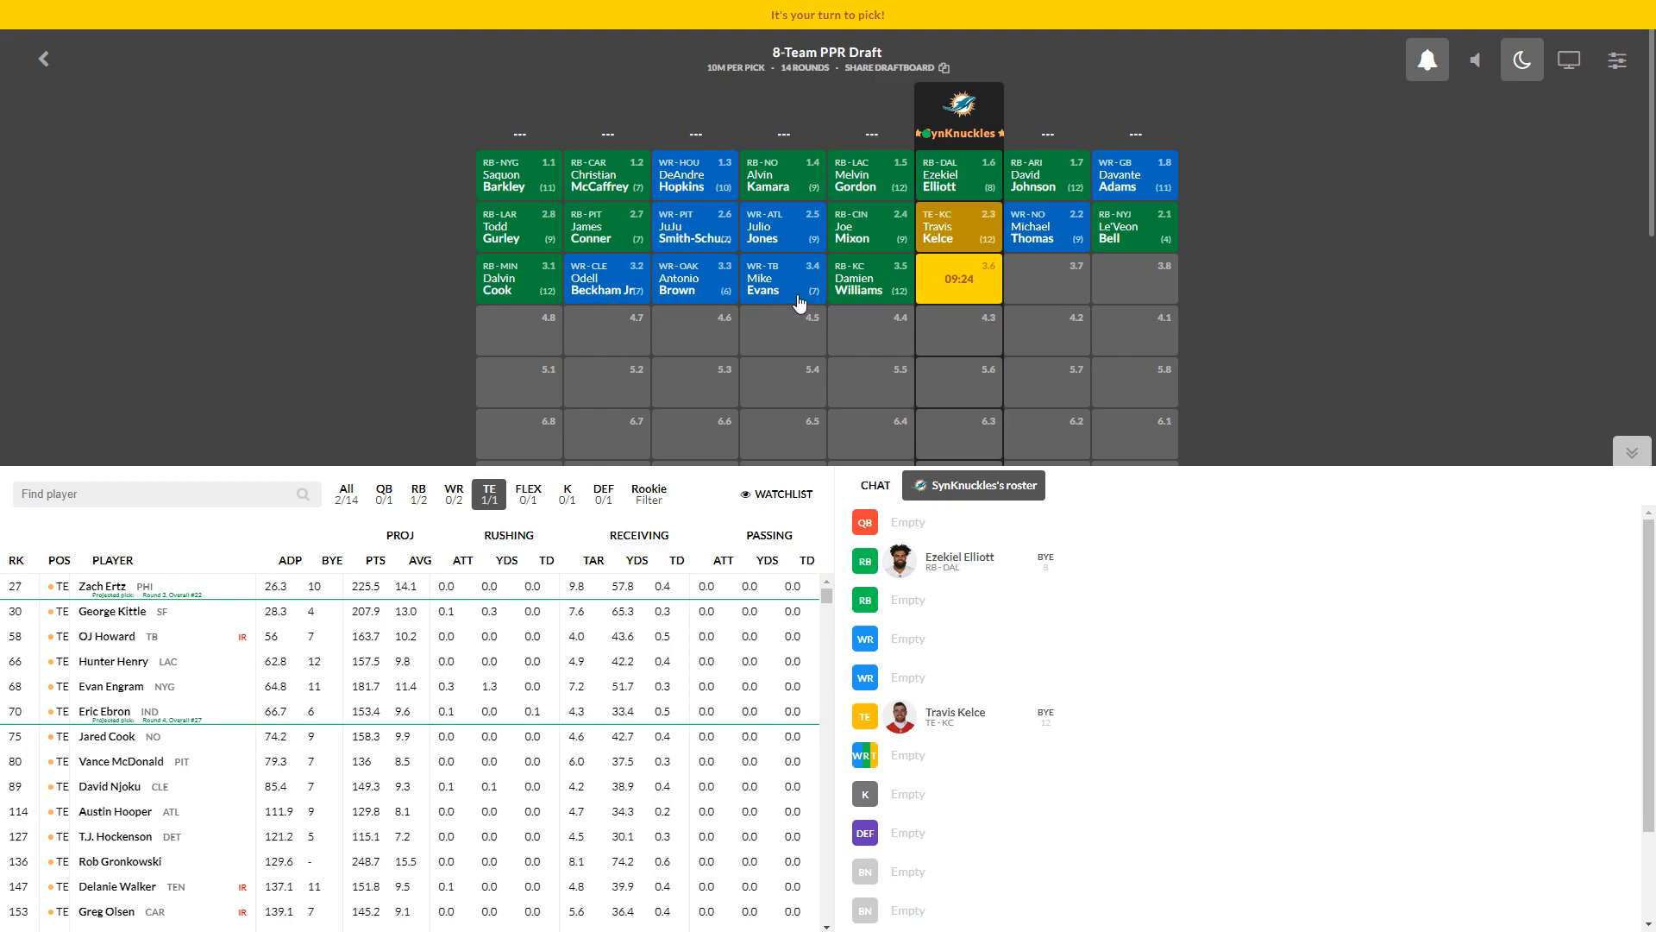
pyautogui.moveTo(557, 528)
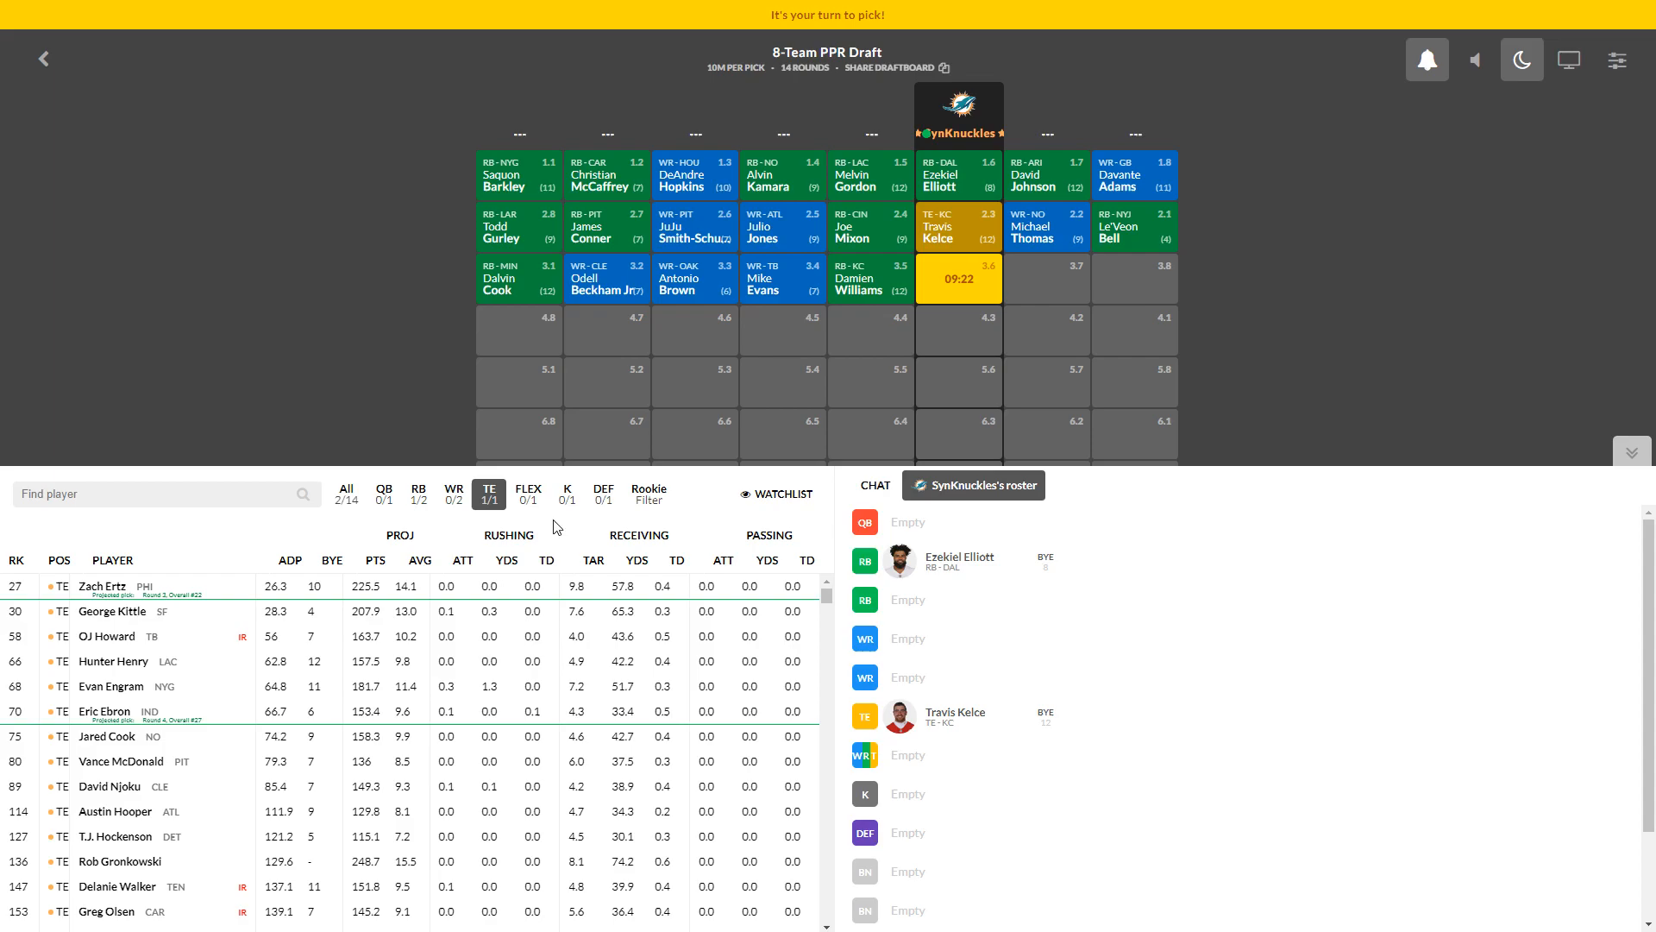
# Step: Compare the RB and All filters, then settle on wide receivers only before pick 3.6
pyautogui.click(417, 493)
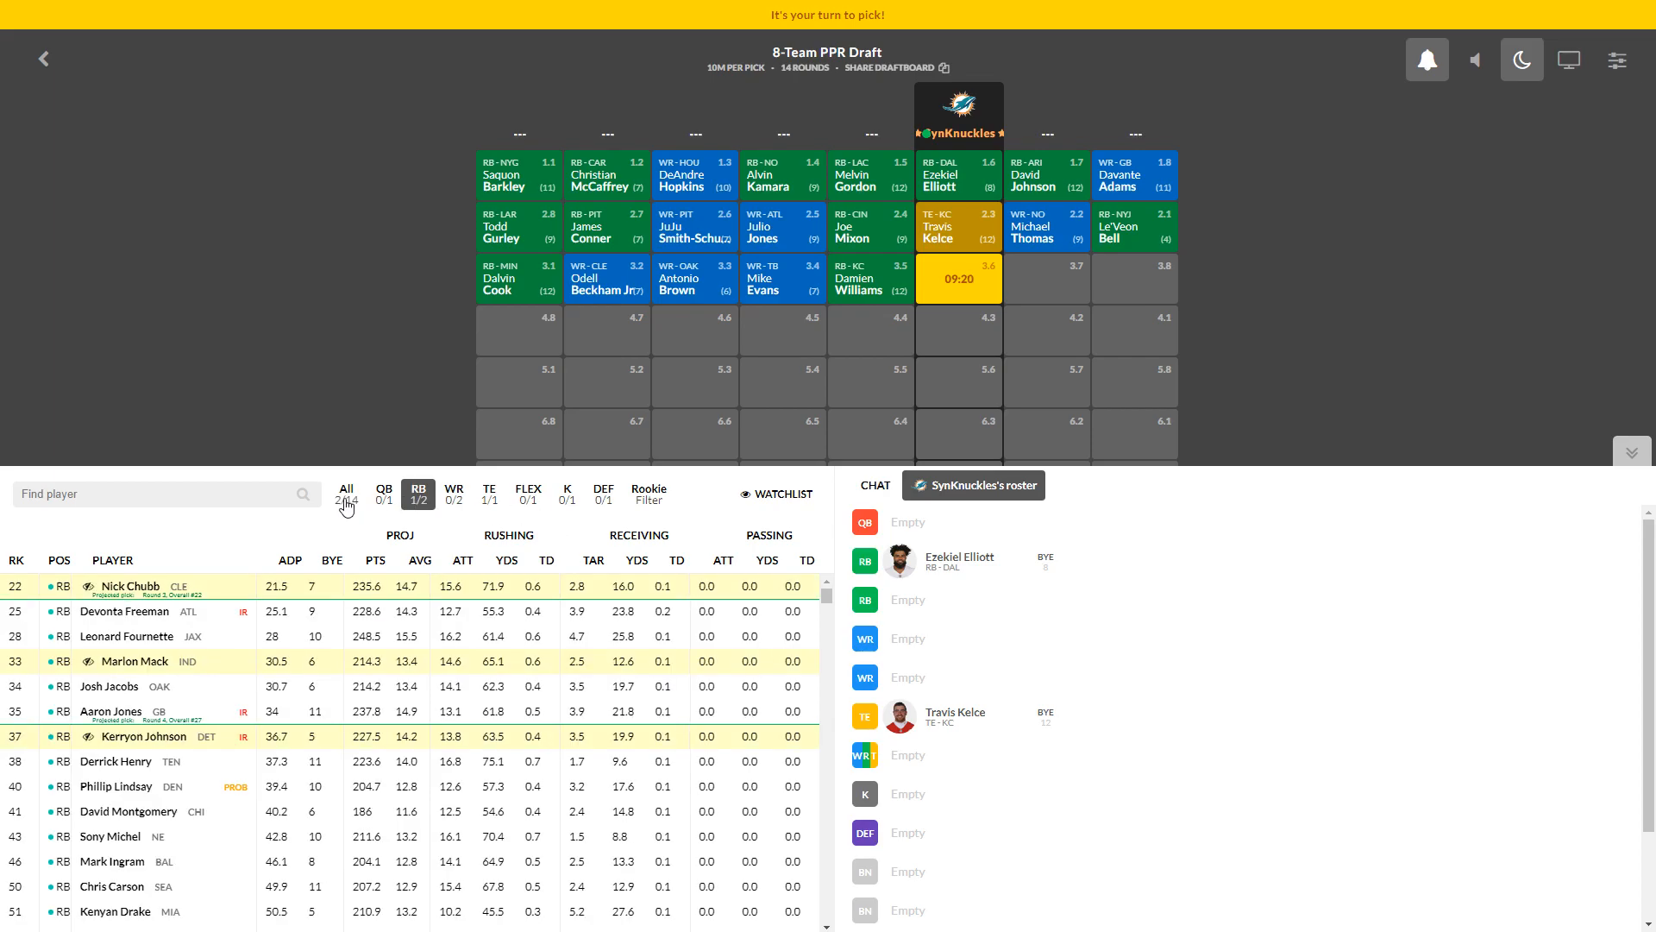
pyautogui.click(345, 488)
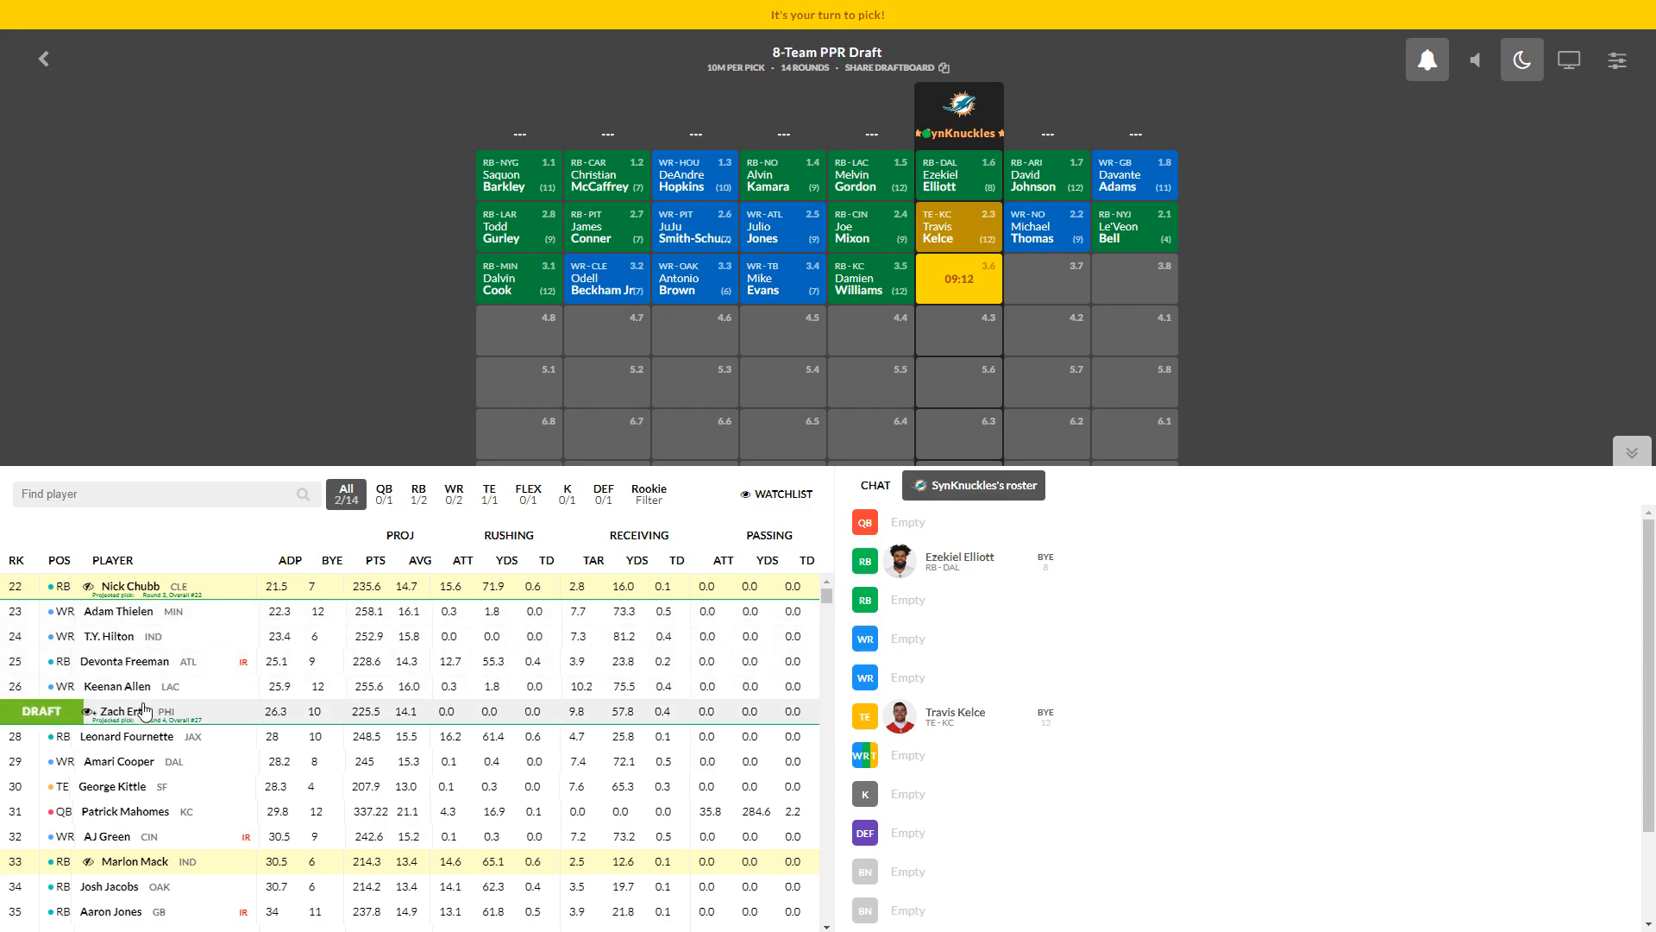
pyautogui.click(418, 490)
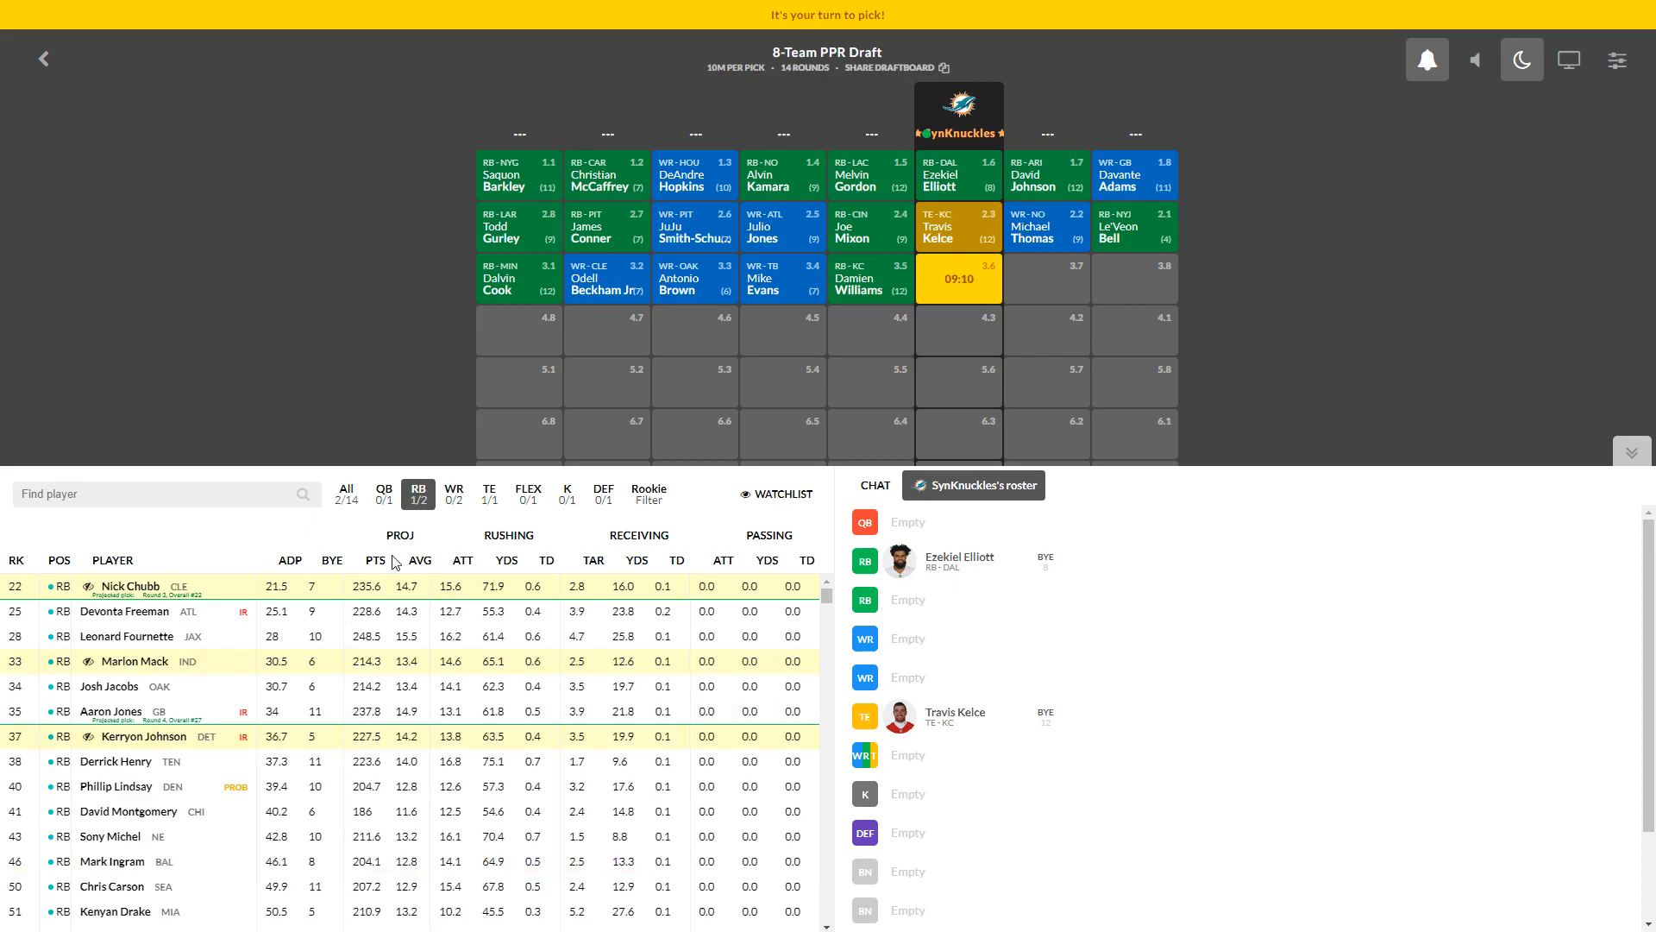
pyautogui.moveTo(176, 611)
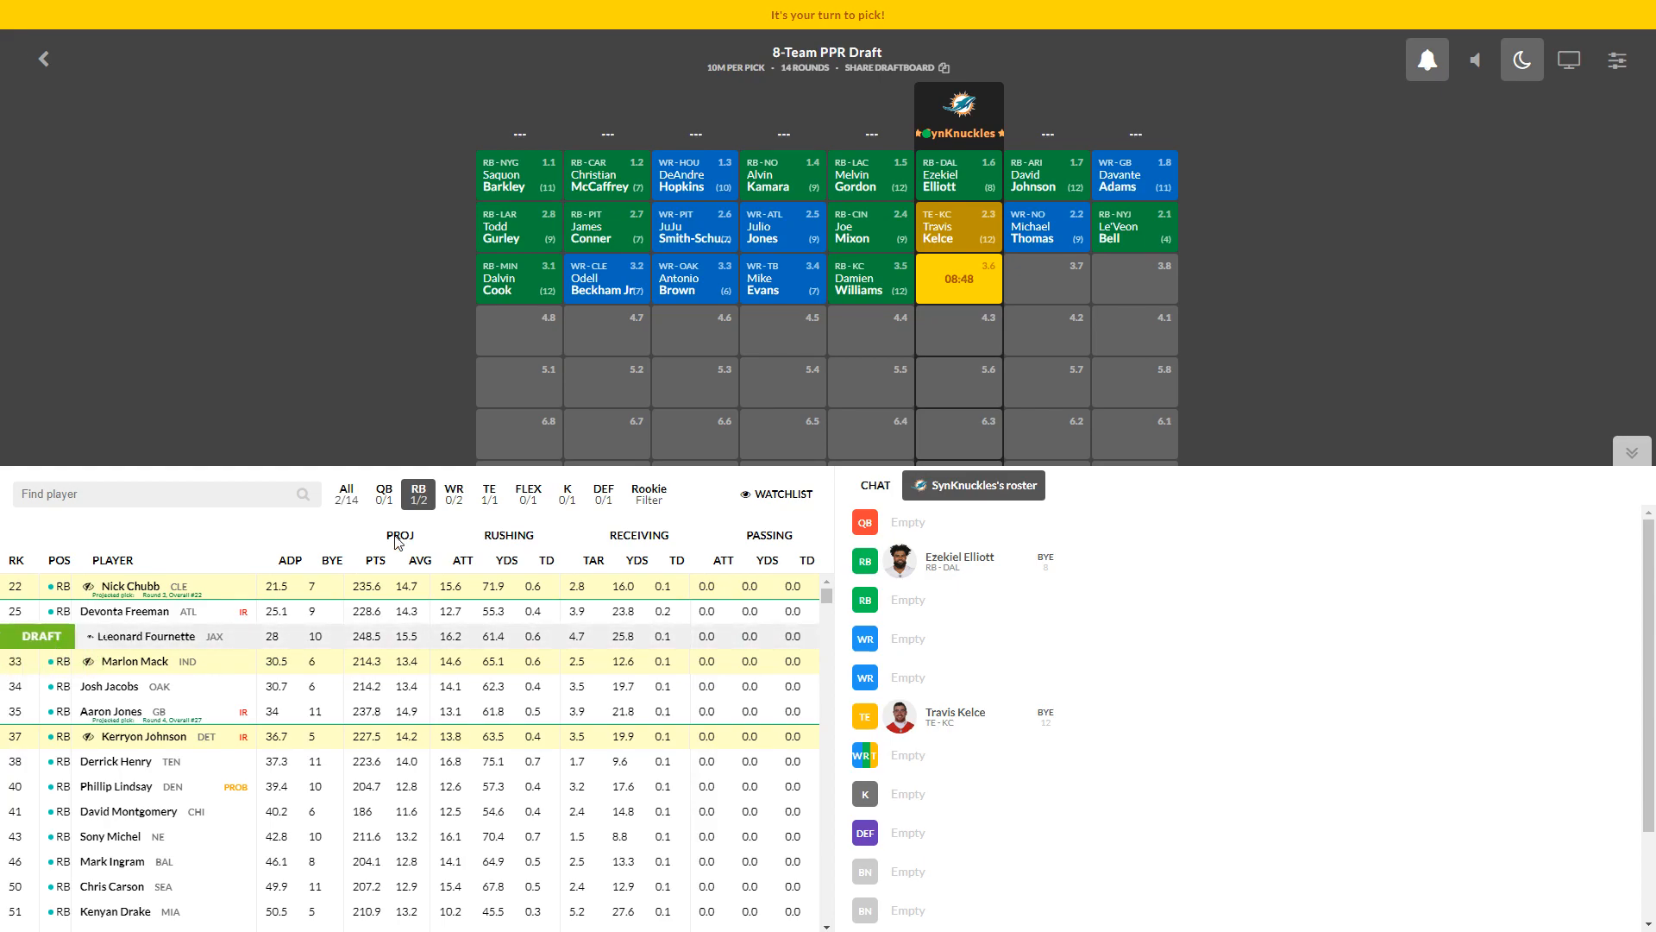
pyautogui.click(453, 488)
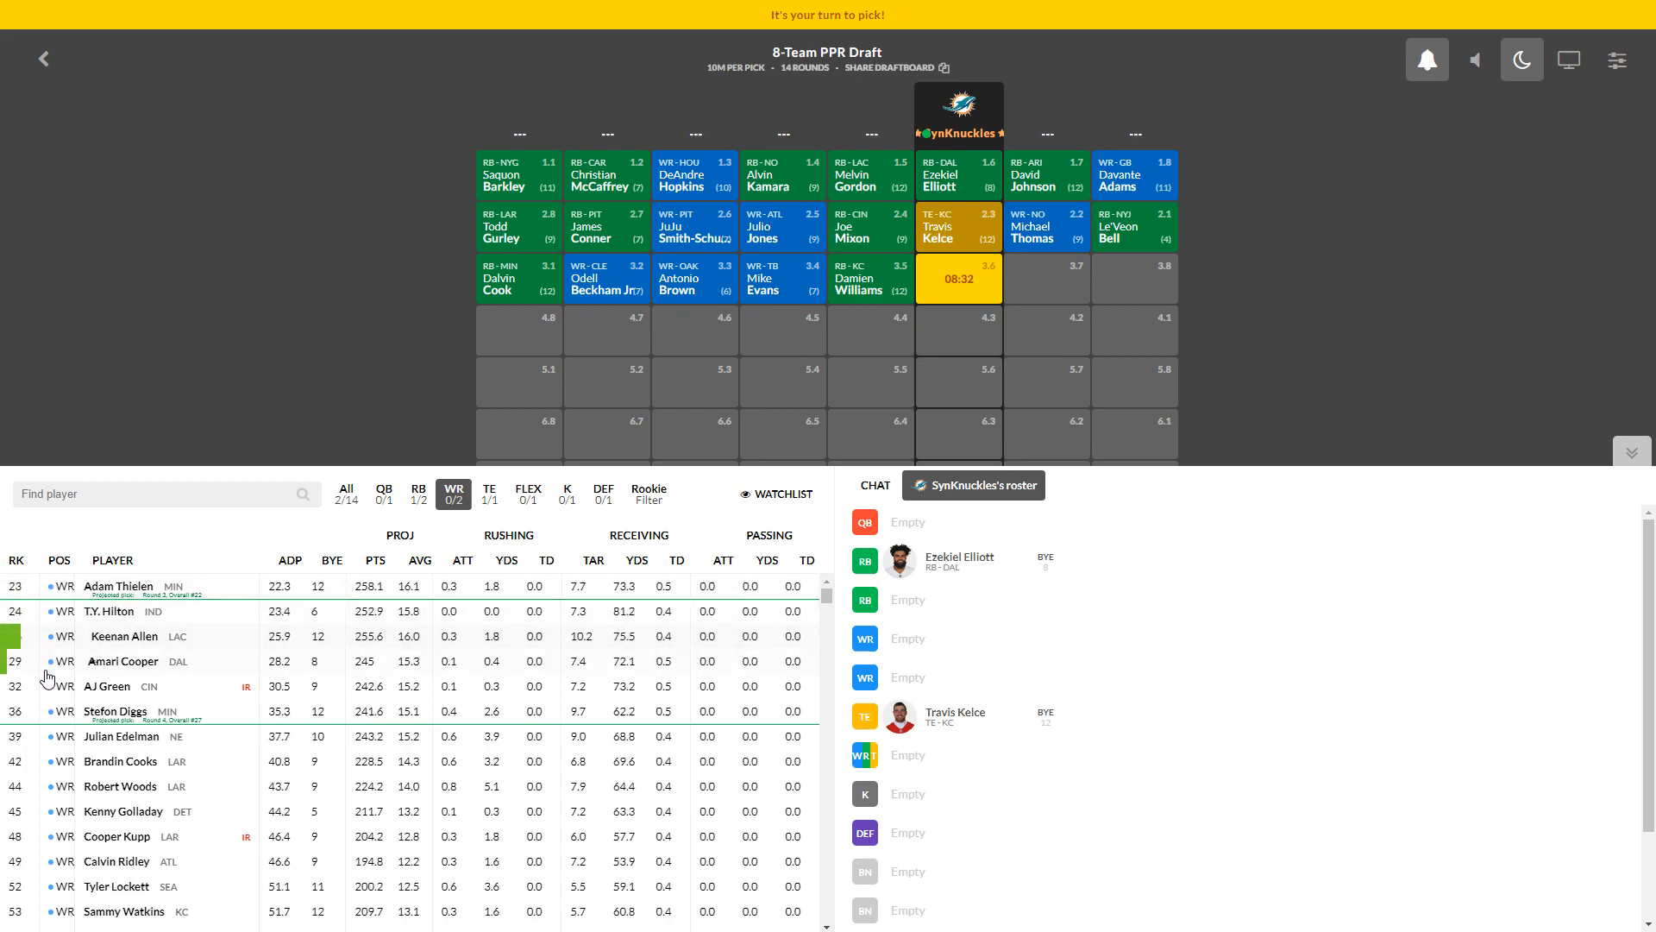
pyautogui.moveTo(126, 685)
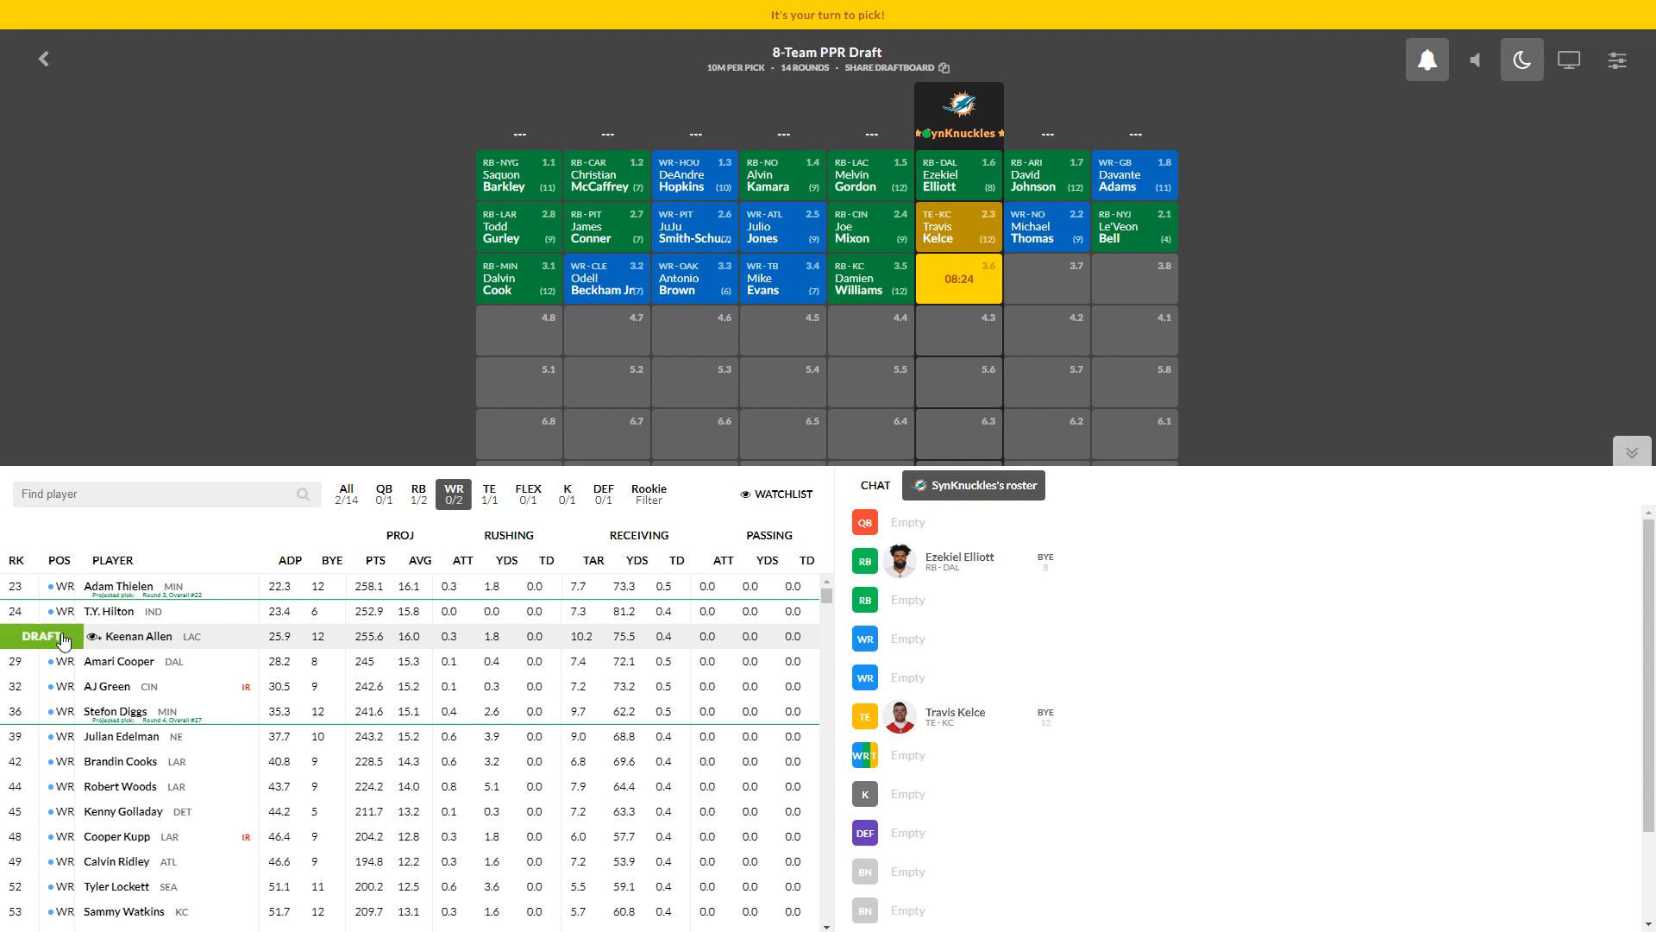
# Step: Draft Keenan Allen at 3.6, then from the RB filter draft Marlon Mack at 4.3
pyautogui.click(41, 636)
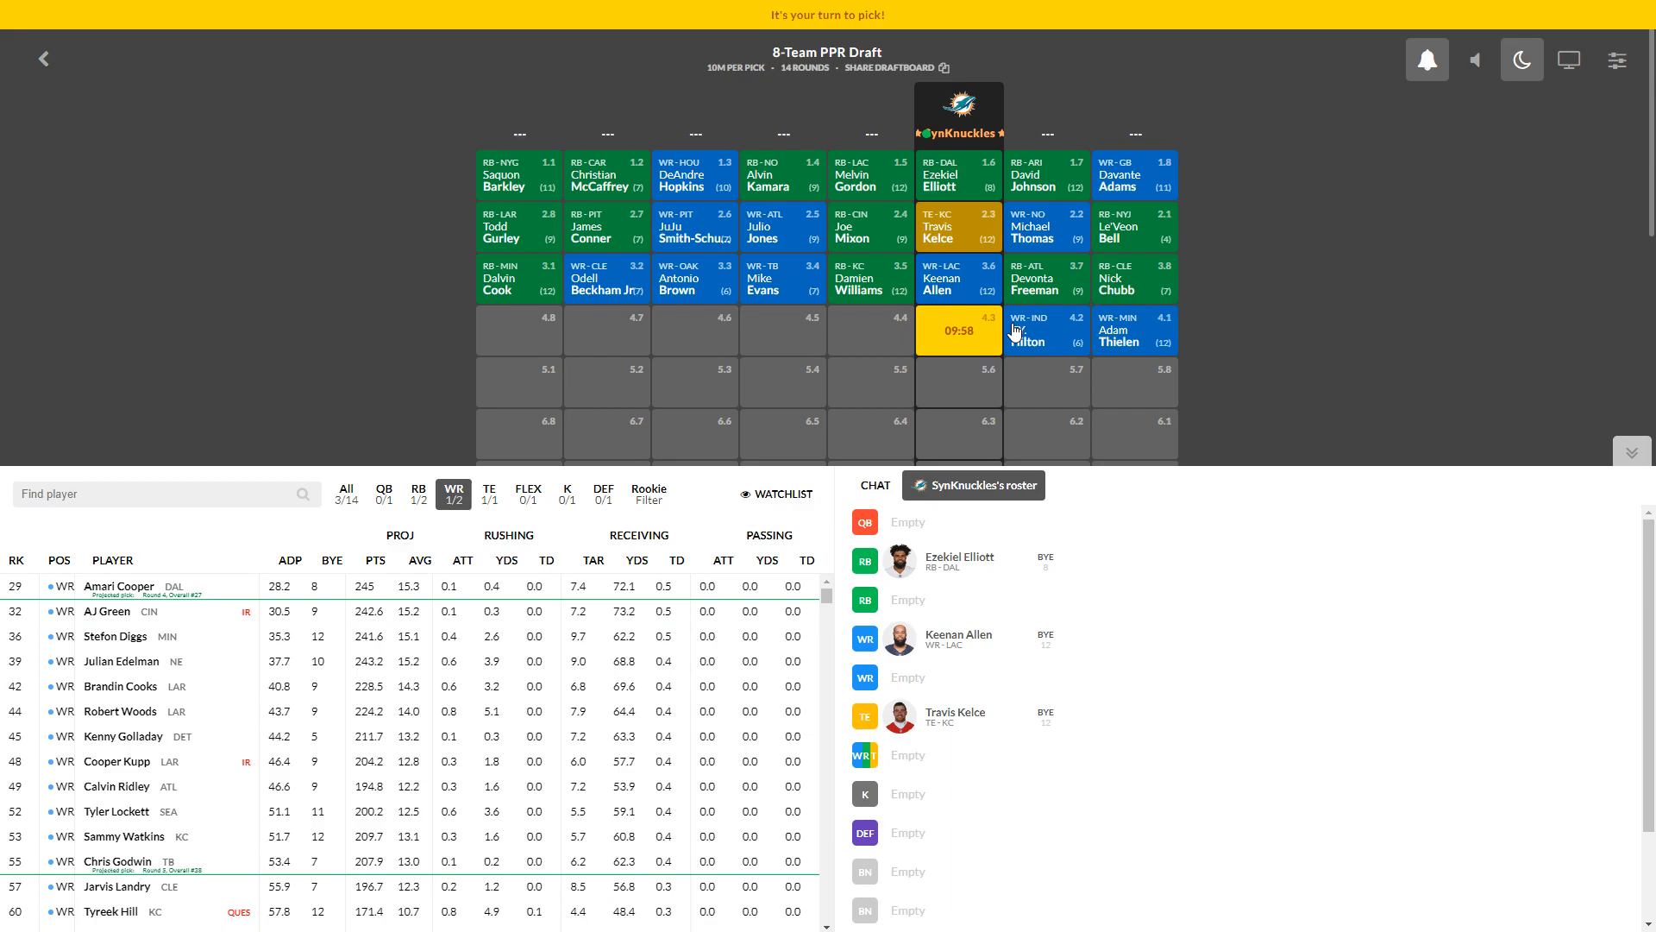
pyautogui.moveTo(388, 421)
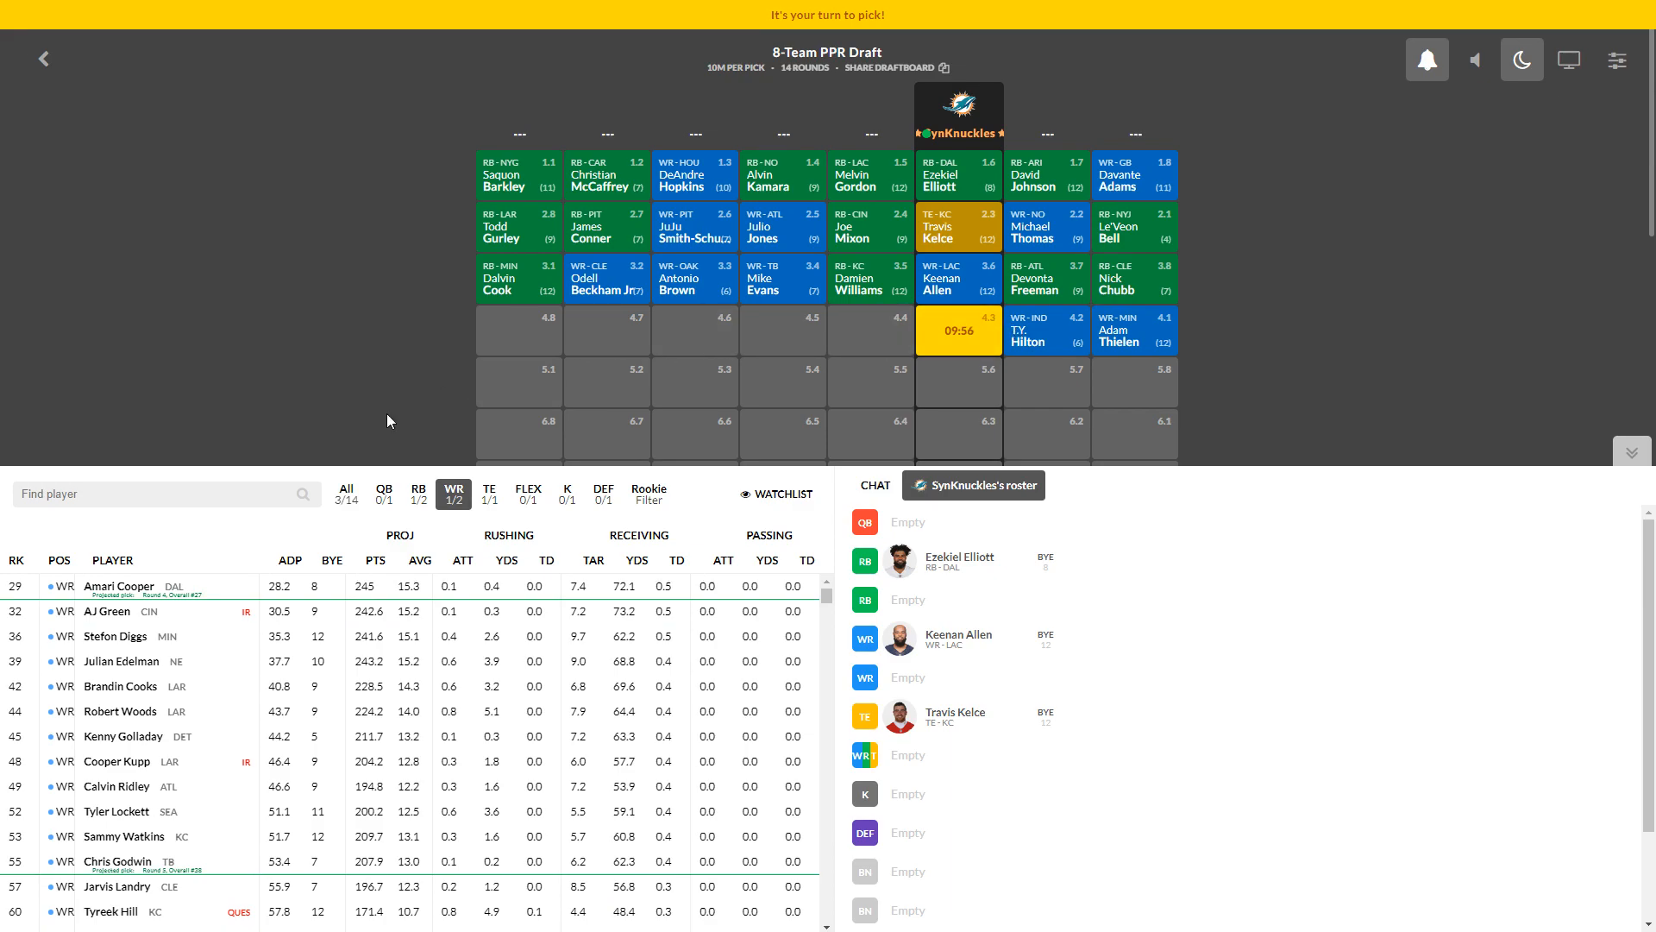
pyautogui.click(417, 488)
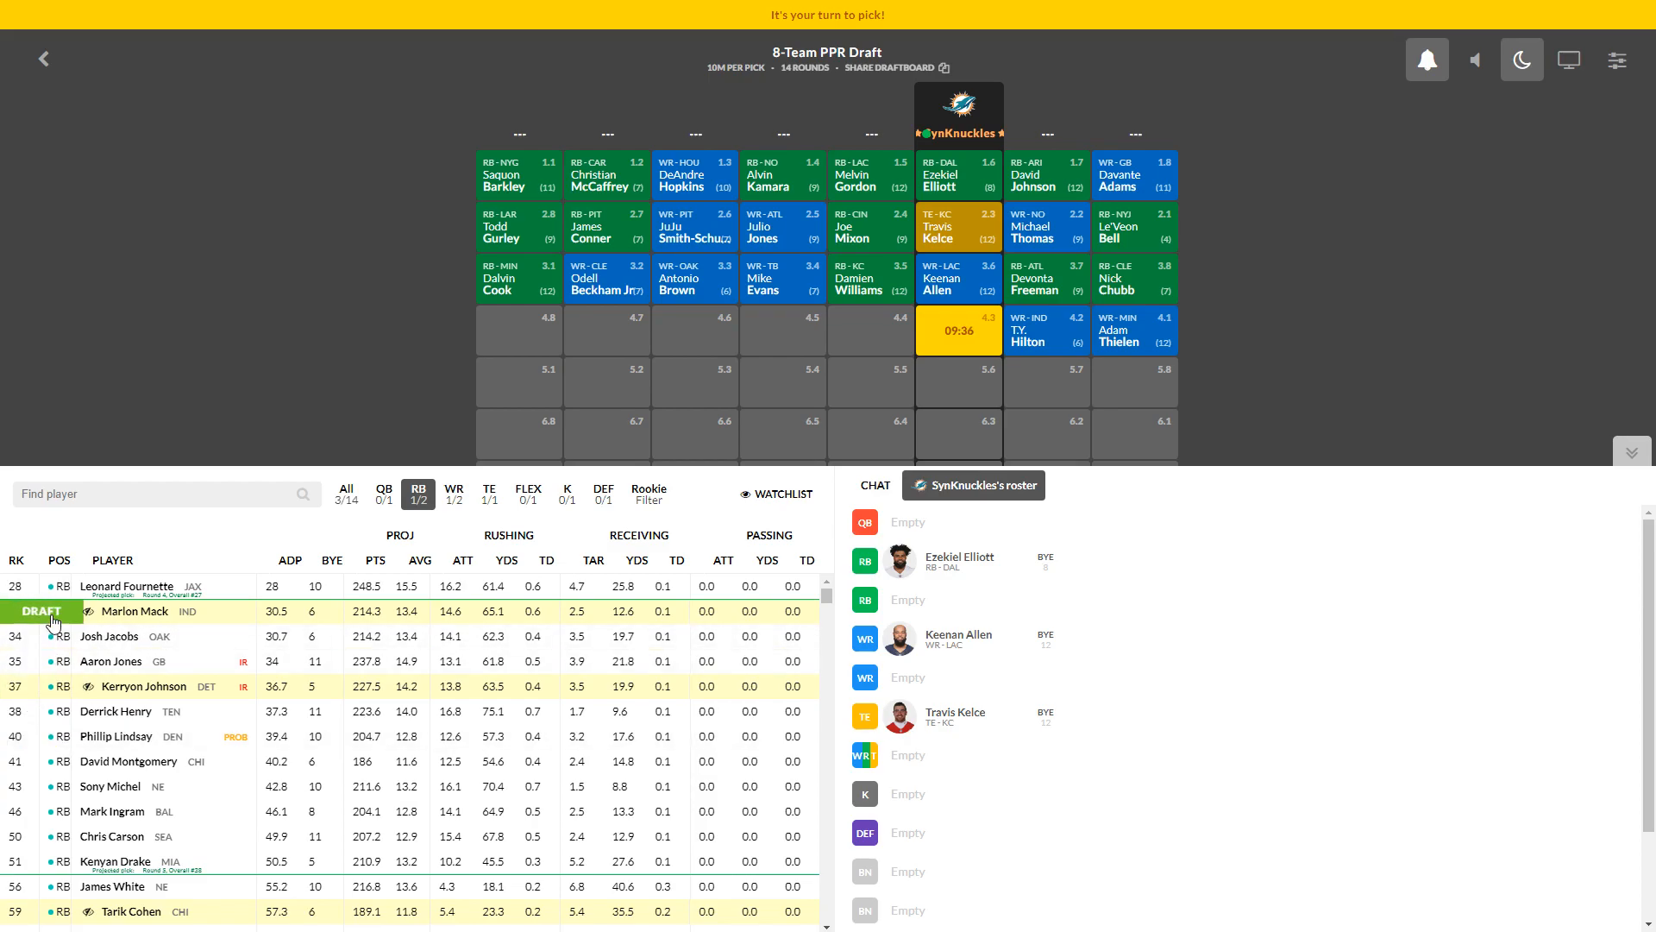
pyautogui.click(39, 611)
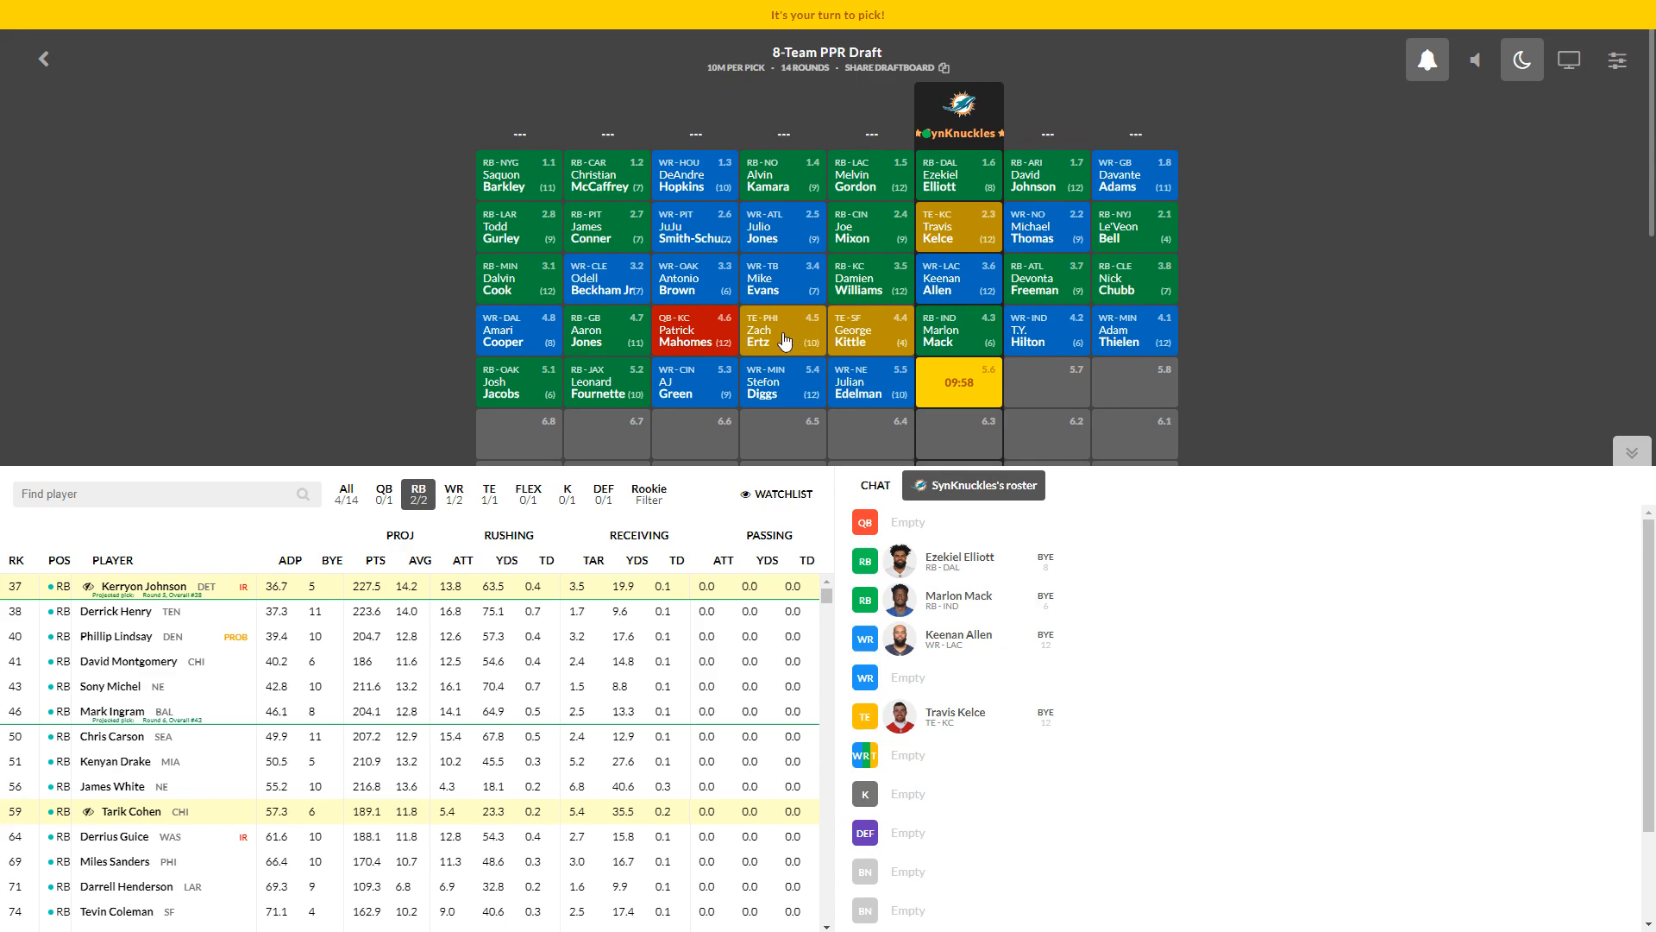
pyautogui.moveTo(685, 312)
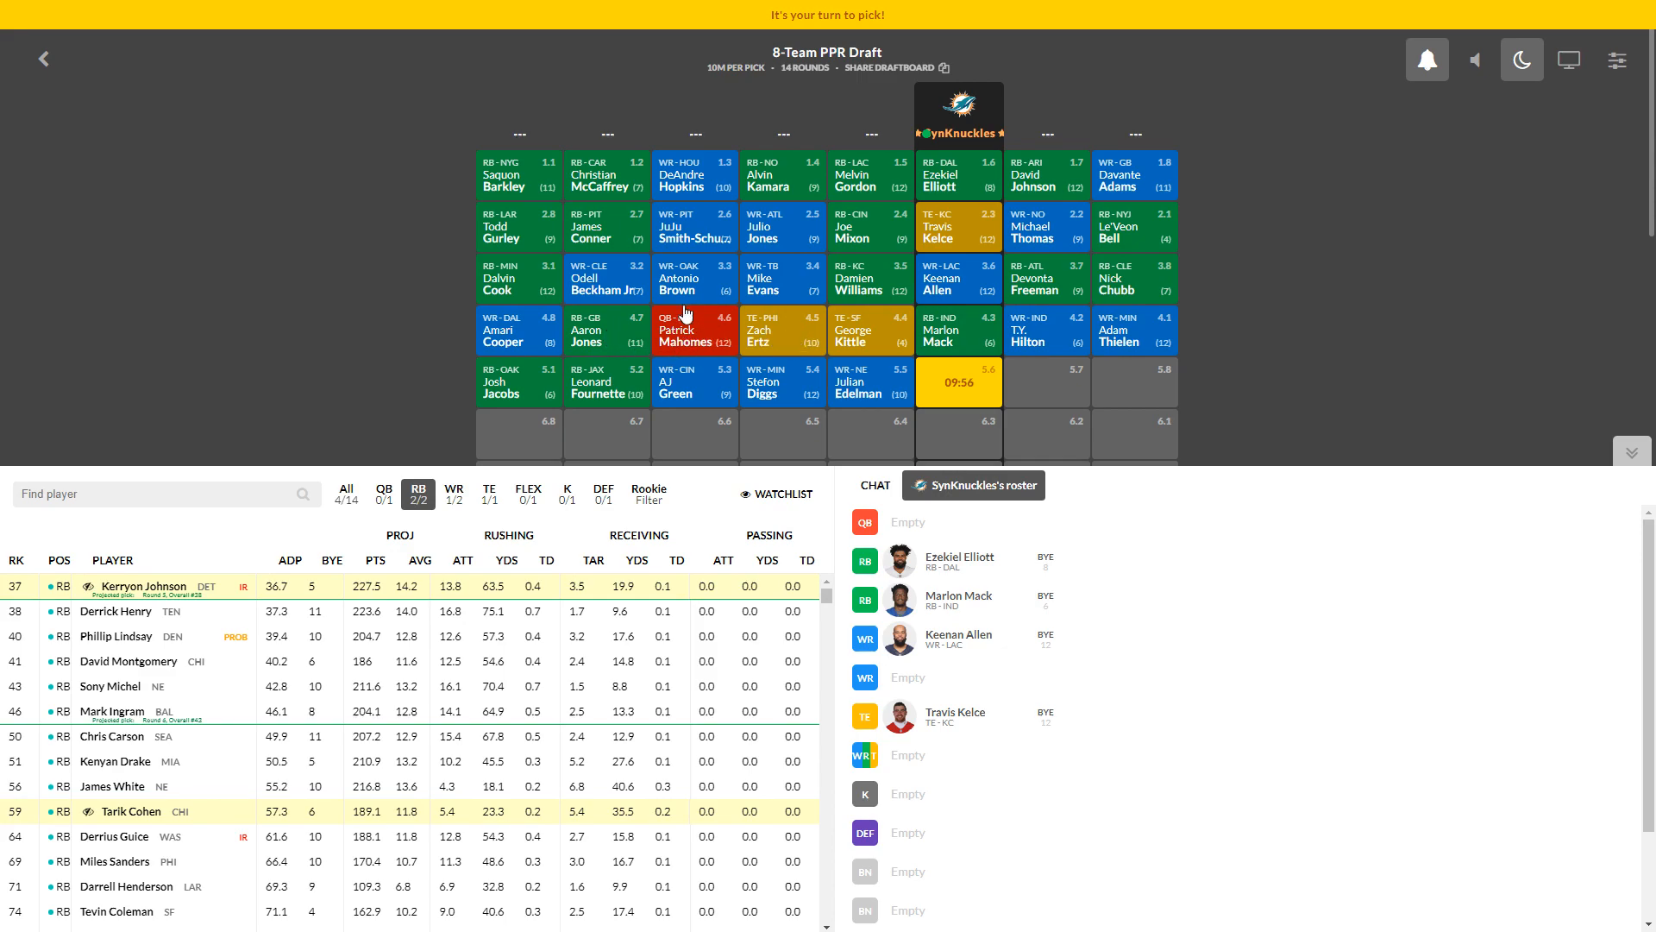
pyautogui.moveTo(721, 334)
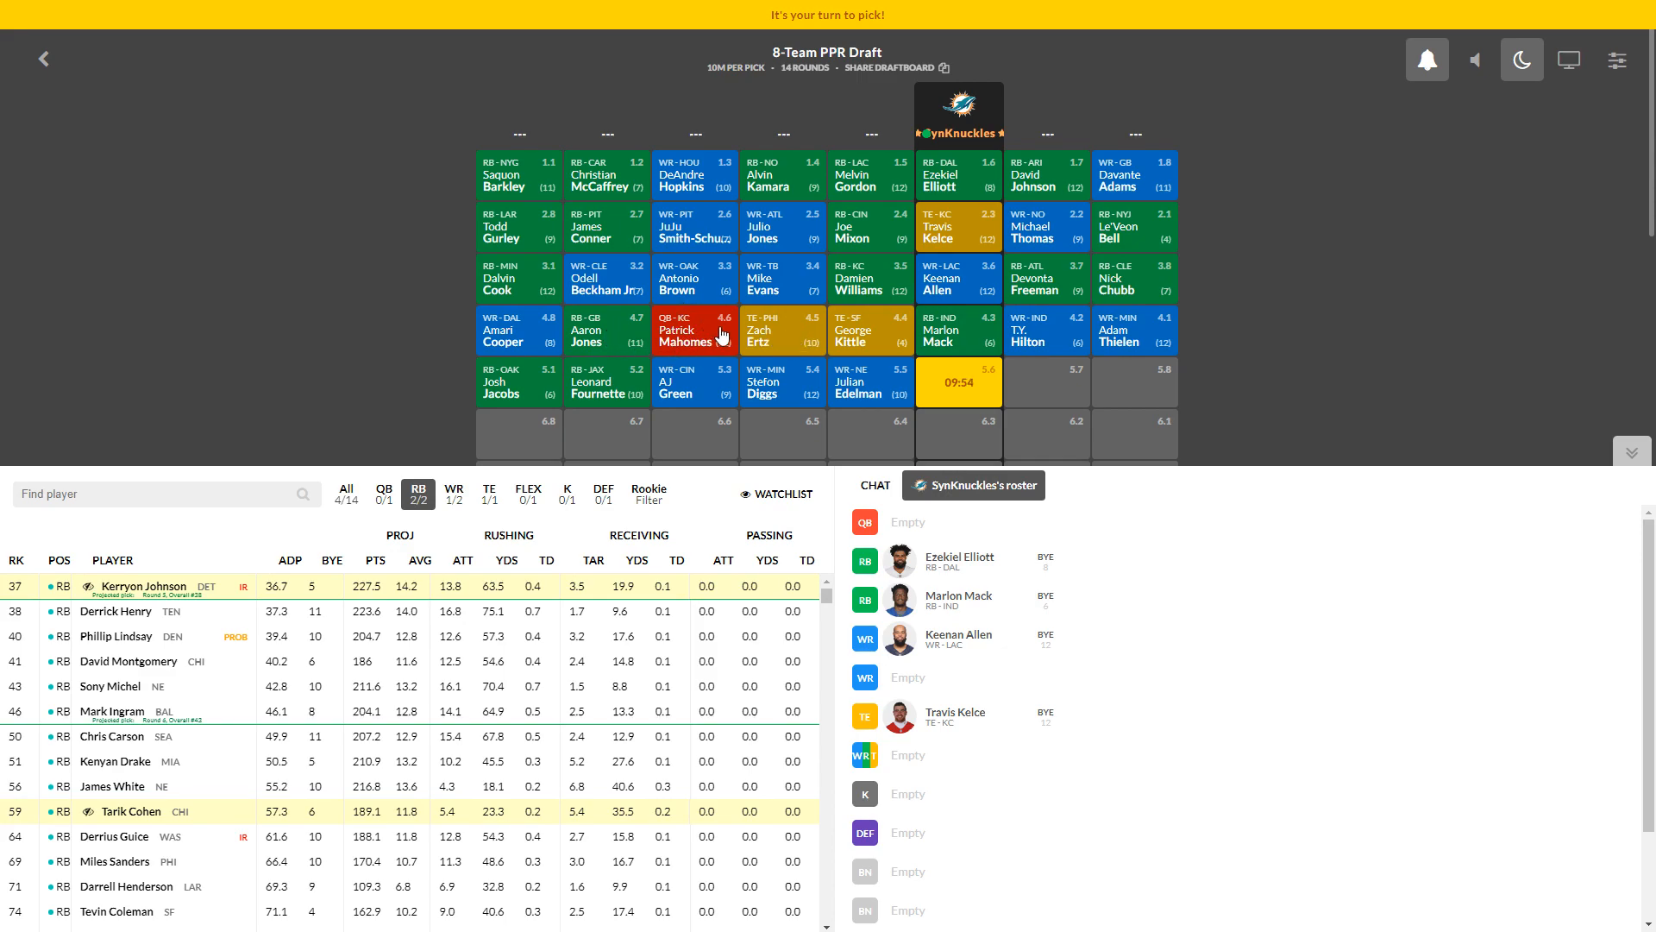
pyautogui.moveTo(506, 342)
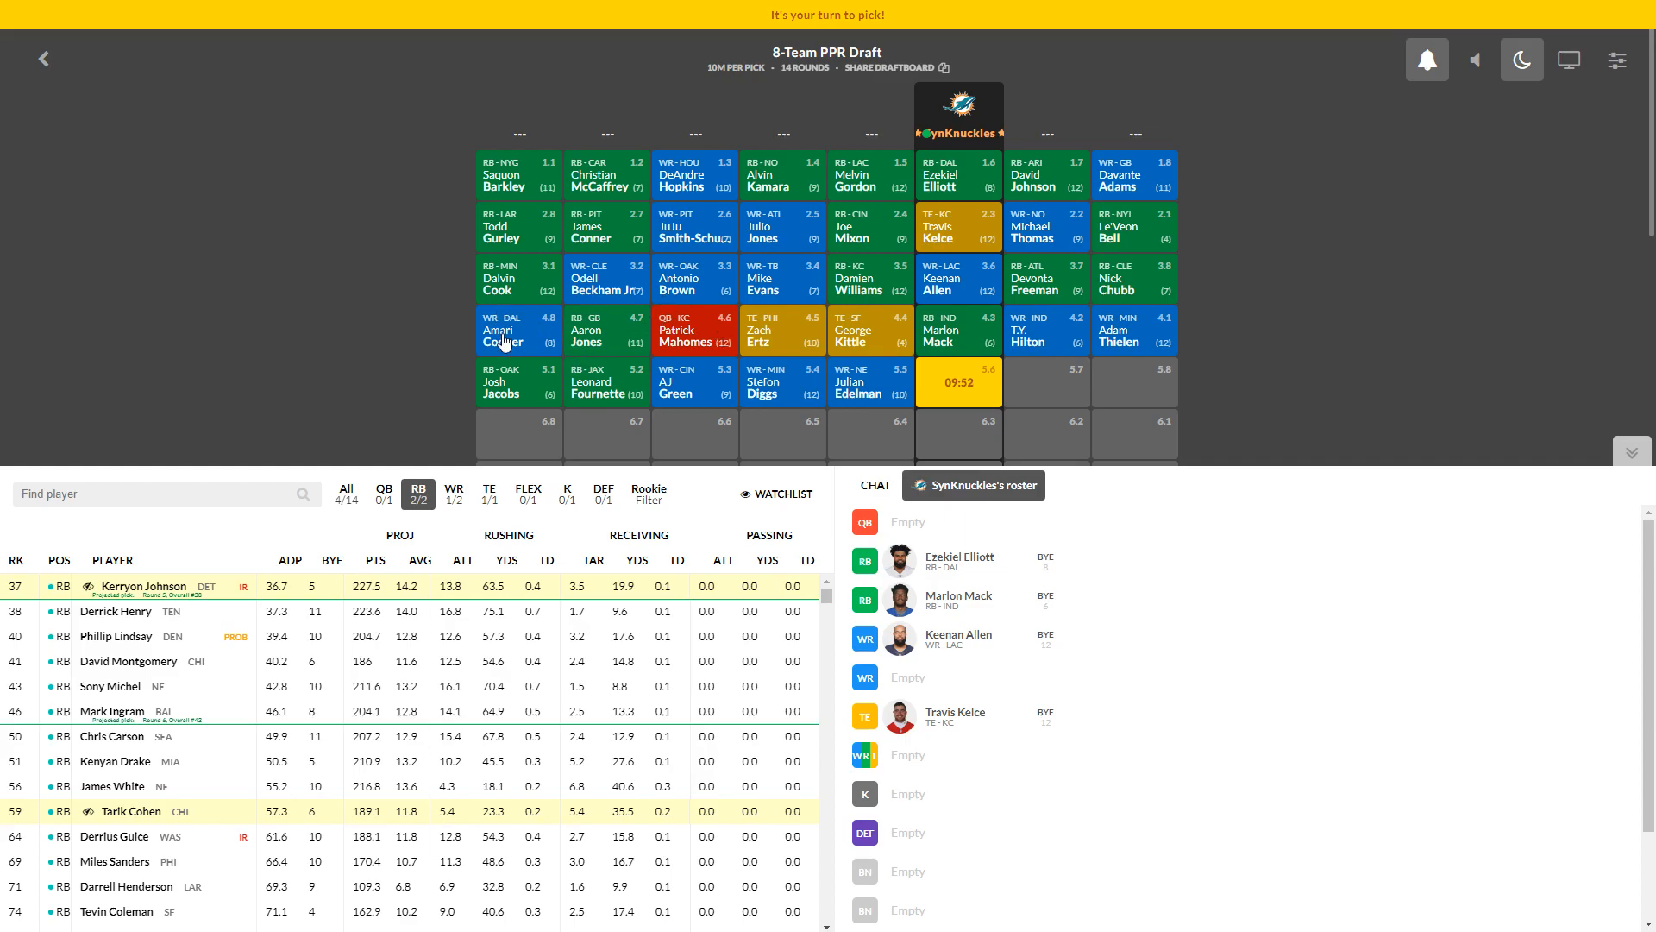
pyautogui.moveTo(783, 393)
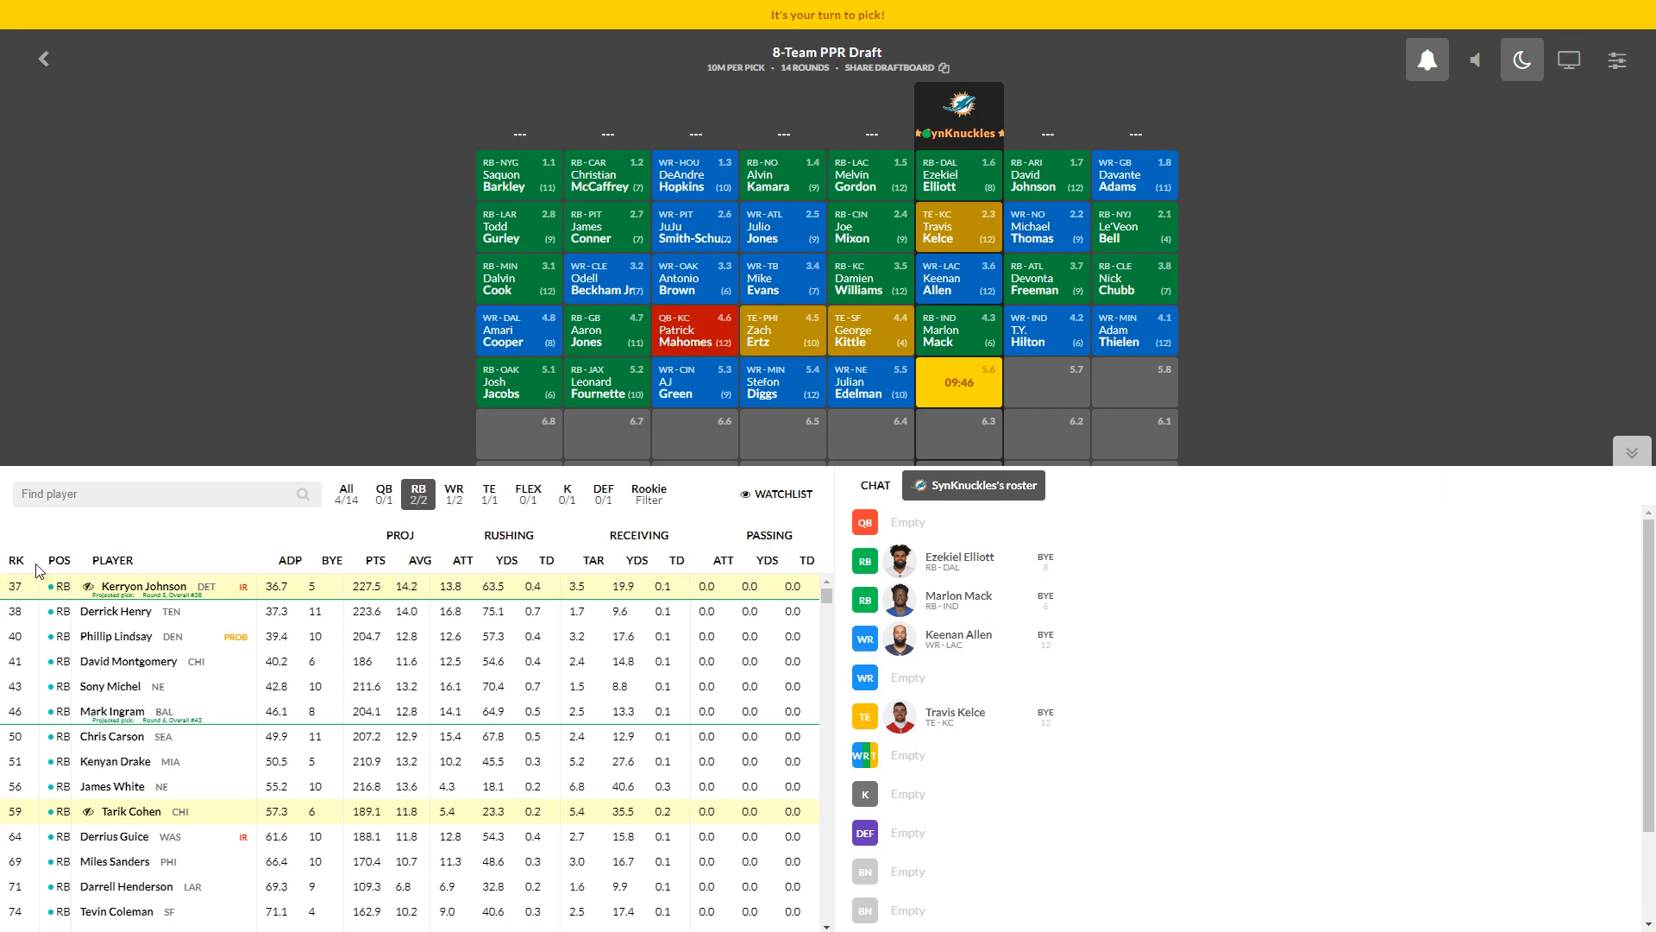
pyautogui.moveTo(38, 587)
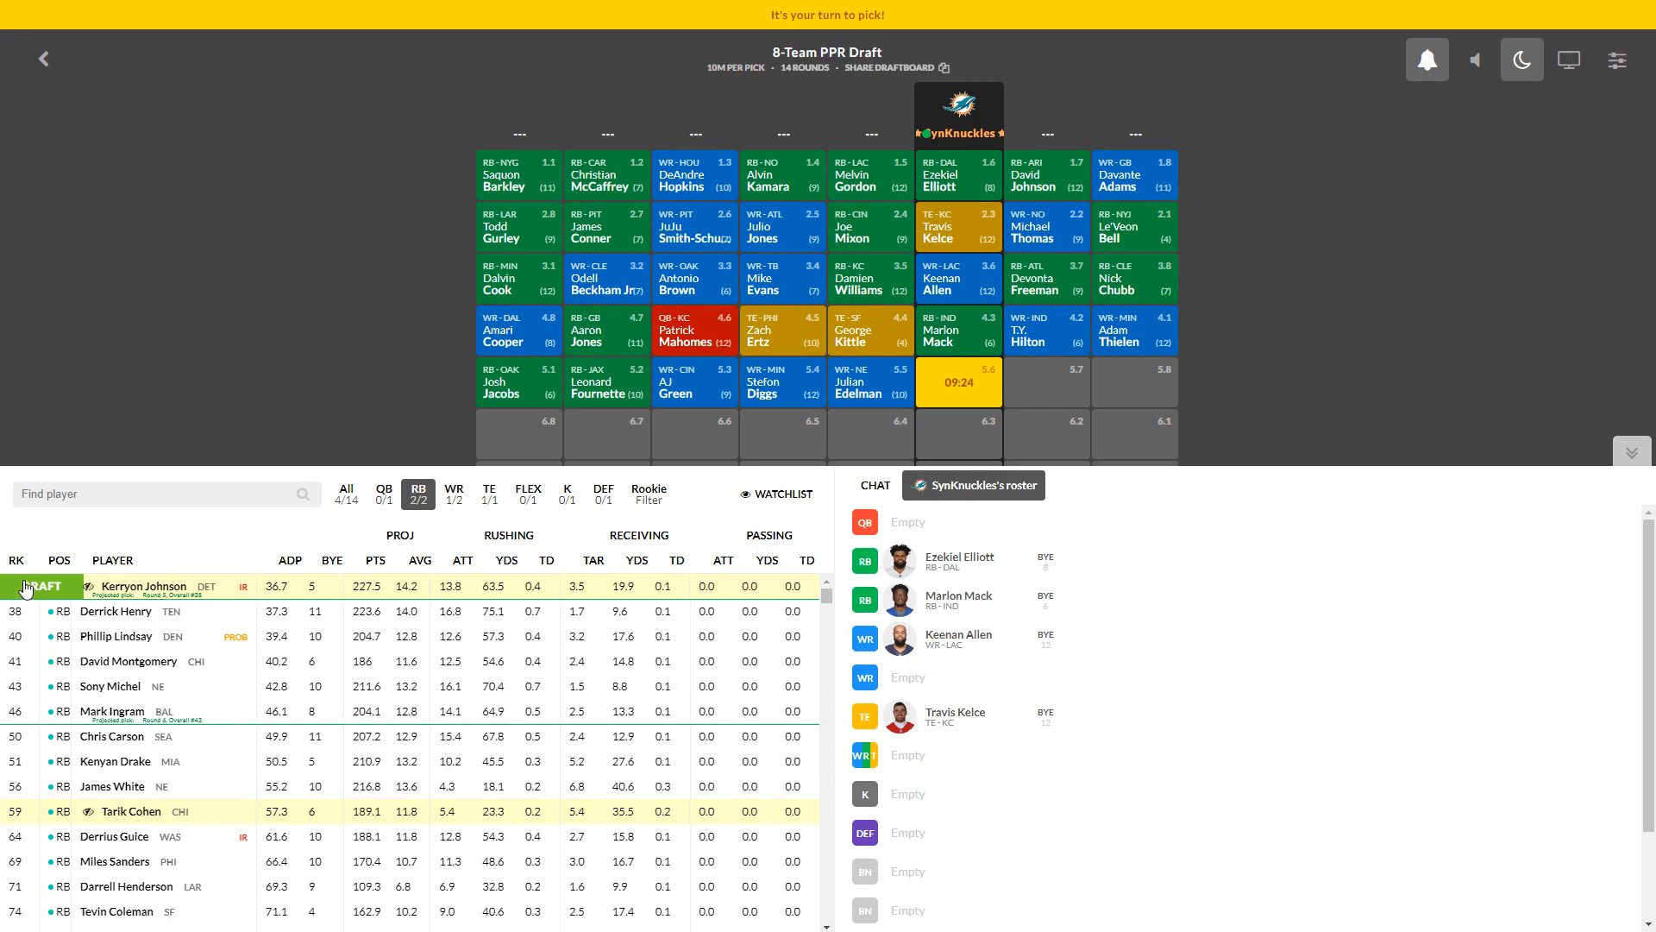
# Step: Draft running back Kerryon Johnson at pick 5.6
pyautogui.click(42, 587)
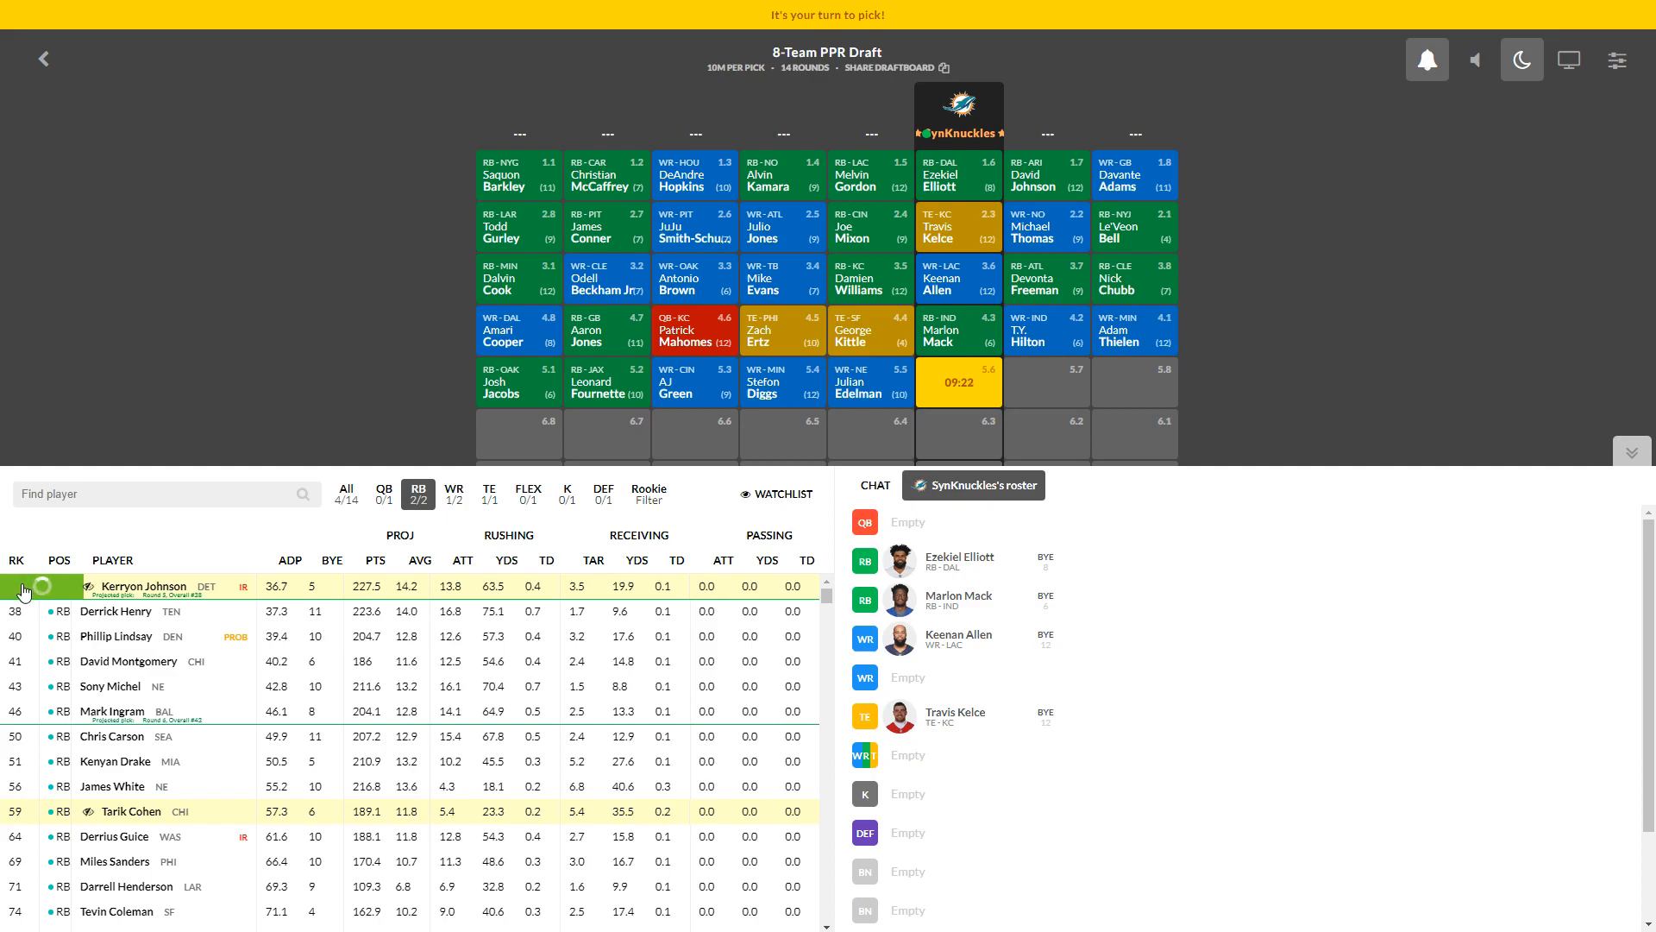
# Step: Confirm Kerryon Johnson at 5.6, filter to wide receivers and draft Calvin Ridley at 6.3
pyautogui.click(22, 588)
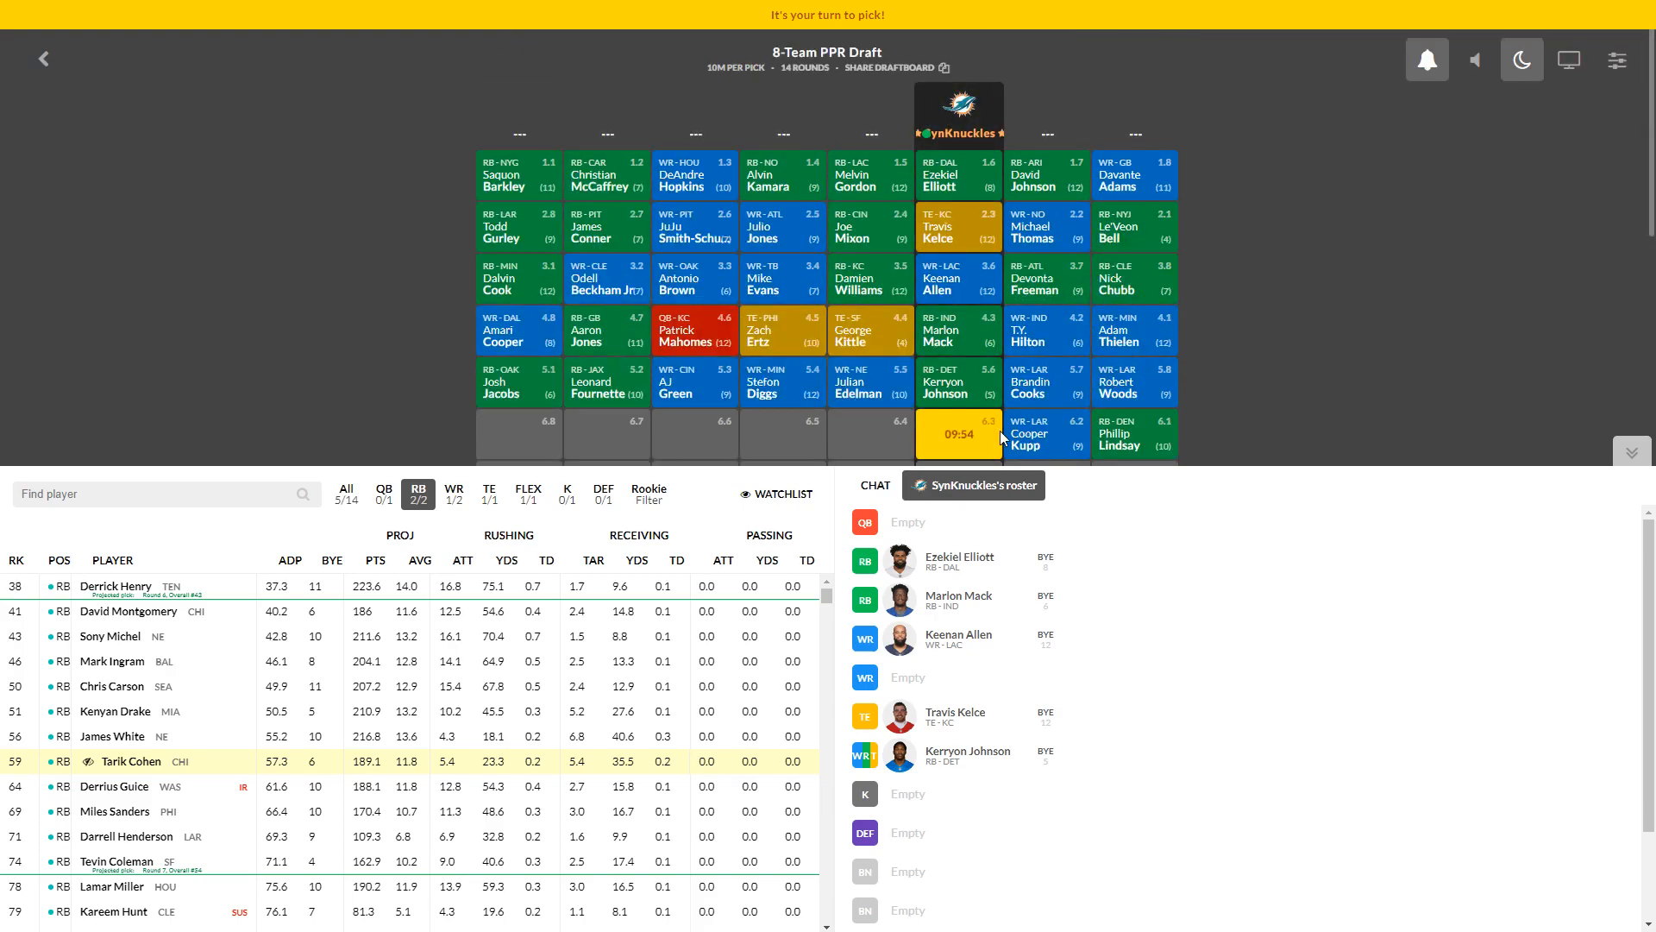
pyautogui.moveTo(1148, 576)
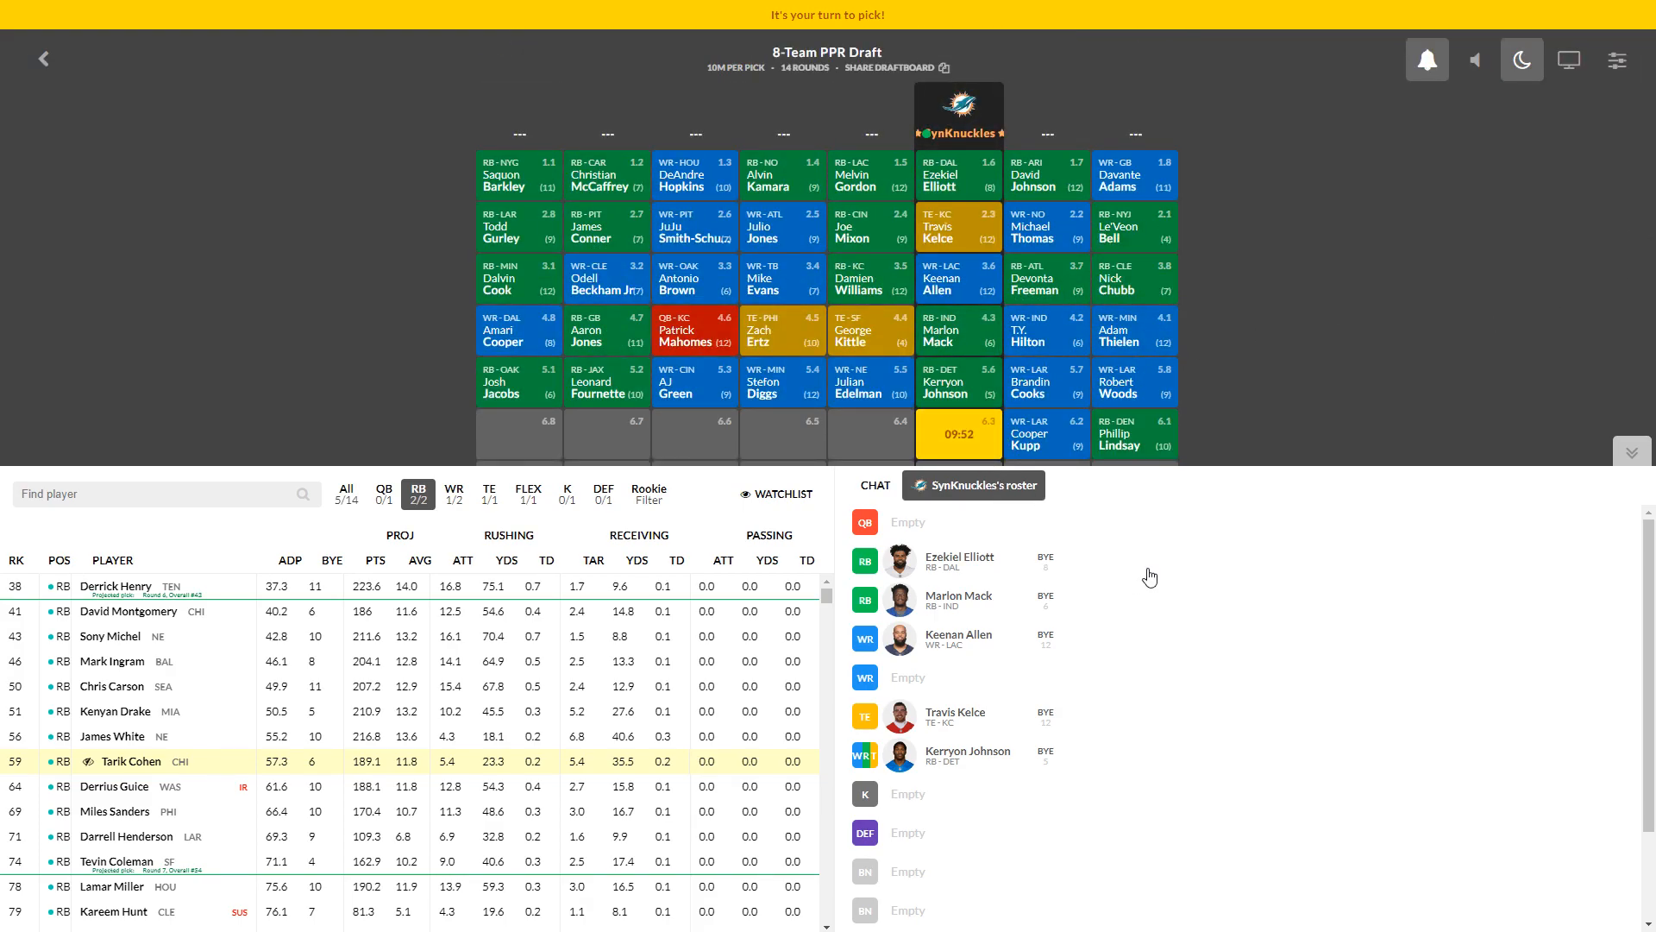
pyautogui.moveTo(990, 629)
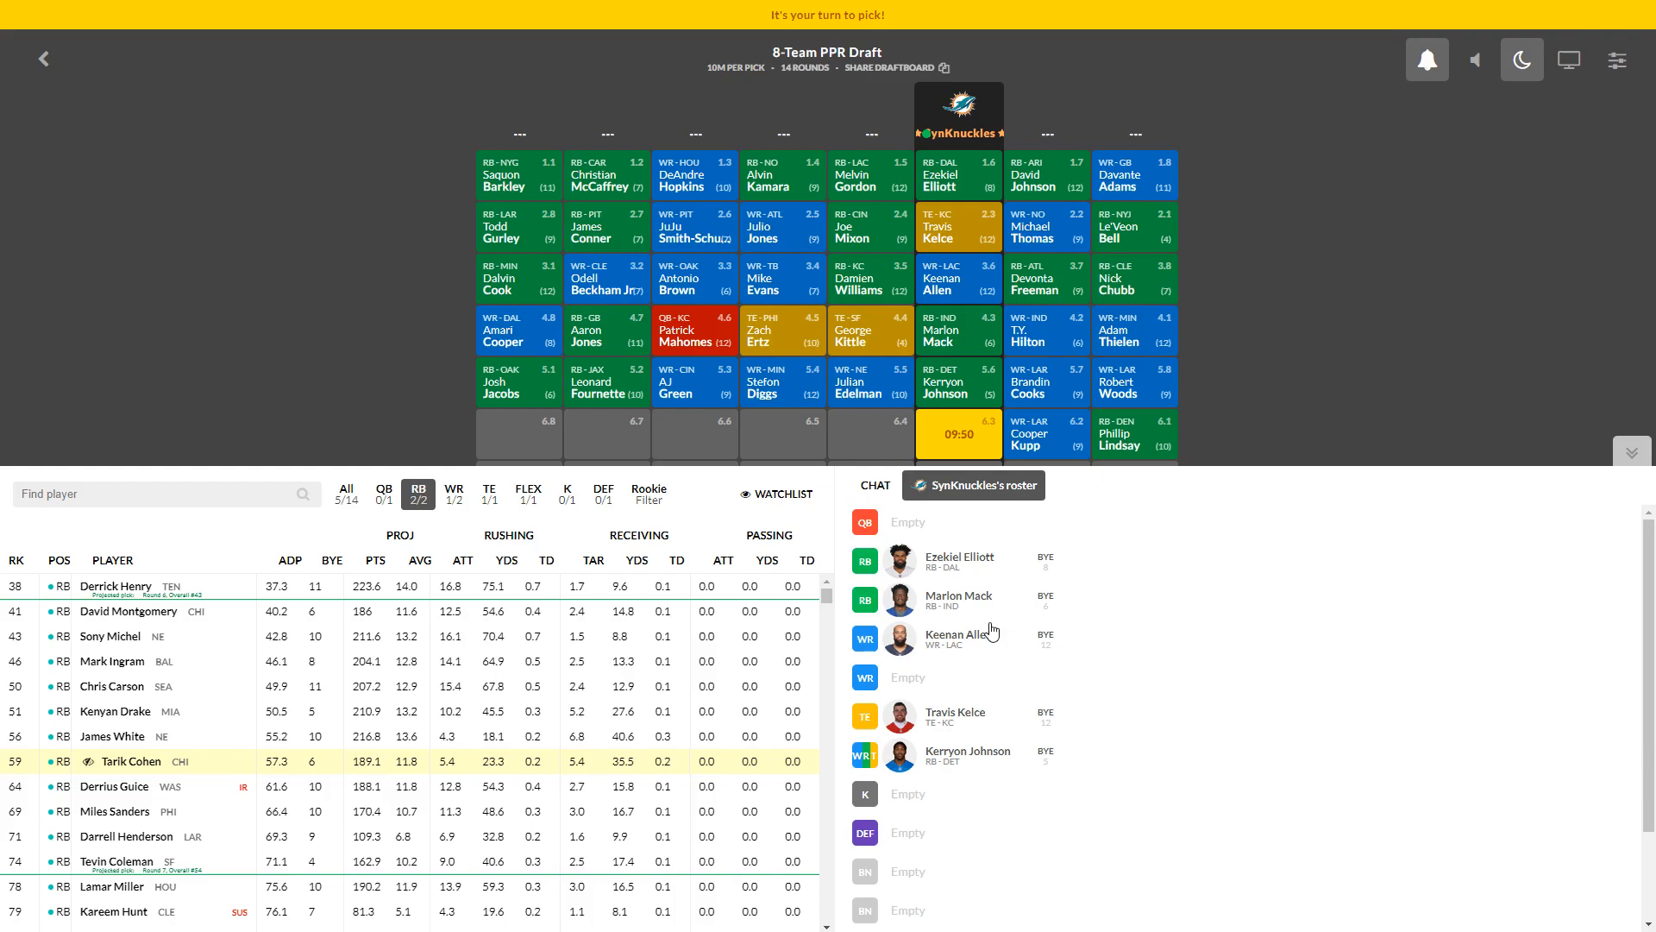
pyautogui.moveTo(976, 714)
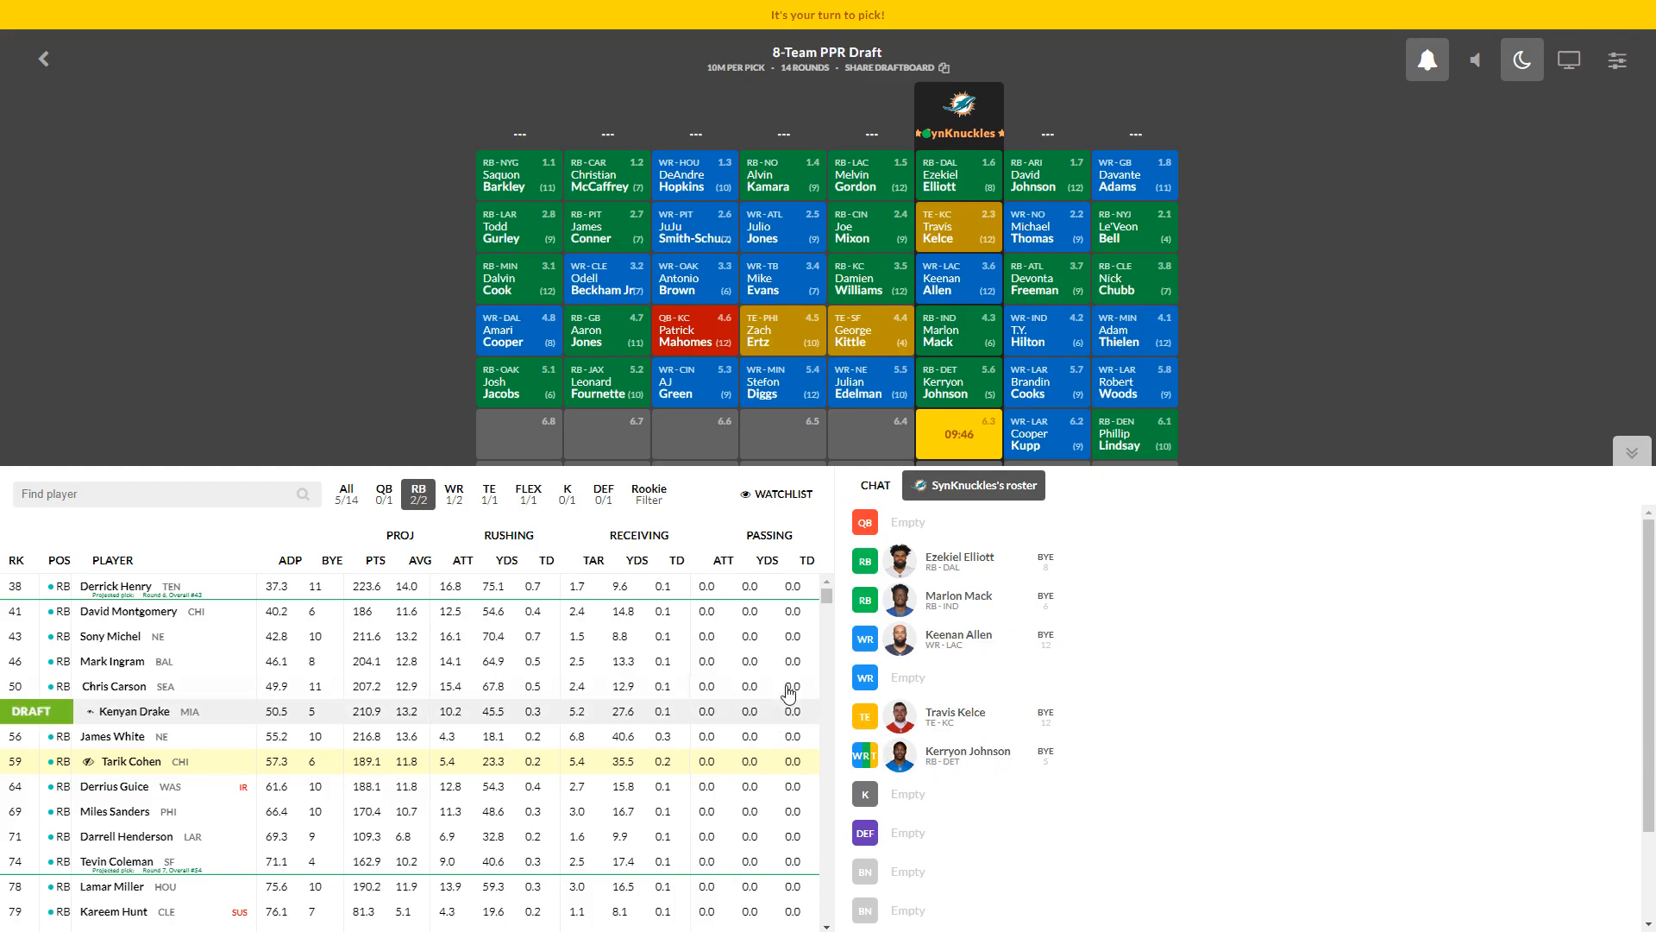
pyautogui.moveTo(462, 514)
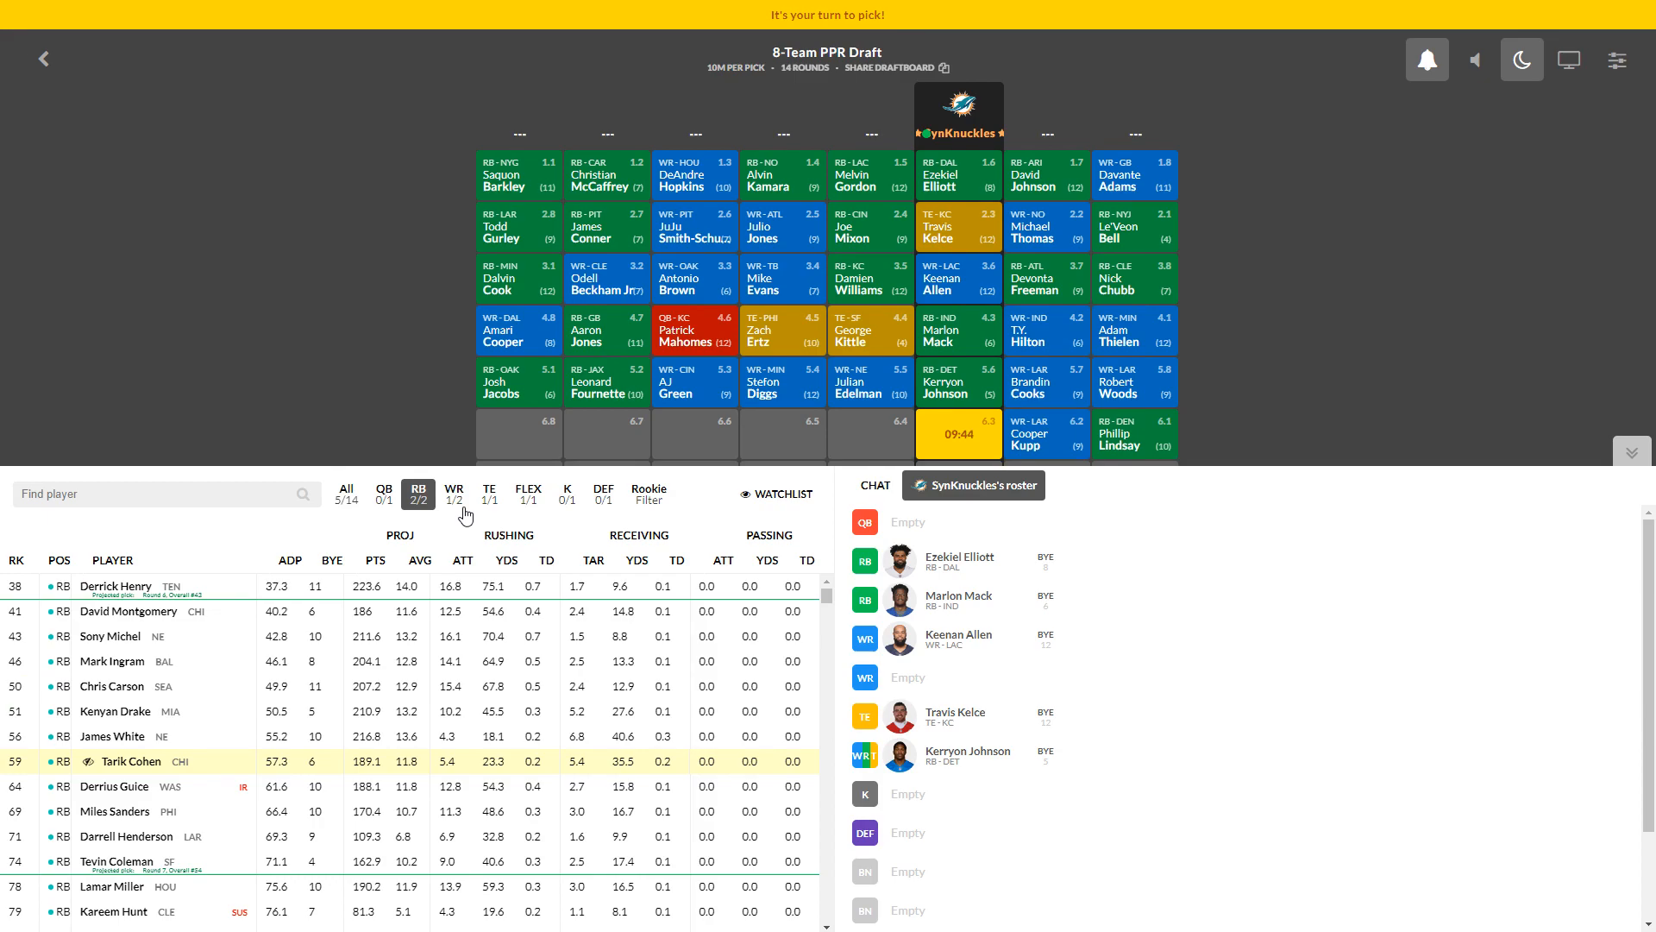
pyautogui.click(453, 494)
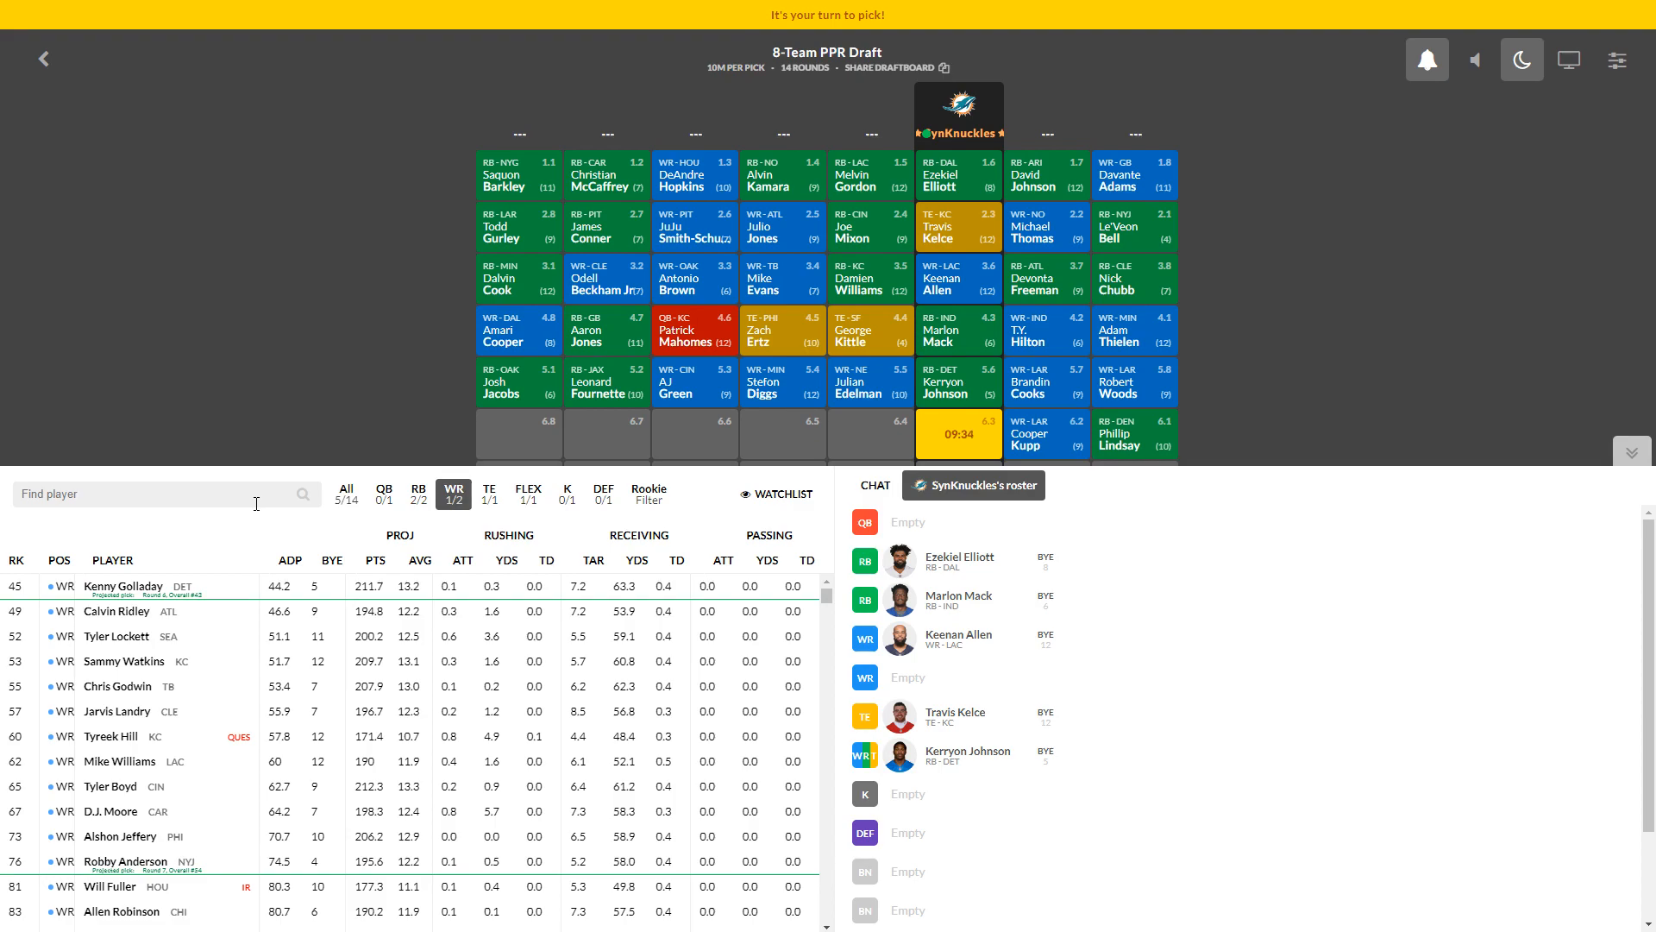
pyautogui.moveTo(226, 571)
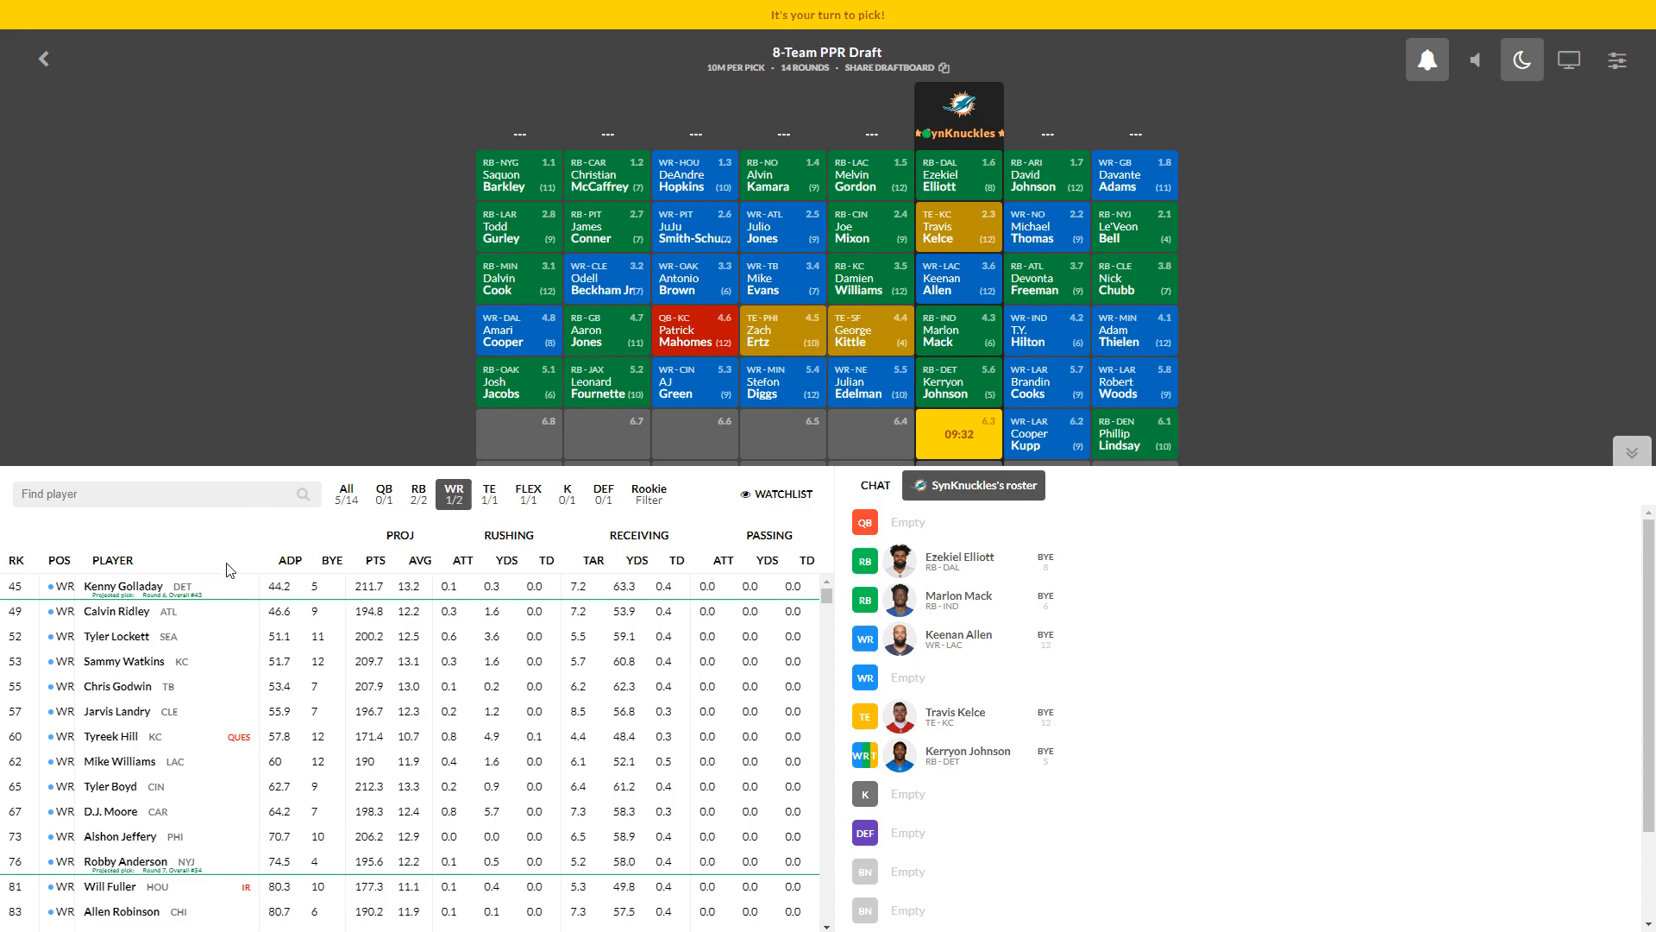
pyautogui.moveTo(250, 583)
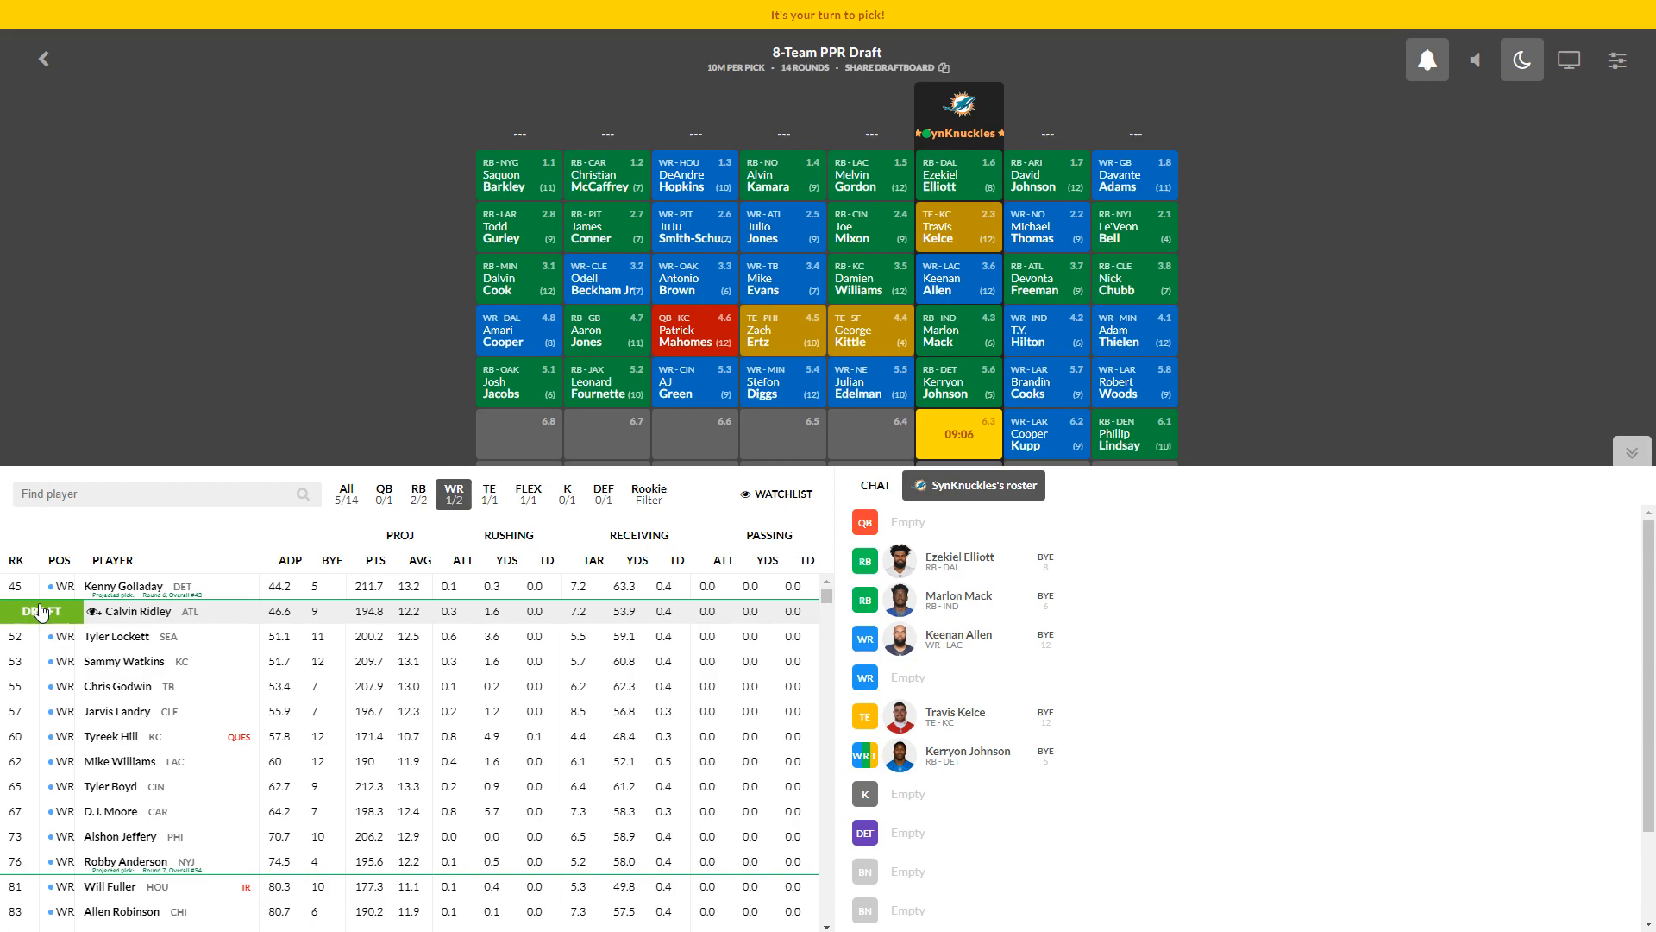
pyautogui.click(40, 611)
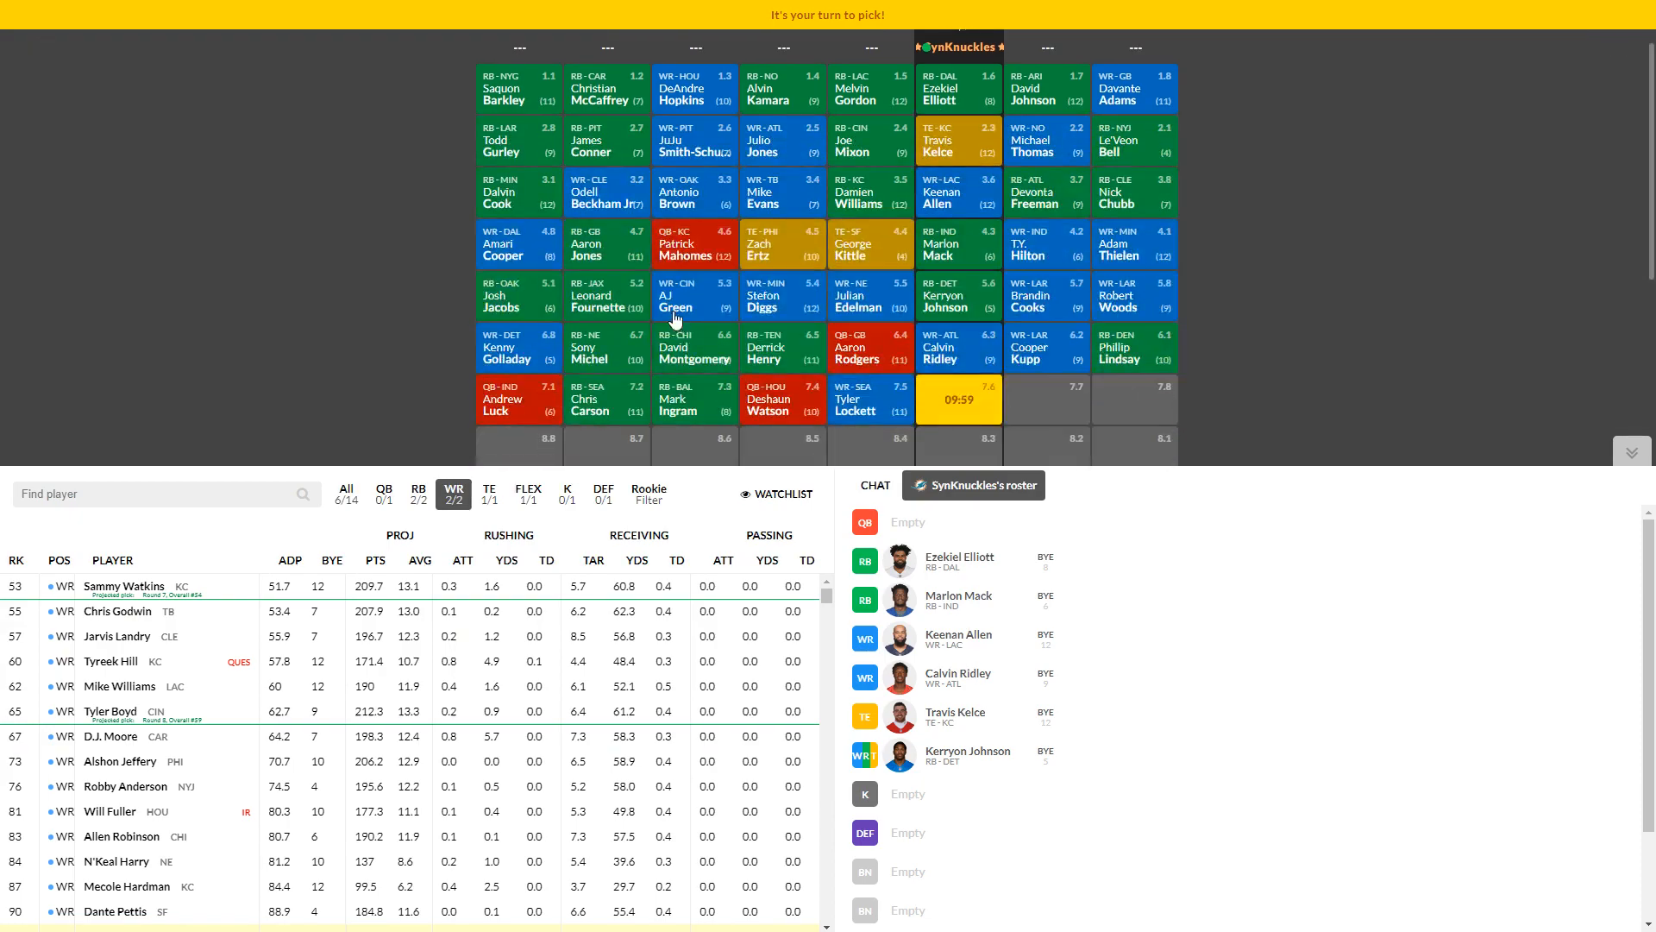
pyautogui.moveTo(547, 347)
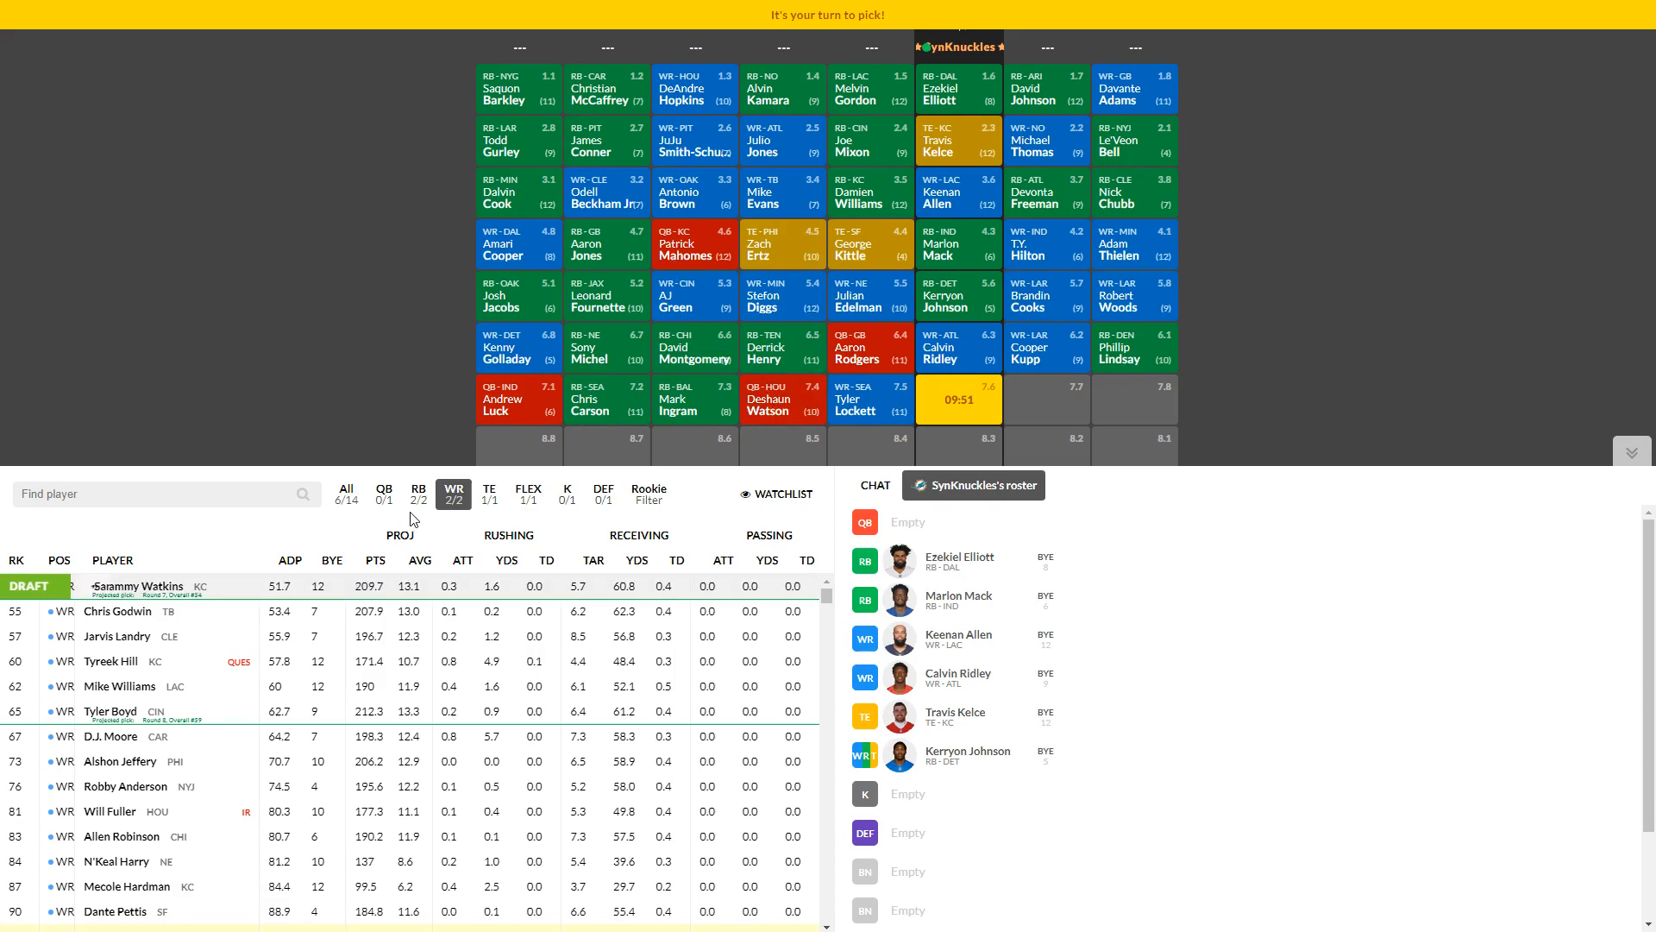
# Step: Toggle between QB, WR and RB filters, landing on running backs ahead of pick 7.6
pyautogui.click(383, 489)
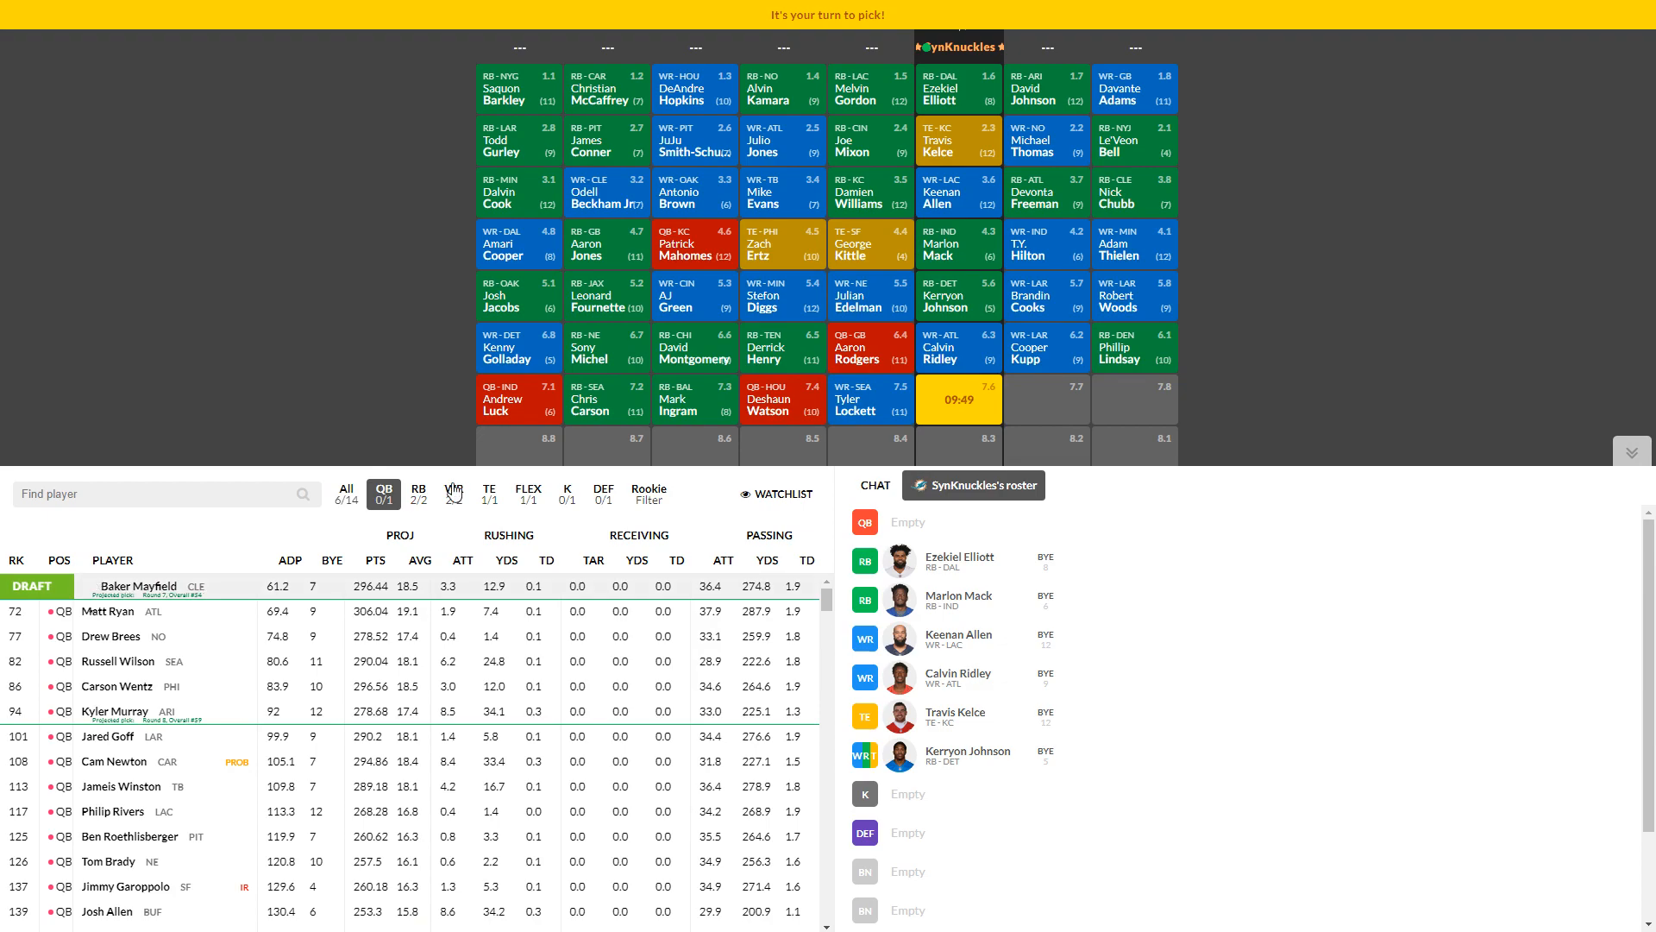
pyautogui.click(454, 492)
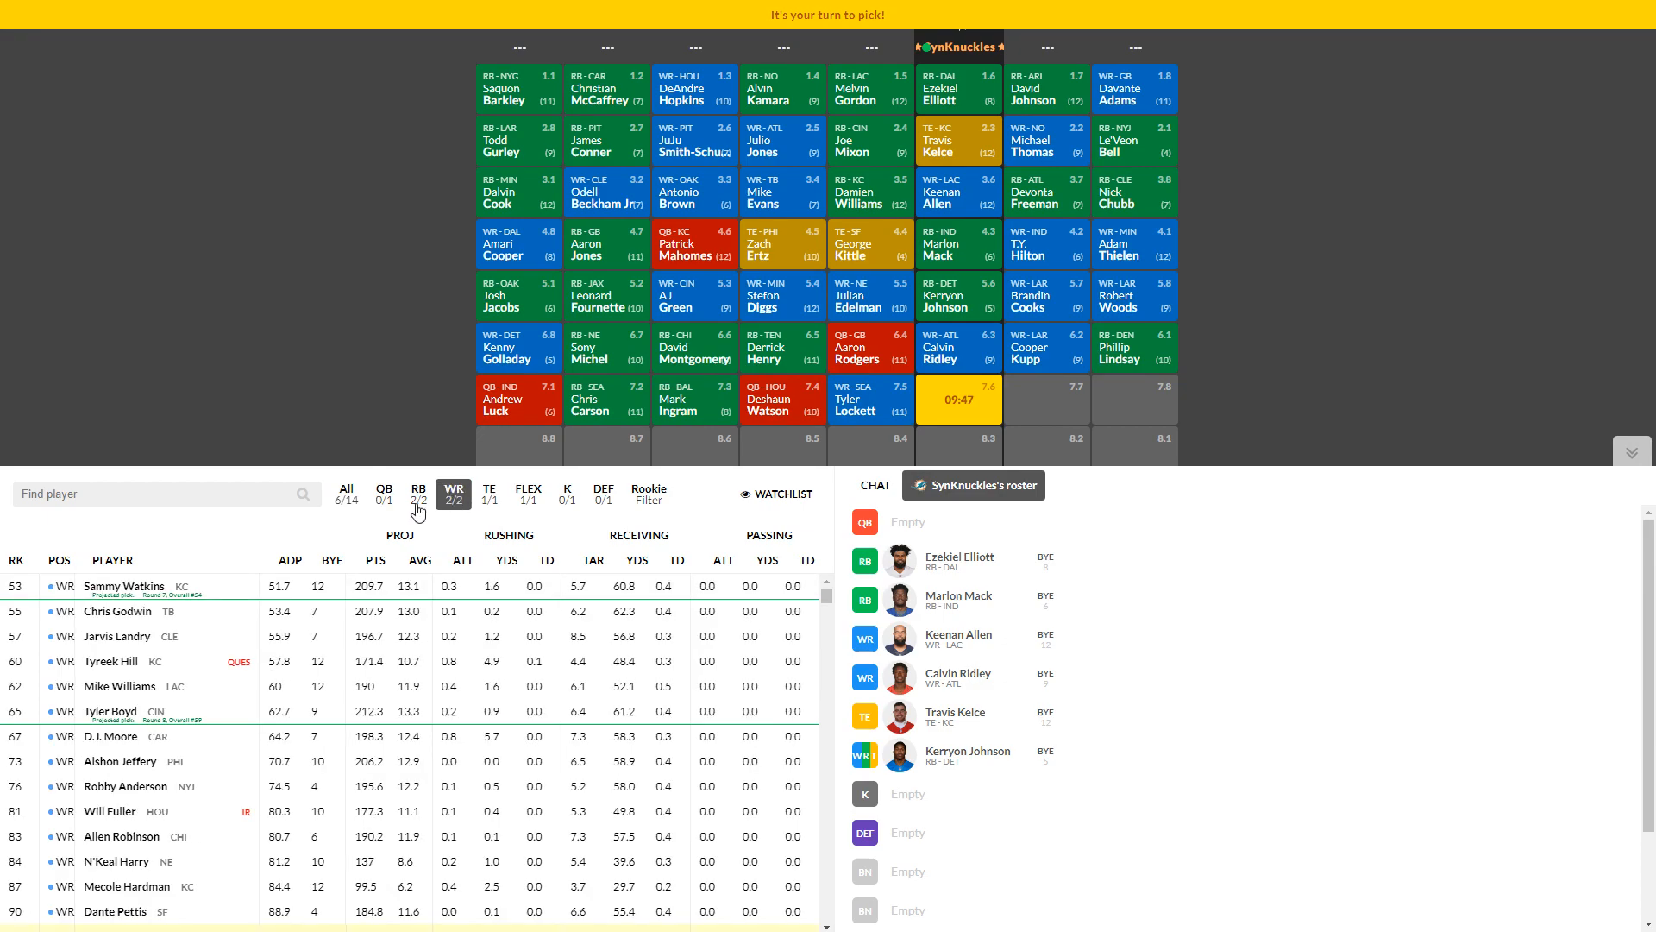
pyautogui.click(417, 492)
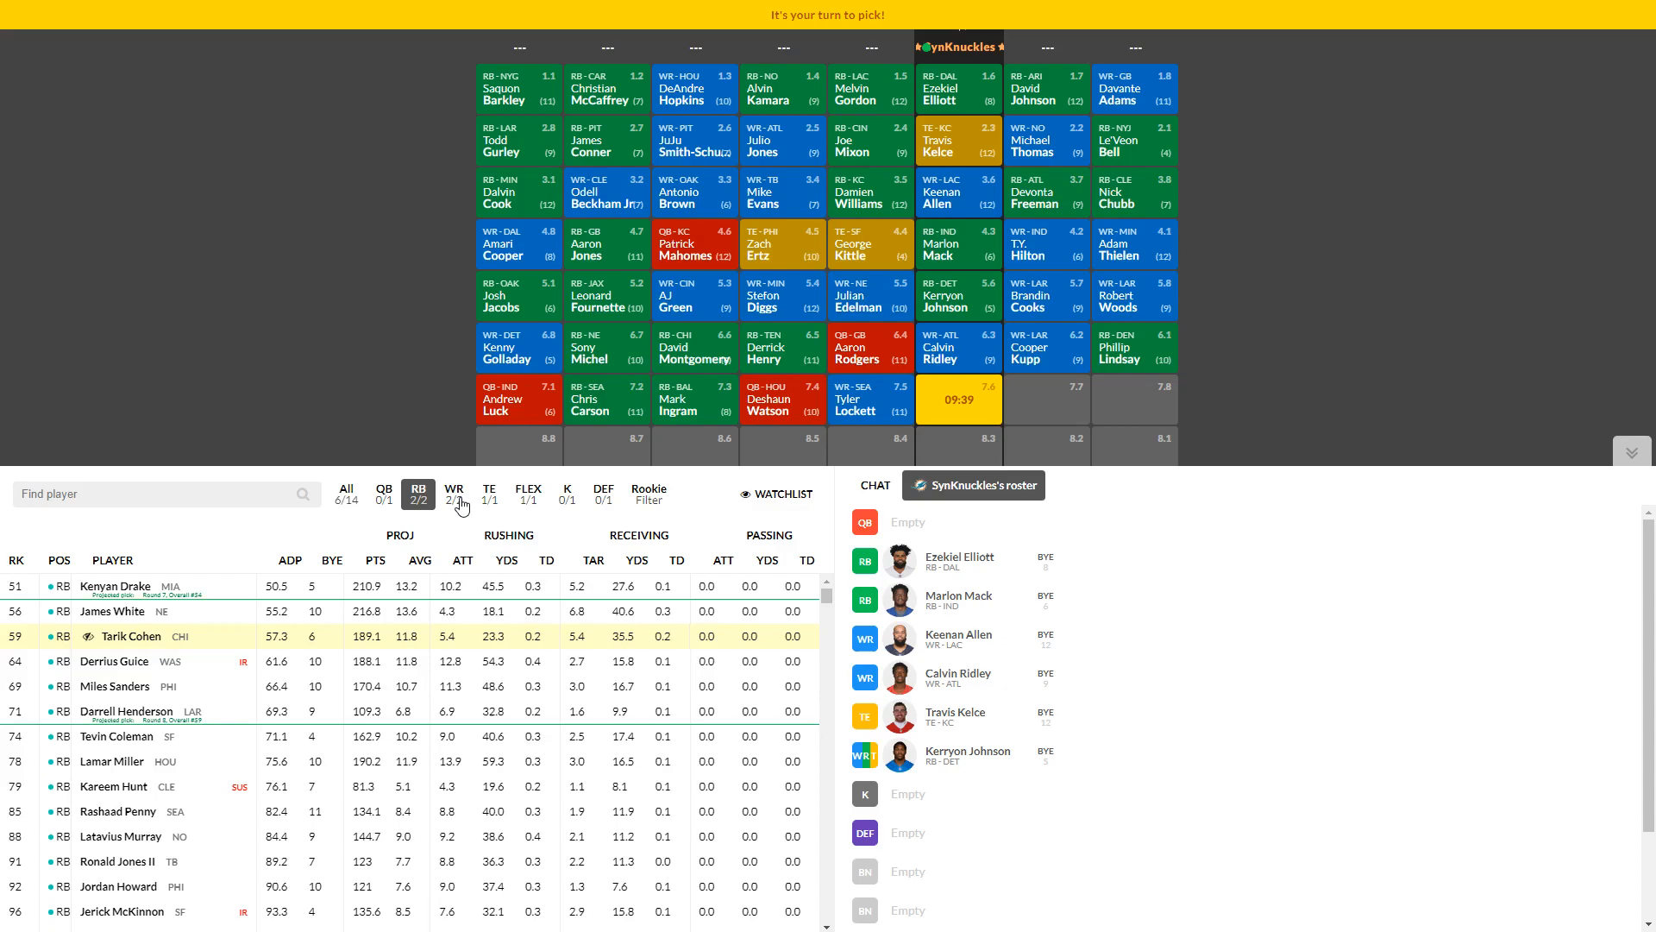
pyautogui.click(454, 494)
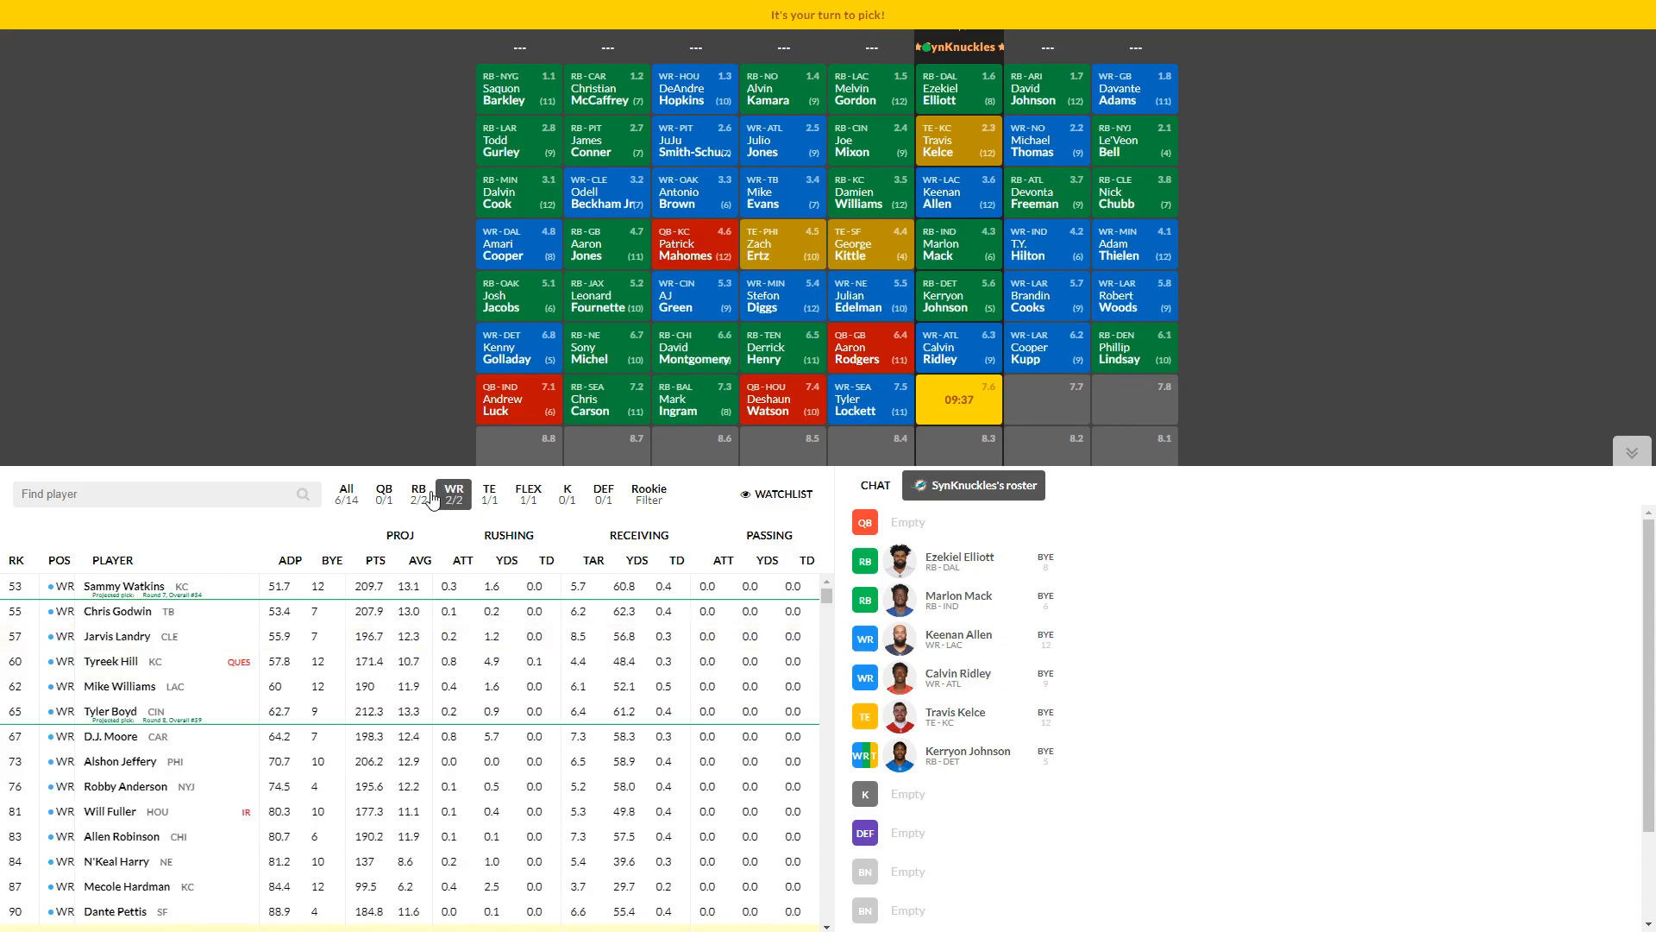
pyautogui.click(418, 489)
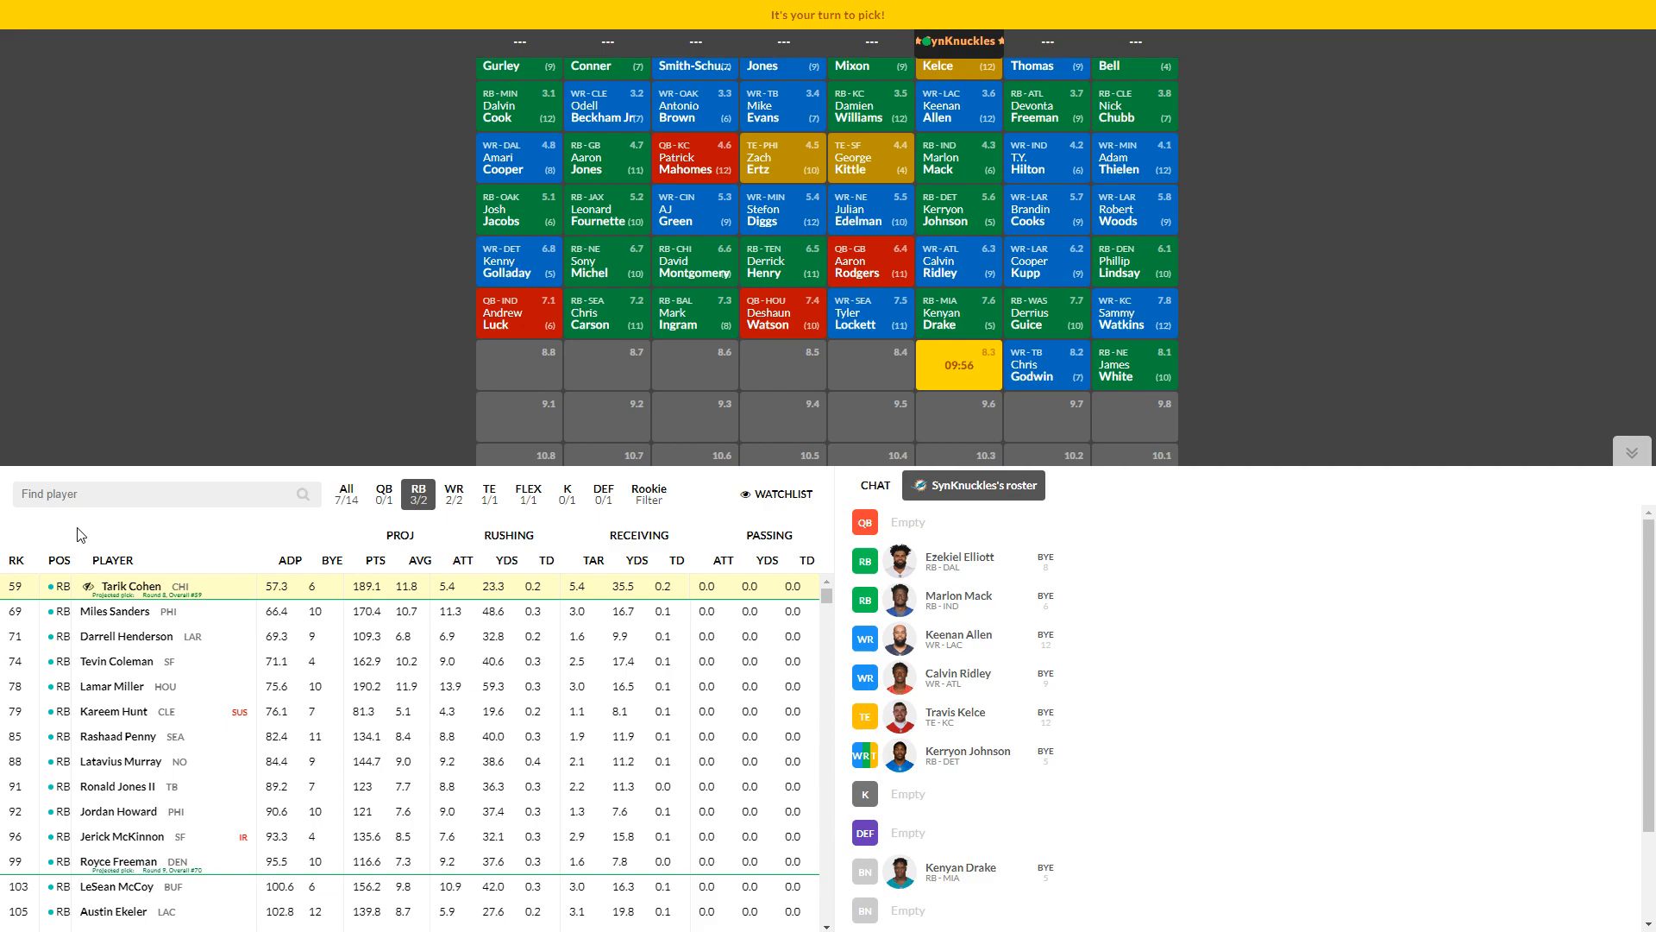
pyautogui.moveTo(69, 611)
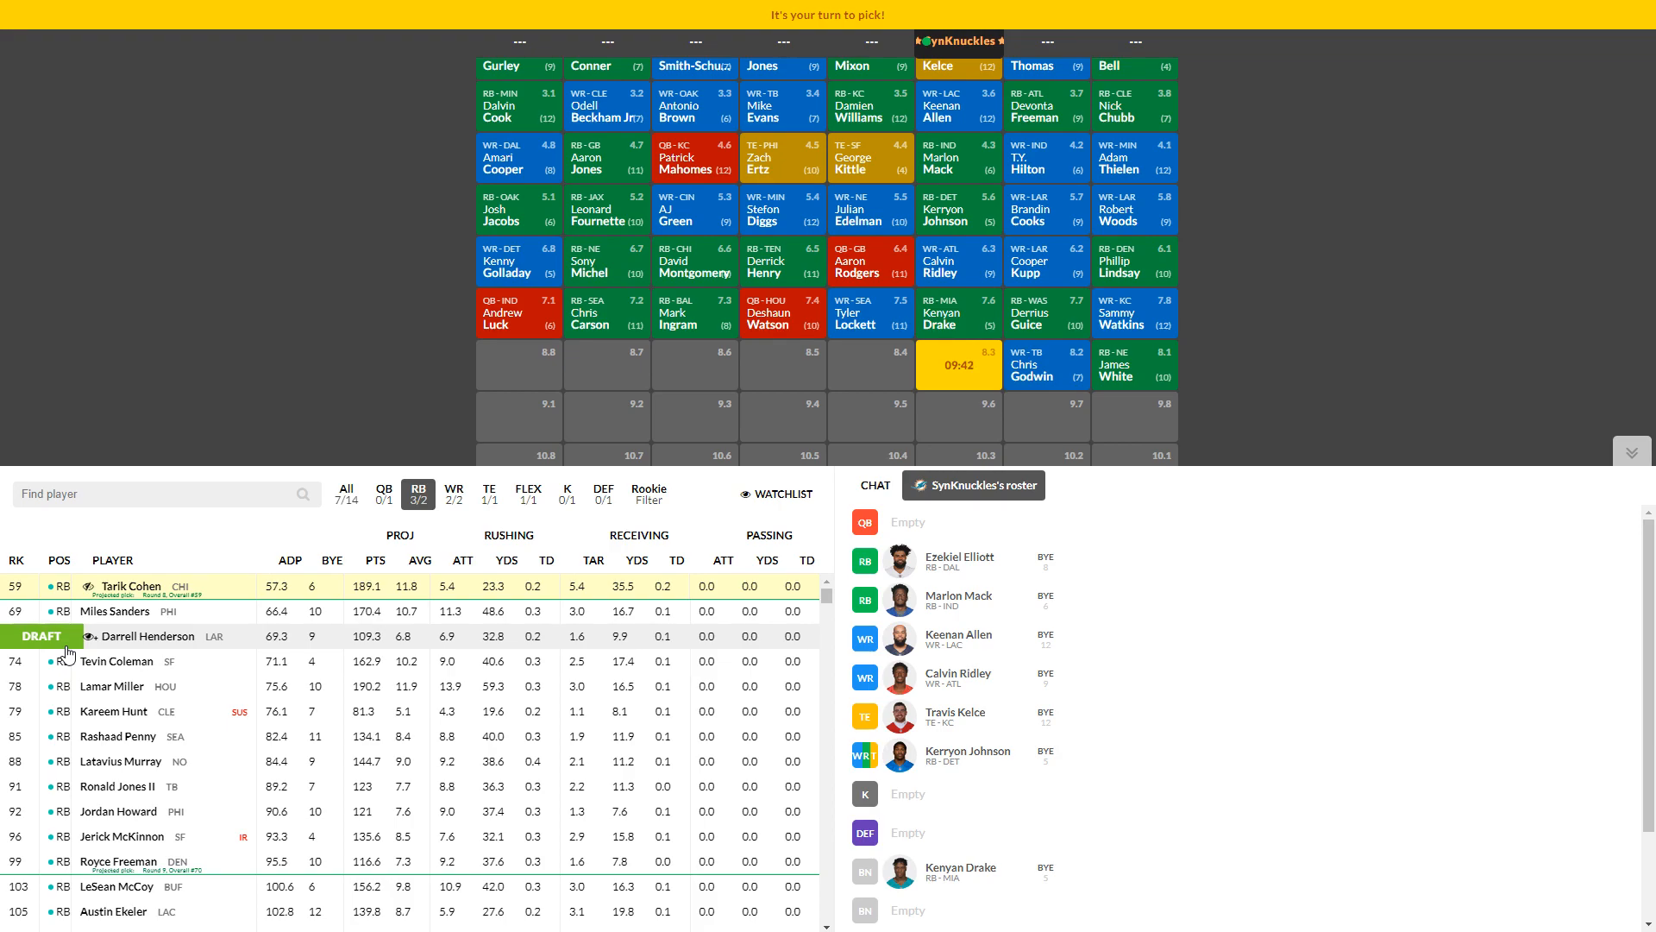
# Step: Draft Darrell Henderson at pick 8.3, then filter to wide receivers
pyautogui.click(42, 635)
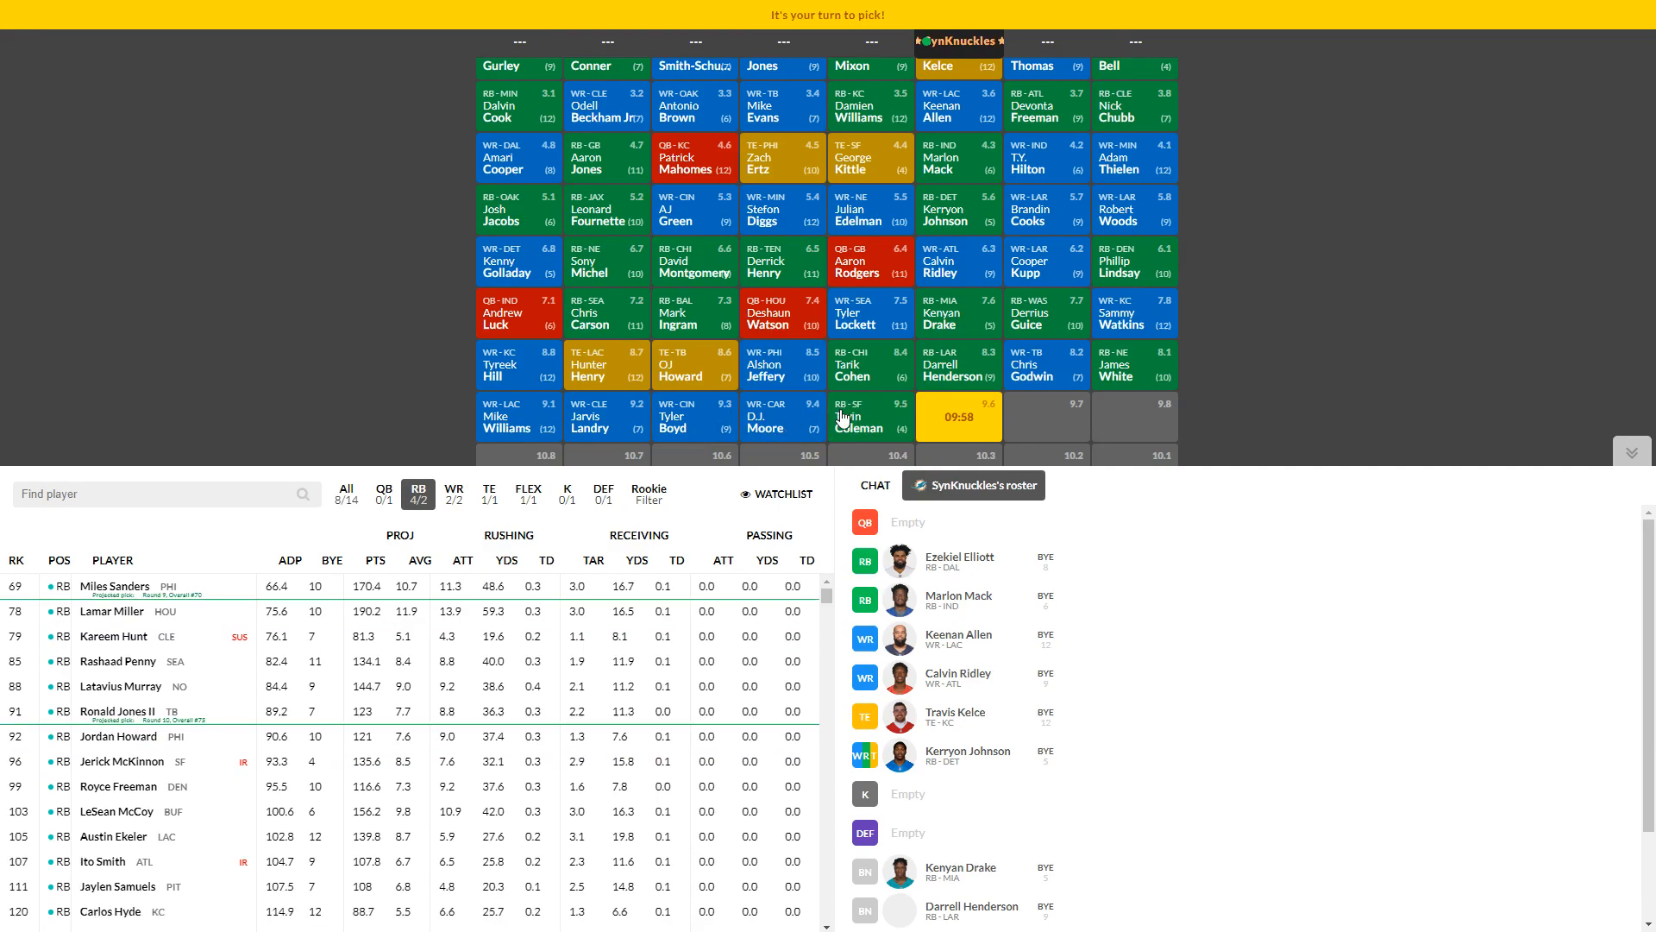
pyautogui.click(454, 489)
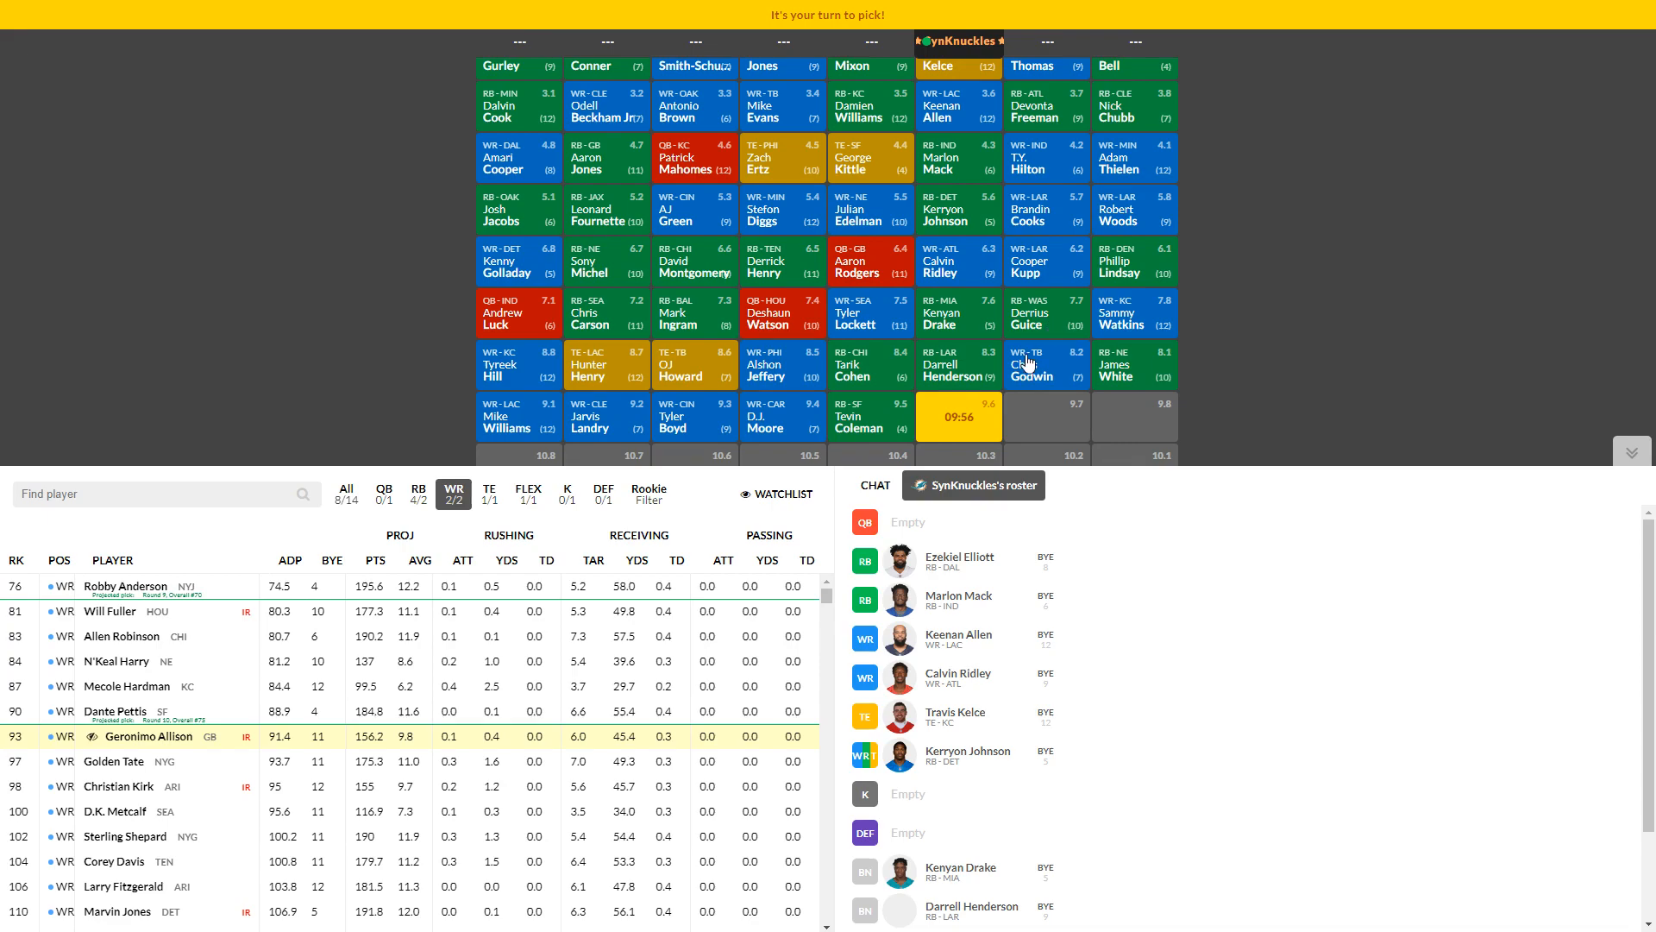
pyautogui.moveTo(933, 609)
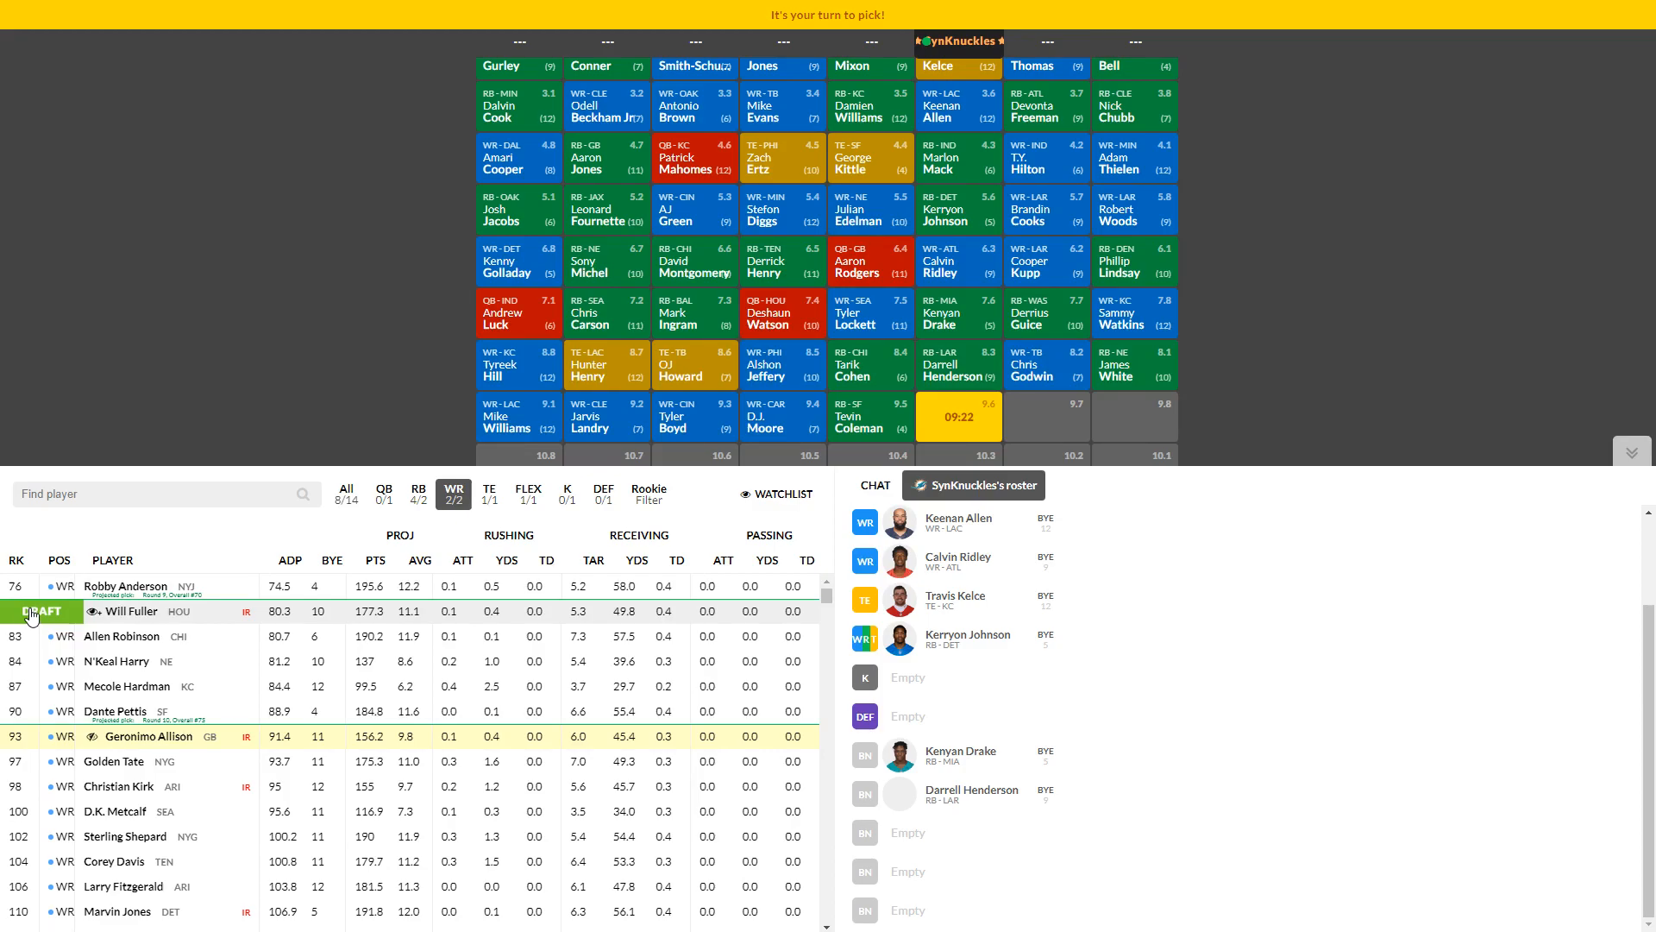
# Step: Draft wide receiver Will Fuller at pick 9.6
pyautogui.click(41, 611)
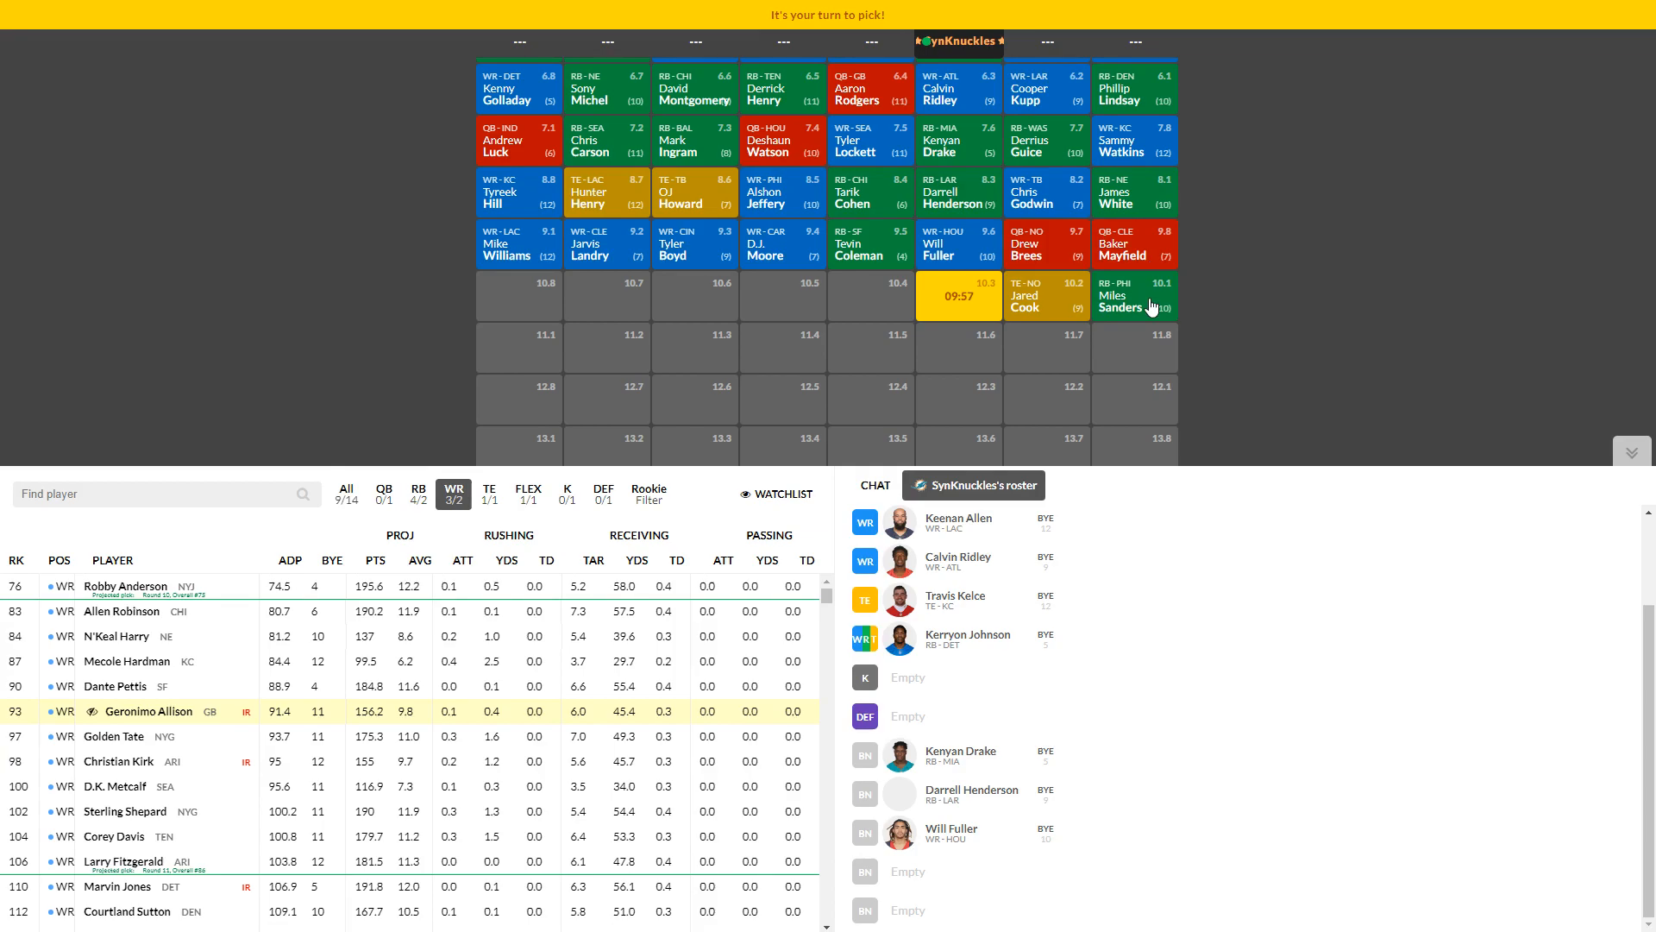
pyautogui.scroll(3)
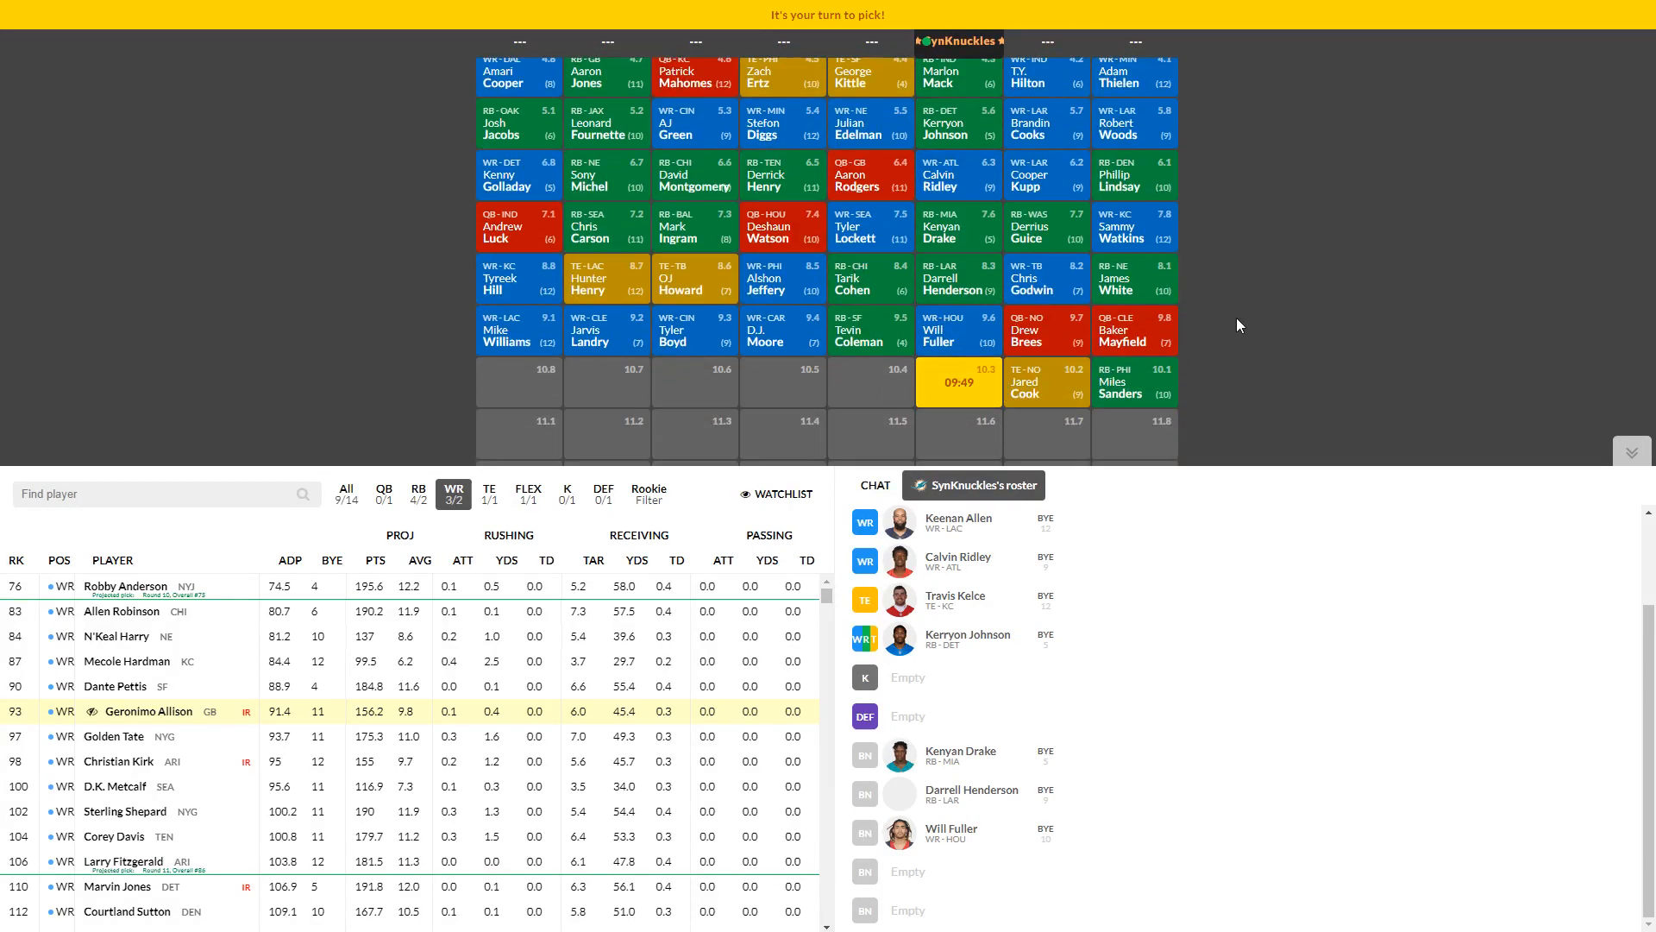
pyautogui.moveTo(777, 476)
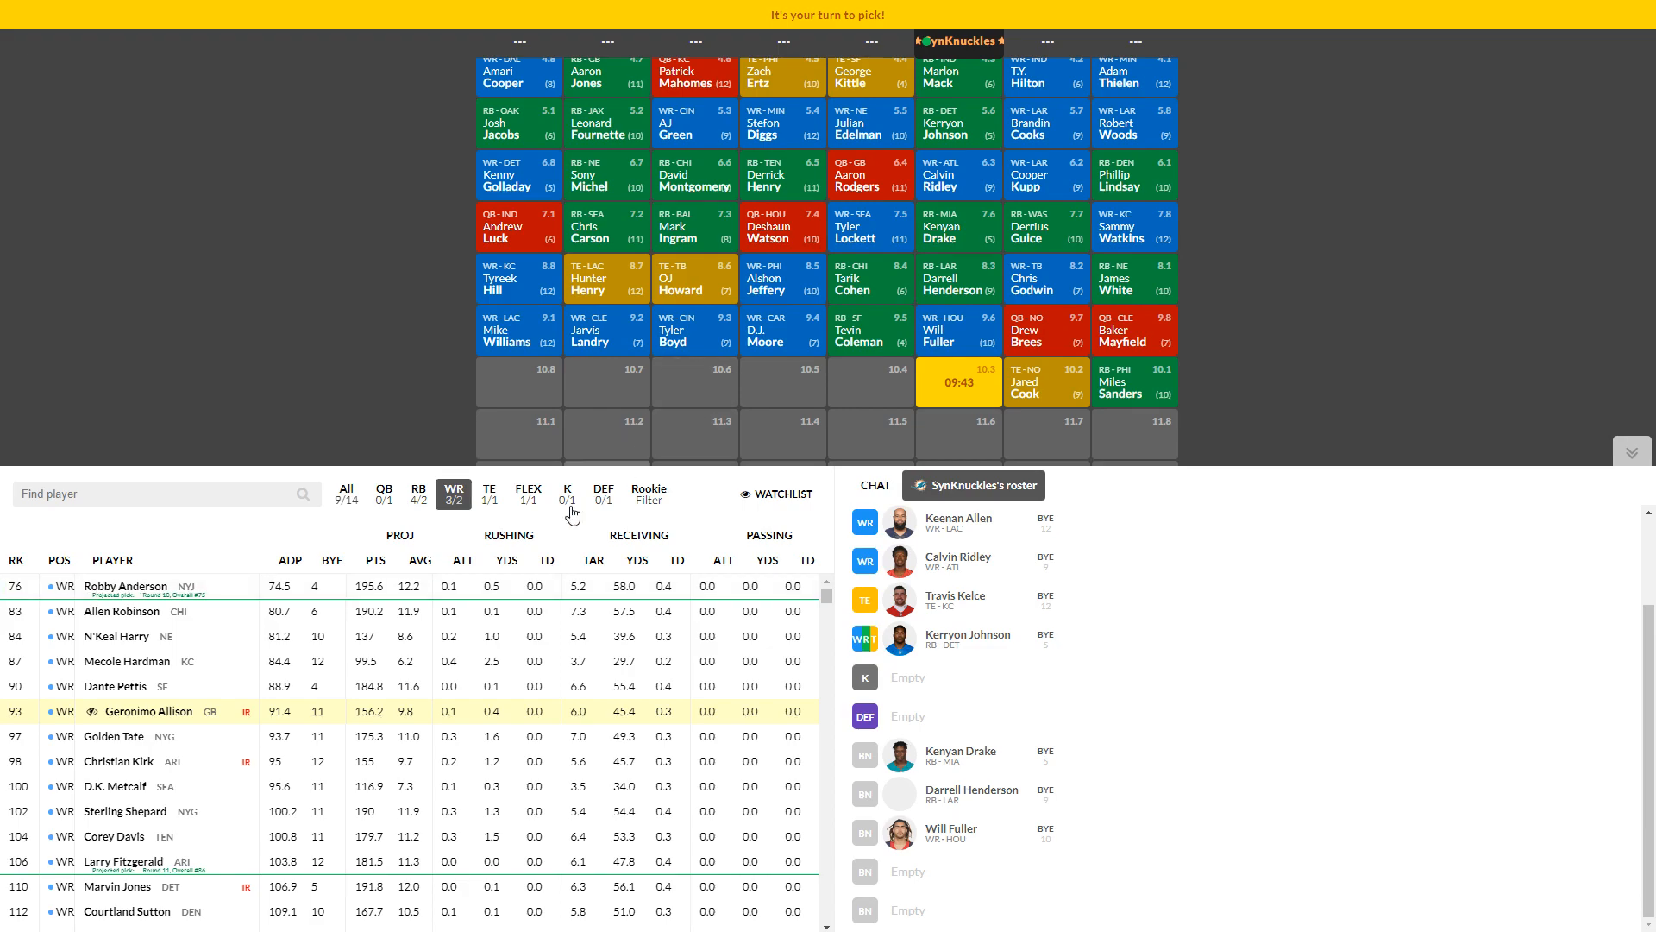
pyautogui.click(383, 493)
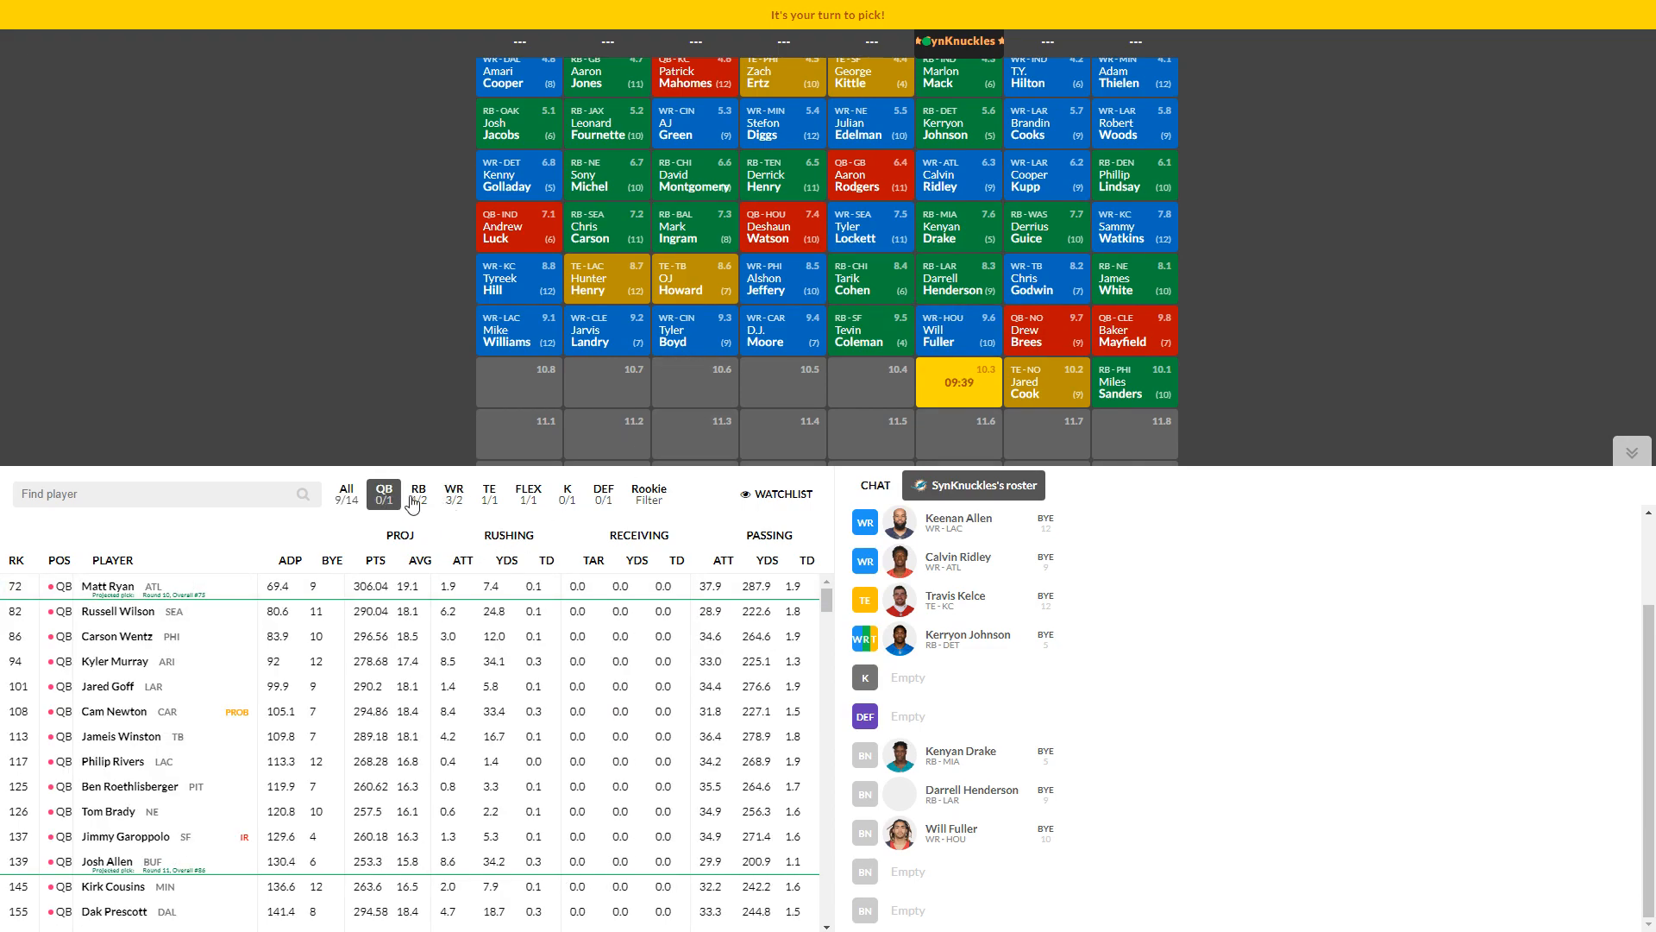
pyautogui.click(417, 493)
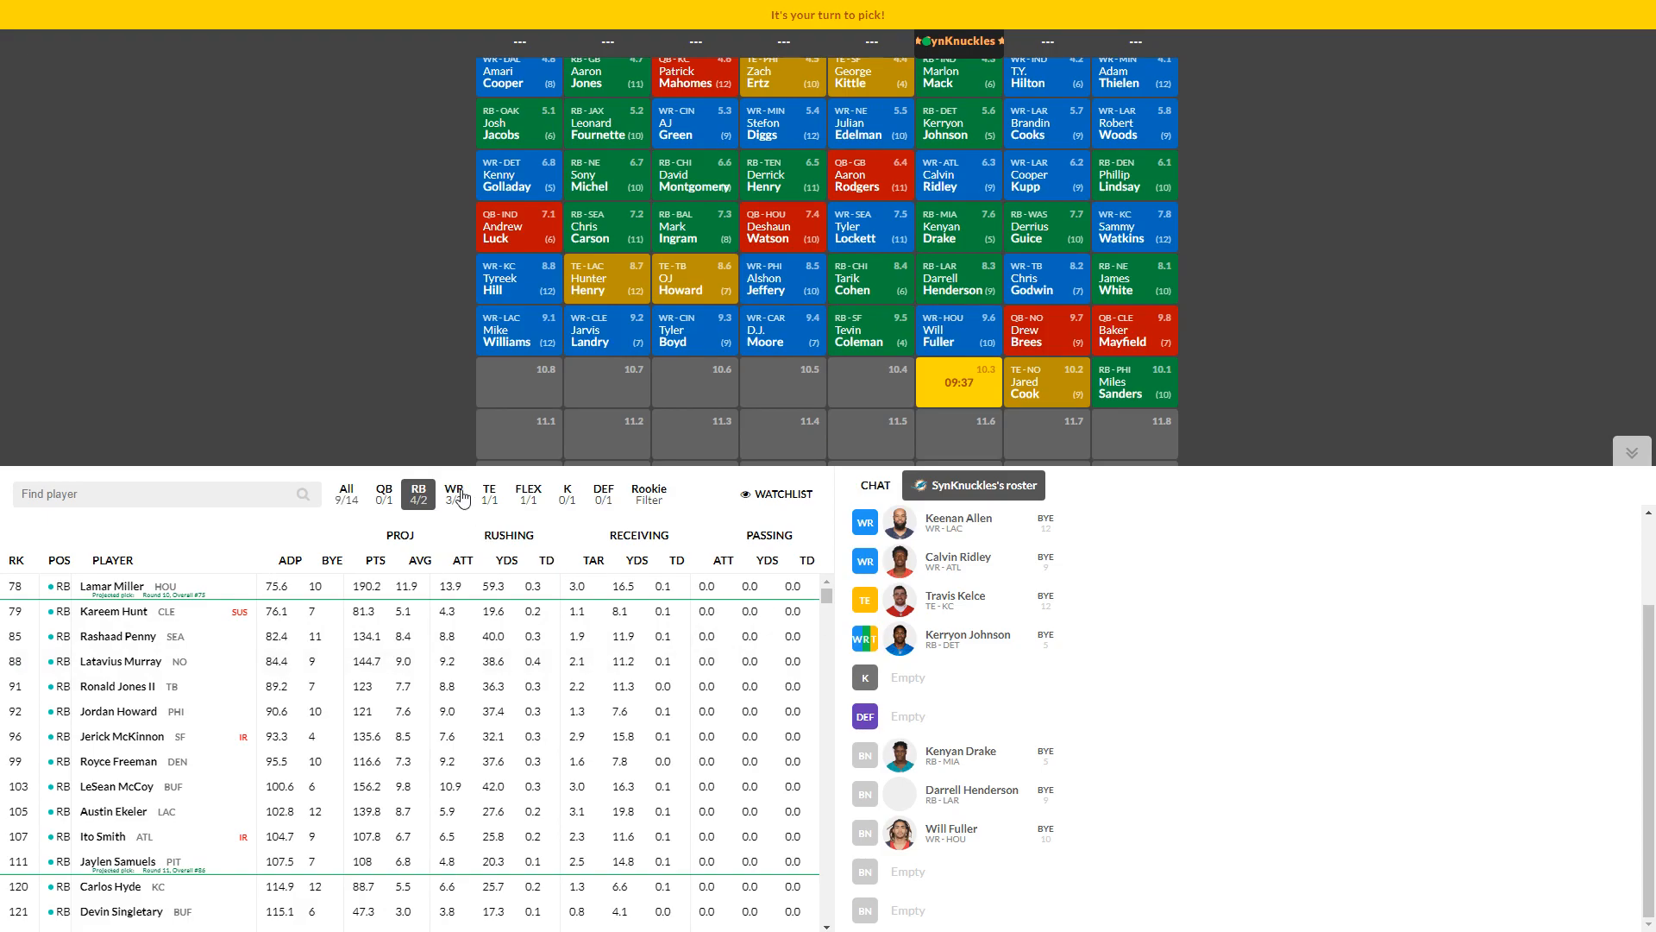
pyautogui.click(453, 491)
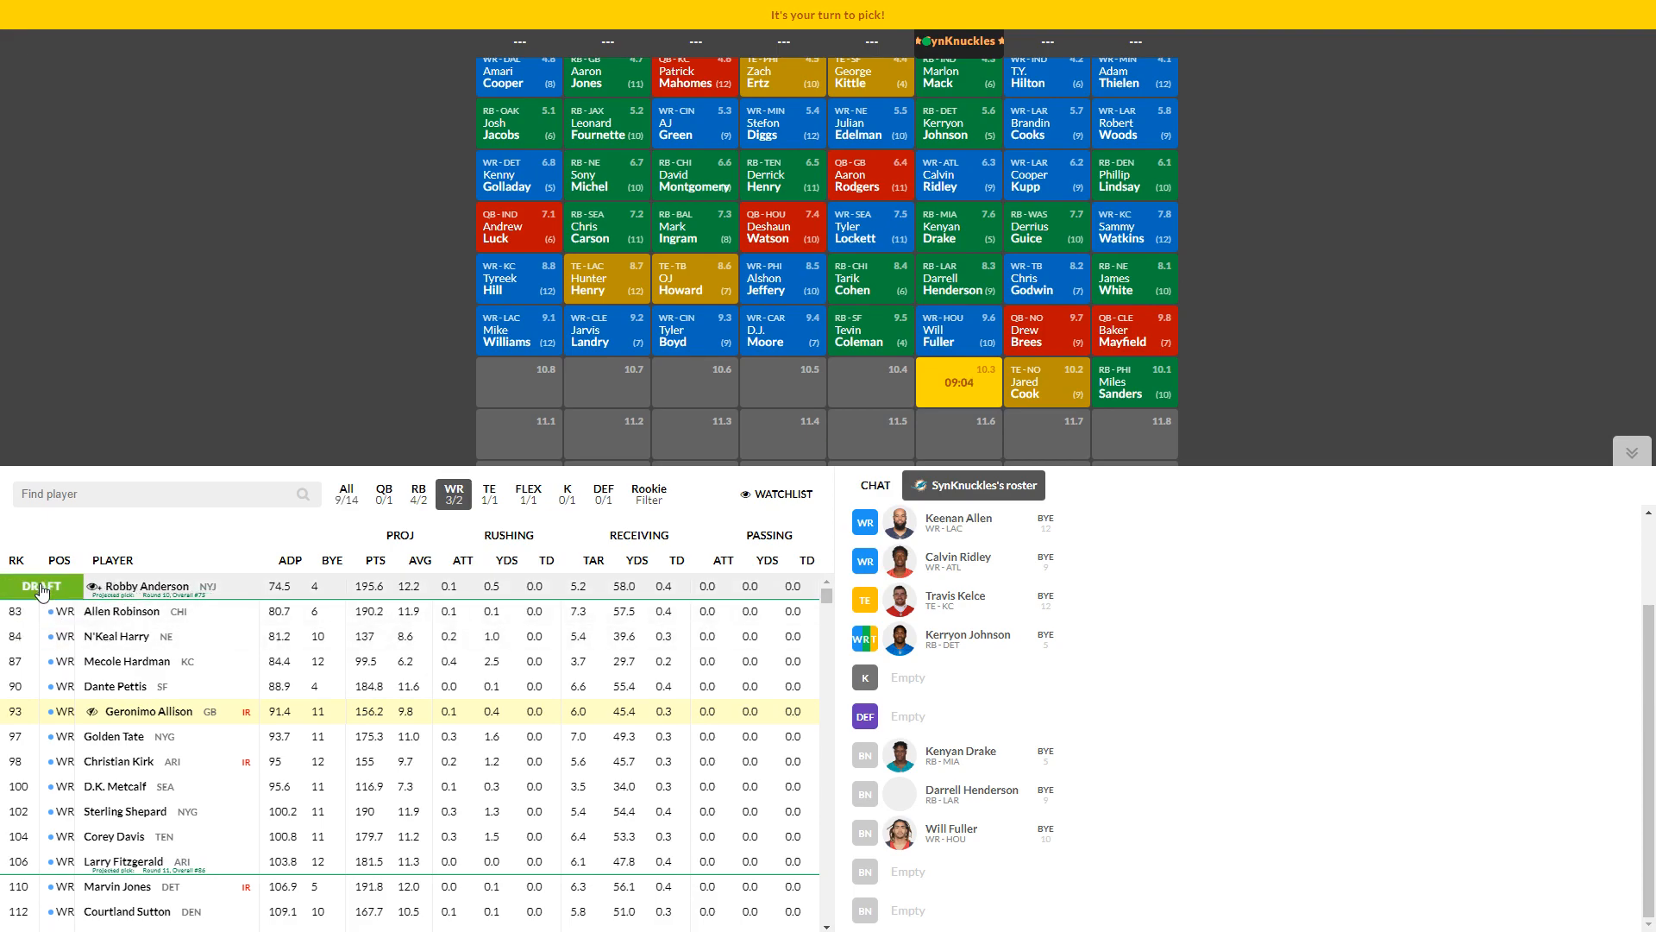
# Step: Draft Robby Anderson at 10.3 and running back Latavius Murray at 11.6
pyautogui.click(41, 585)
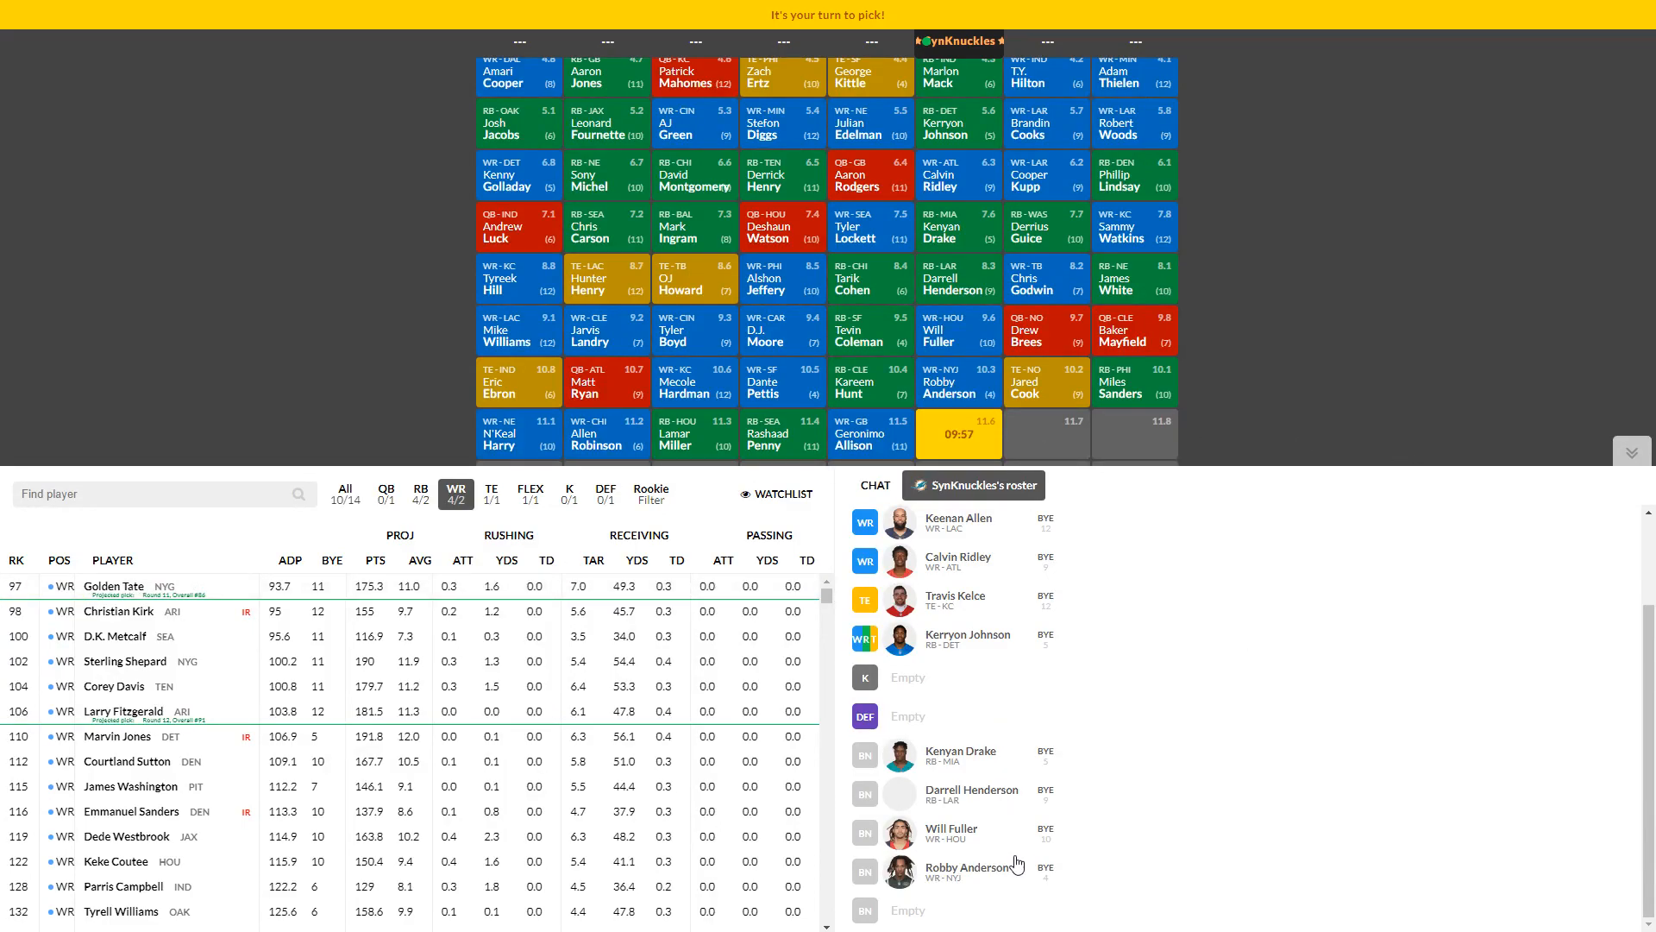
pyautogui.moveTo(939, 602)
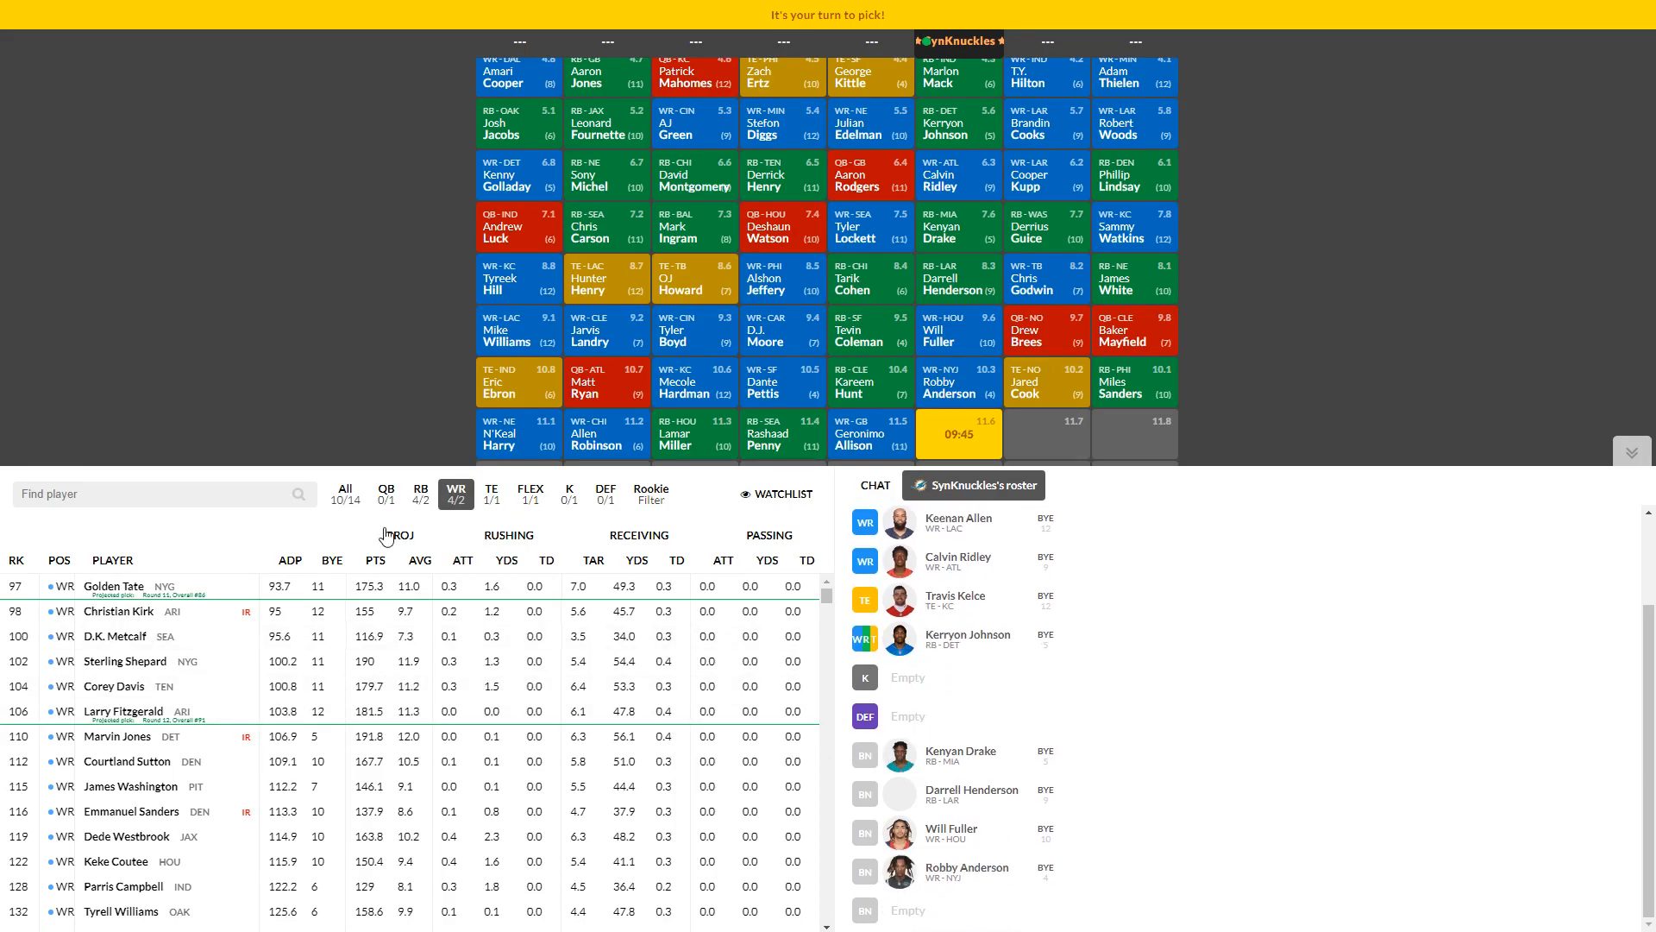
pyautogui.click(420, 492)
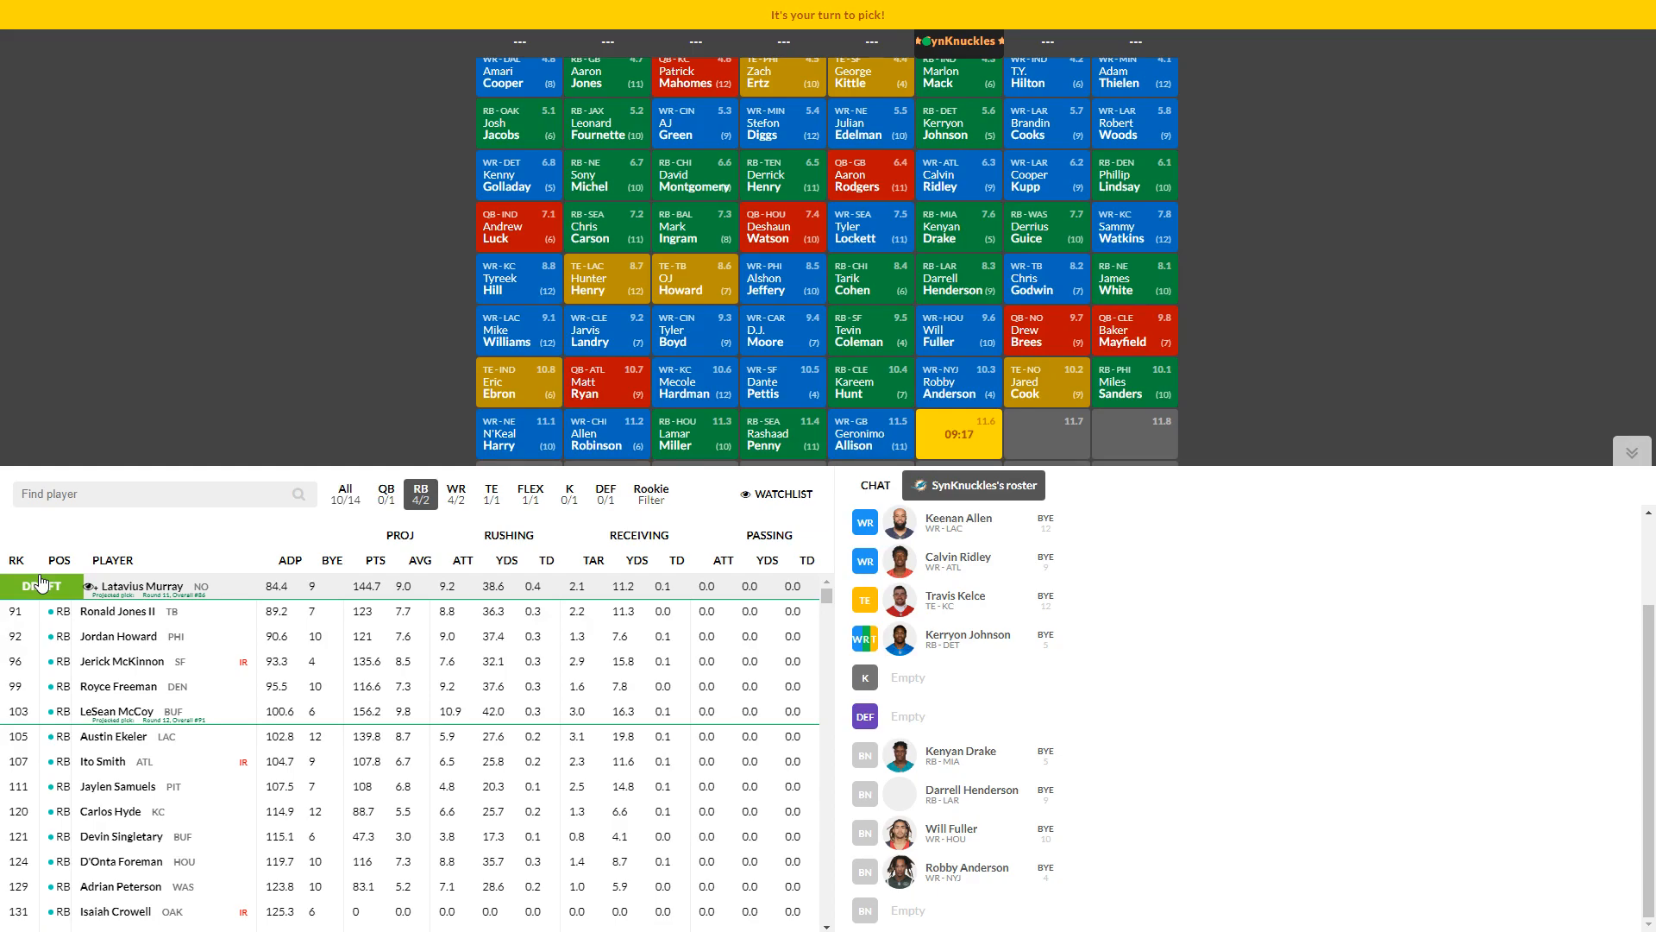
pyautogui.click(43, 585)
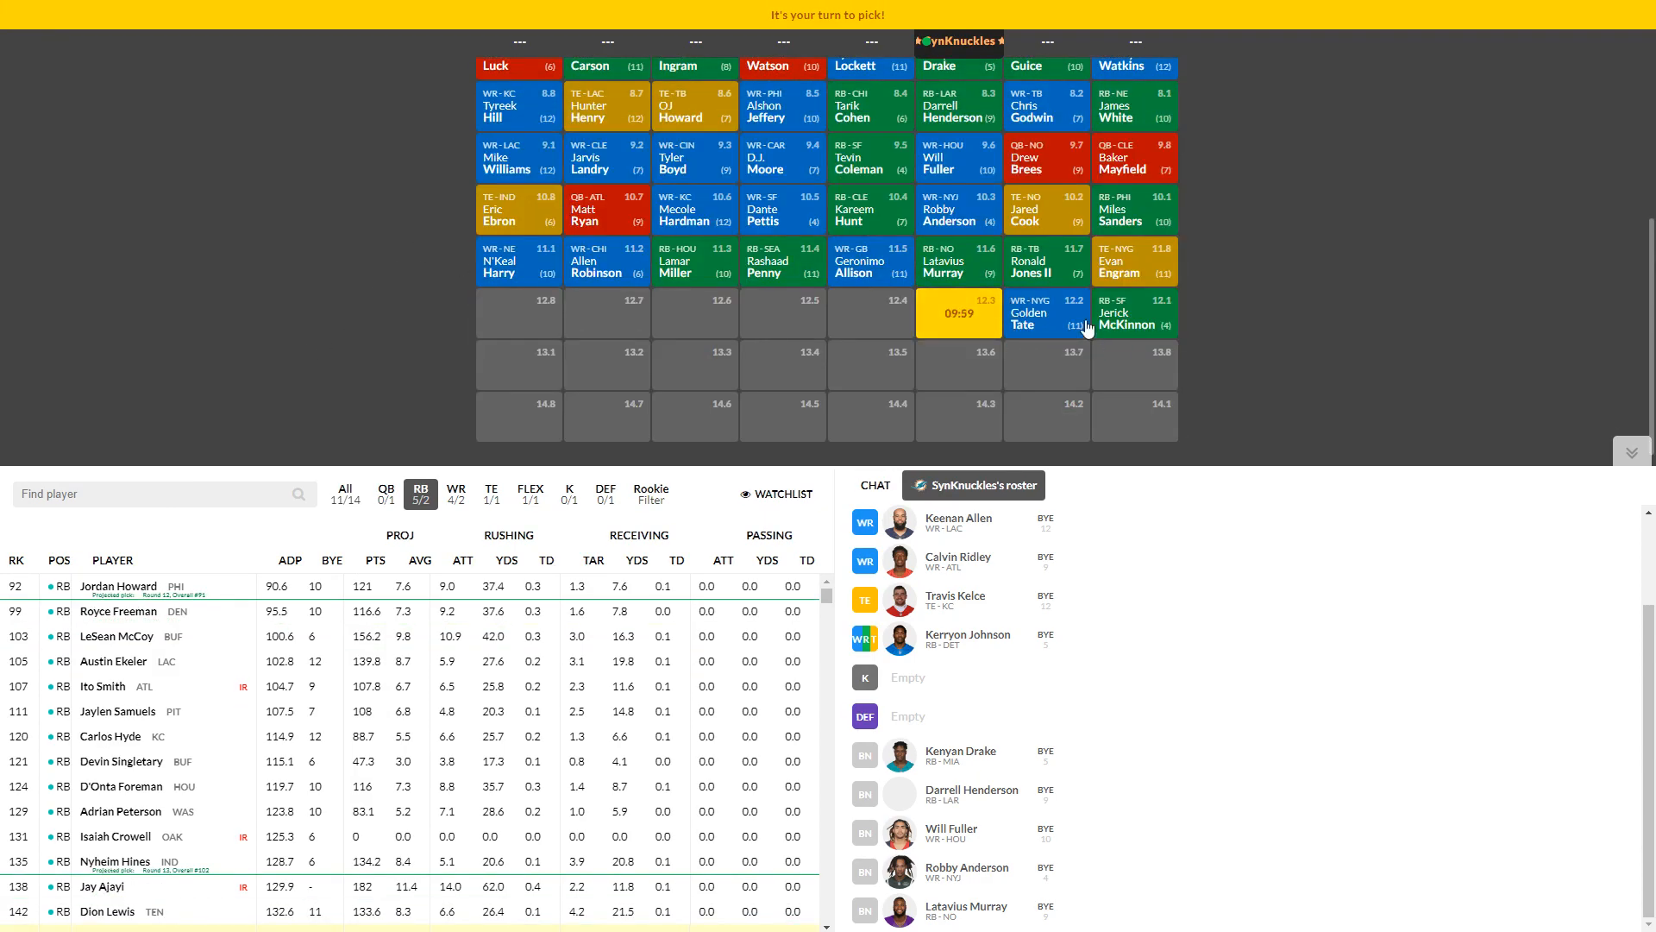
pyautogui.moveTo(1104, 619)
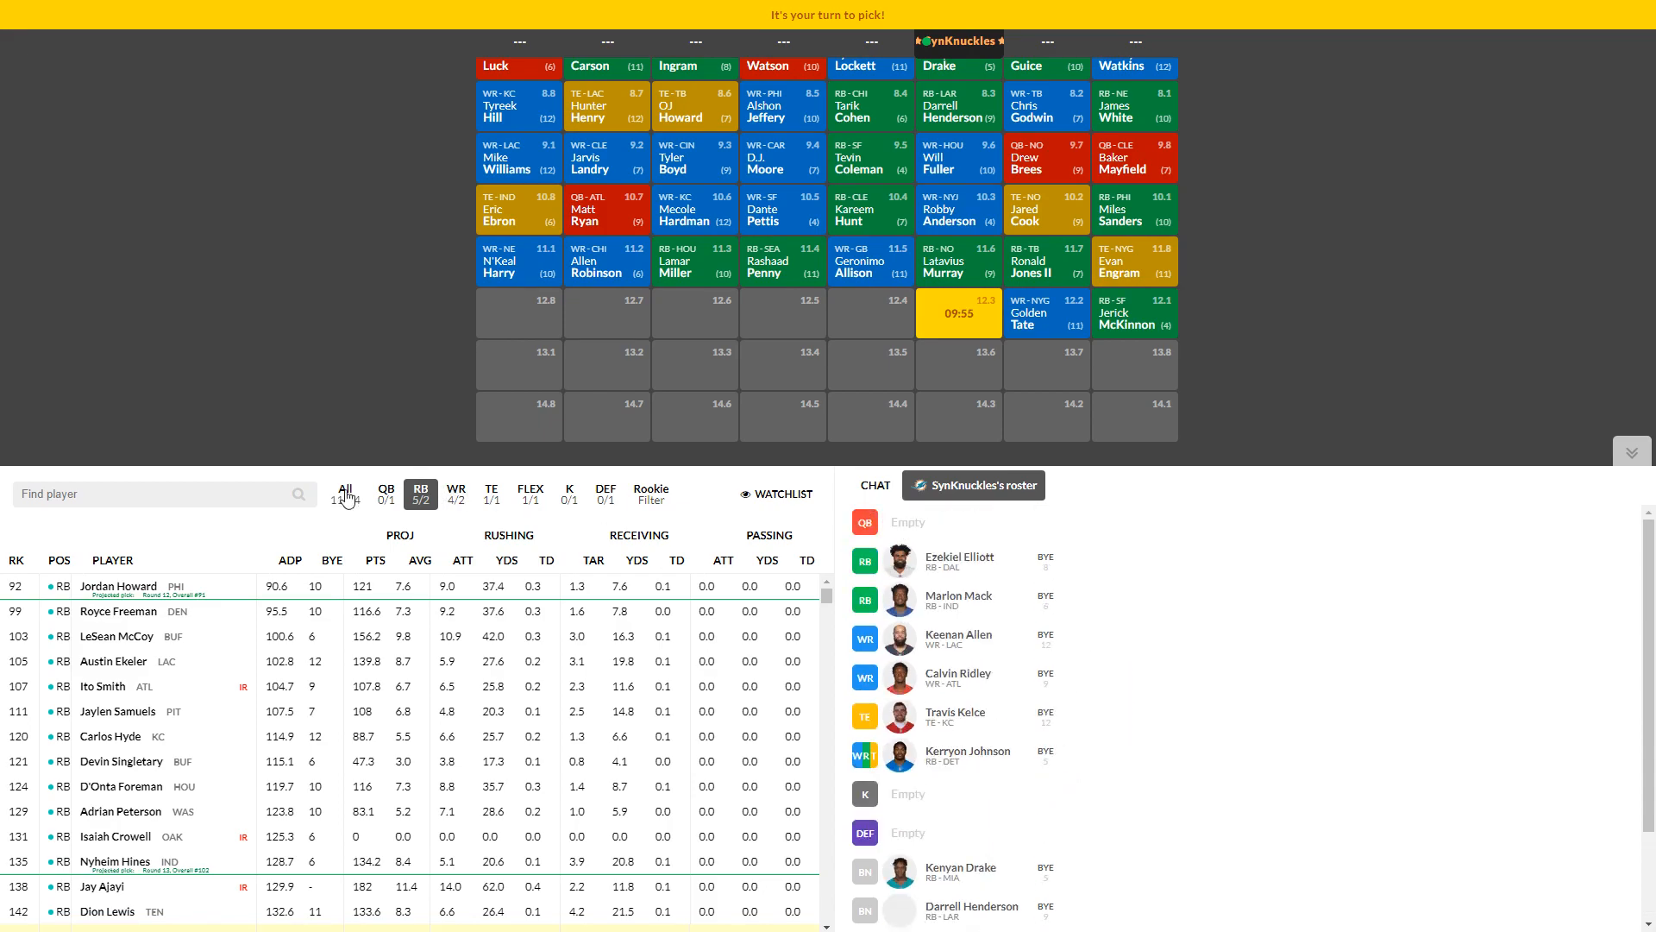
# Step: Filter the player list to quarterbacks for the 12.3 pick
pyautogui.click(384, 493)
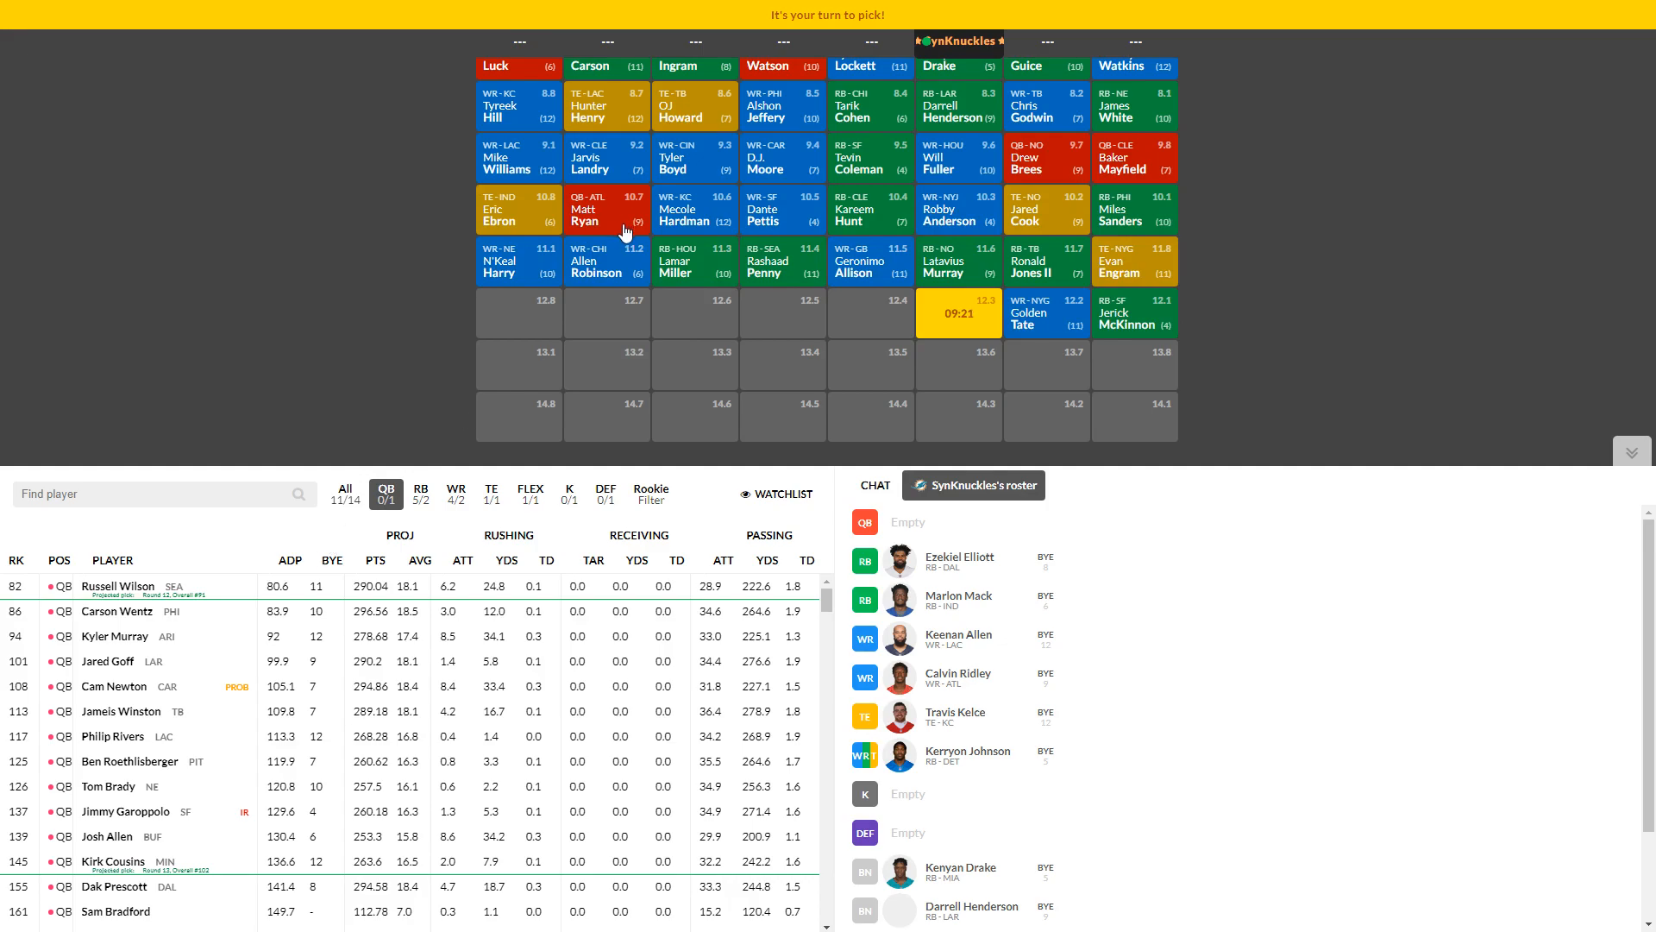
pyautogui.scroll(3)
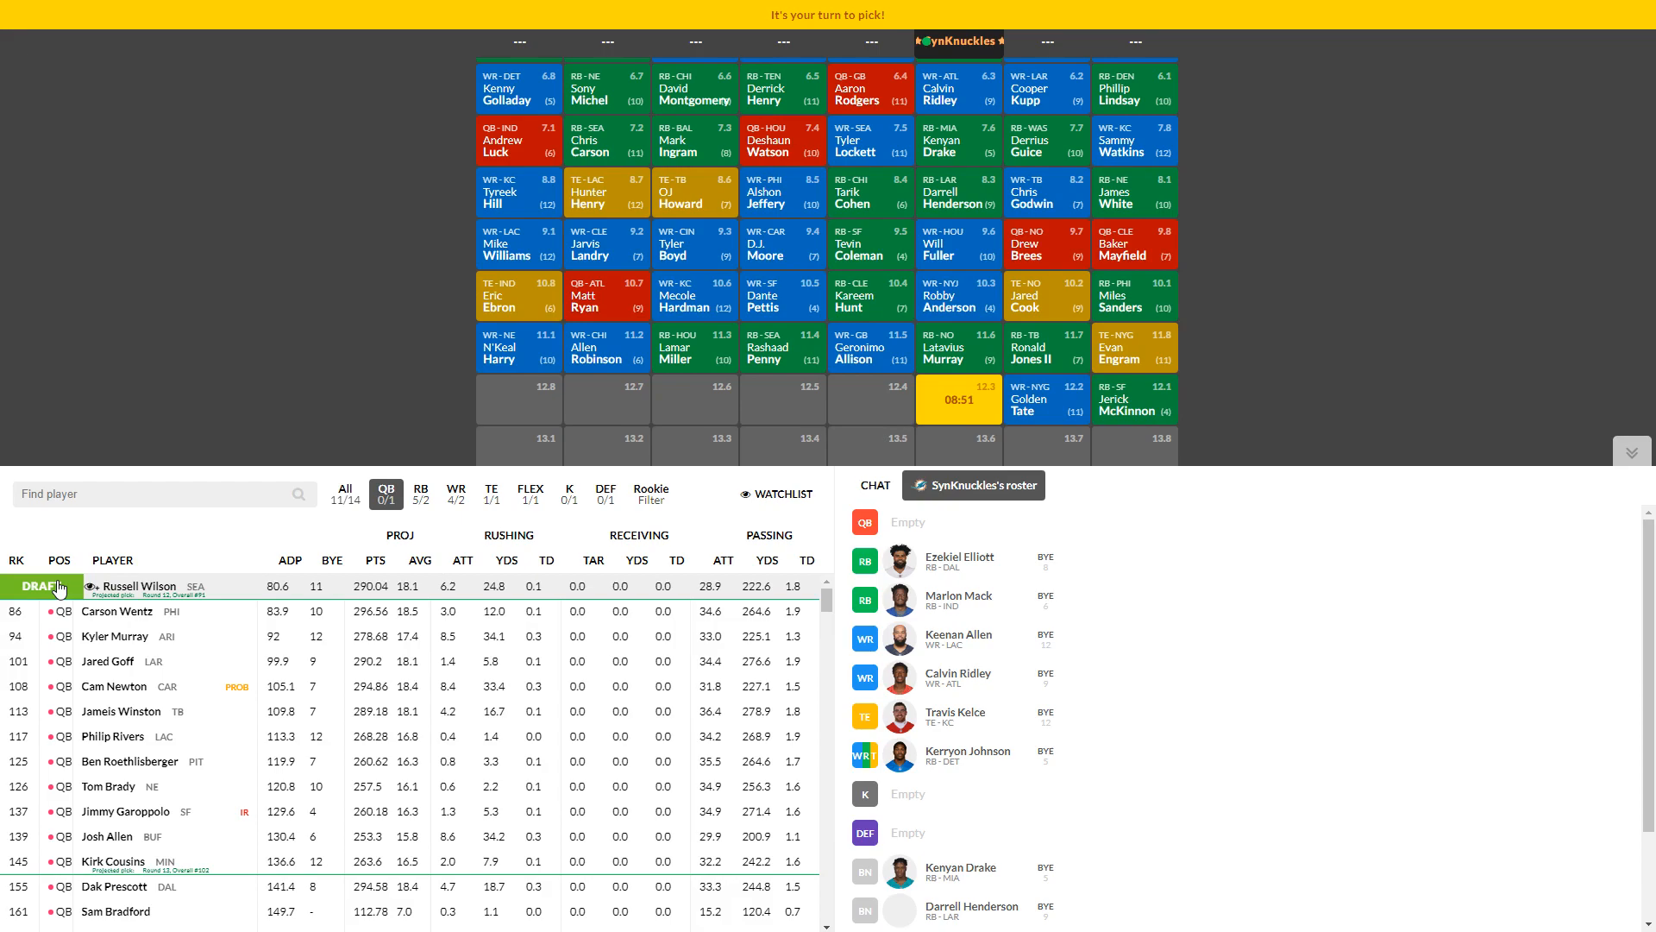
# Step: Draft Russell Wilson at 12.3 to fill the quarterback slot
pyautogui.click(43, 586)
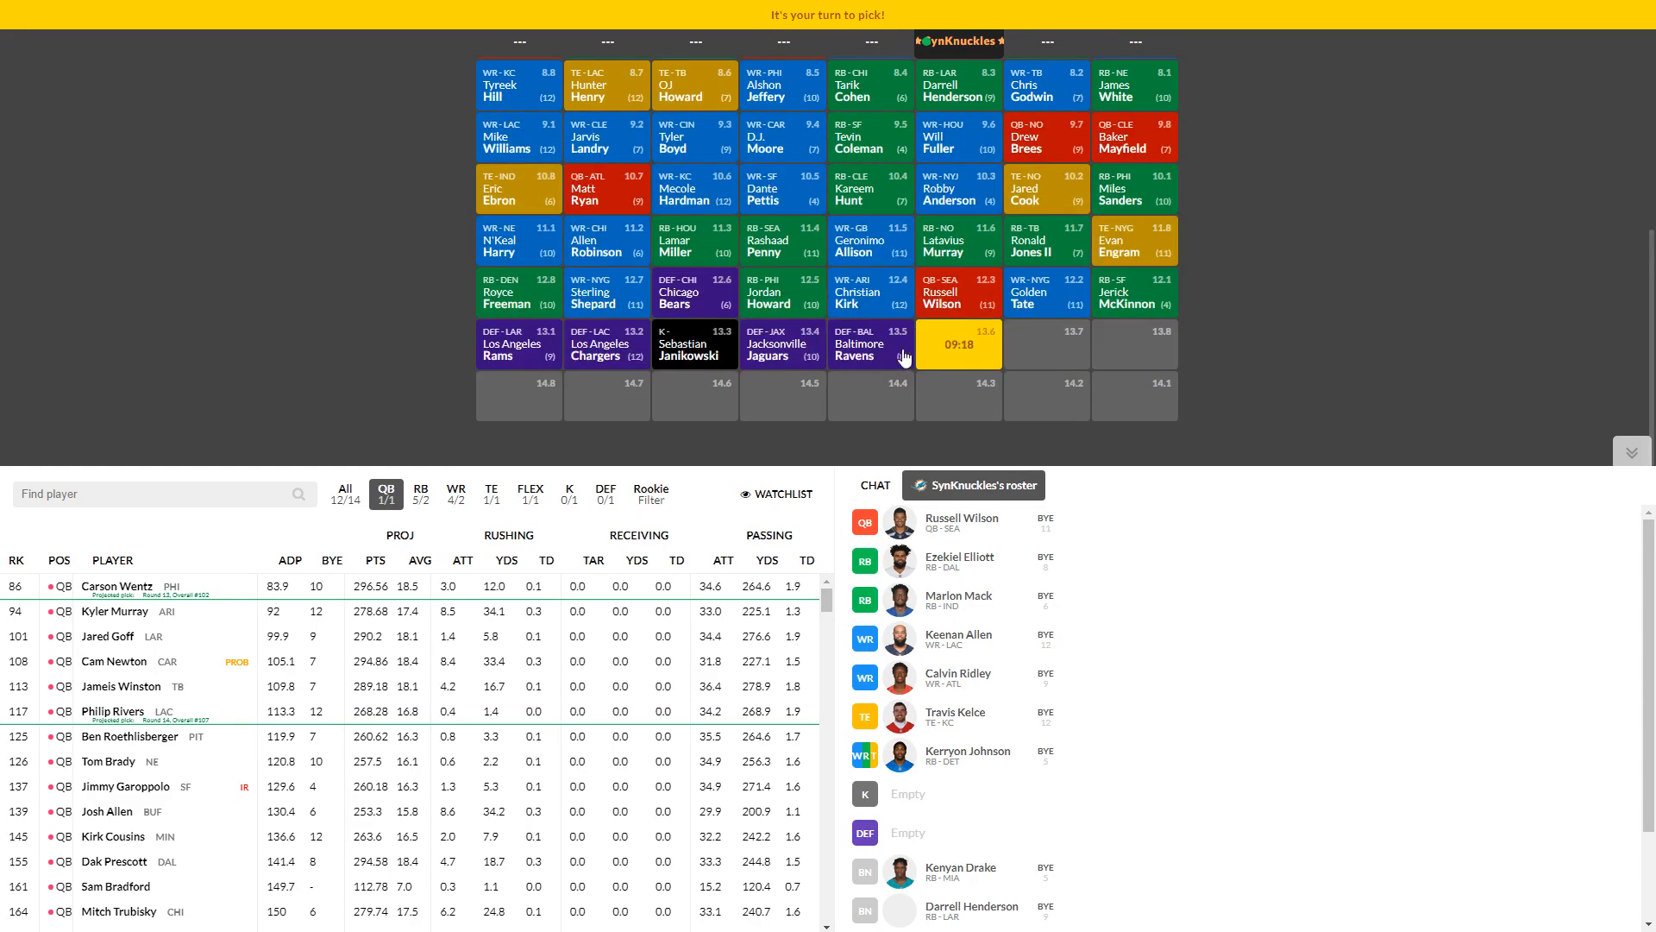
pyautogui.moveTo(876, 426)
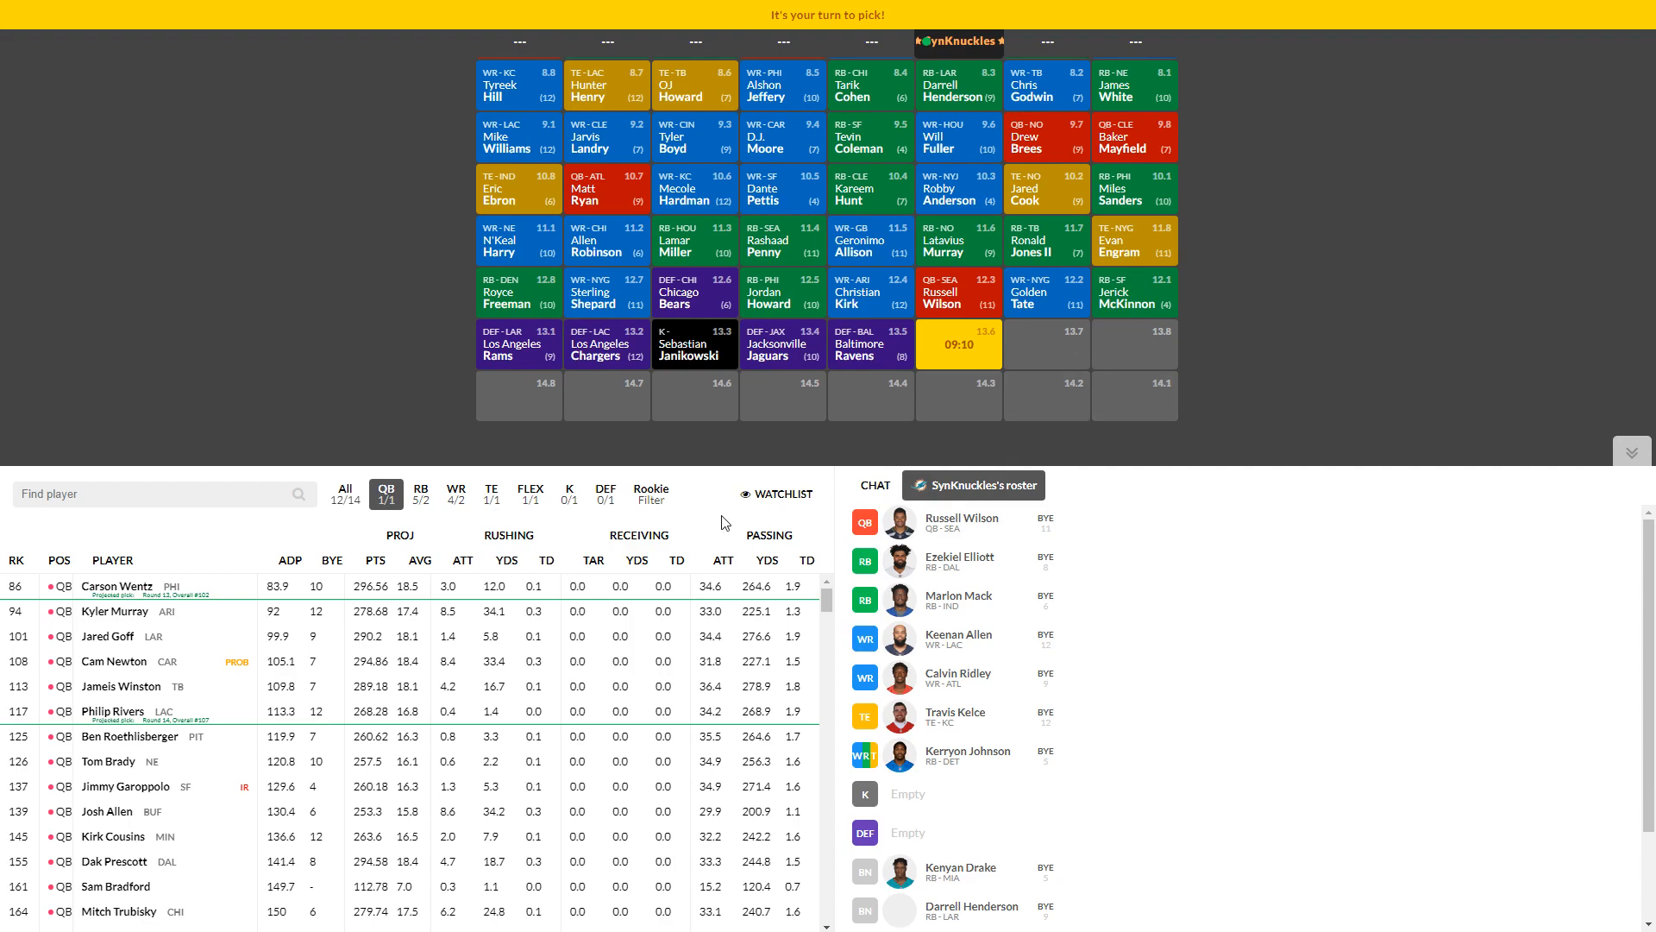
# Step: Draft kicker Wil Lutz at 13.6 and list the available defenses for 14.3
pyautogui.click(569, 488)
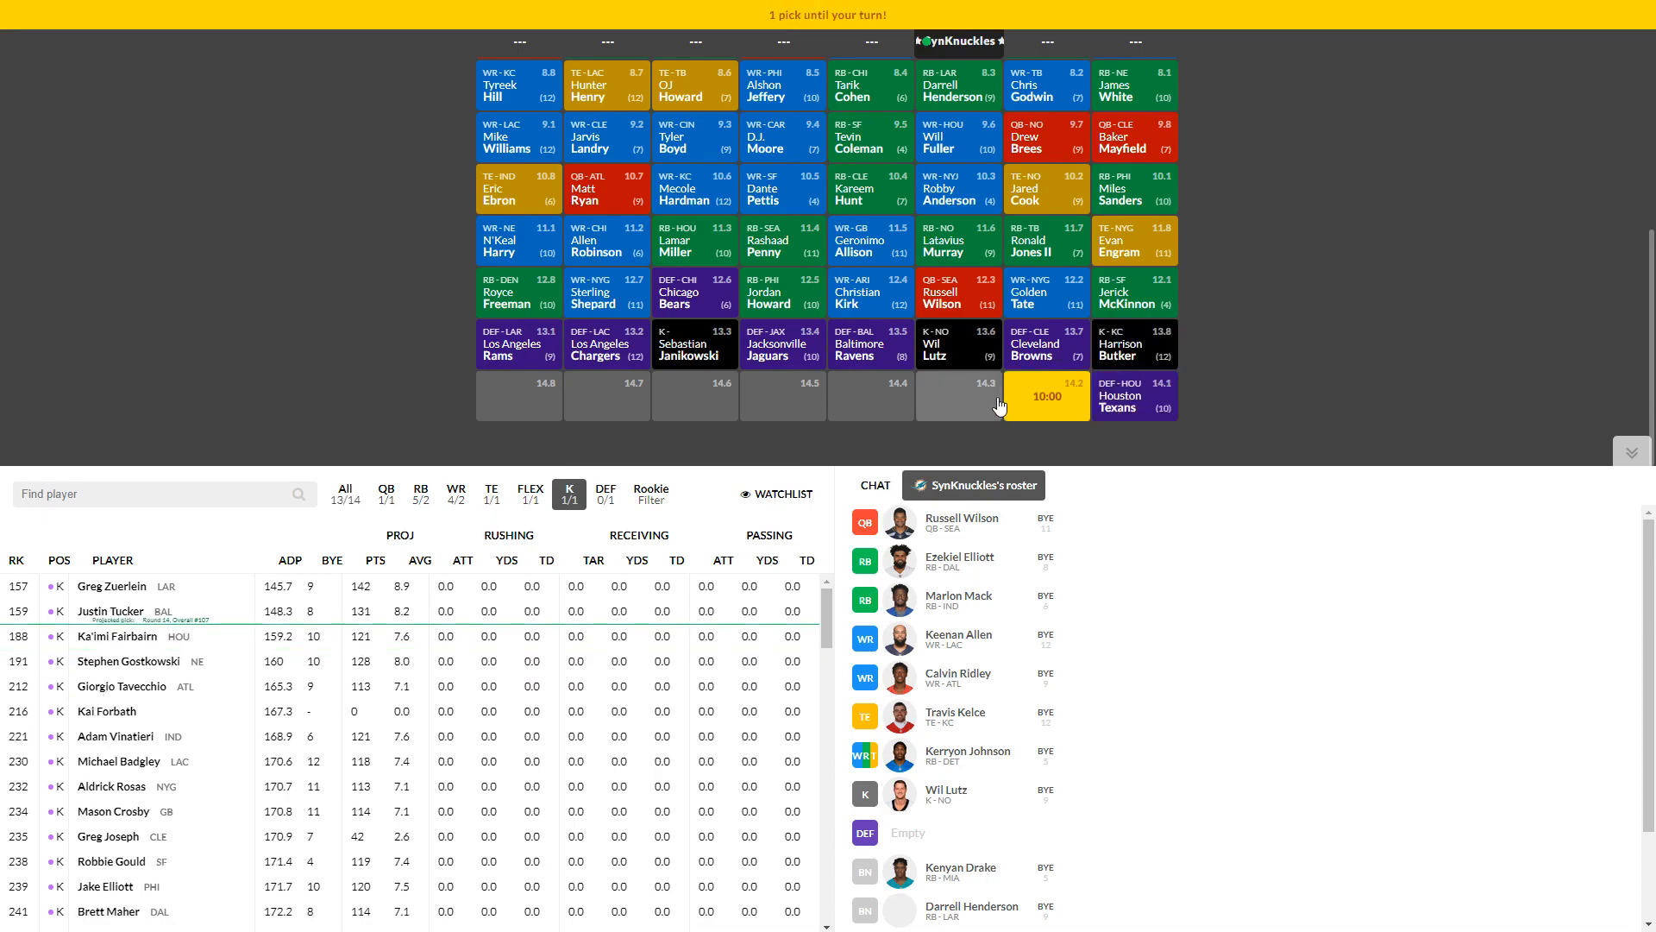
pyautogui.click(605, 494)
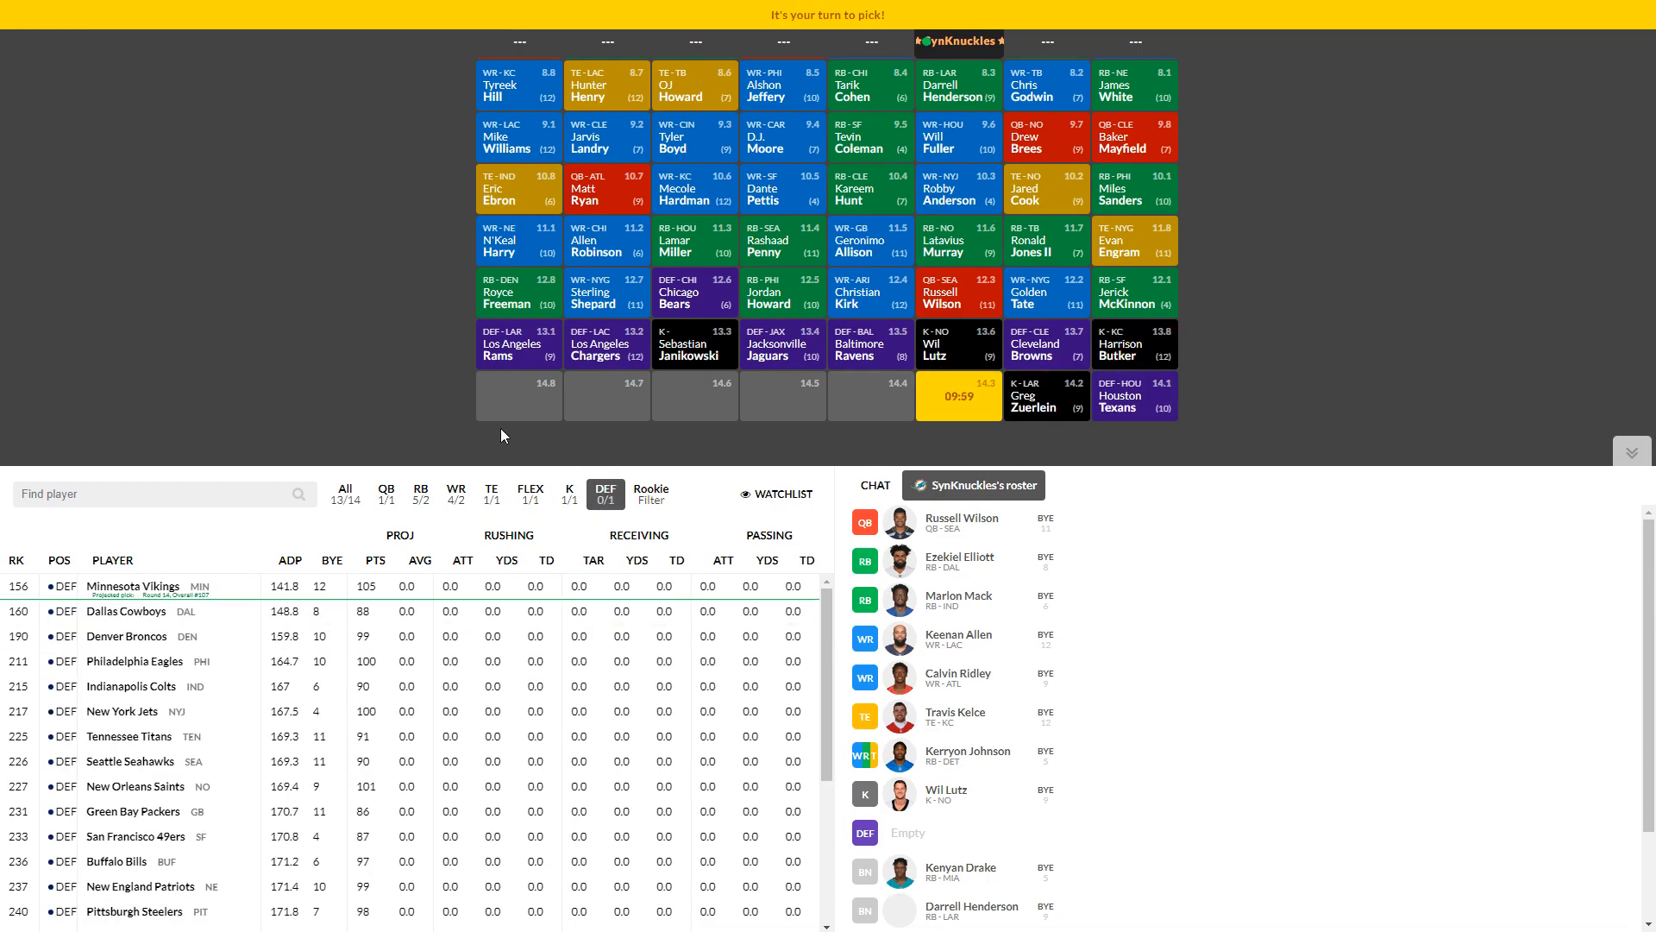
pyautogui.moveTo(463, 434)
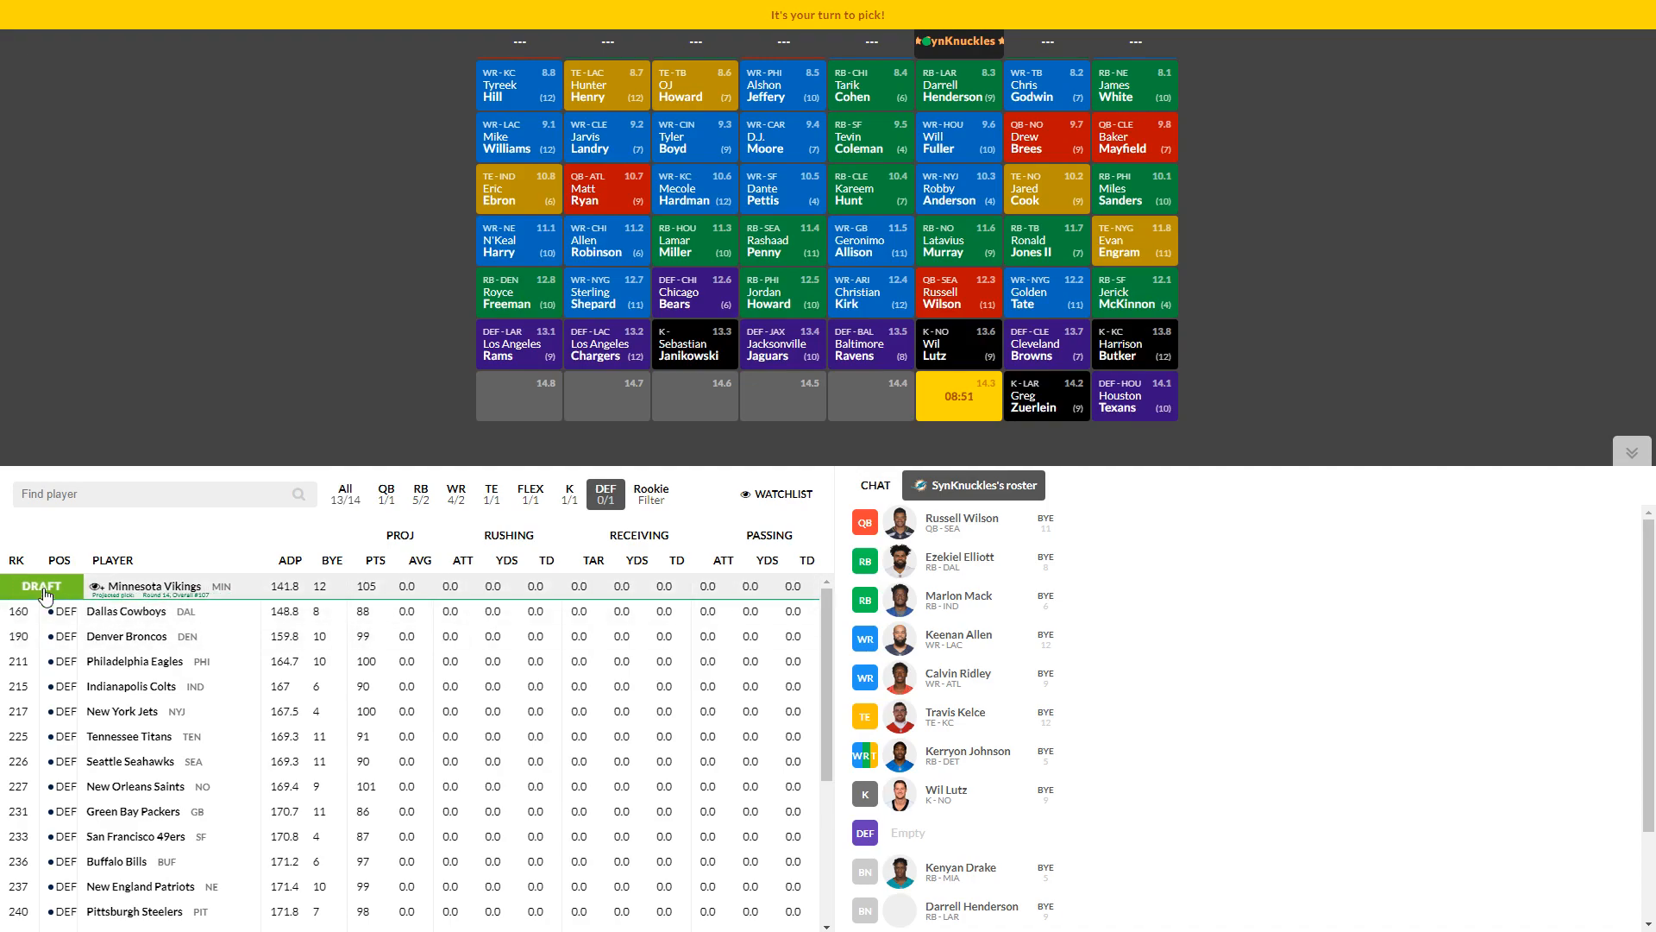
# Step: Draft the Minnesota Vikings defense at 14.3, completing the draft and roster
pyautogui.click(42, 584)
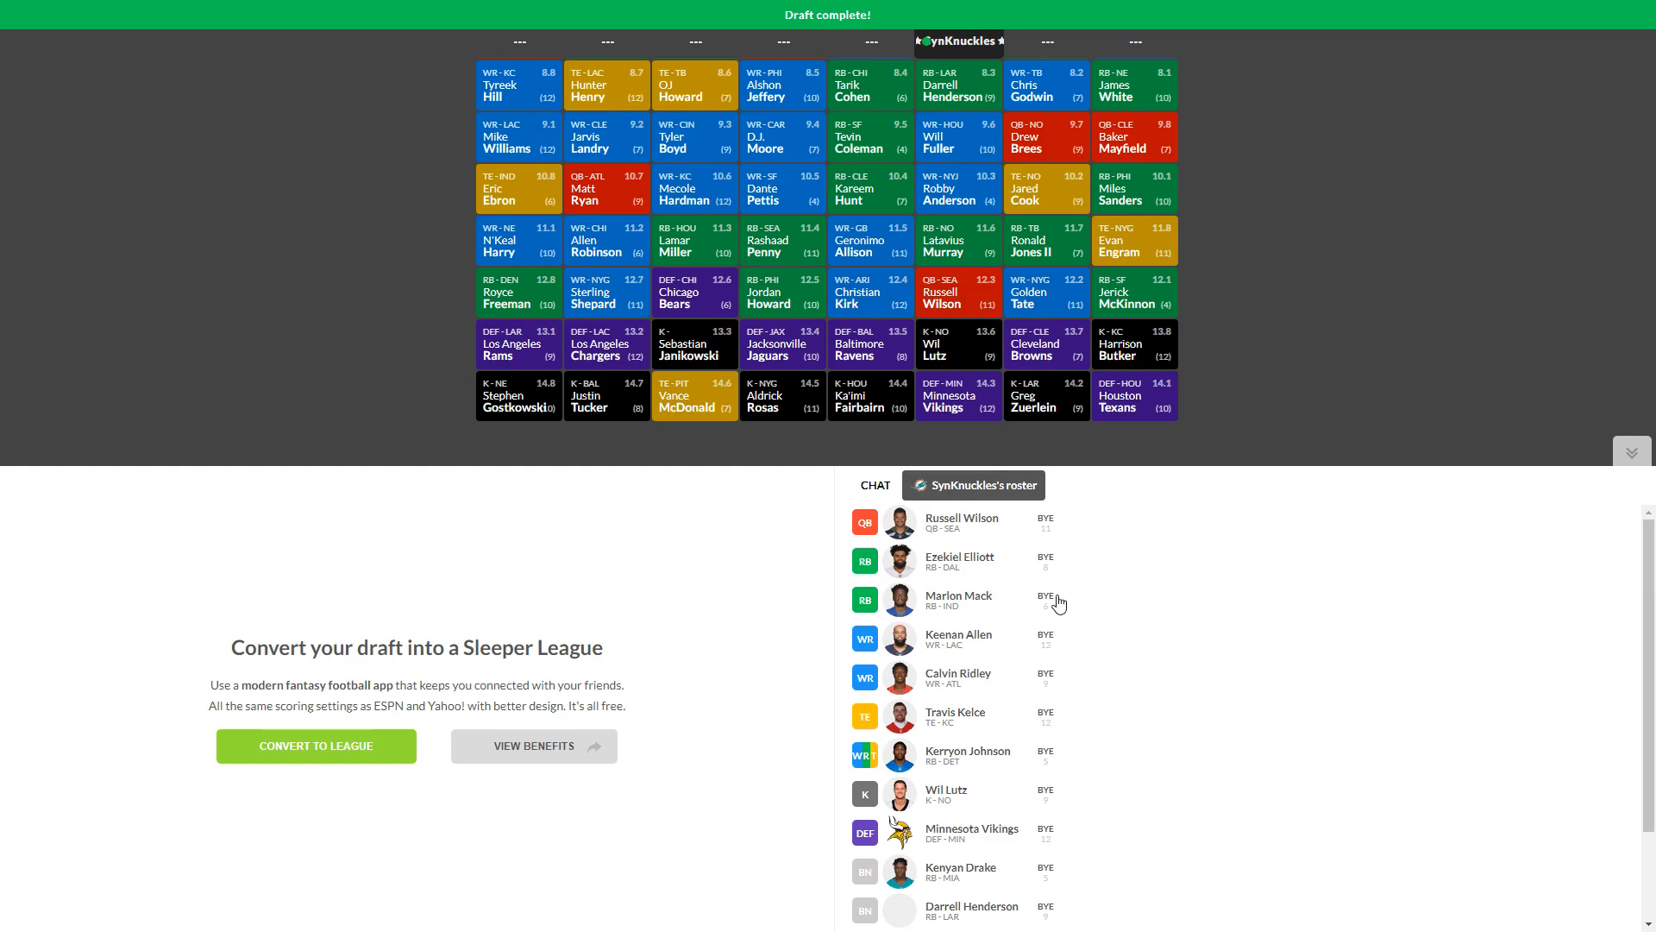
pyautogui.moveTo(980, 566)
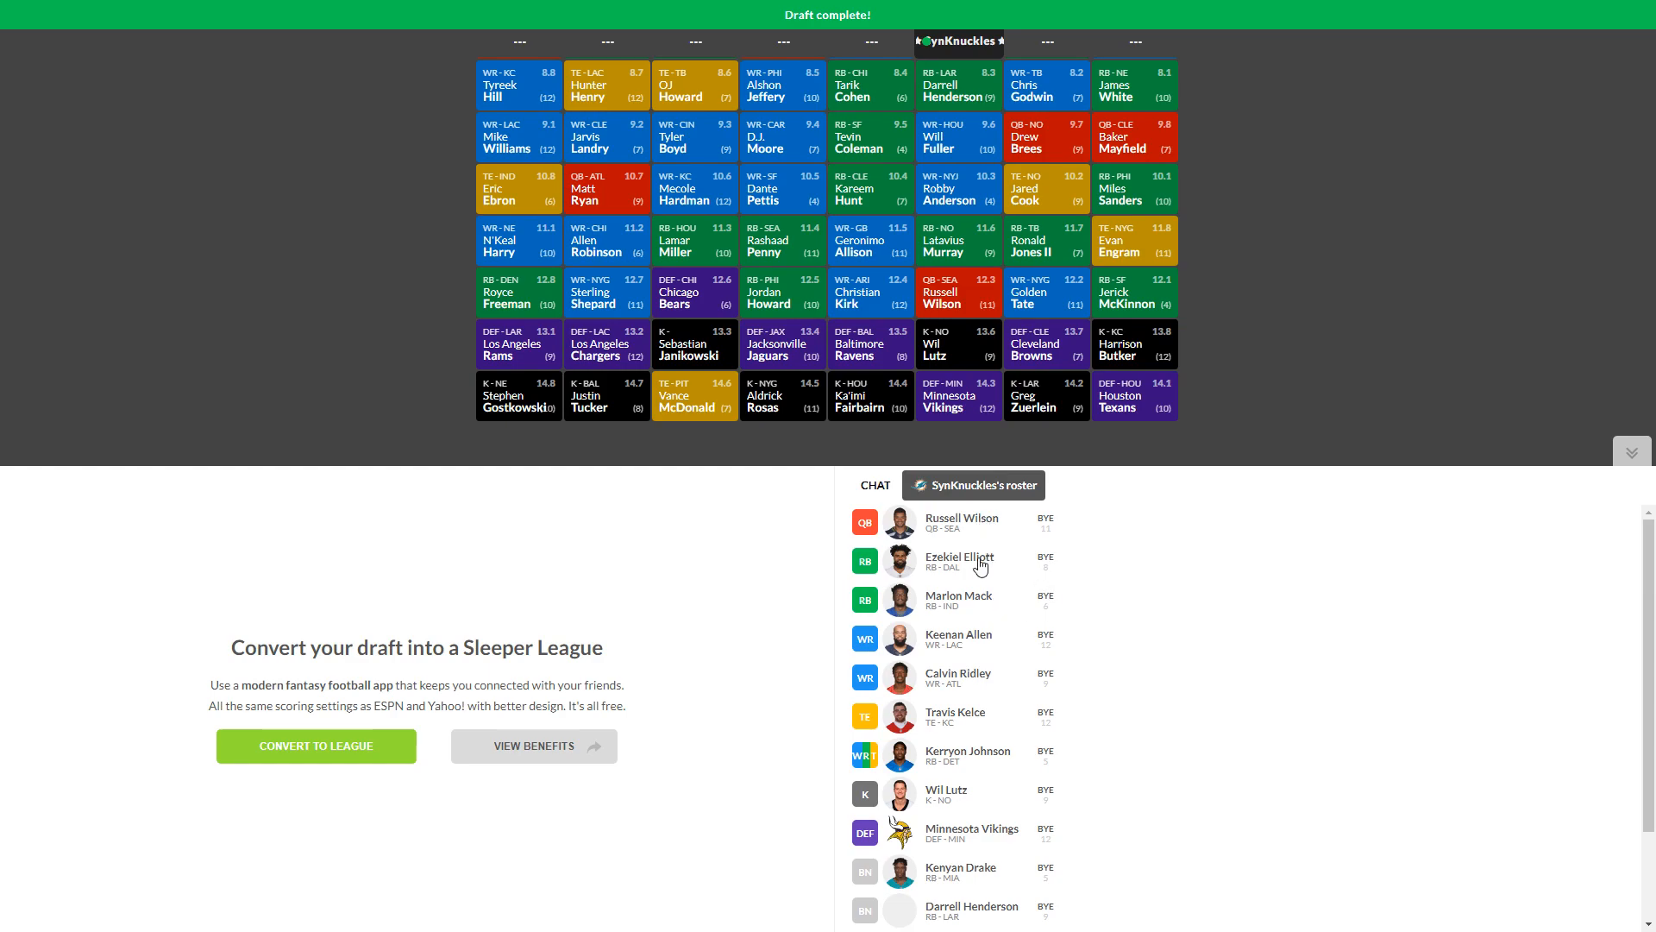
pyautogui.moveTo(1018, 655)
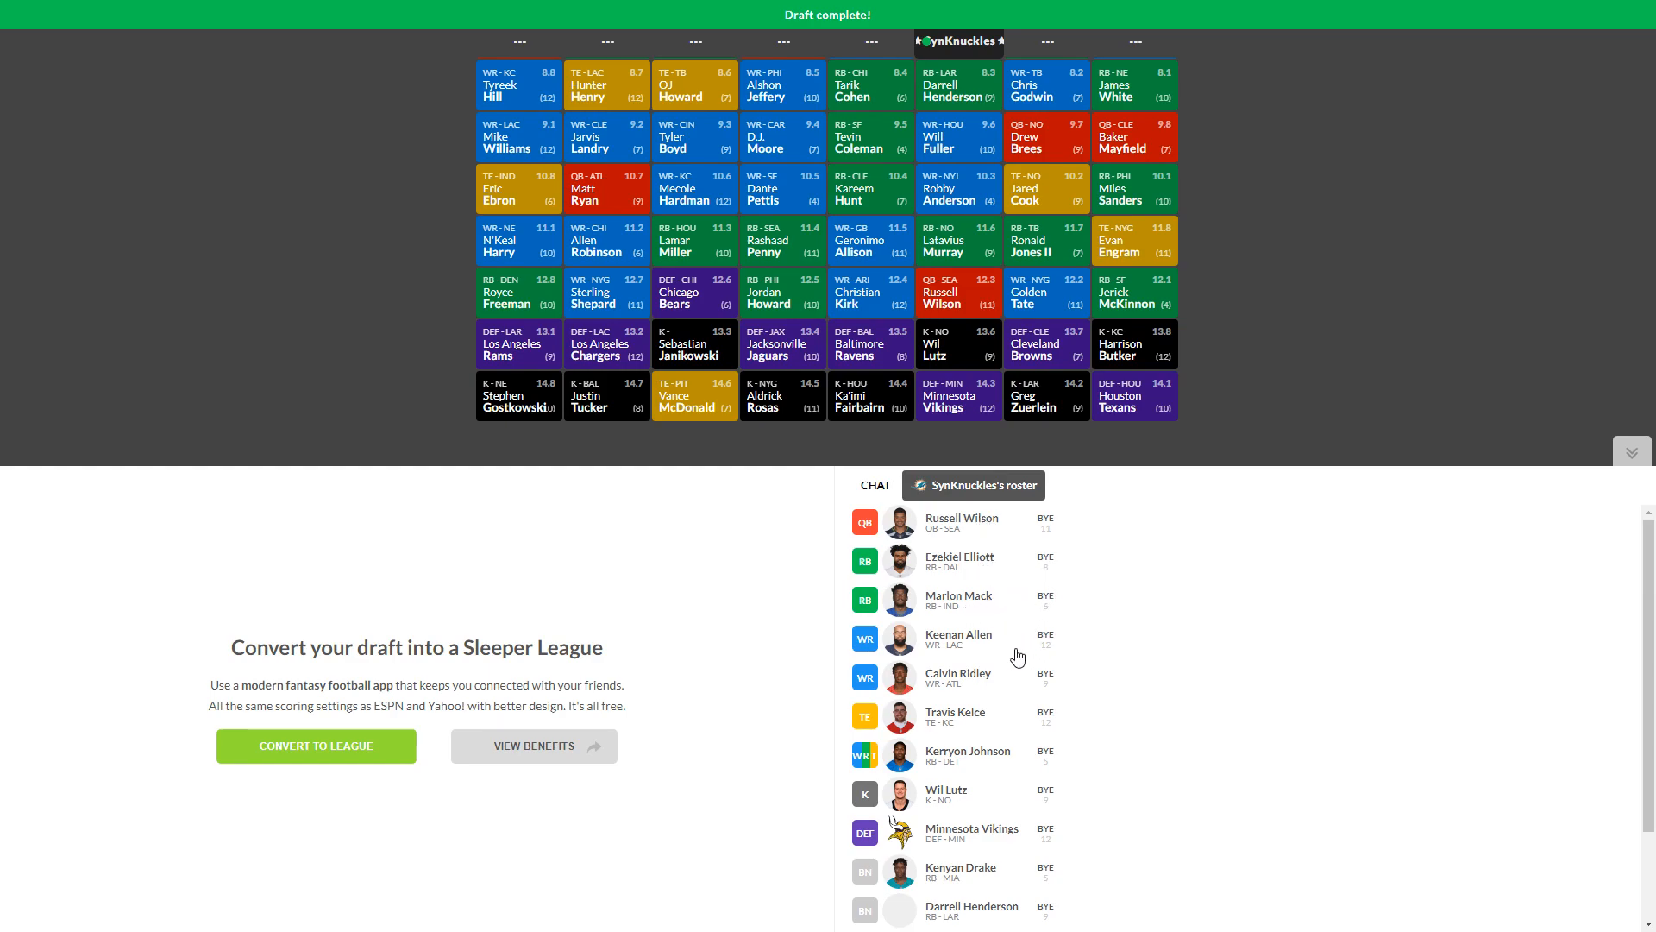
pyautogui.moveTo(979, 650)
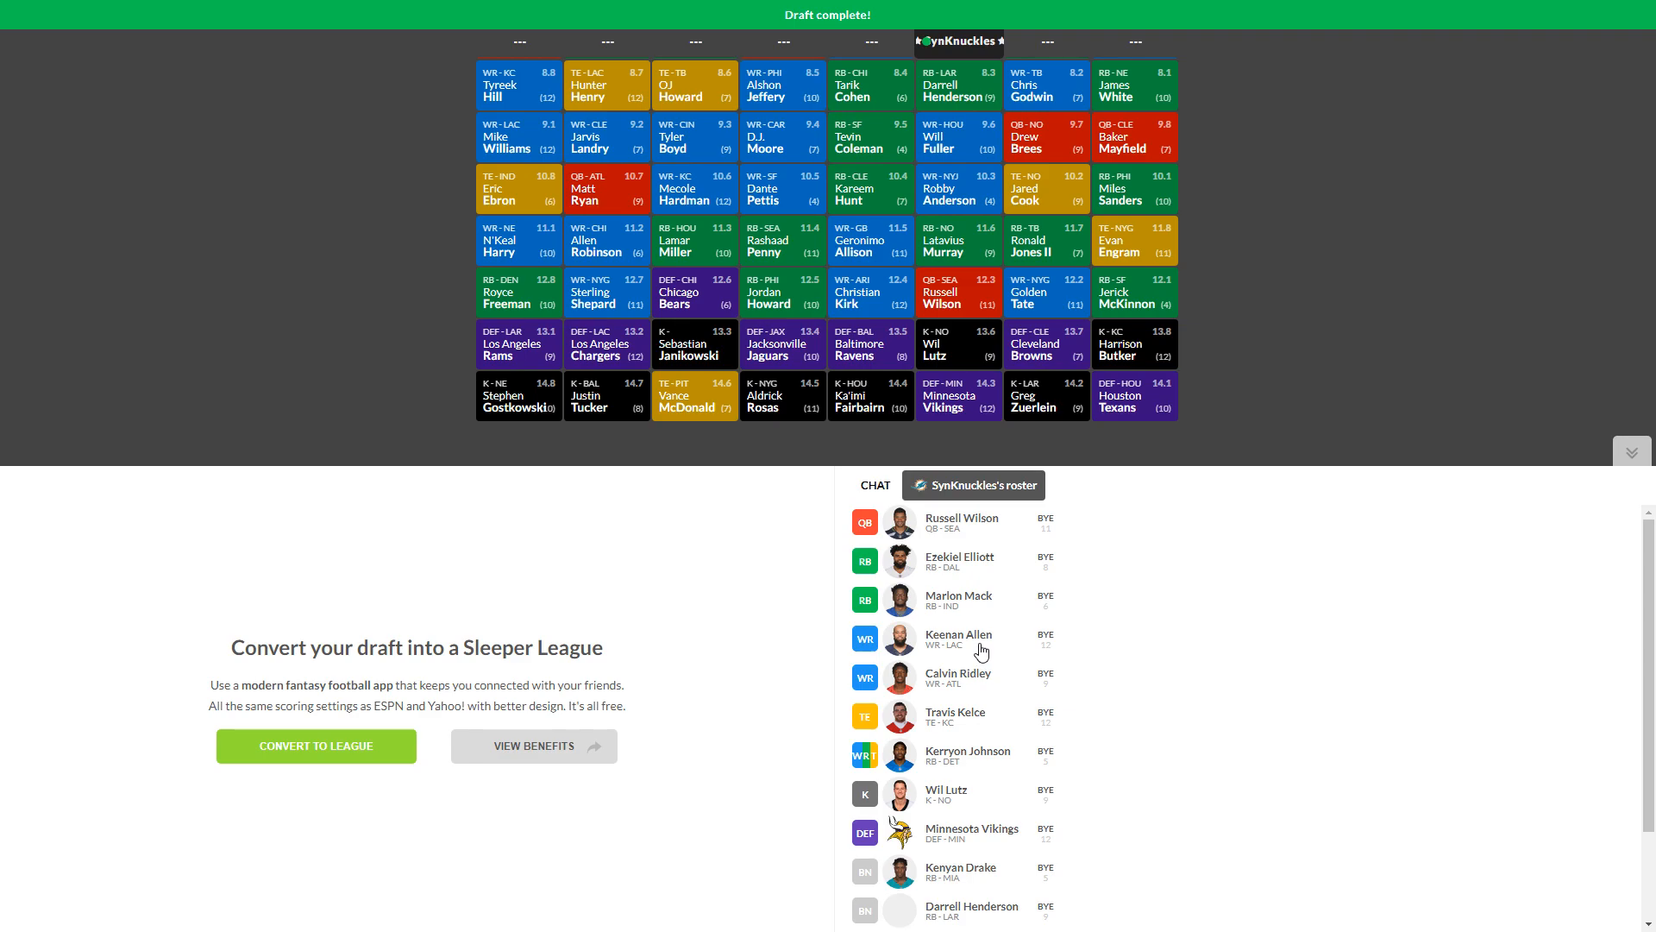
pyautogui.moveTo(969, 728)
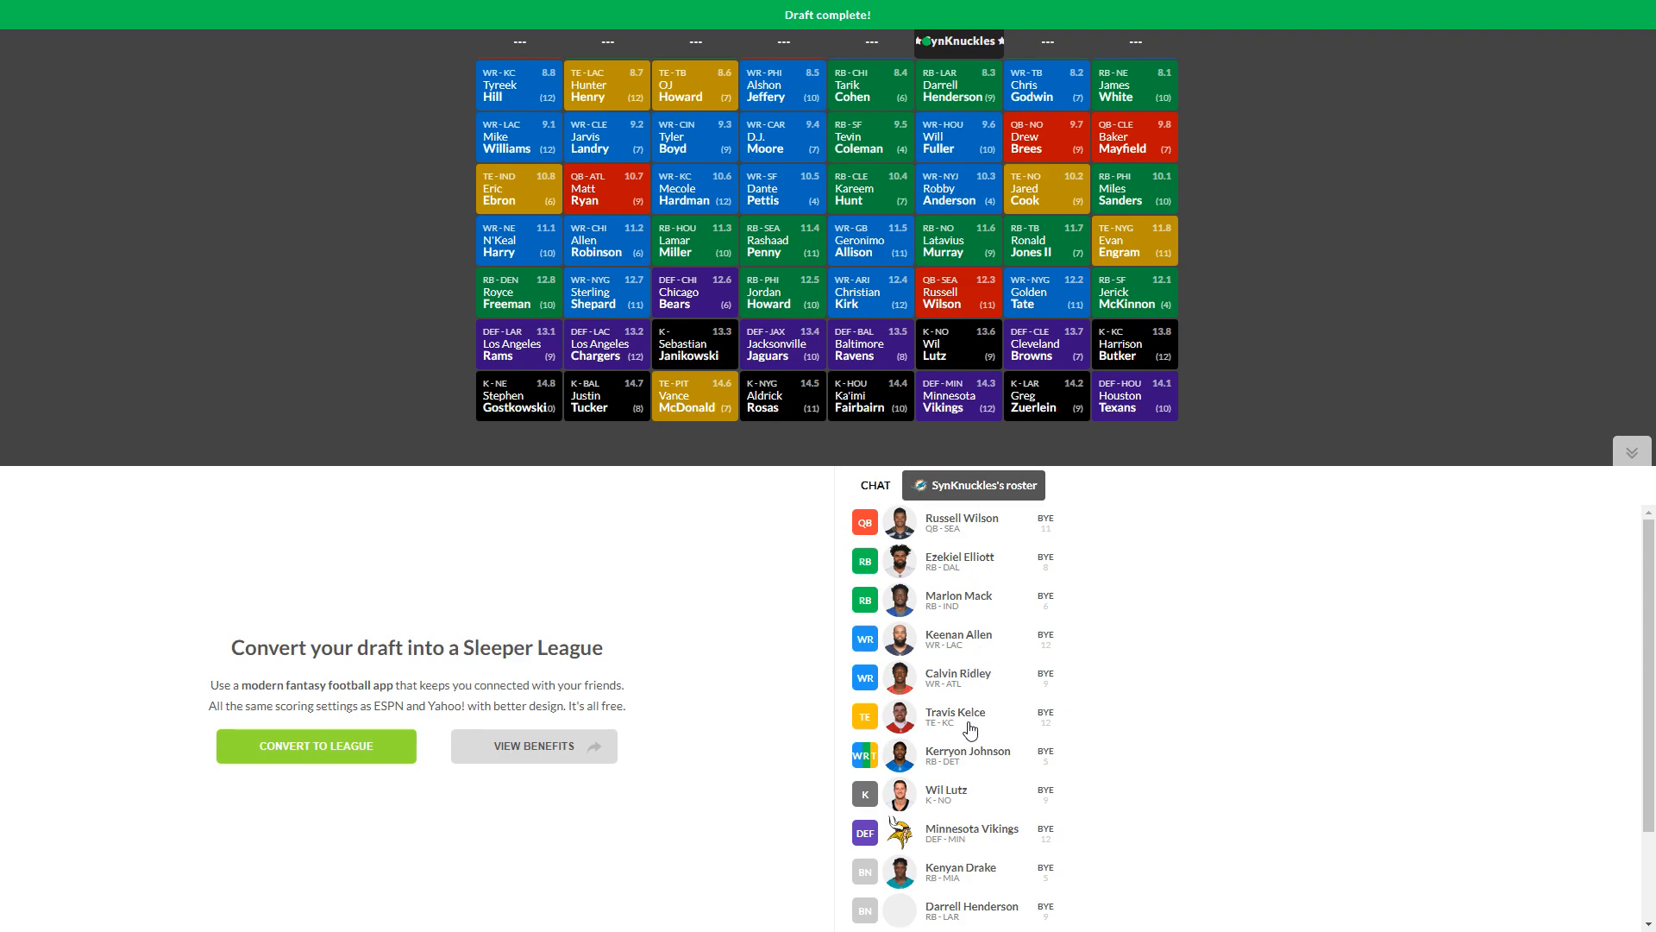
pyautogui.moveTo(966, 797)
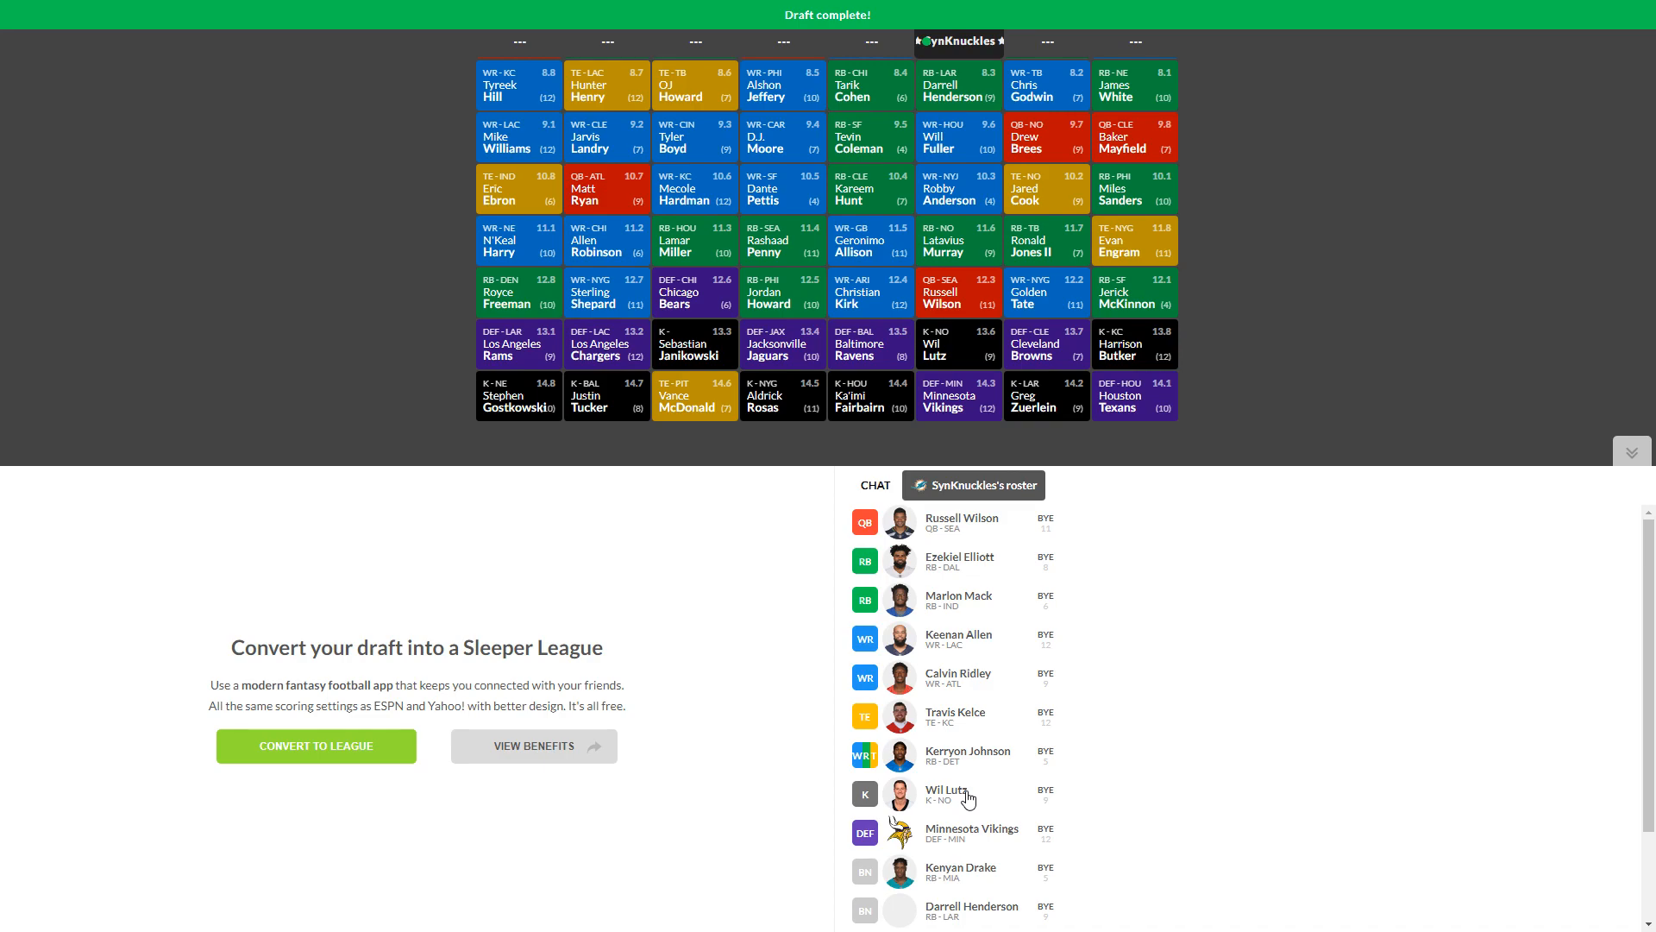
pyautogui.scroll(-3)
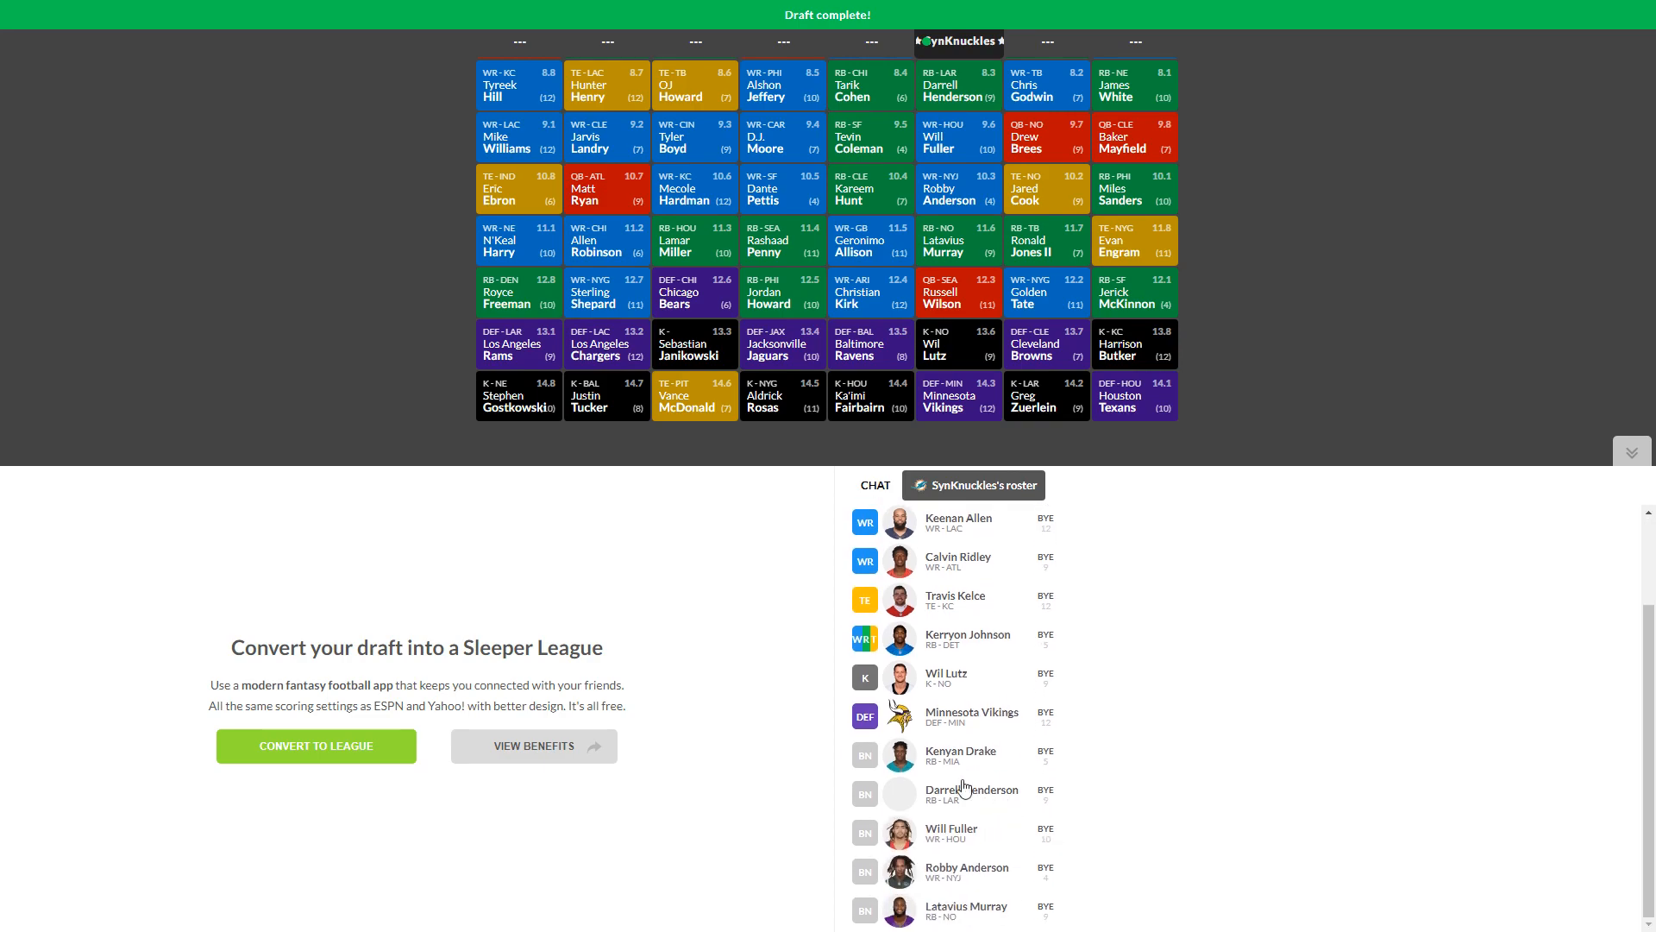
pyautogui.moveTo(29, 751)
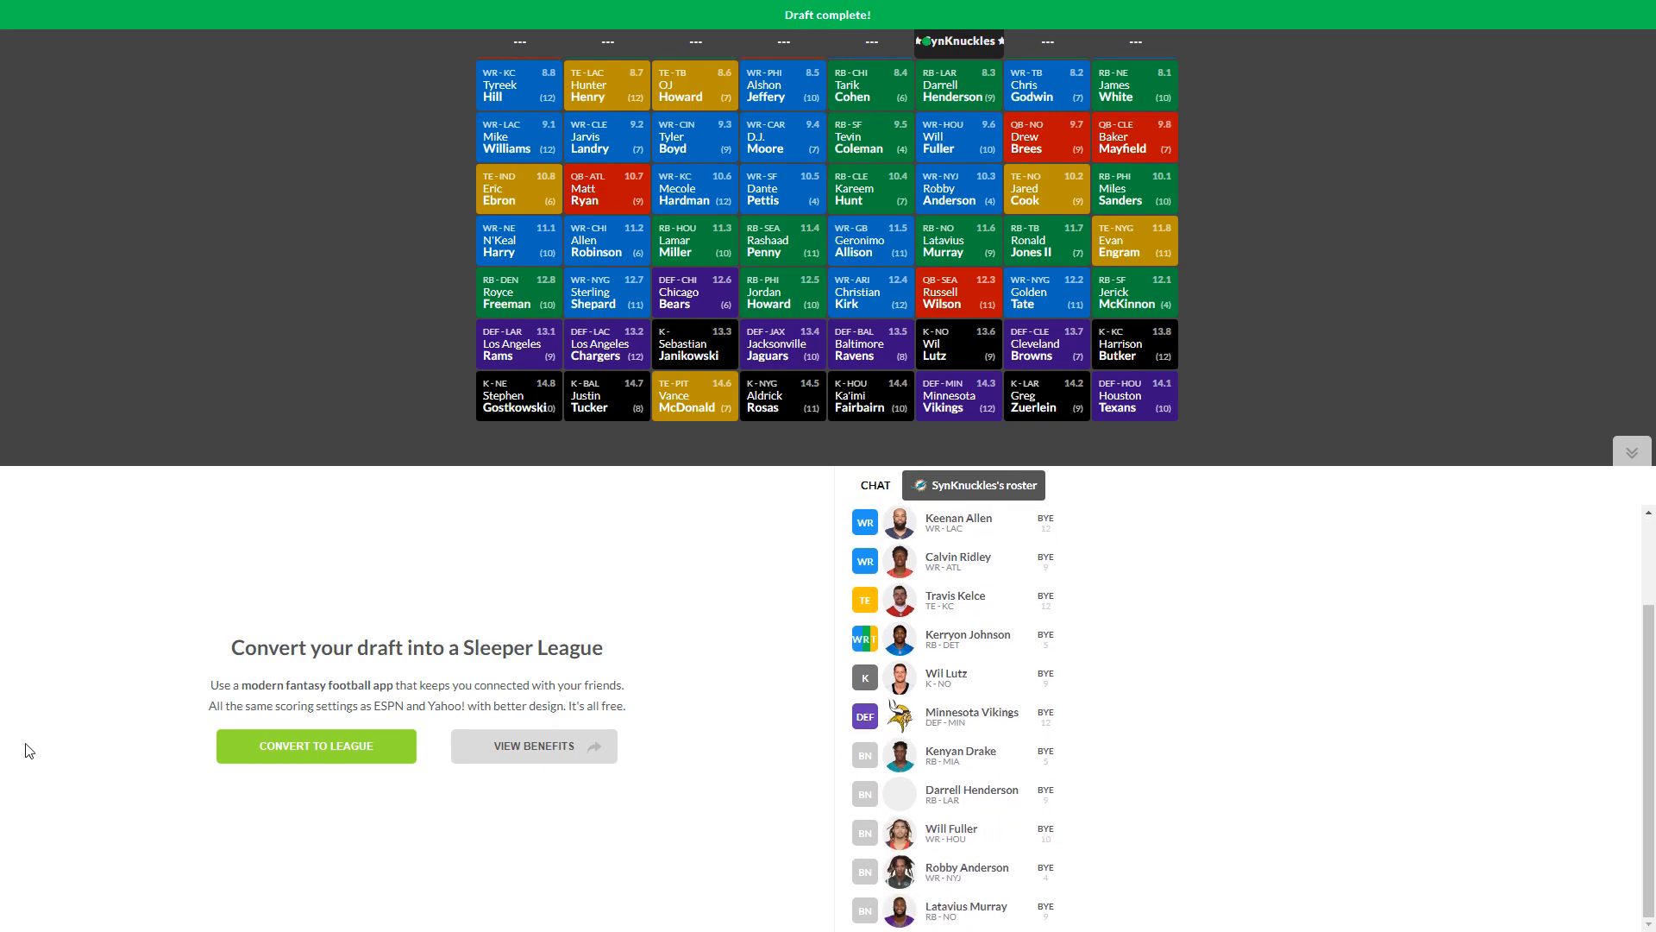
pyautogui.moveTo(980, 735)
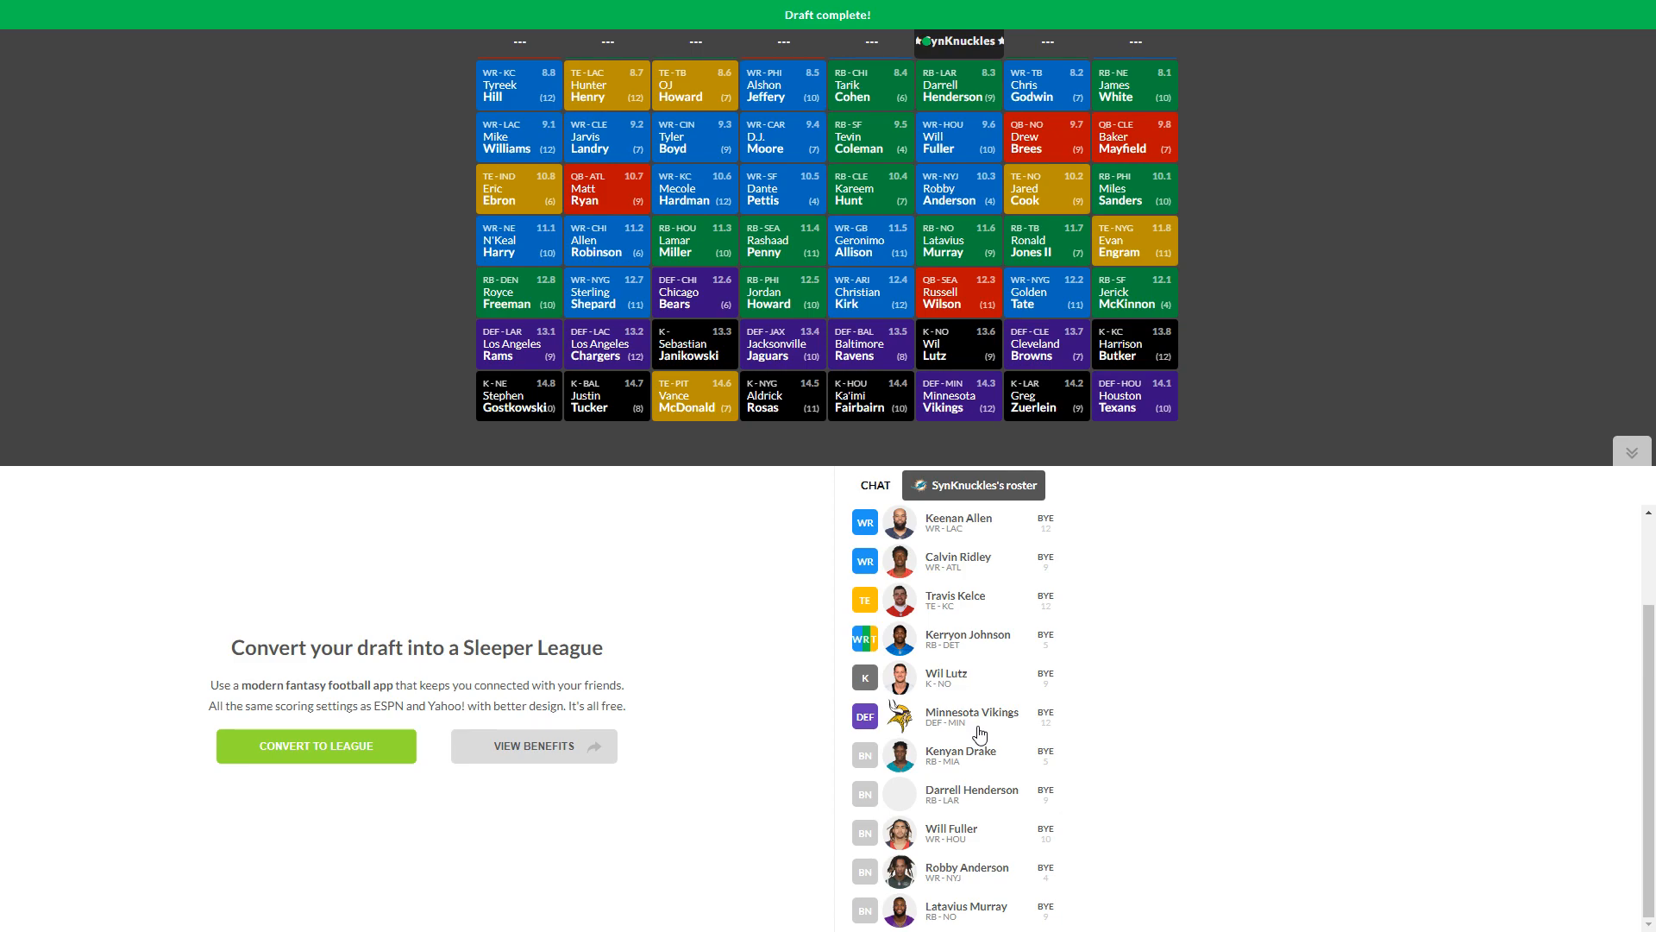
pyautogui.moveTo(1079, 629)
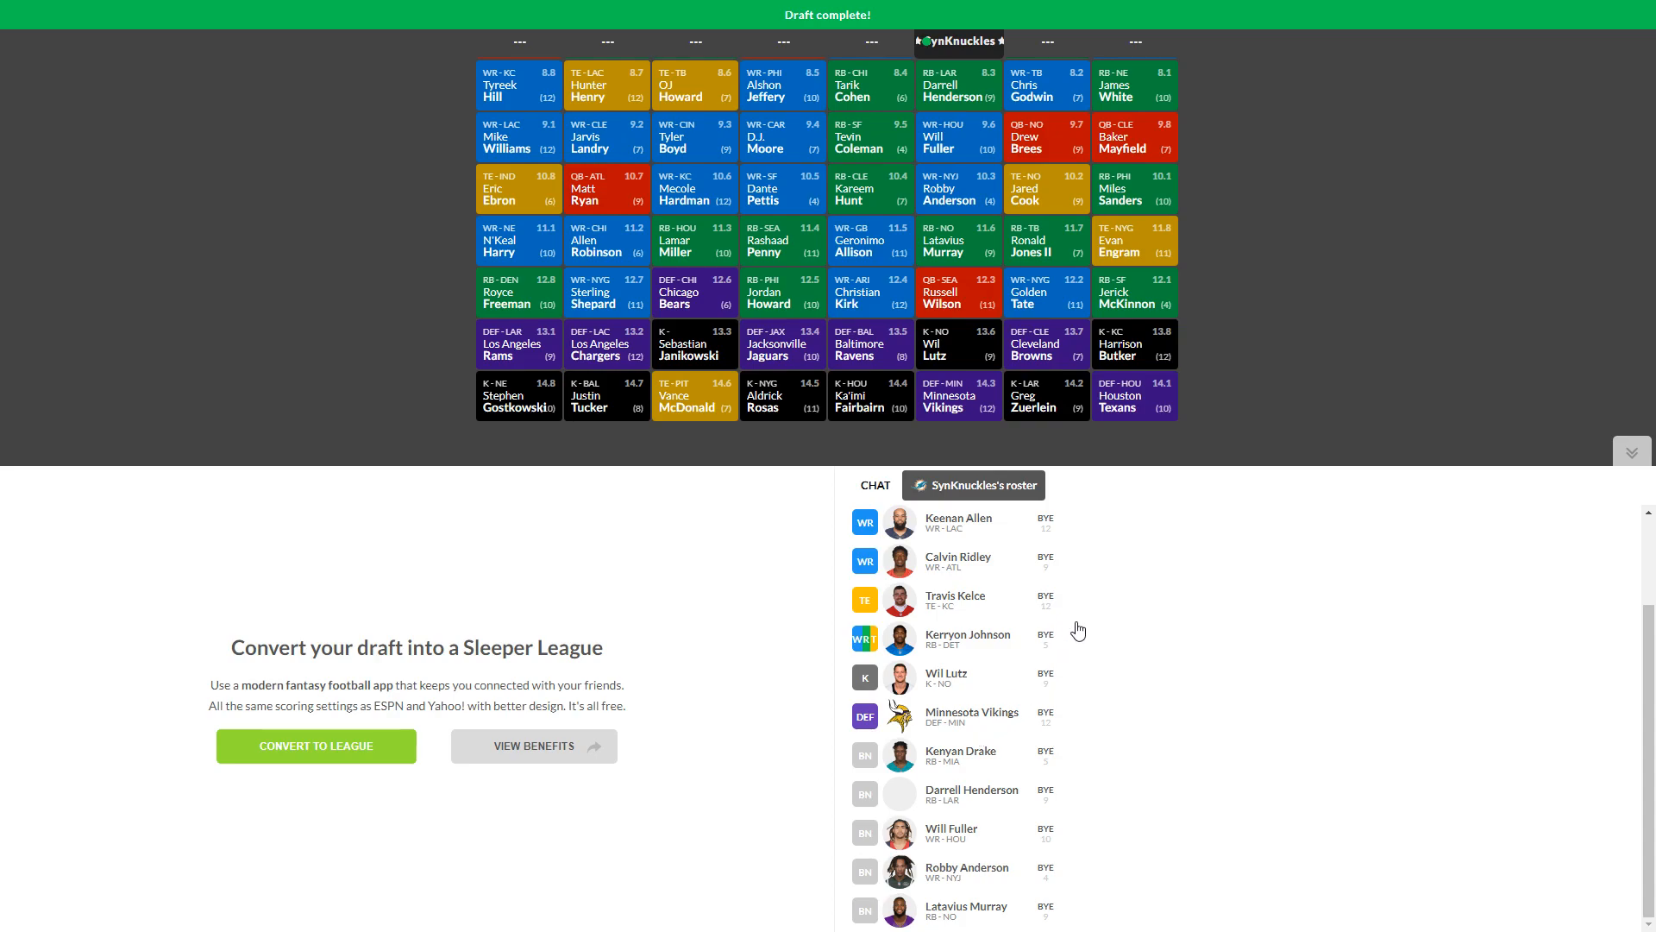
pyautogui.scroll(3)
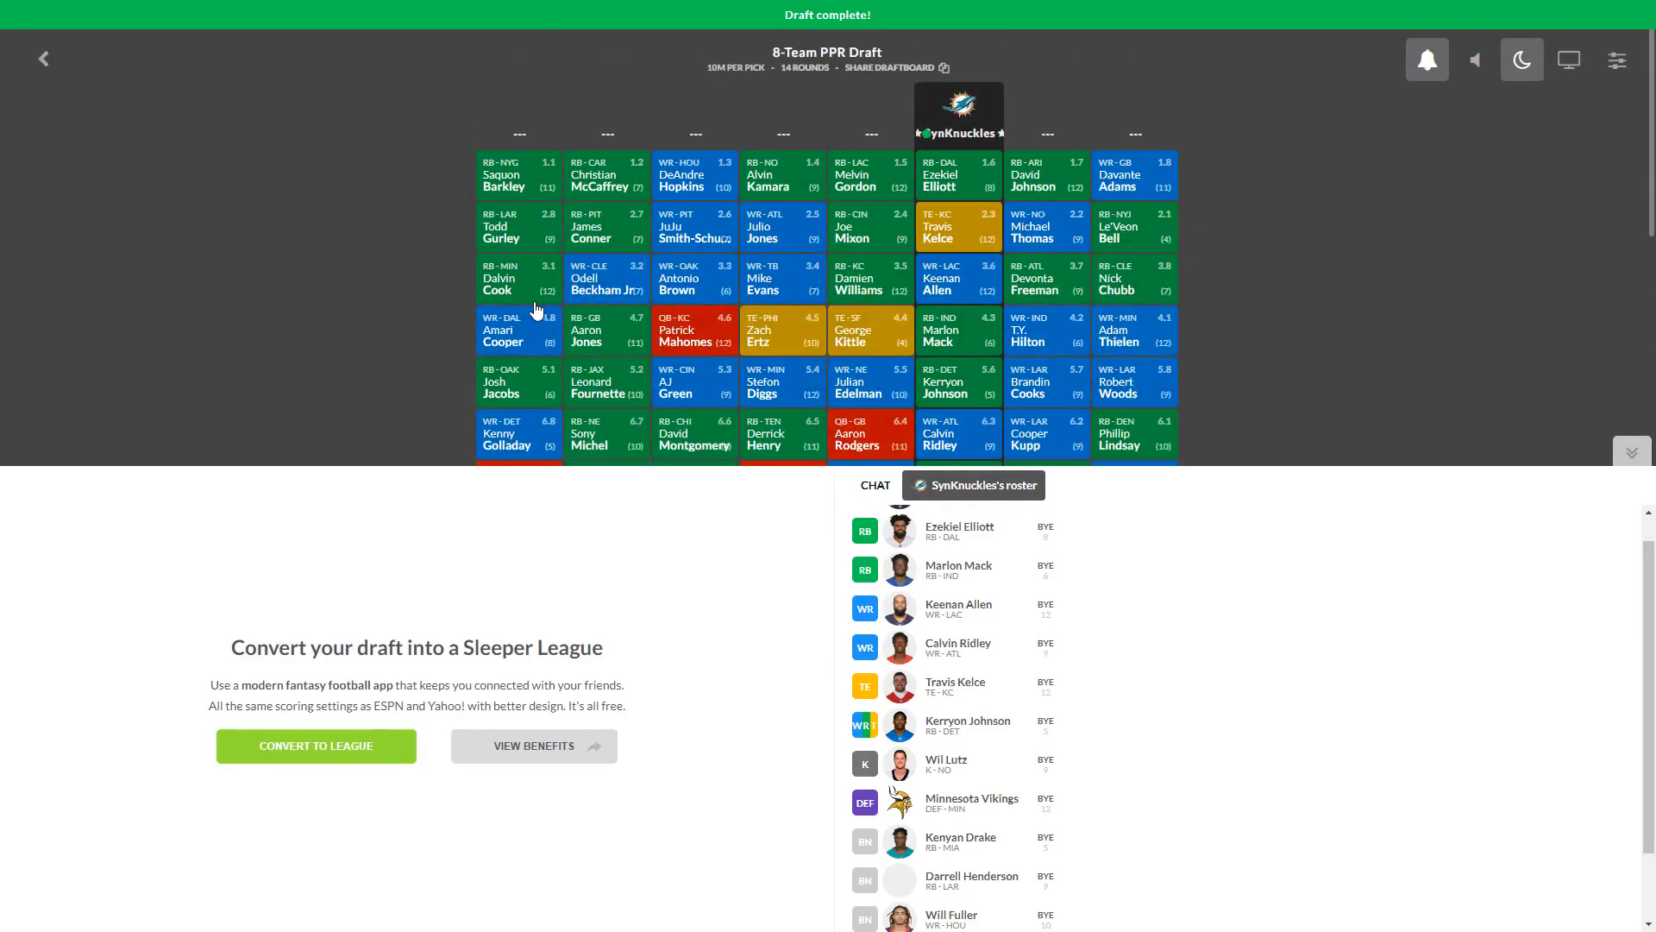
pyautogui.moveTo(618, 219)
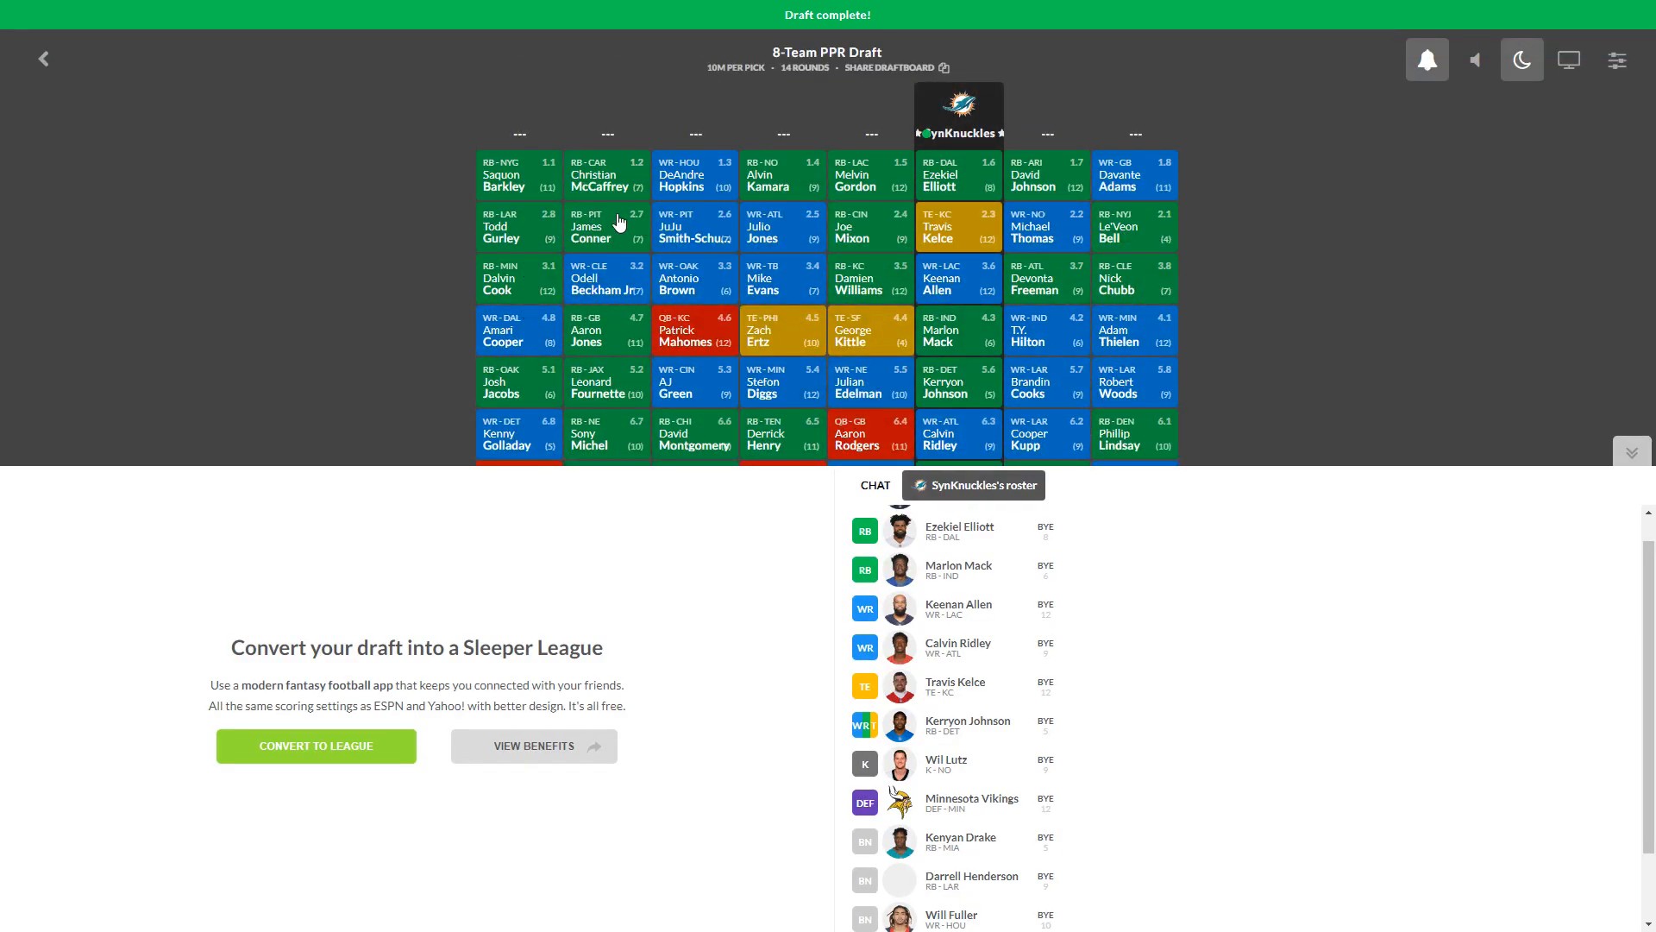
pyautogui.moveTo(781, 257)
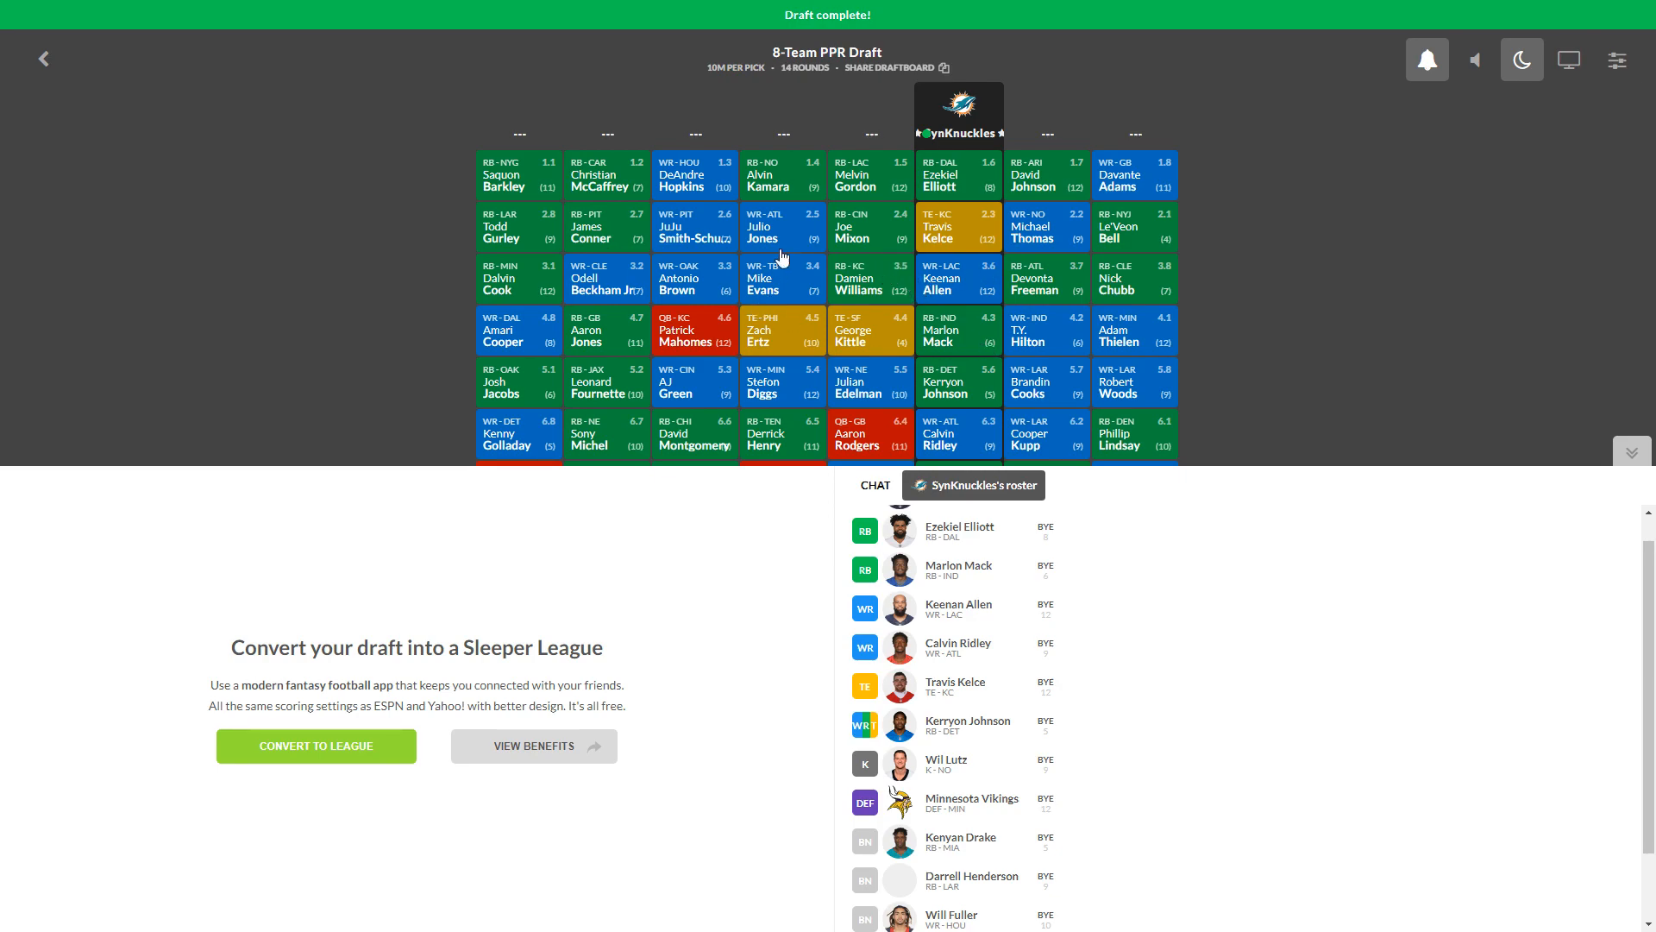
pyautogui.moveTo(483, 304)
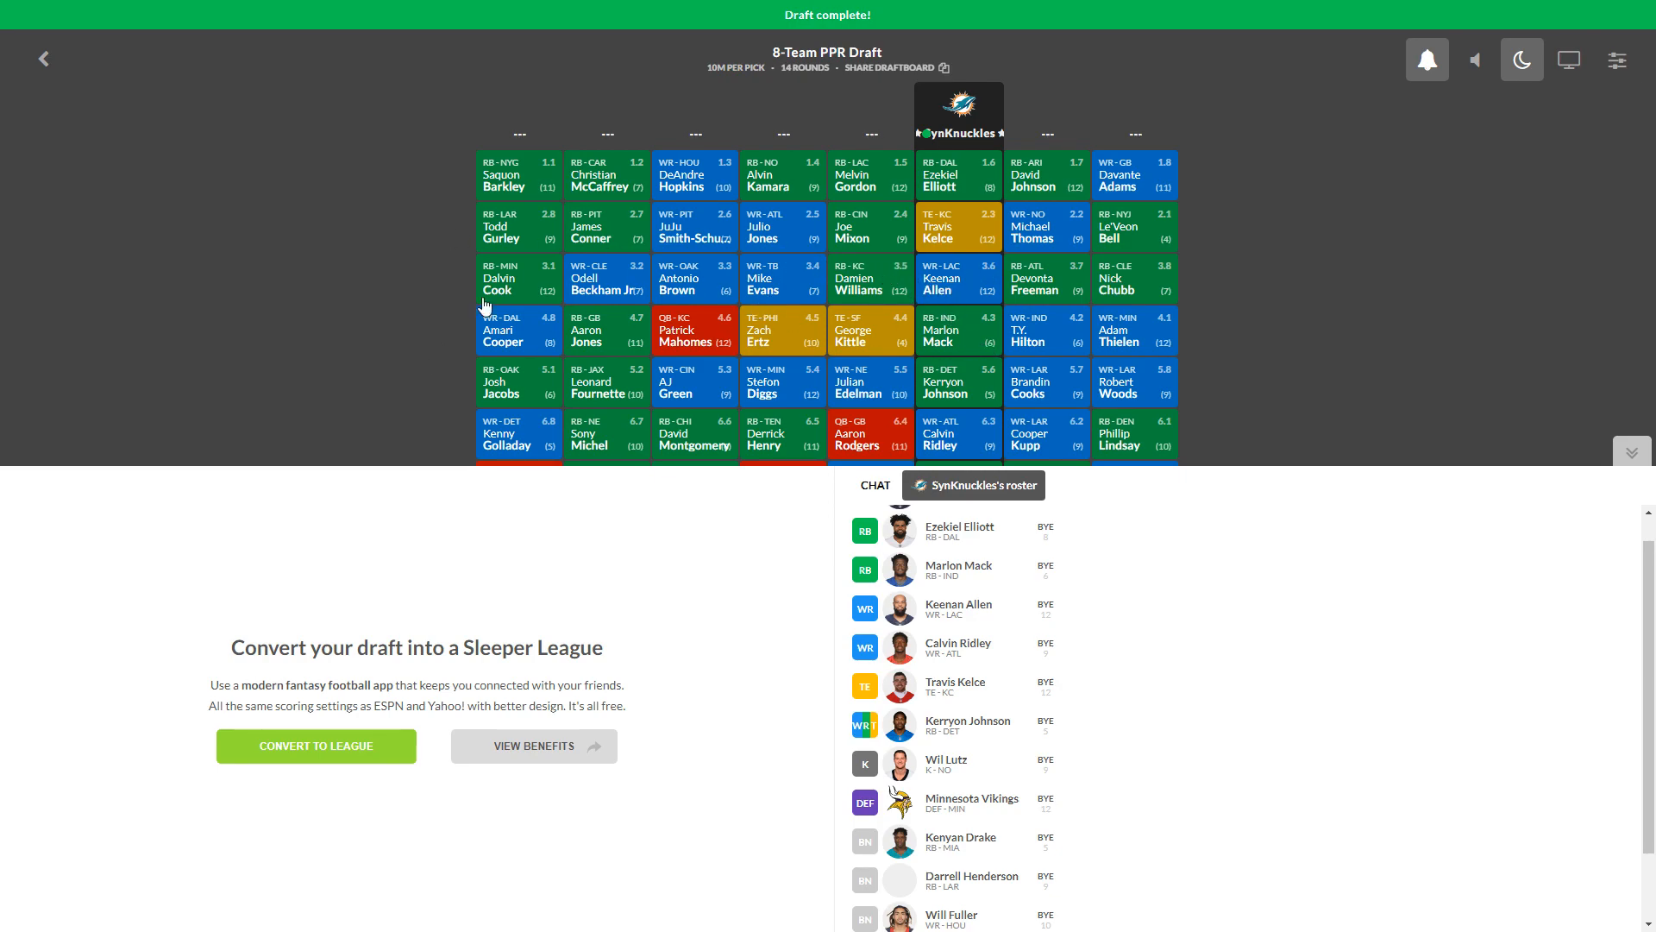
pyautogui.moveTo(985, 200)
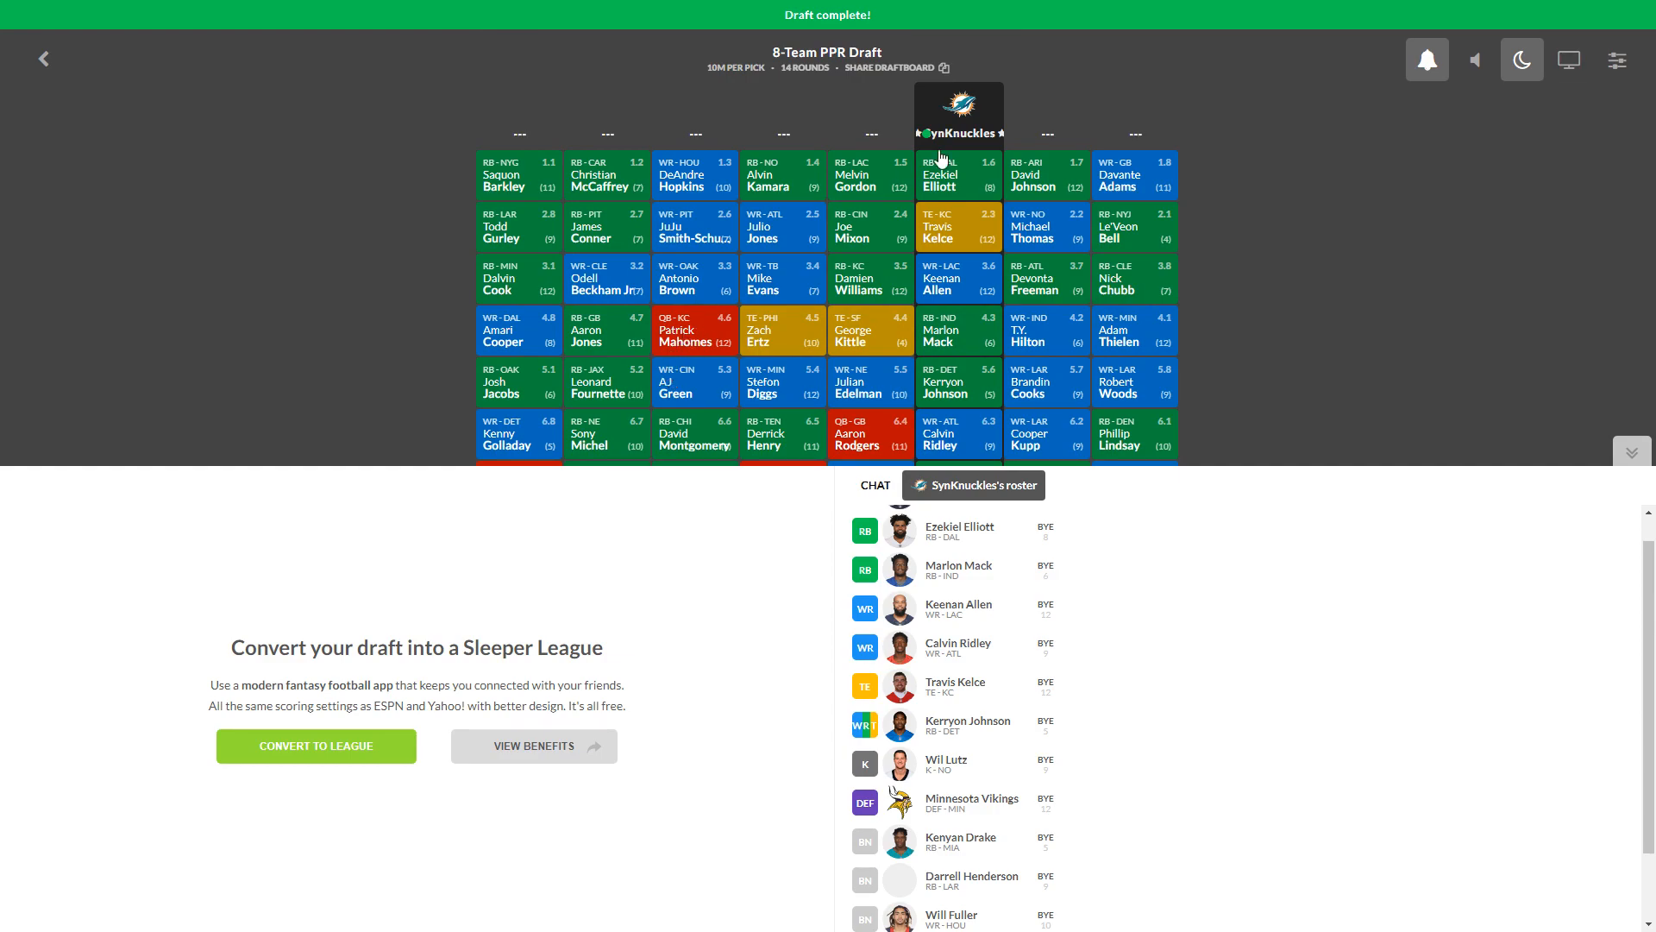
pyautogui.moveTo(559, 327)
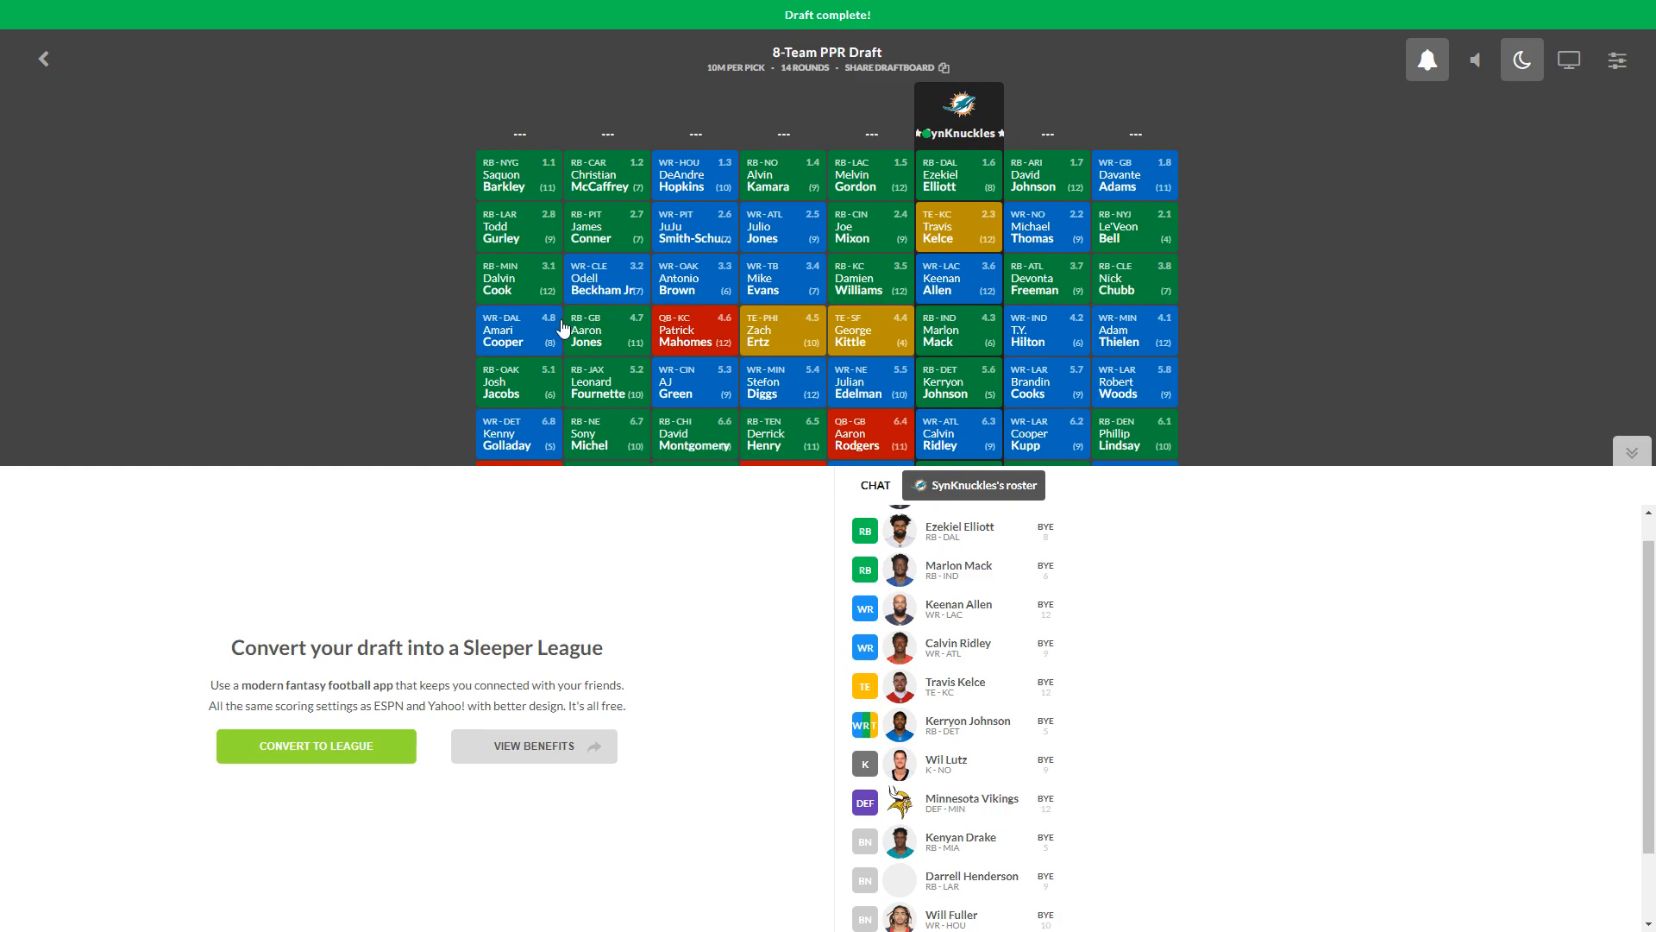
pyautogui.moveTo(724, 371)
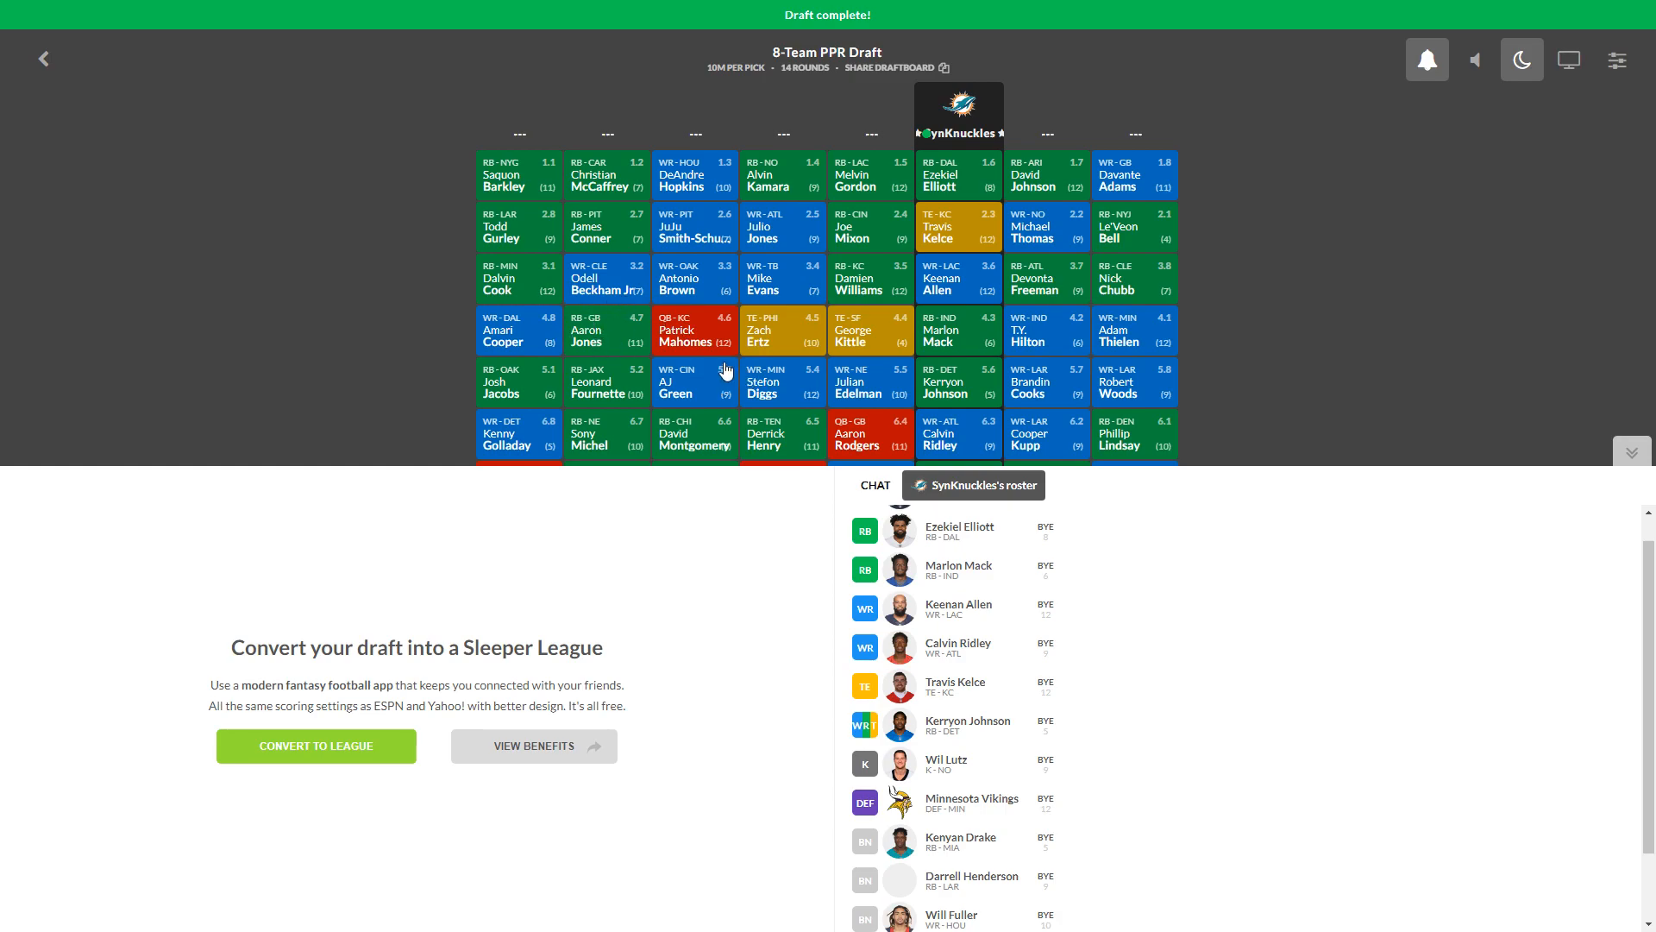
pyautogui.scroll(3)
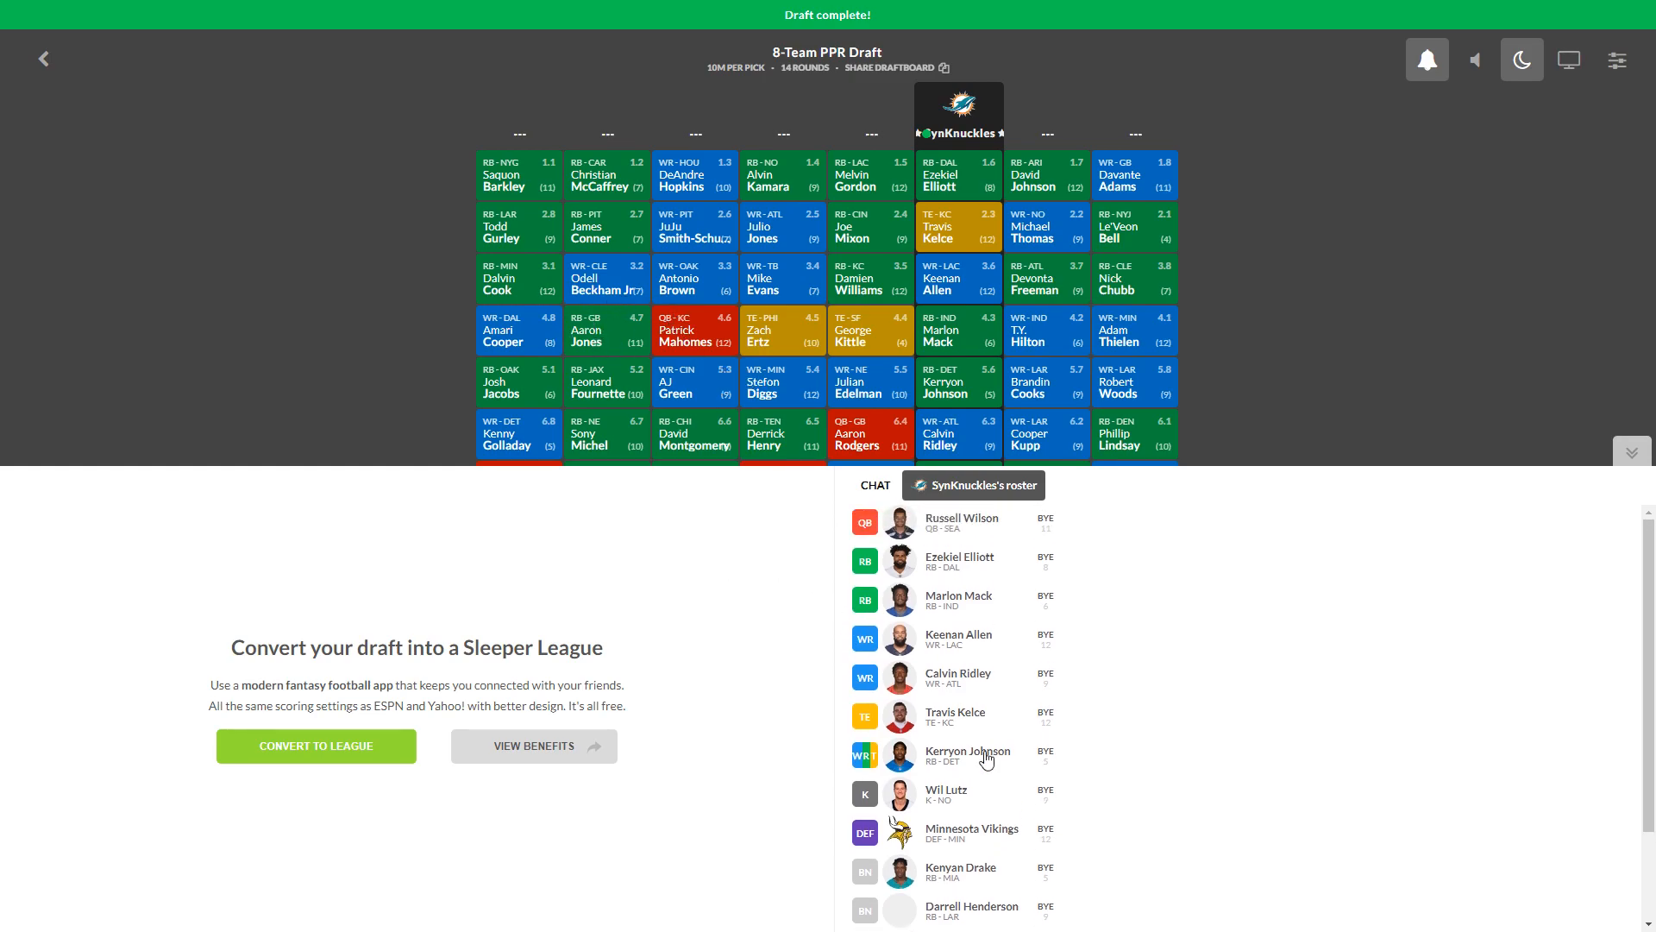
pyautogui.moveTo(680, 611)
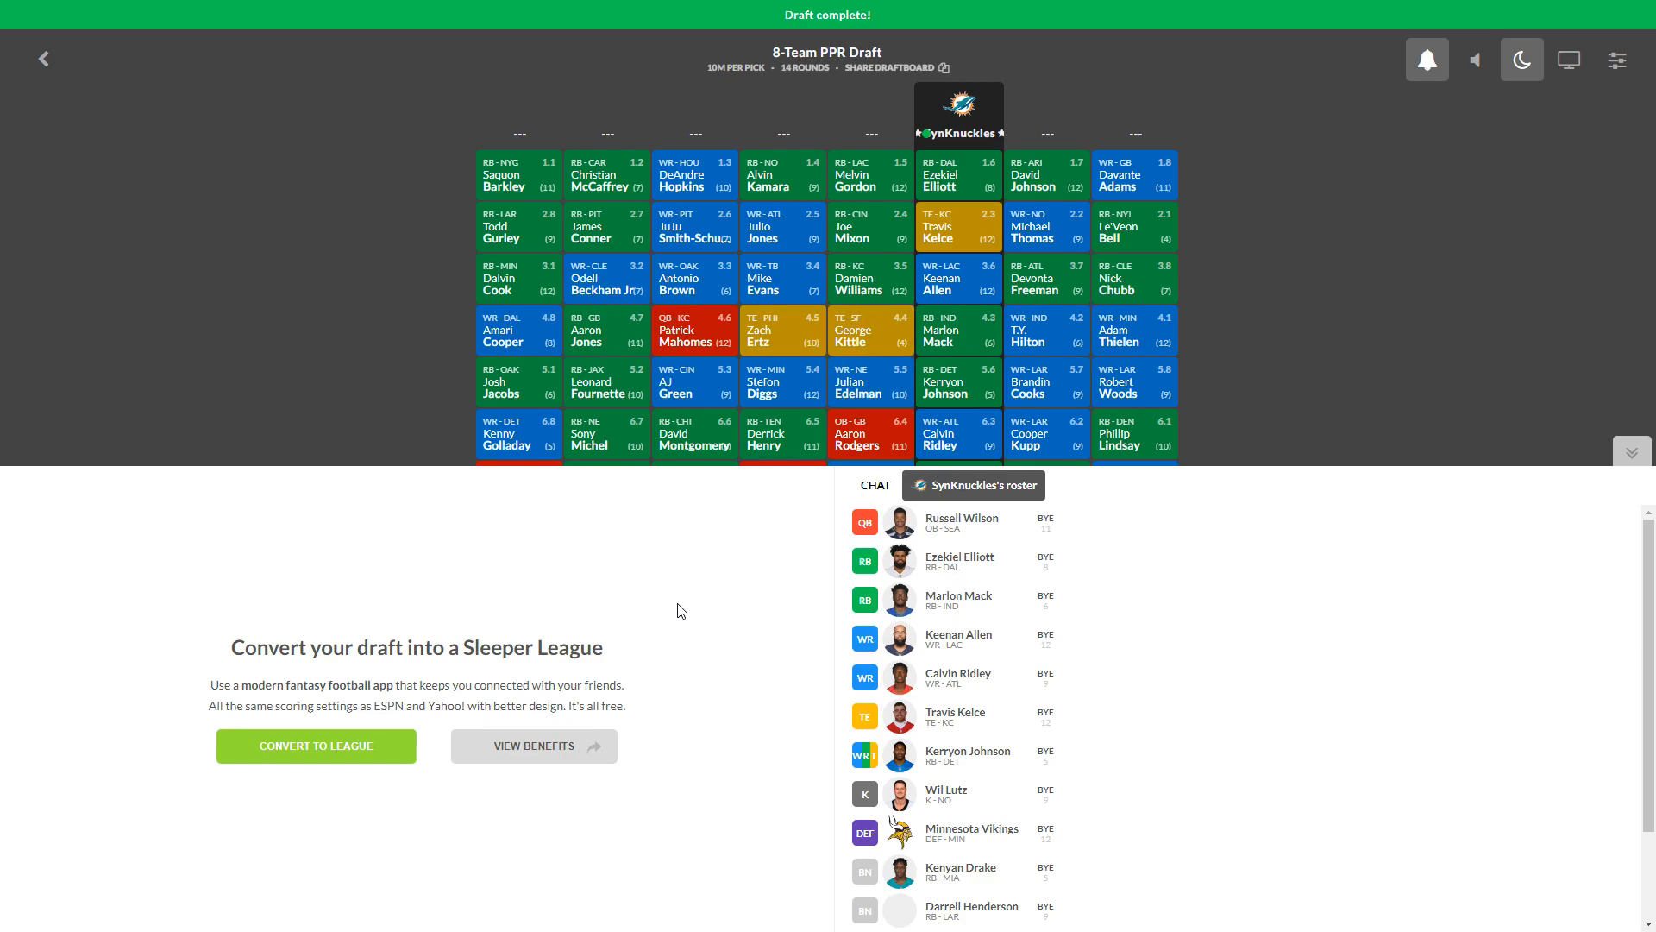
pyautogui.moveTo(491, 367)
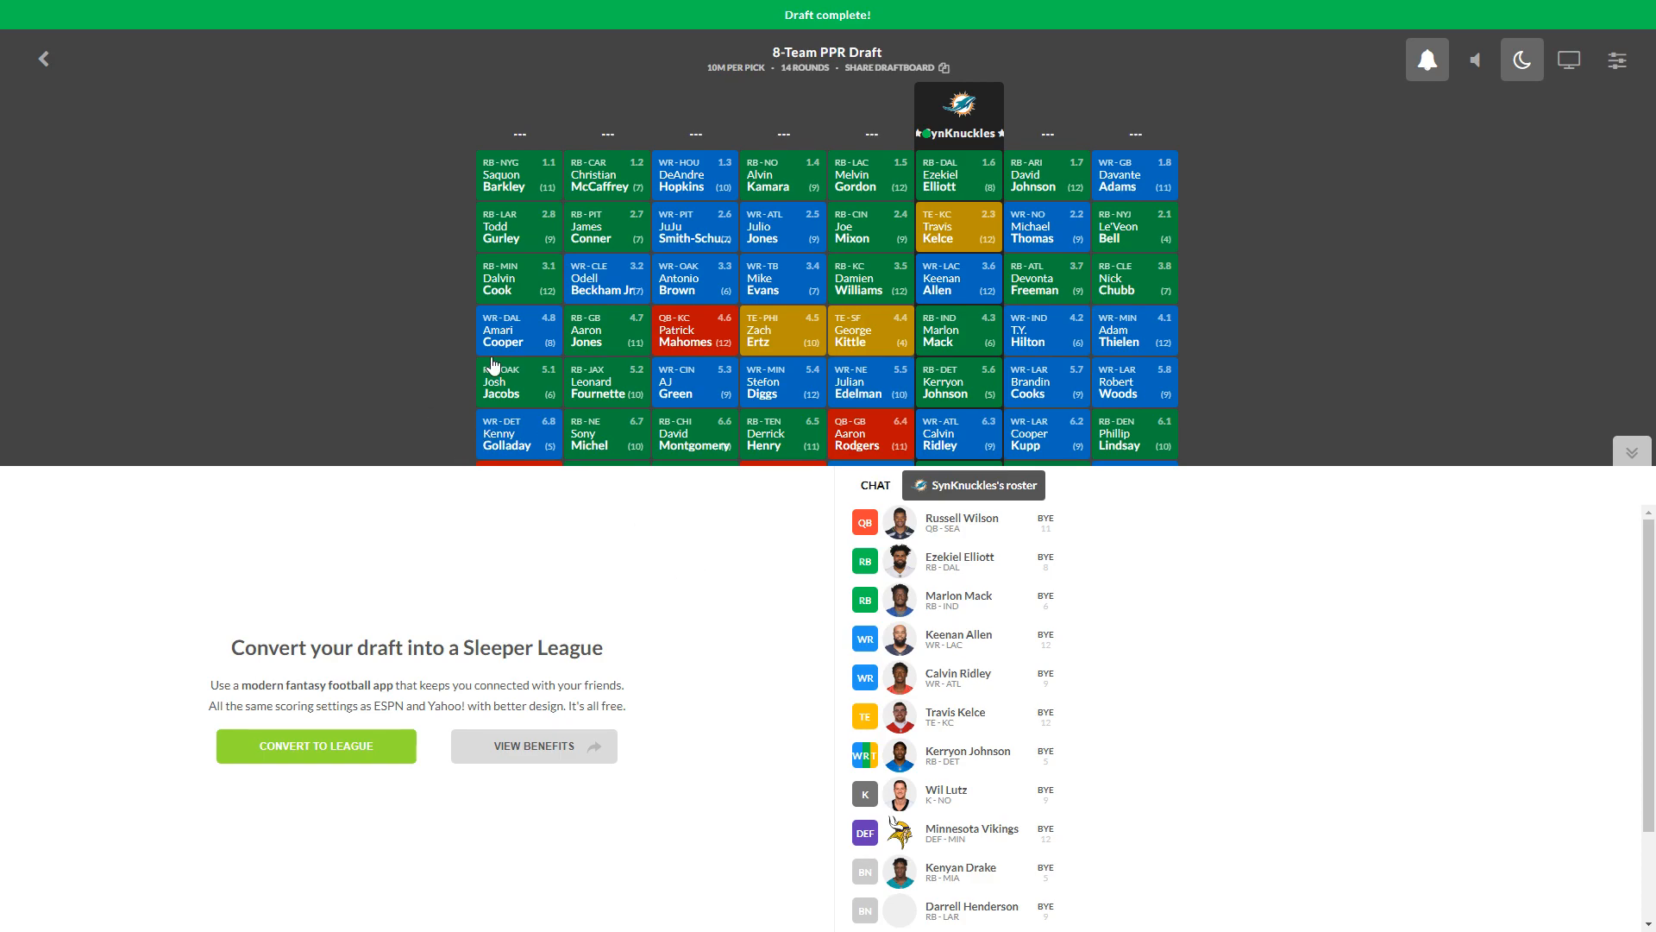